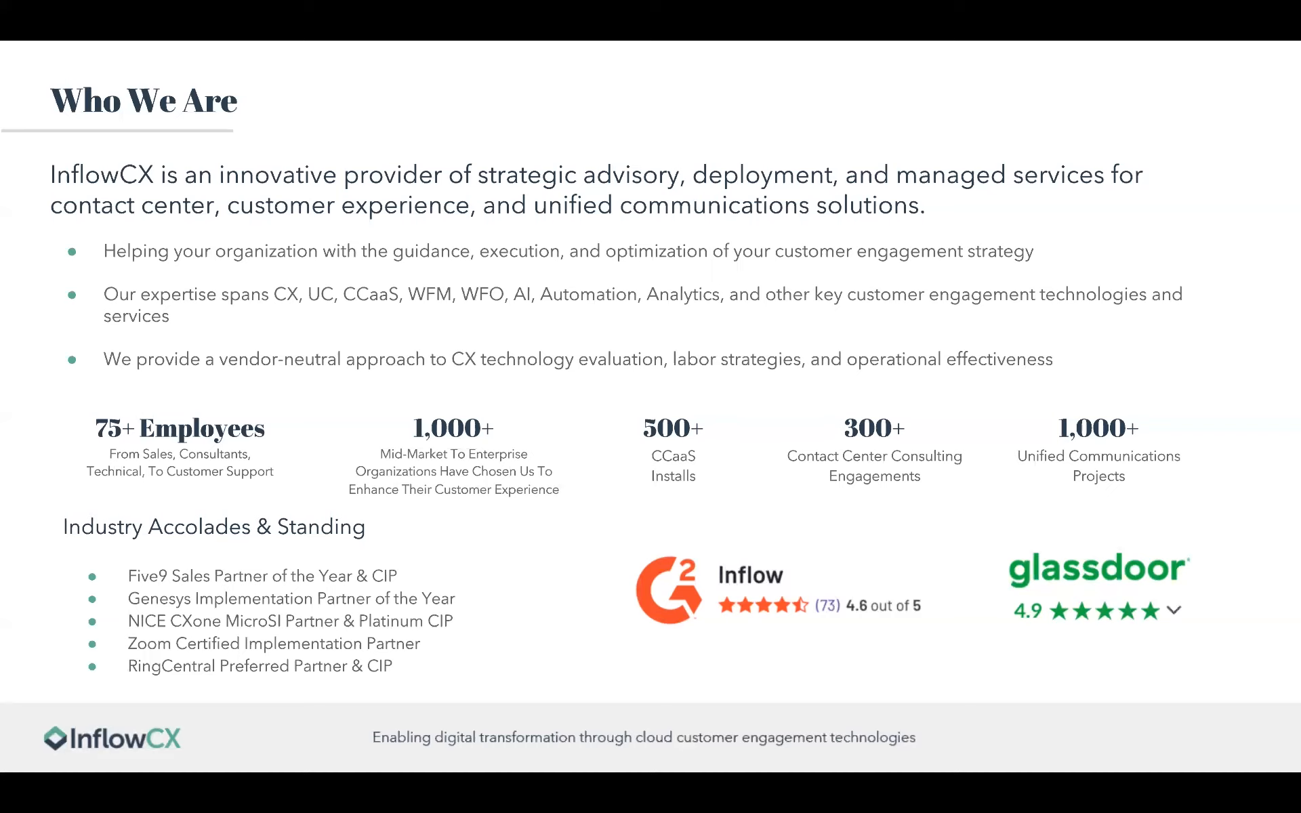
pyautogui.moveTo(330, 654)
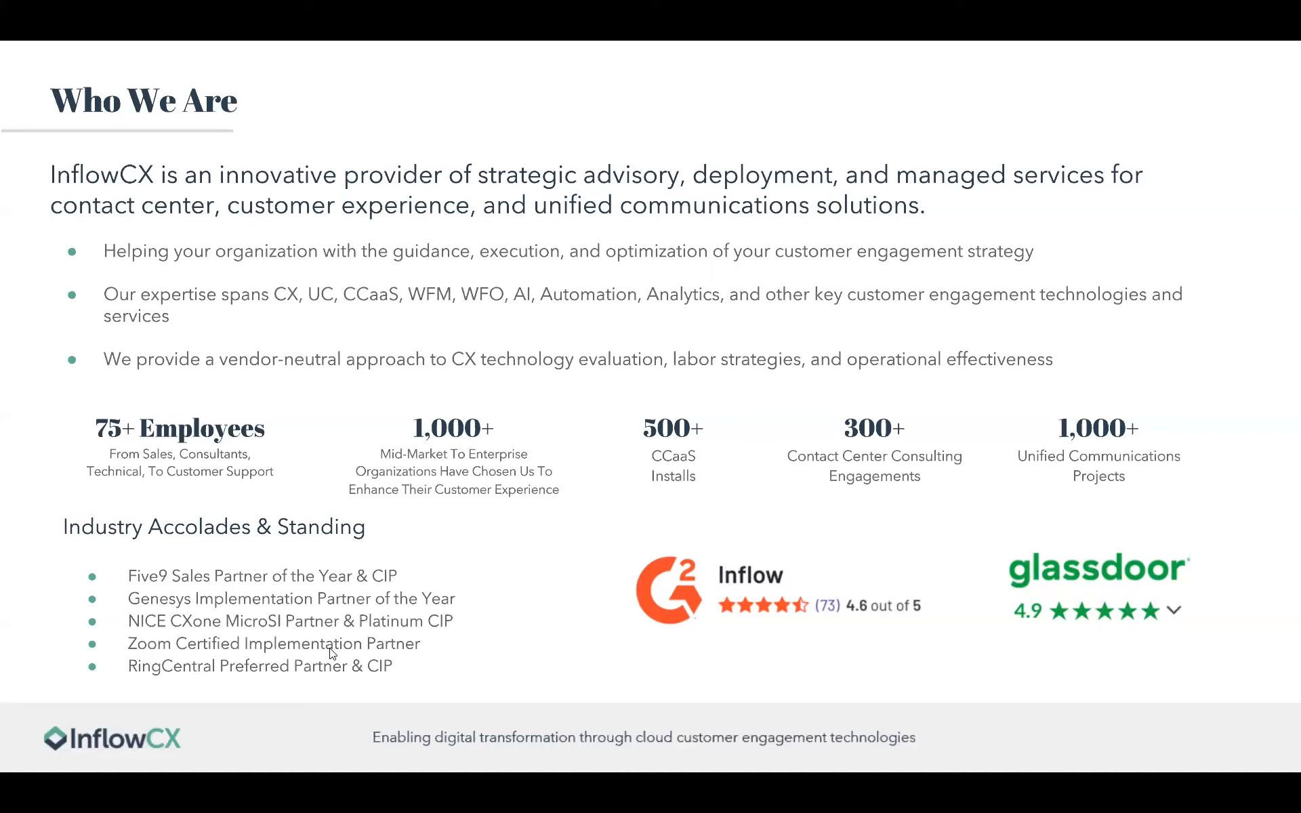
pyautogui.moveTo(332, 732)
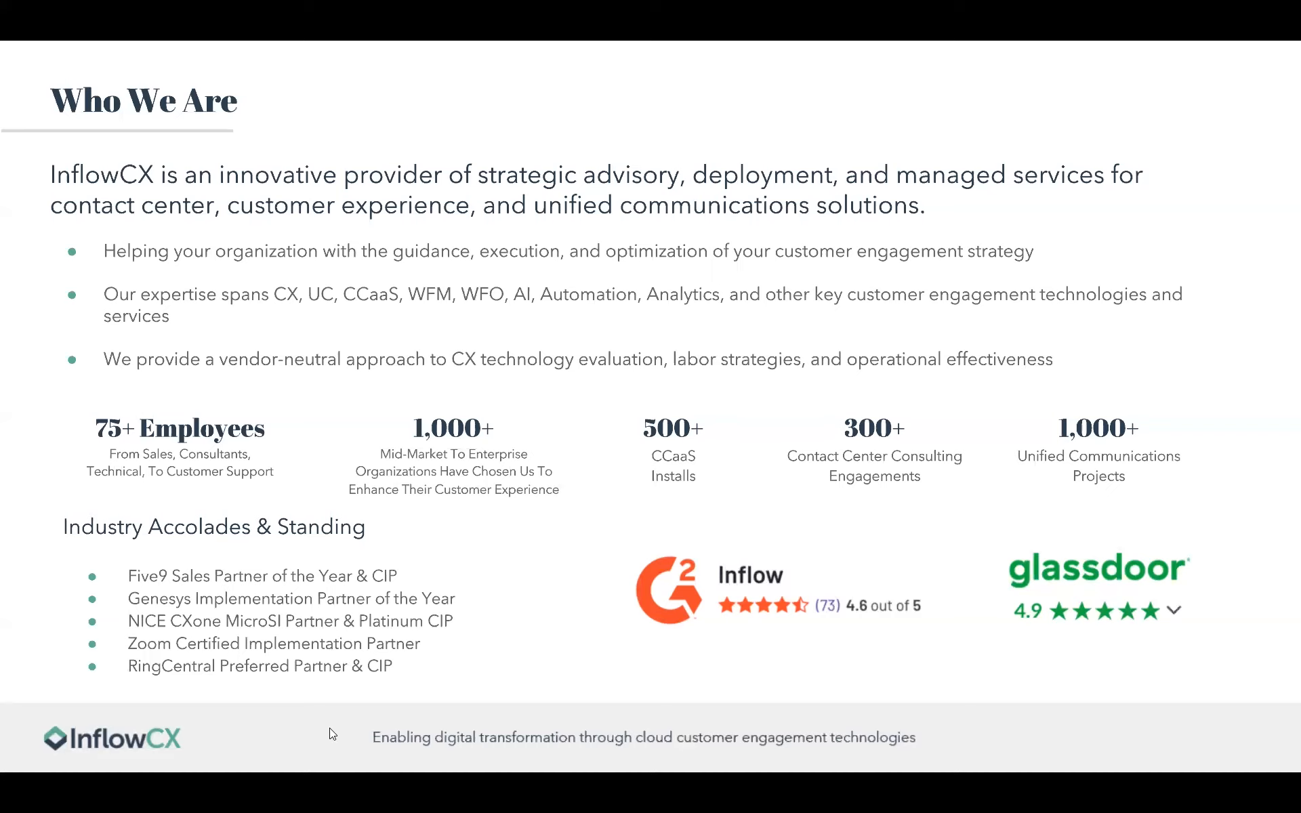
pyautogui.moveTo(318, 758)
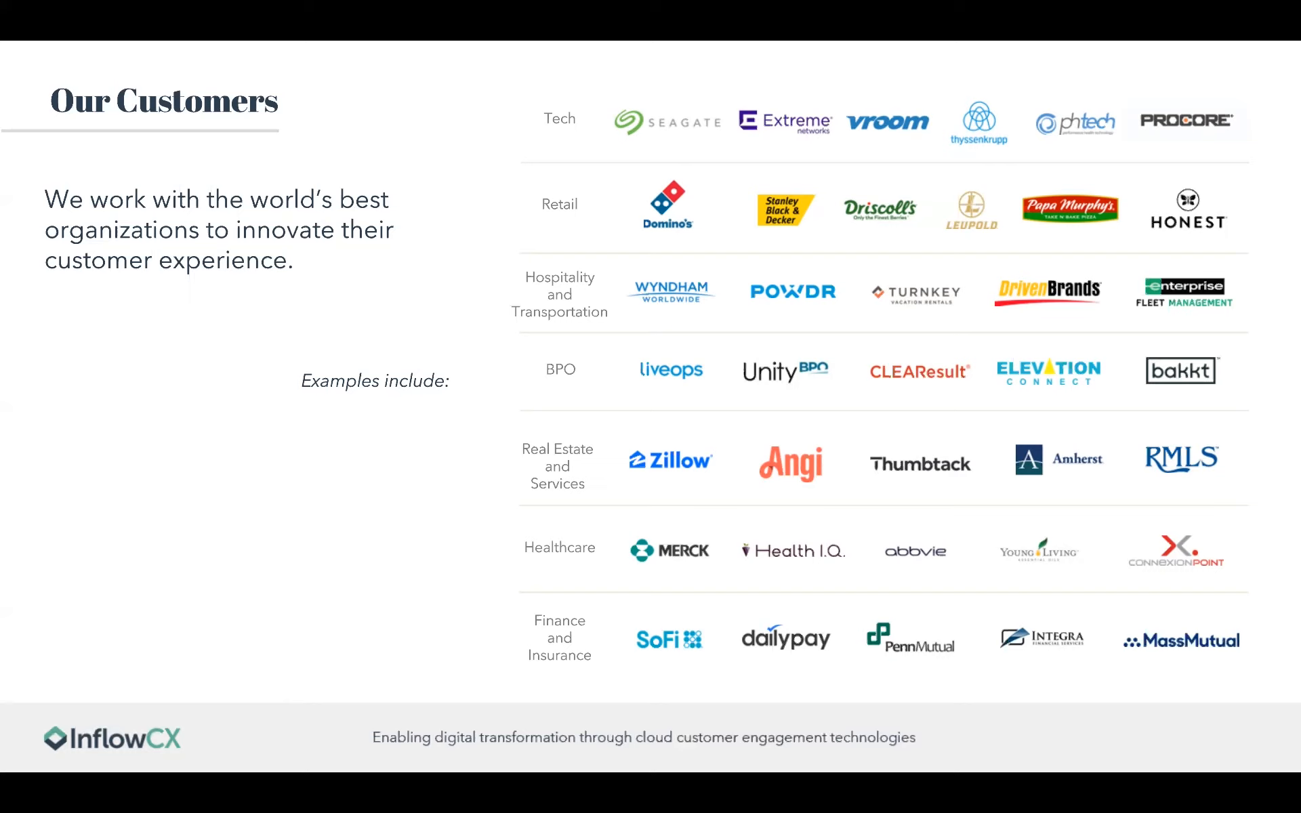
pyautogui.moveTo(315, 683)
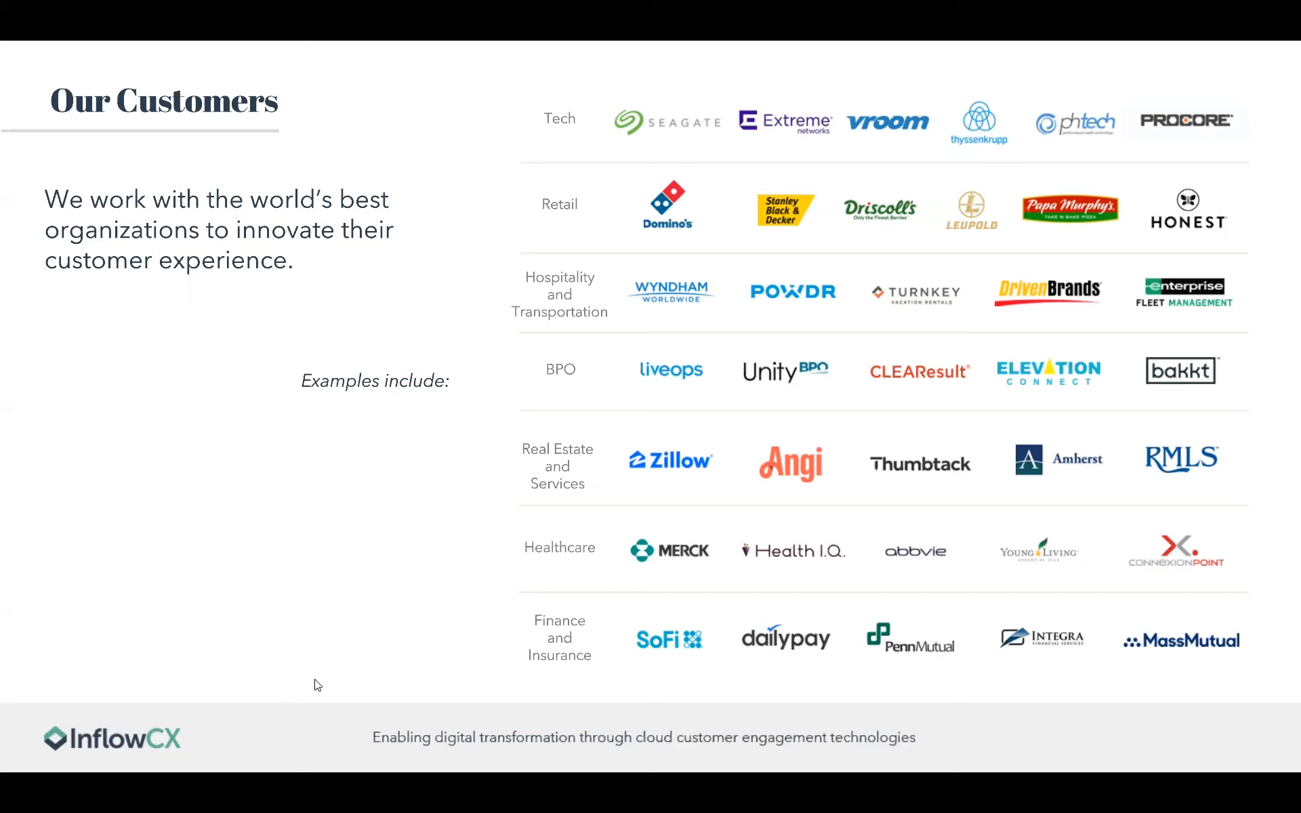
pyautogui.moveTo(315, 747)
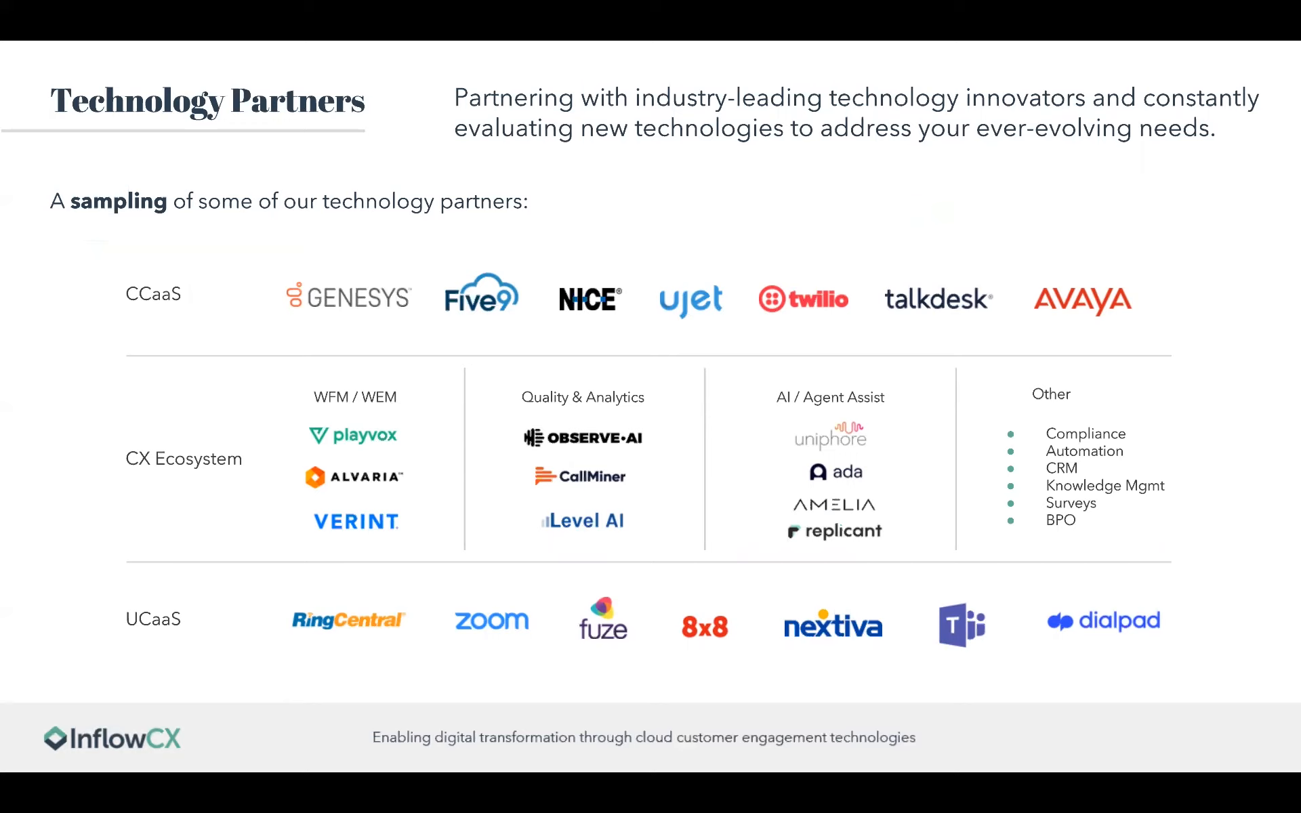
pyautogui.moveTo(314, 750)
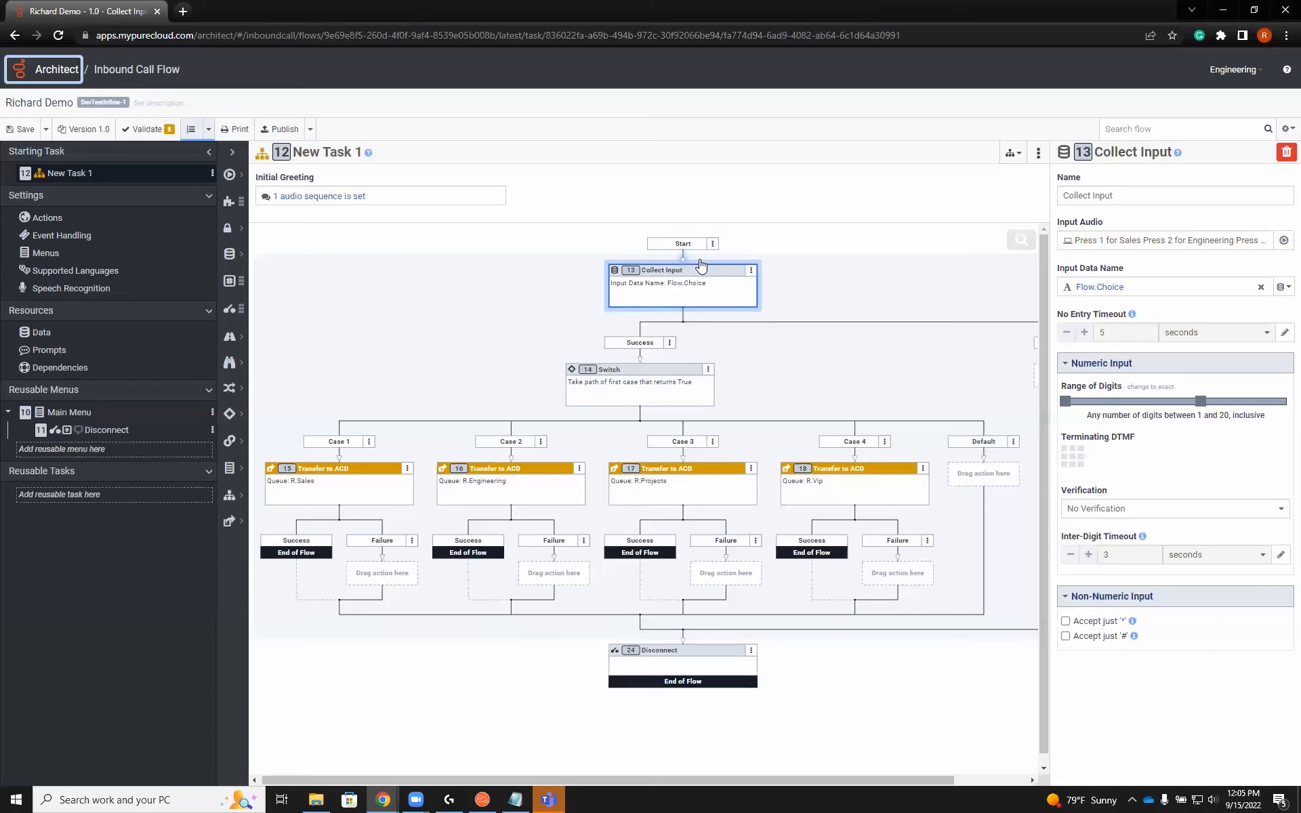
pyautogui.moveTo(423, 413)
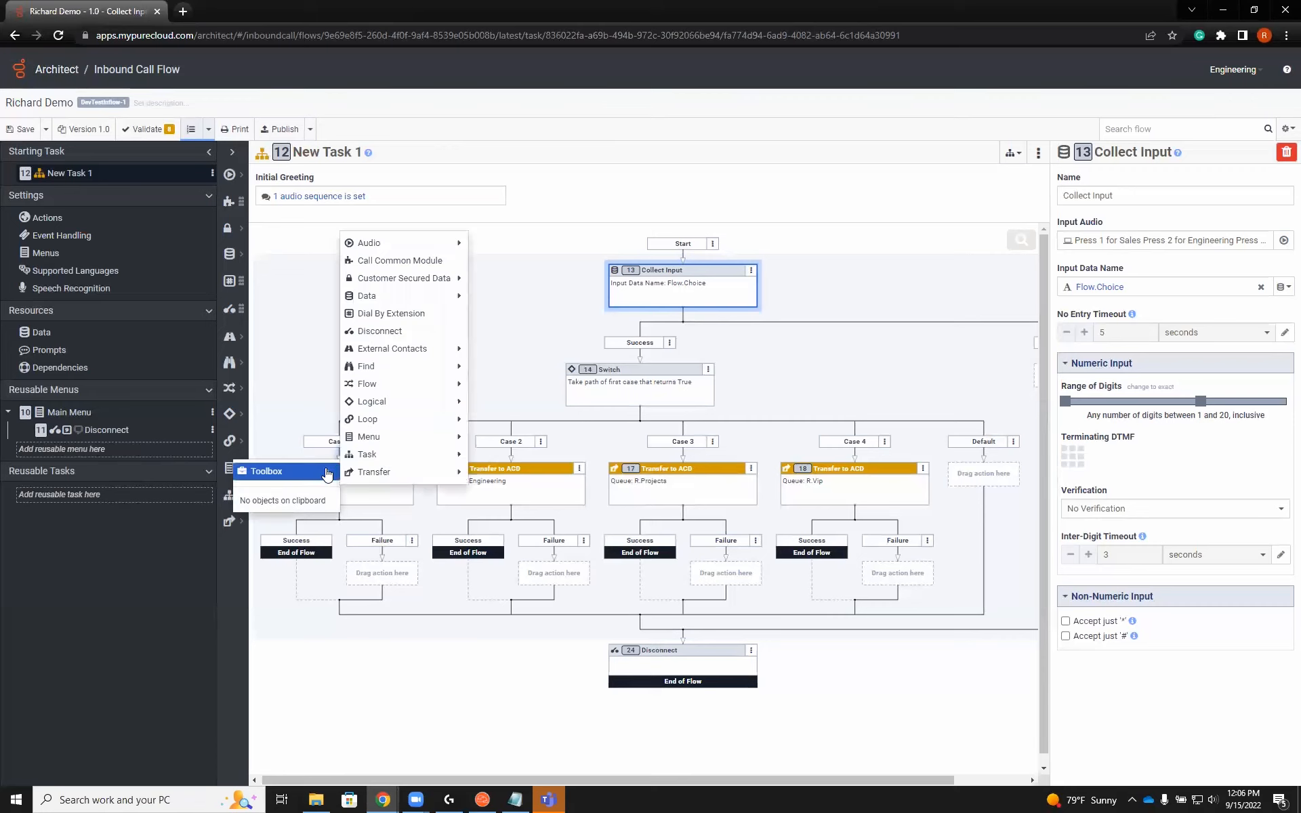
pyautogui.moveTo(374, 472)
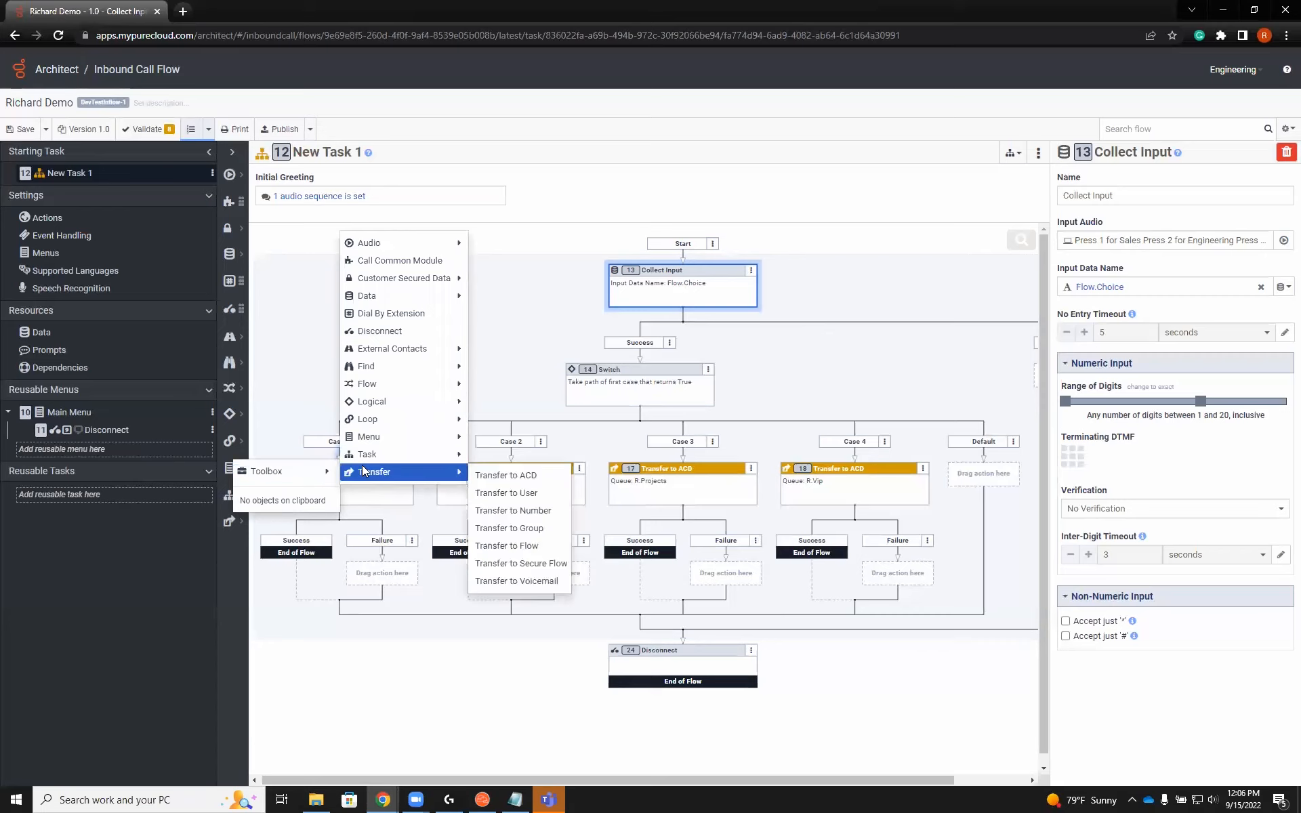
pyautogui.moveTo(365, 366)
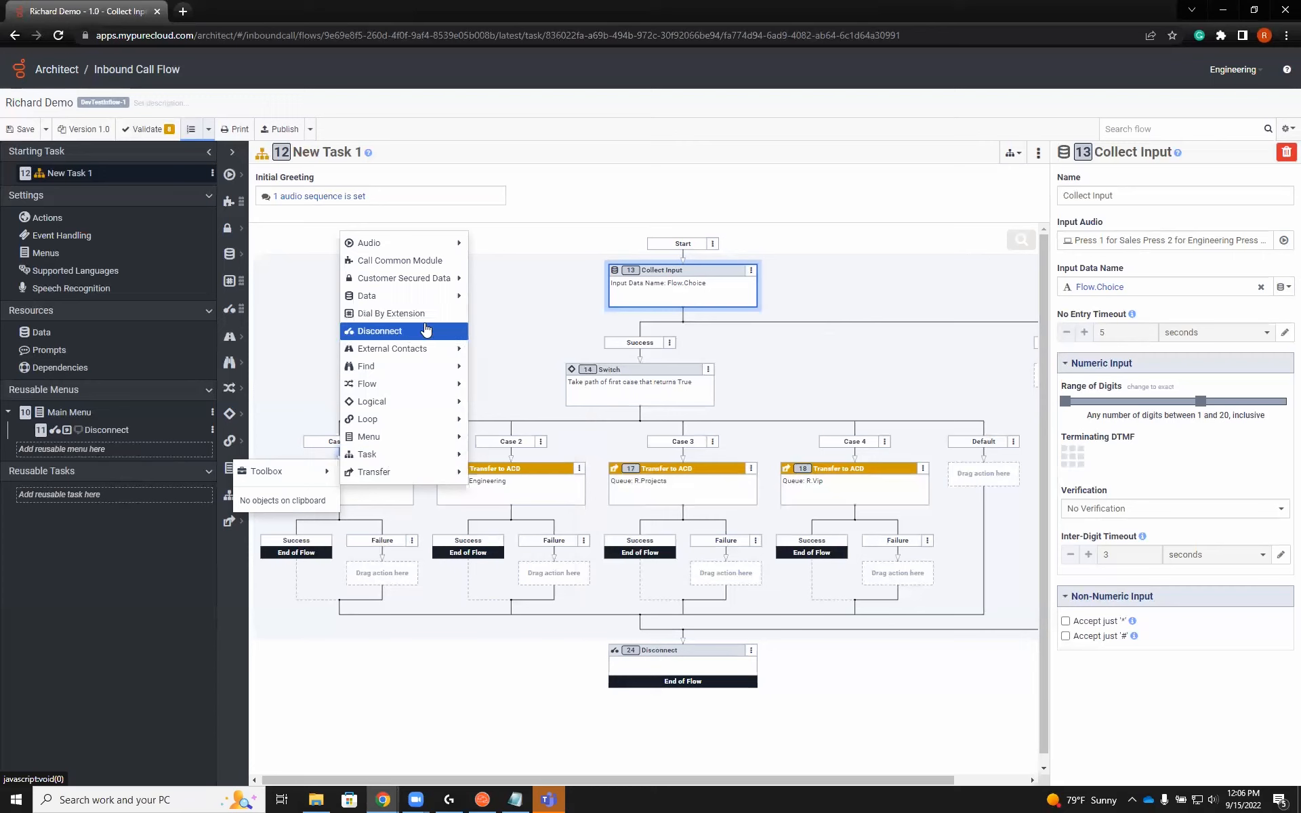
pyautogui.moveTo(401, 259)
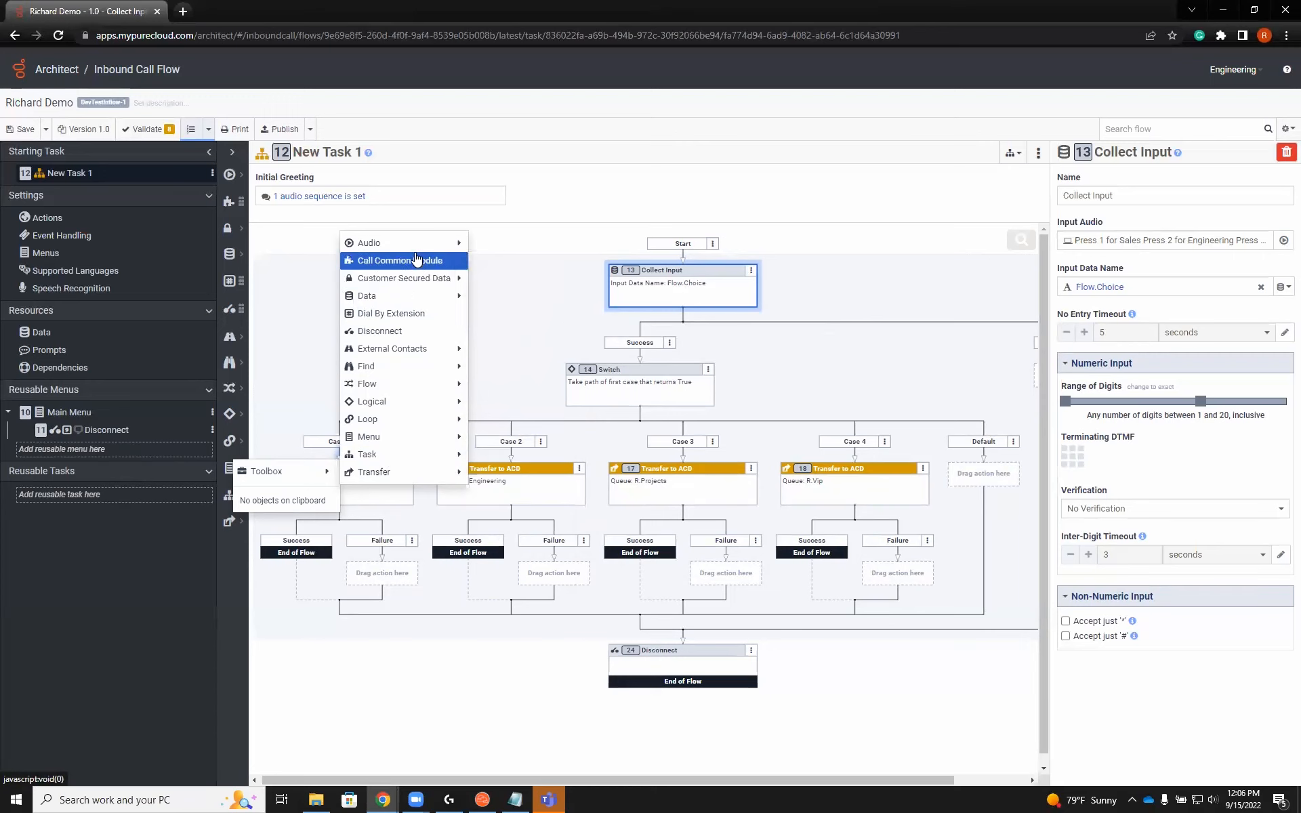
pyautogui.moveTo(365, 365)
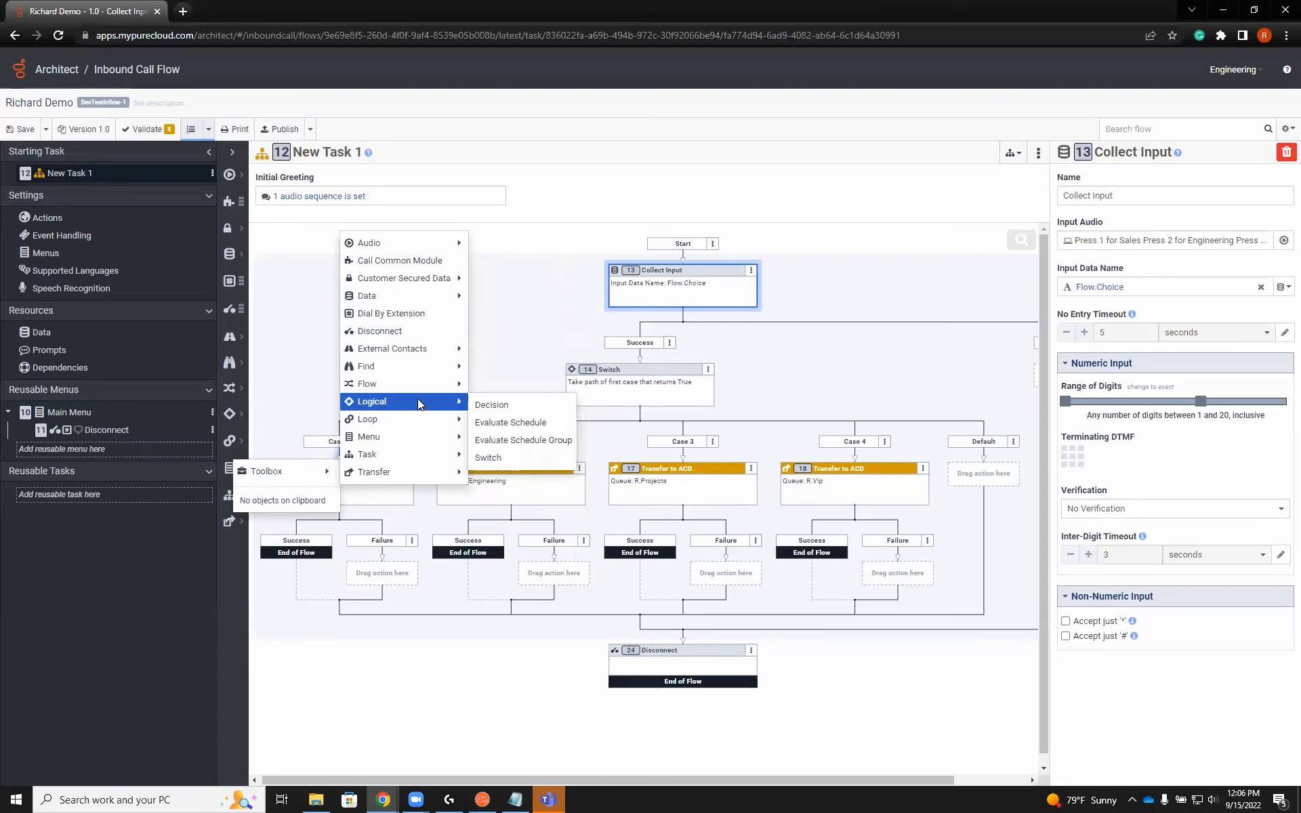
pyautogui.moveTo(523, 439)
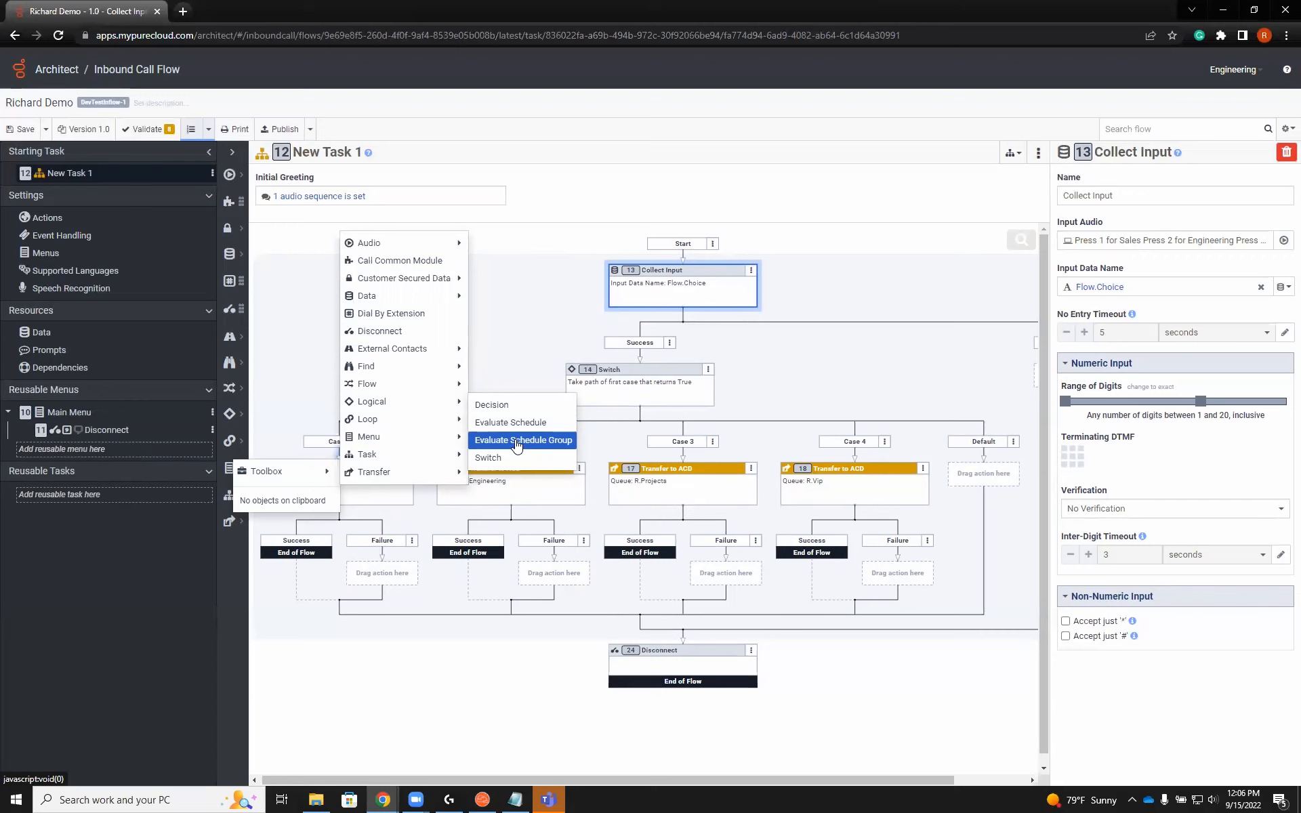
# Place an Evaluate Schedule Group action at the top of Case 1, before the Sales transfer.
pyautogui.click(522, 440)
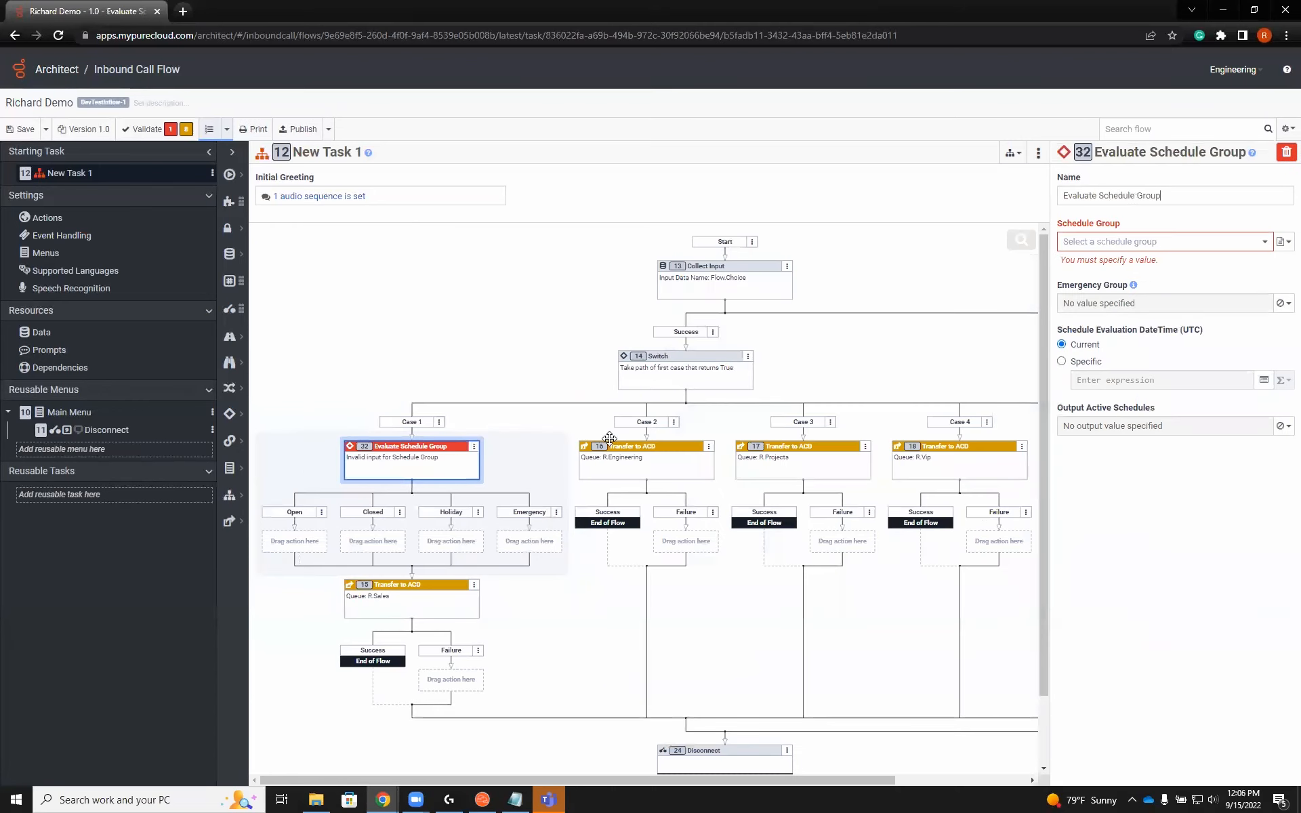
# Add an Evaluate Schedule Group check to Case 2, plus another schedule evaluation action.
pyautogui.rightClick(610, 438)
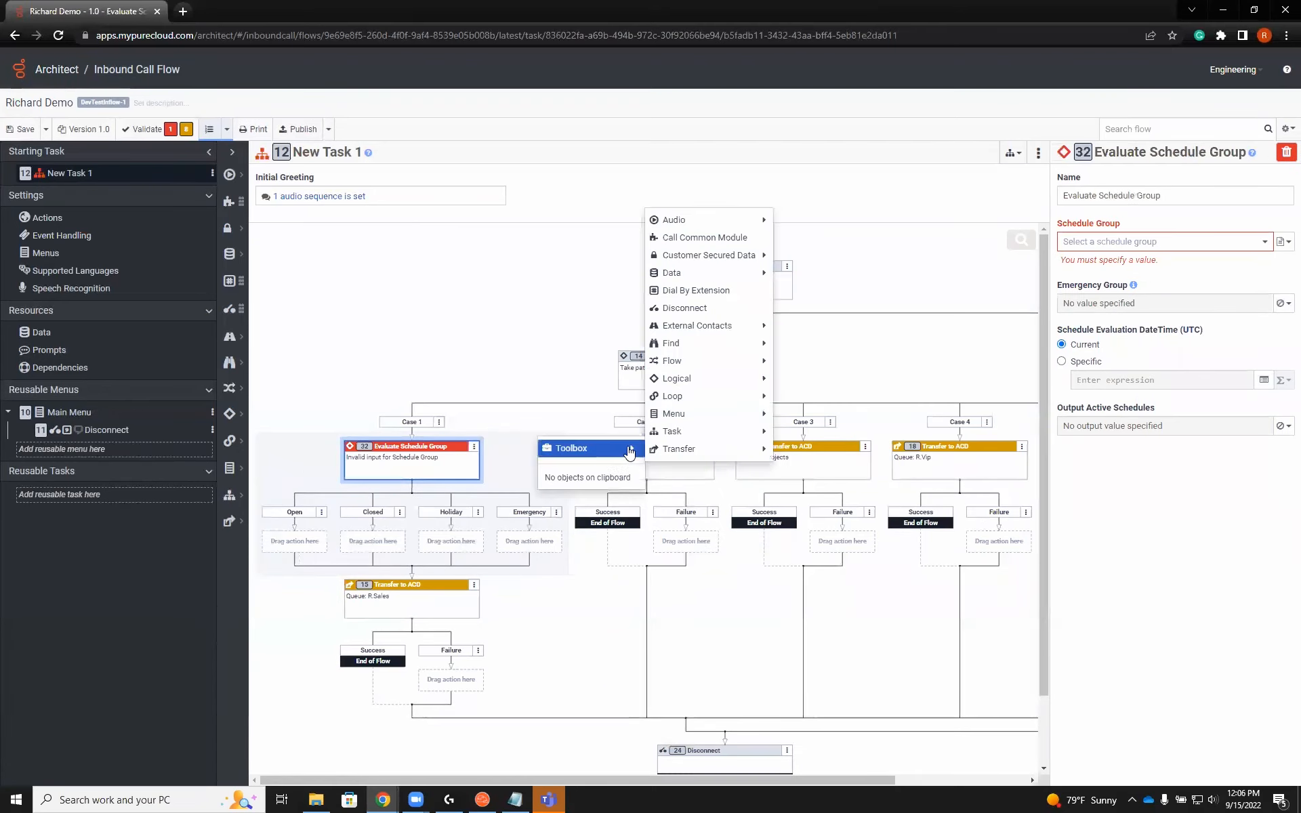
pyautogui.moveTo(672, 431)
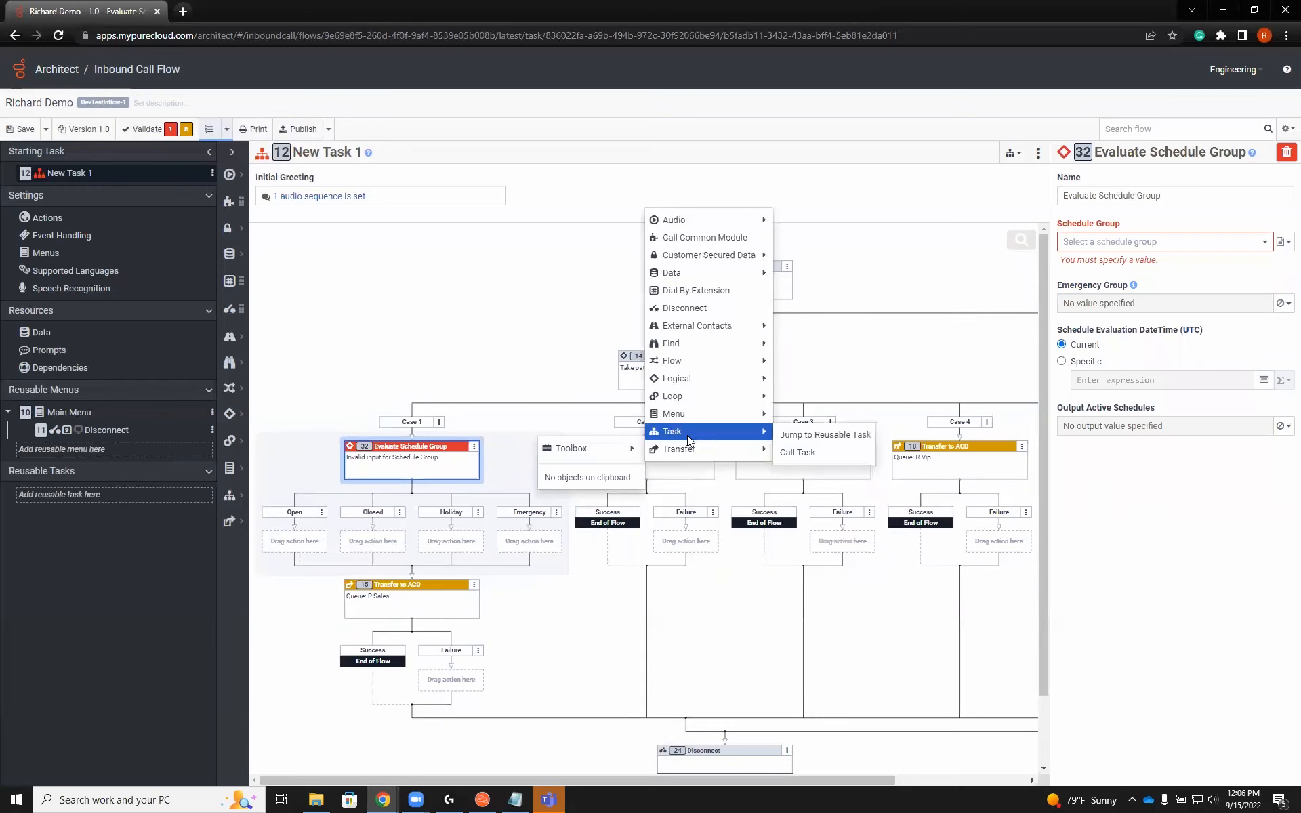
pyautogui.moveTo(677, 378)
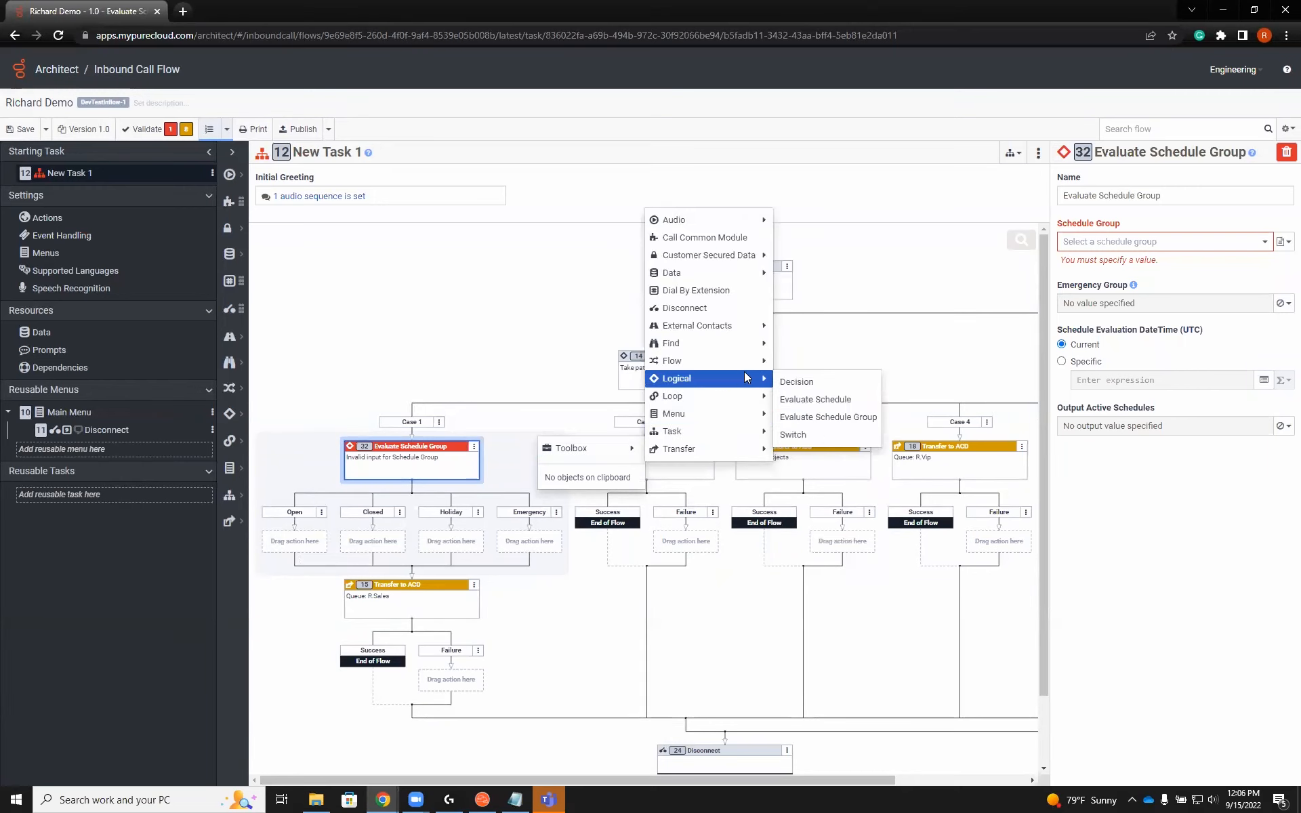
pyautogui.moveTo(822, 420)
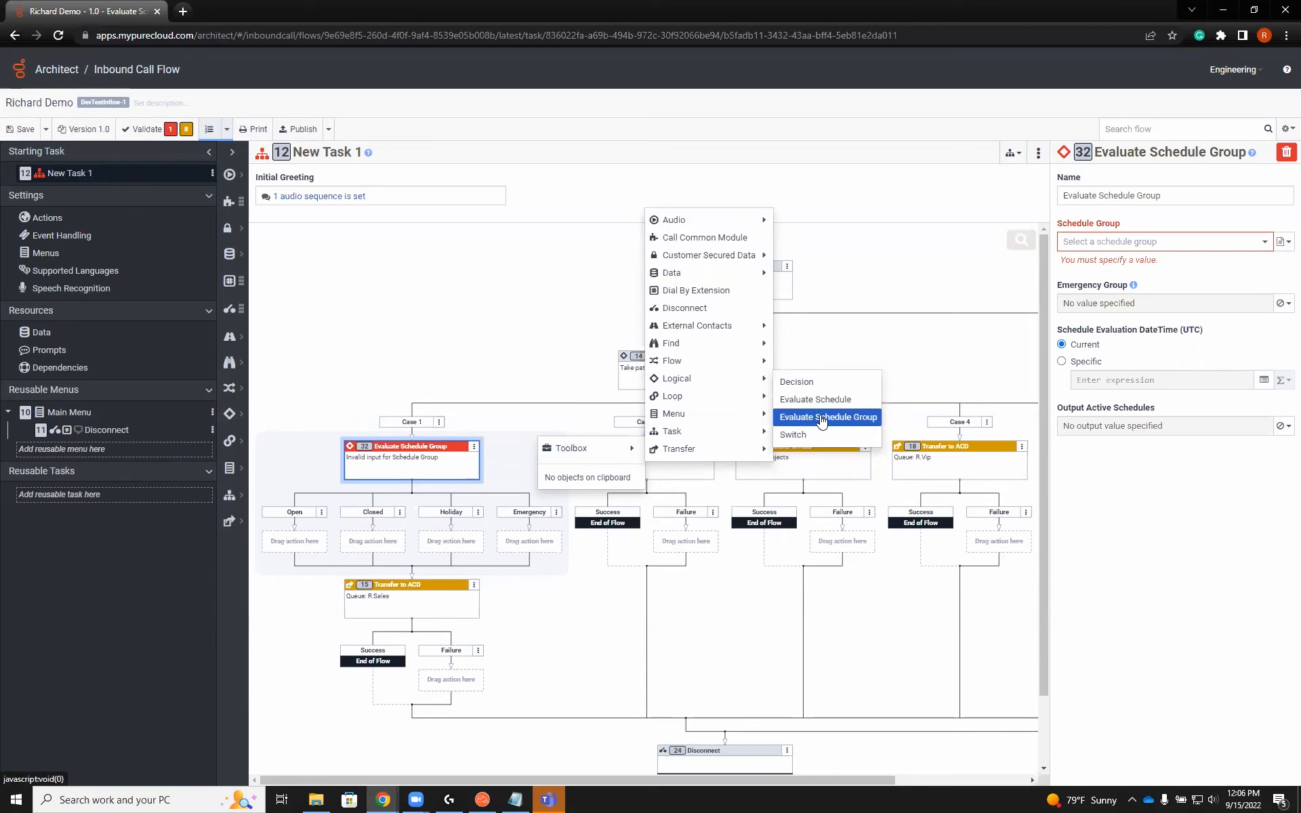
pyautogui.click(825, 417)
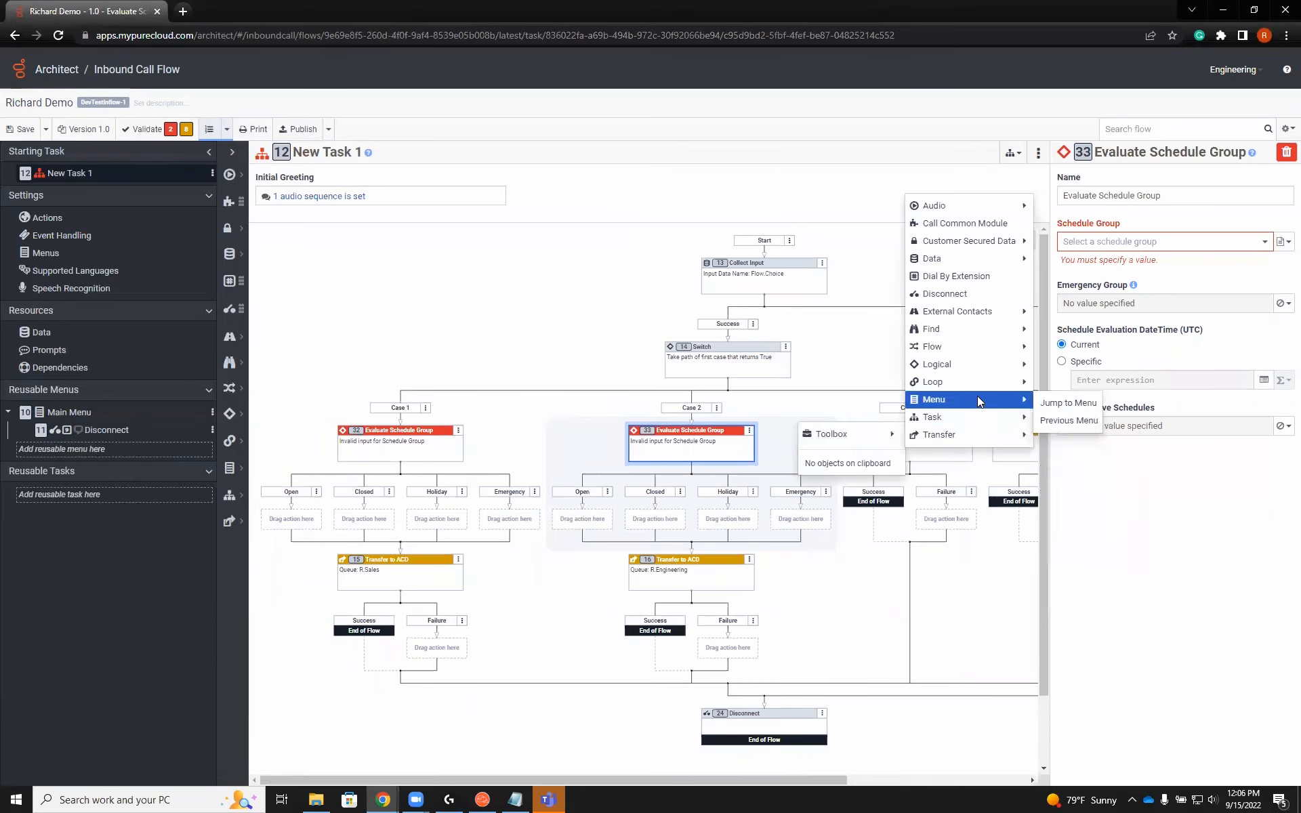
pyautogui.moveTo(936, 365)
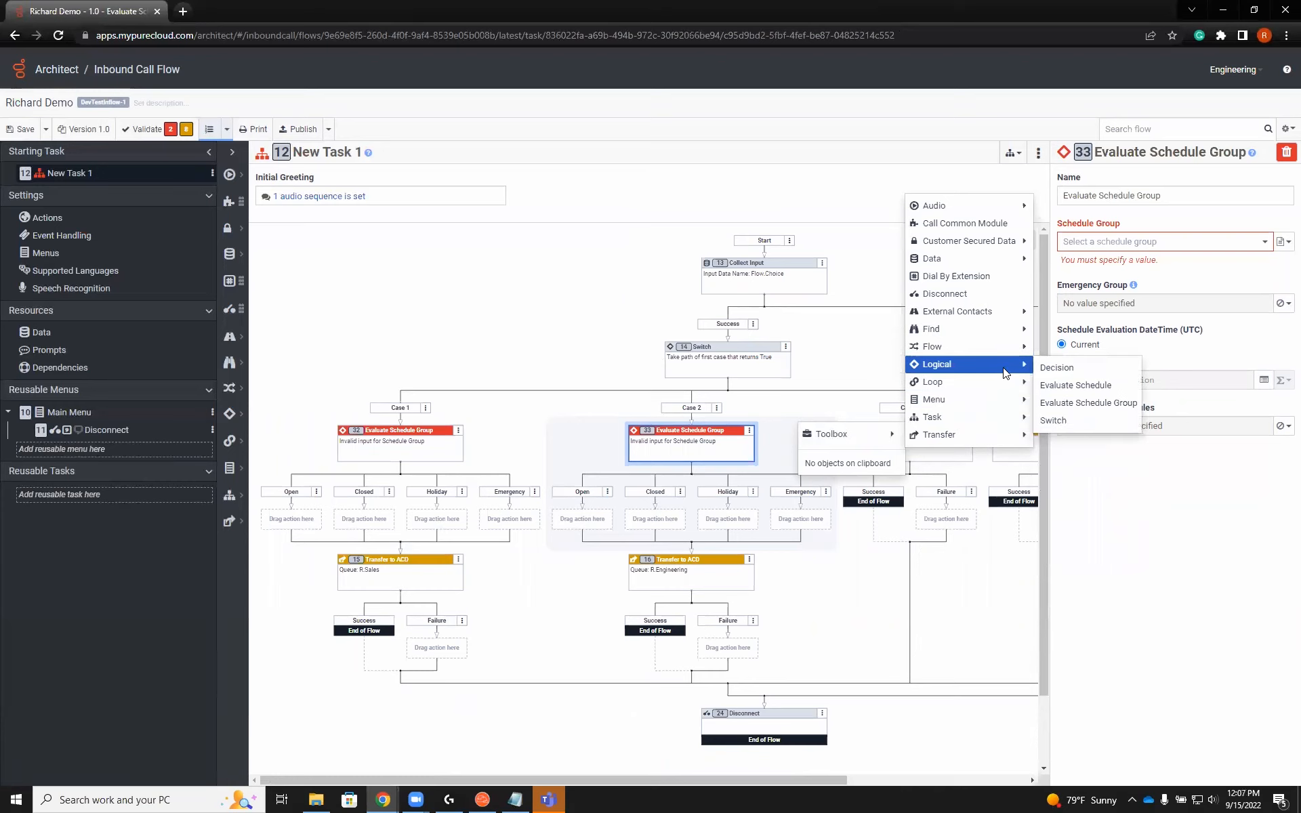
pyautogui.click(1087, 403)
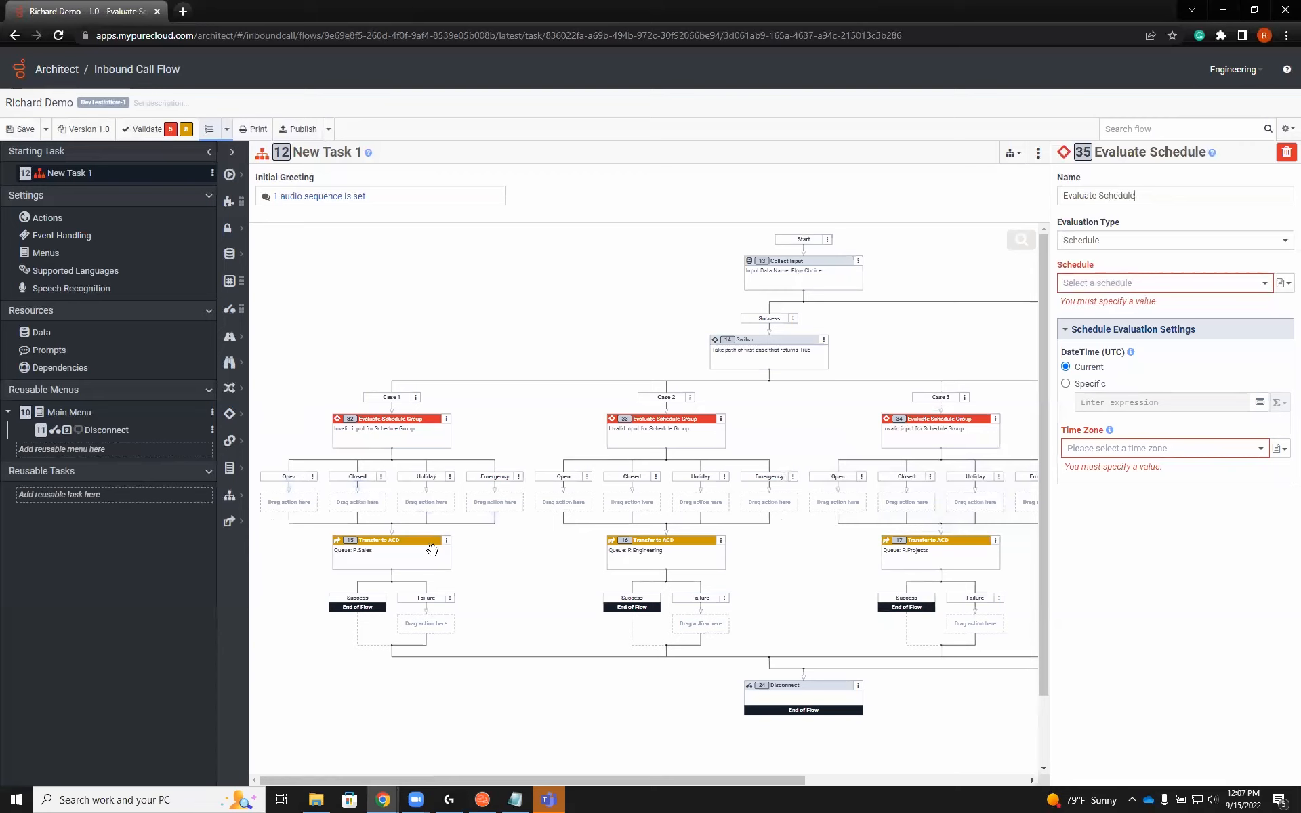
pyautogui.moveTo(406, 542)
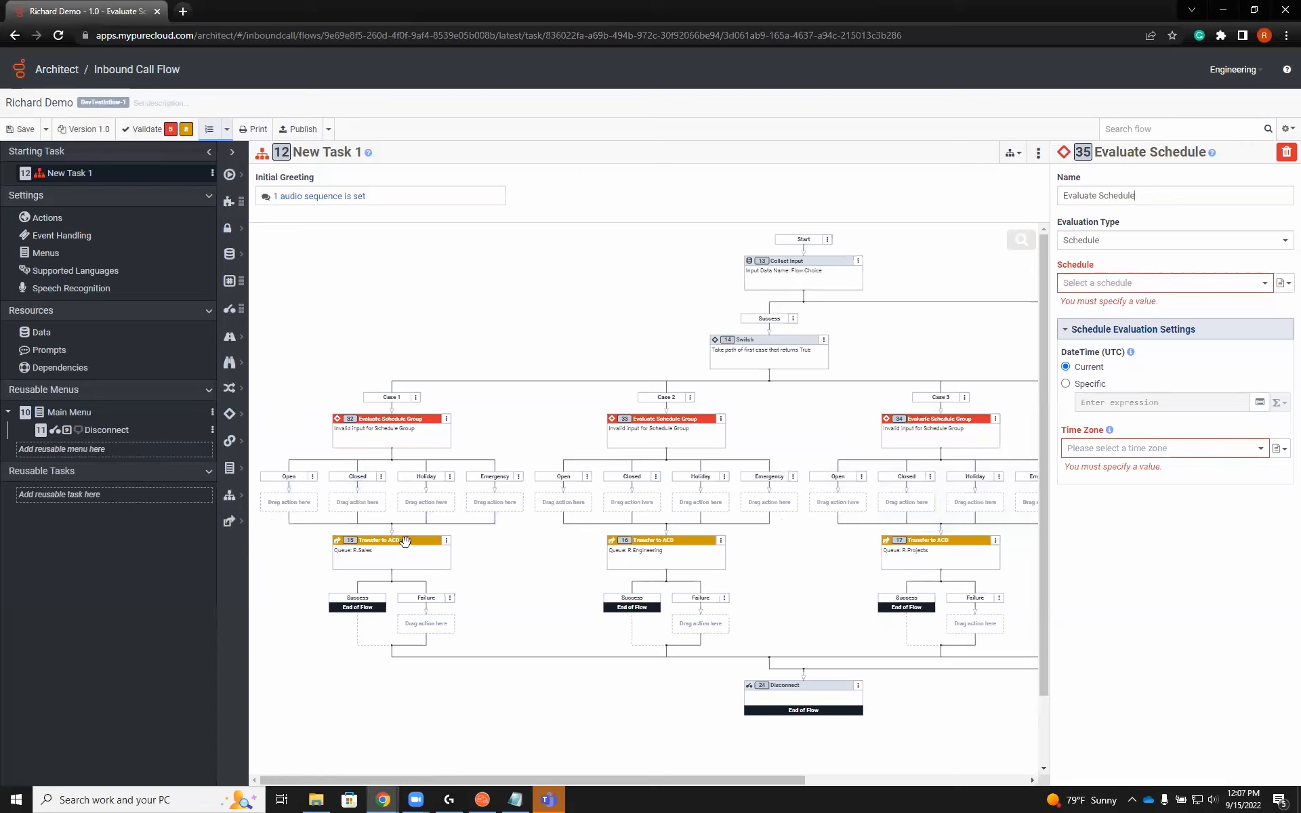
pyautogui.moveTo(393, 544)
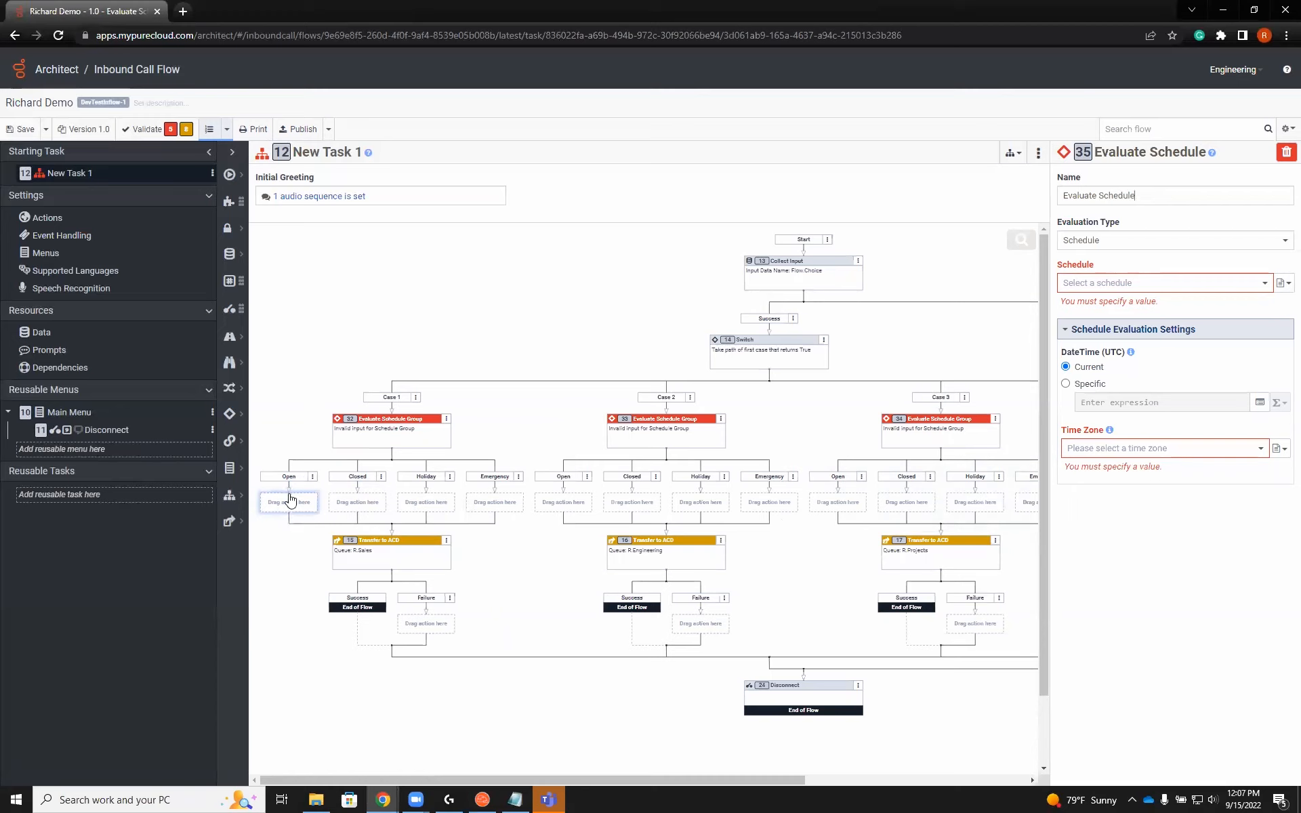
pyautogui.moveTo(357, 502)
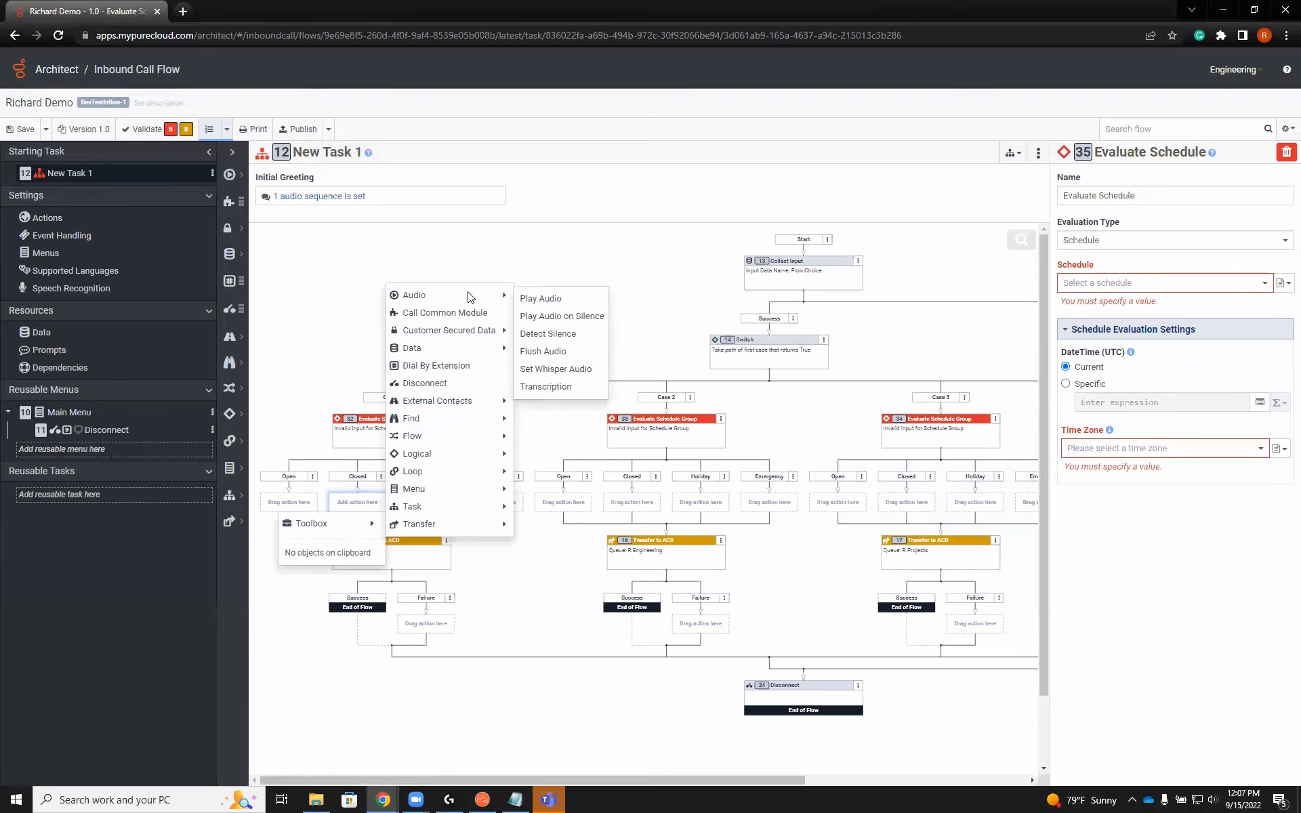
# Add a Play Audio to the Closed branch speaking 'We are closed' via text-to-speech.
pyautogui.click(540, 299)
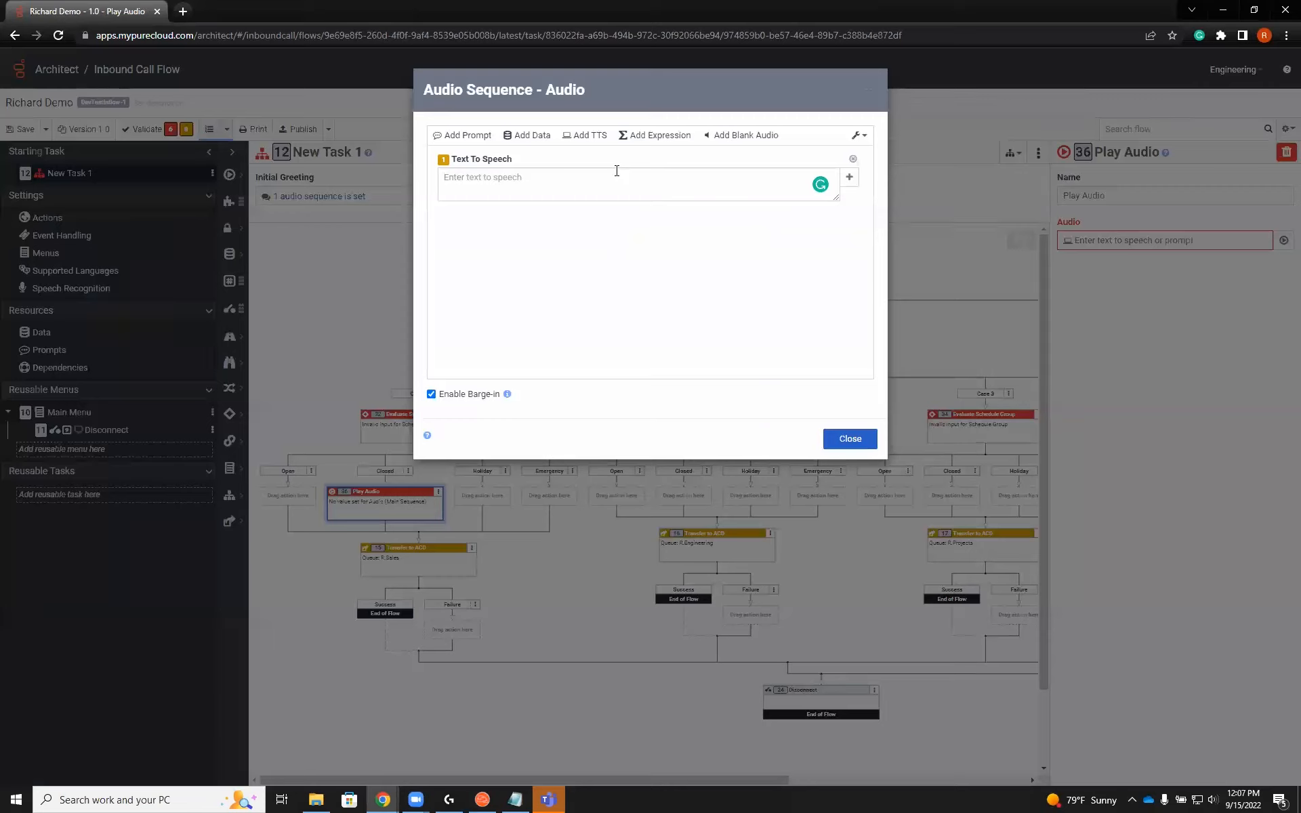
pyautogui.write('We are closed')
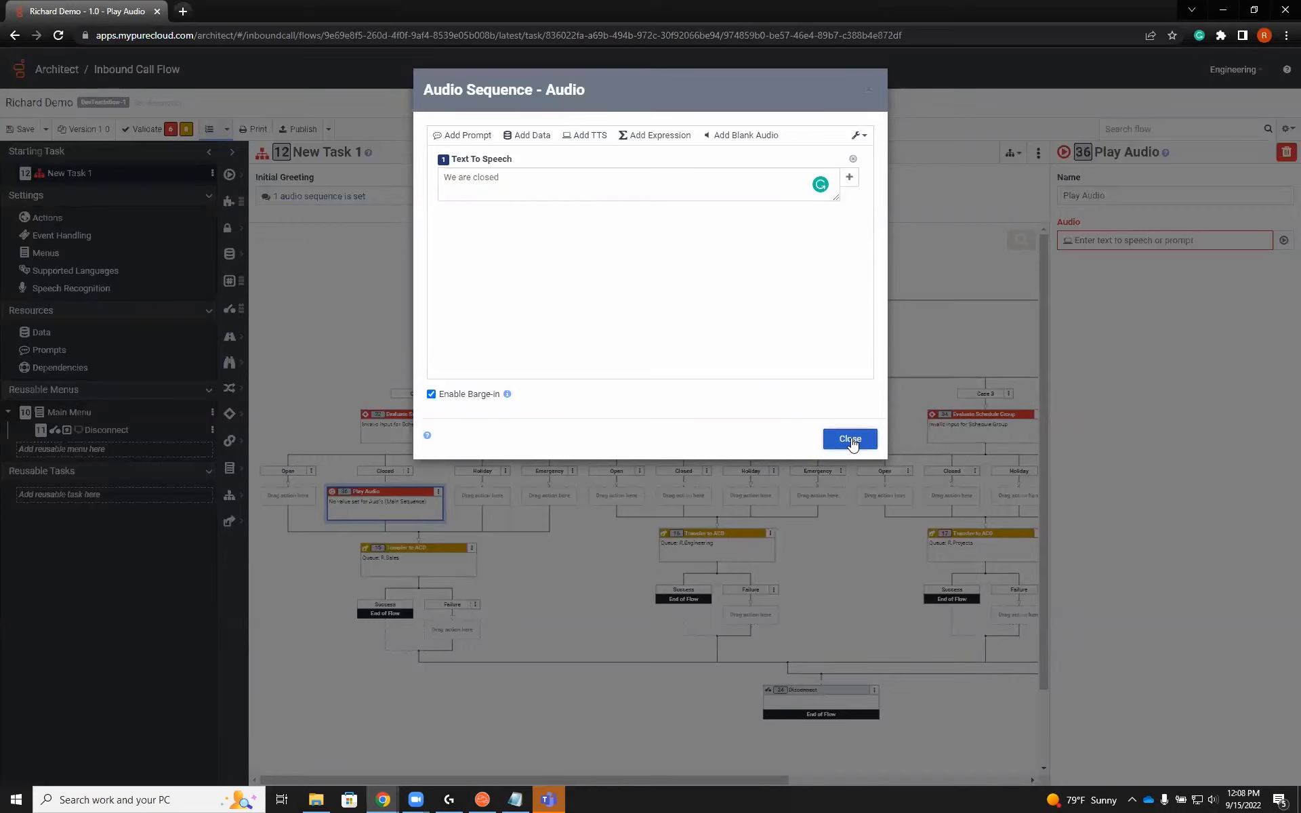
pyautogui.click(849, 439)
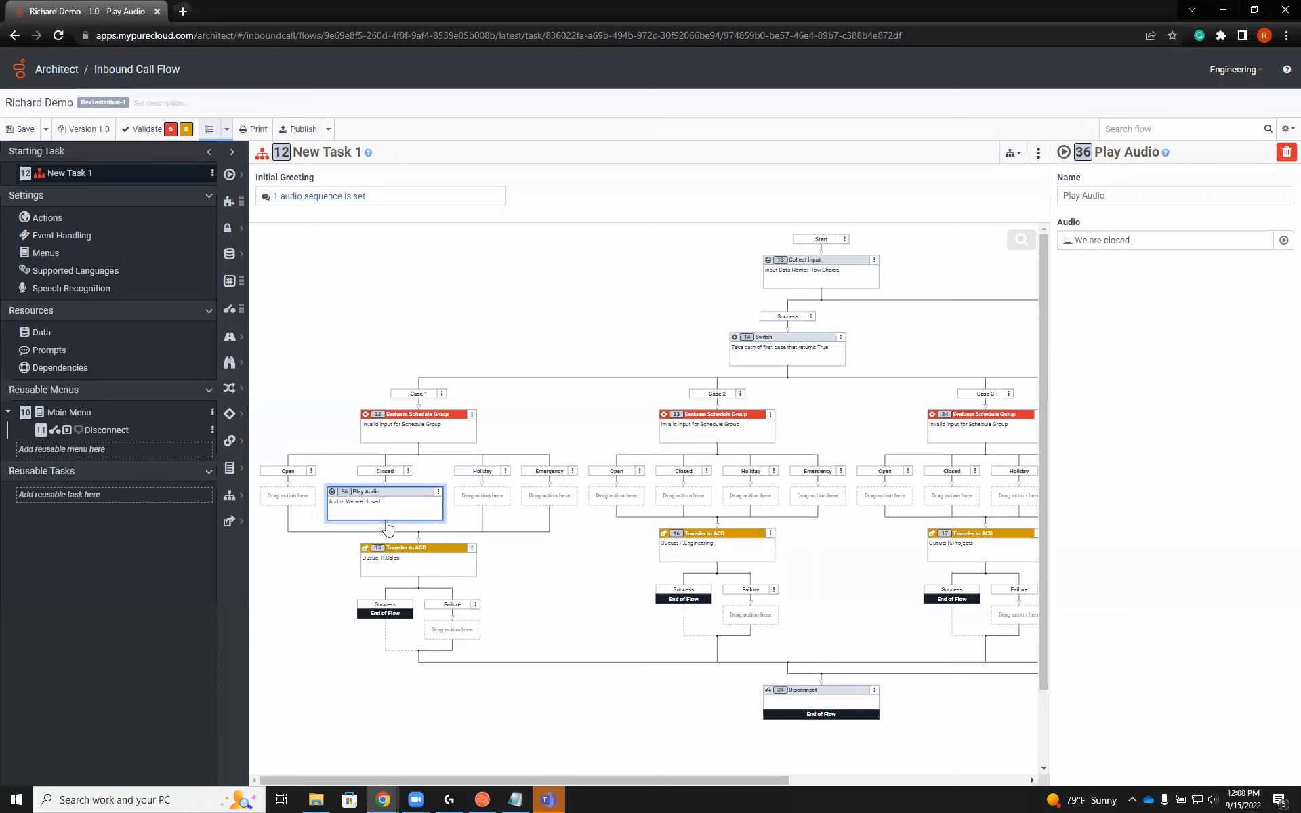
# End the Closed branch with Disconnect and add an empty Play Audio under Holiday.
pyautogui.rightClick(385, 522)
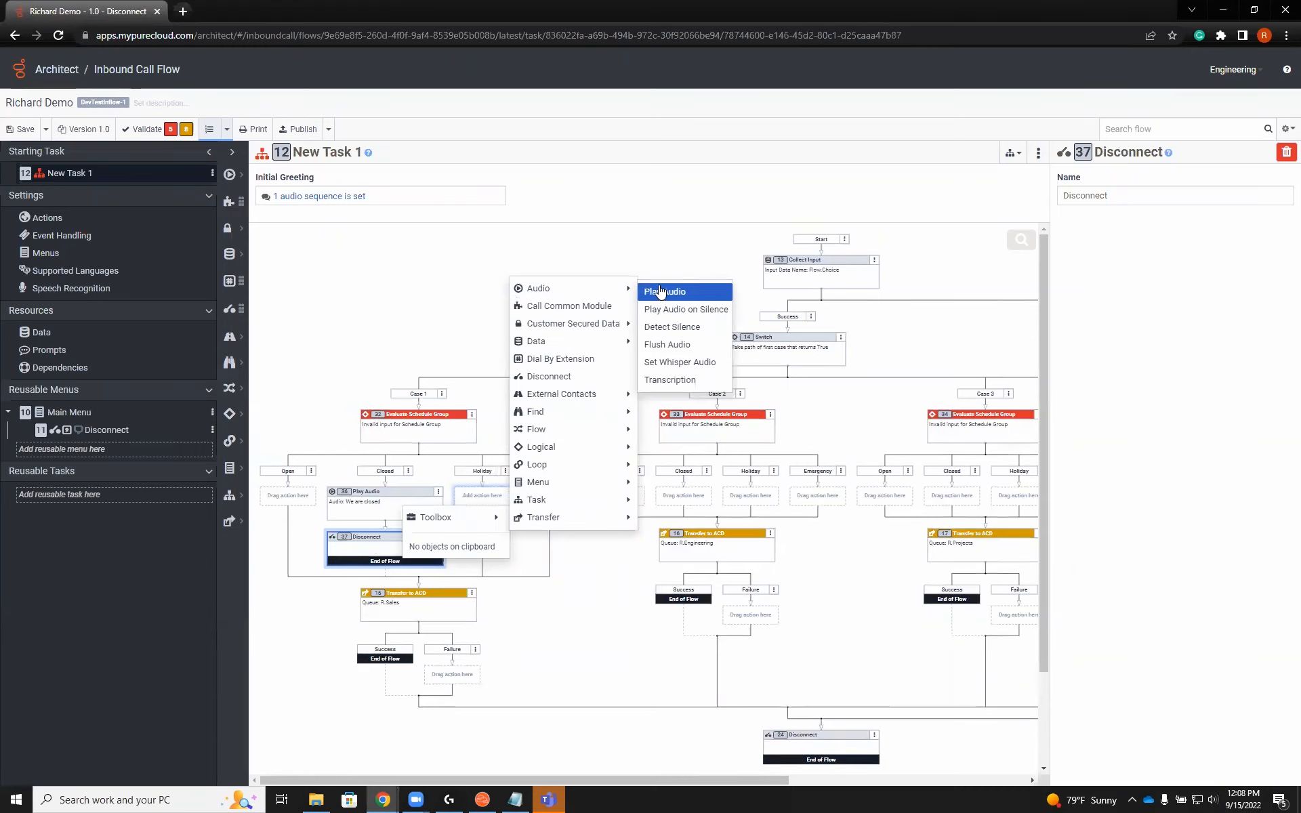
pyautogui.click(664, 291)
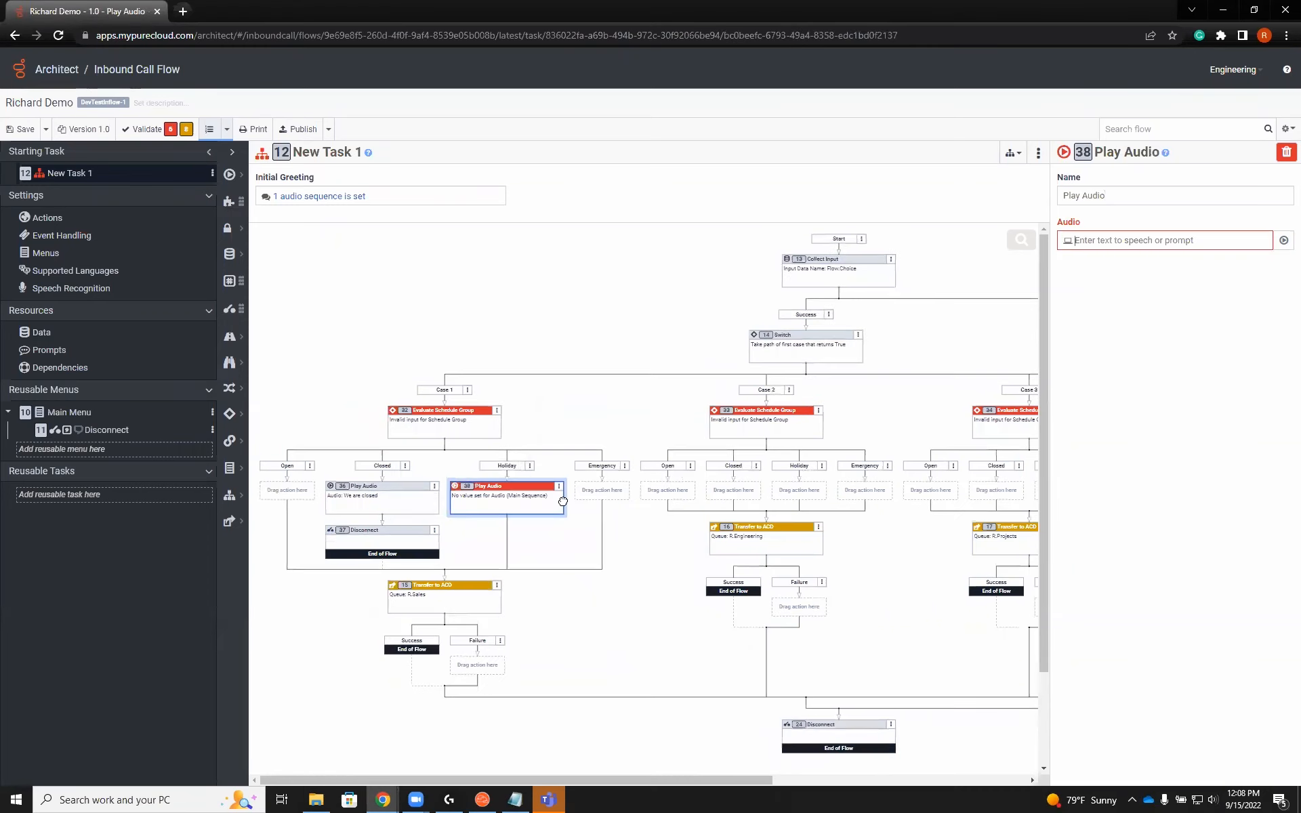
# Show the action menu below the Holiday Play Audio to reach Transfer options.
pyautogui.rightClick(506, 495)
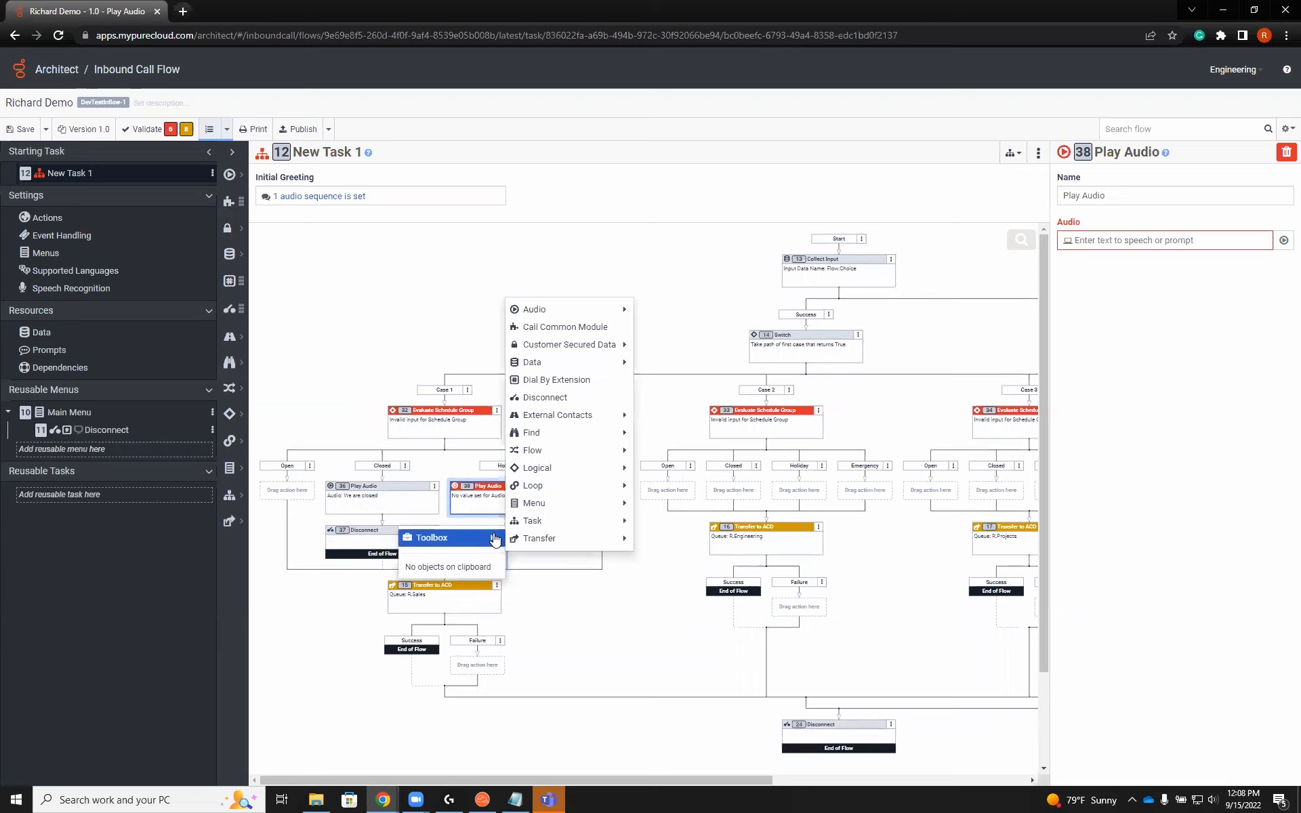
pyautogui.moveTo(498, 542)
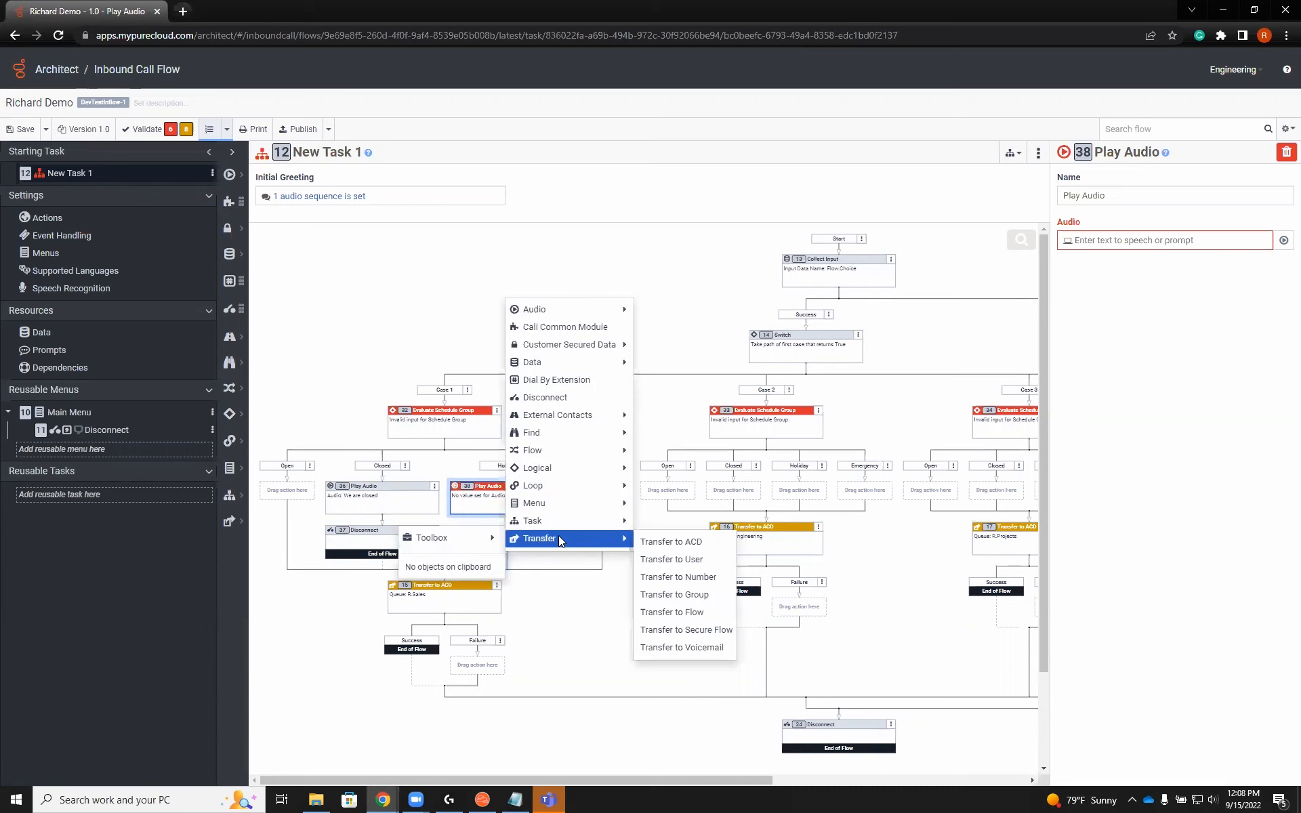
pyautogui.moveTo(685, 629)
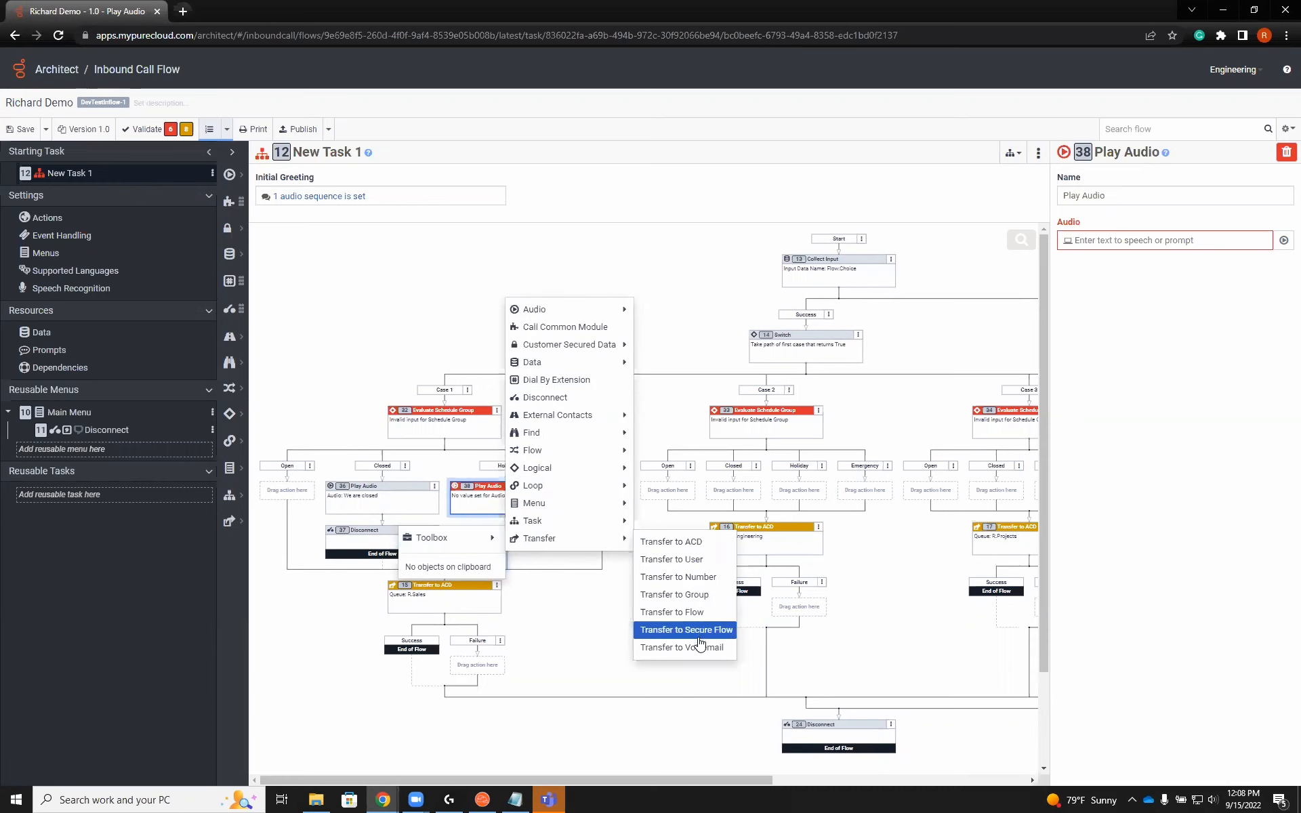
# Add a Transfer to Voicemail under Holiday targeting the R.Sales queue.
pyautogui.click(684, 647)
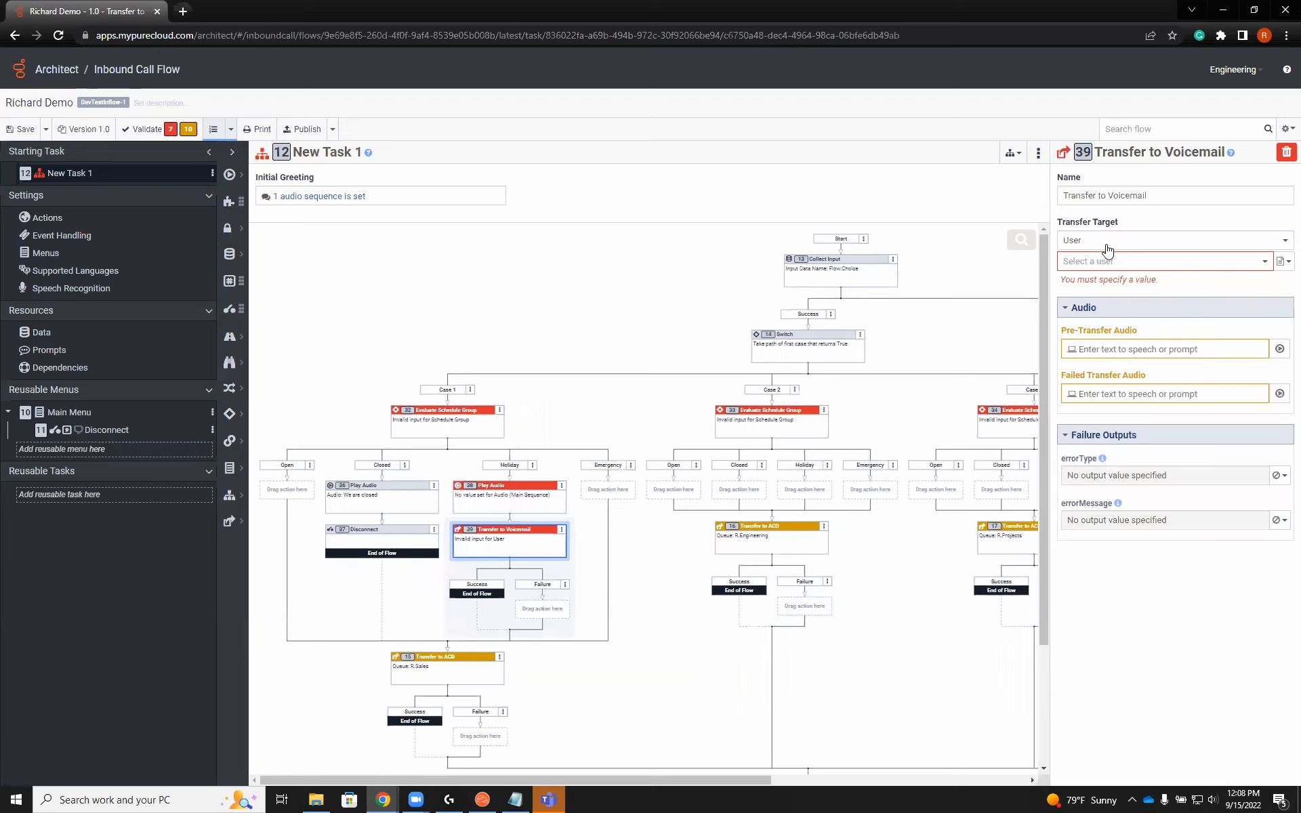
pyautogui.moveTo(1109, 246)
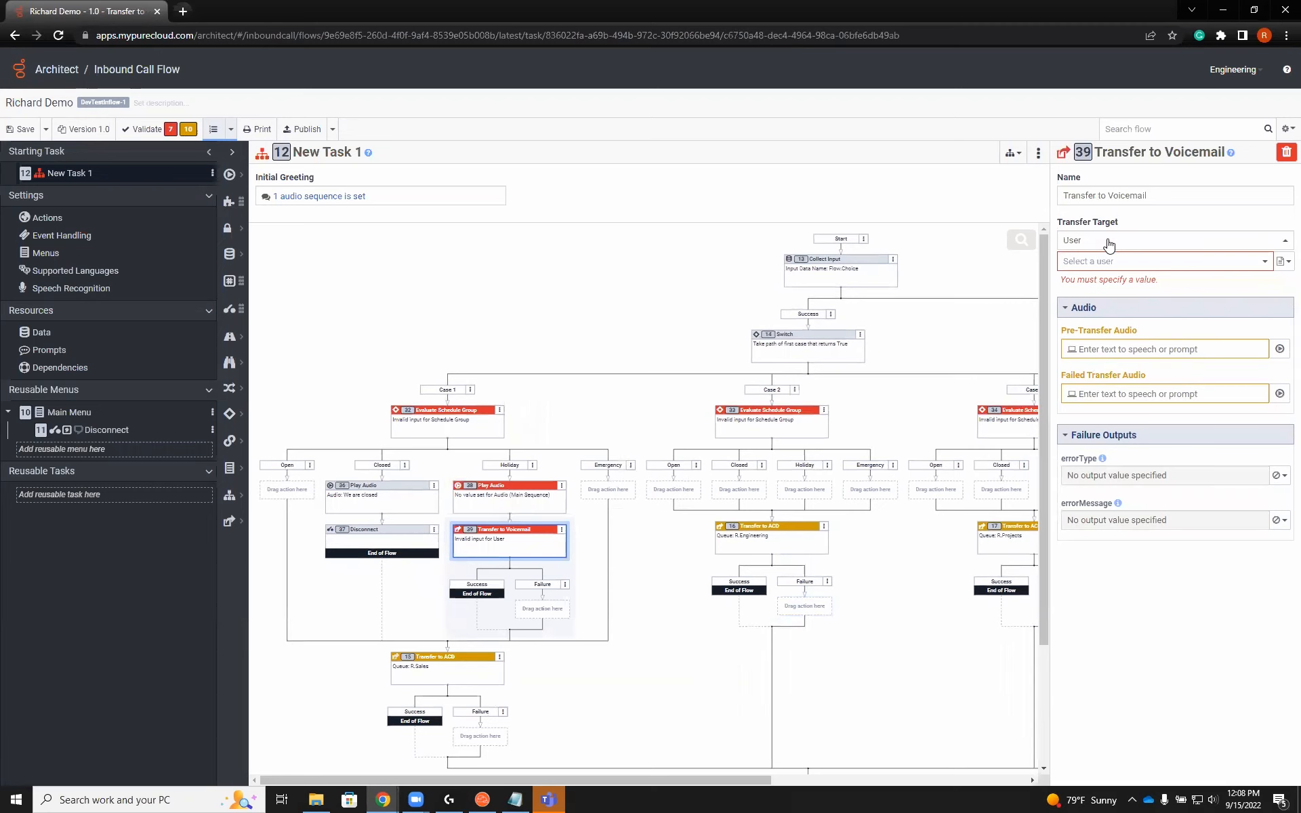
pyautogui.click(1170, 240)
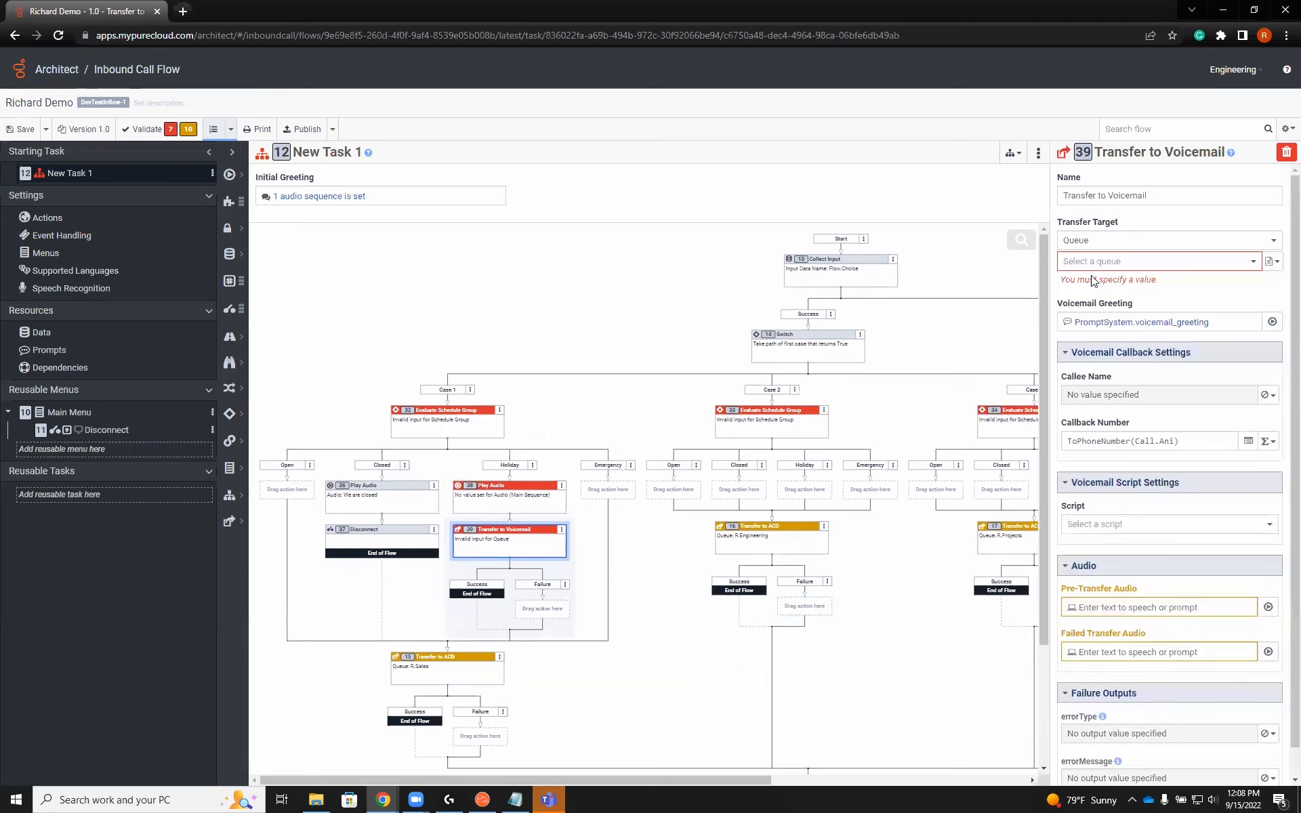
pyautogui.click(1155, 260)
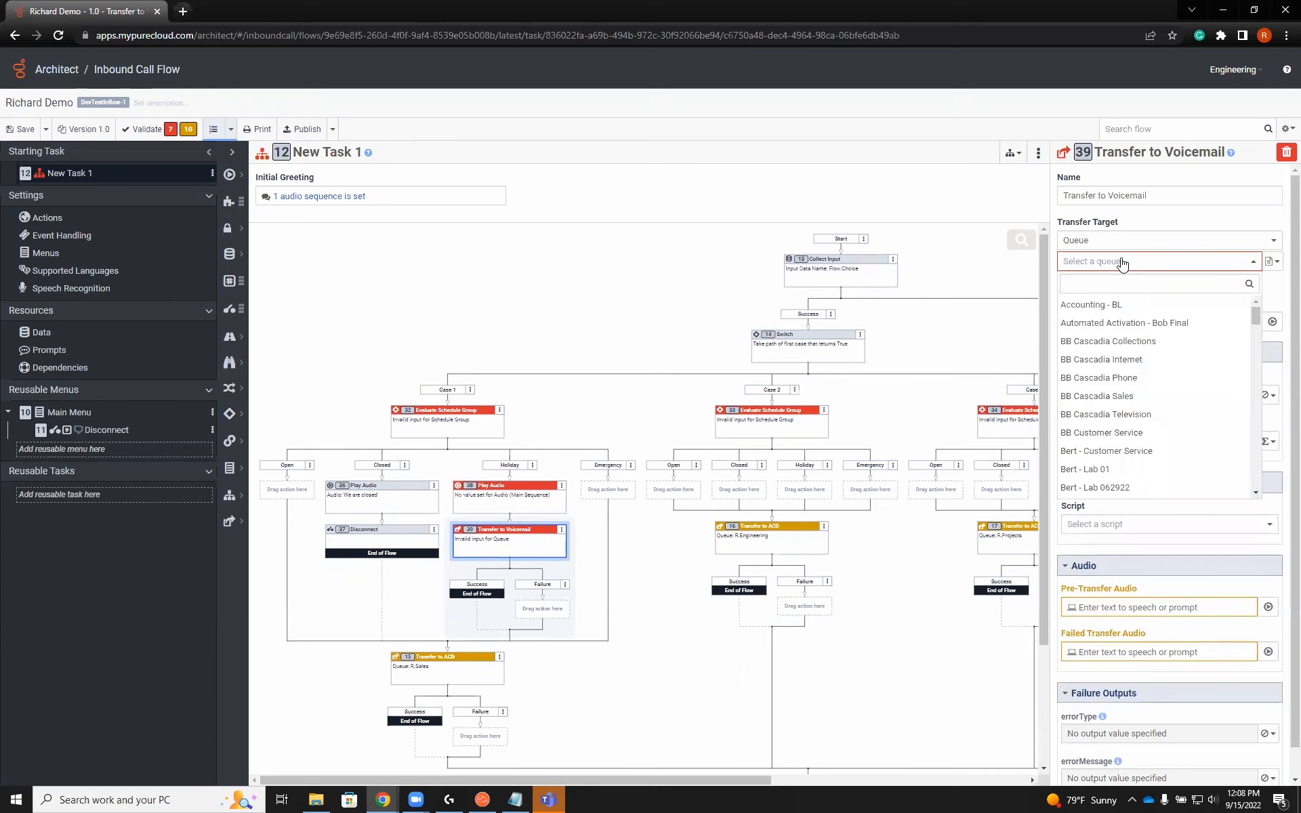
pyautogui.write('r.s')
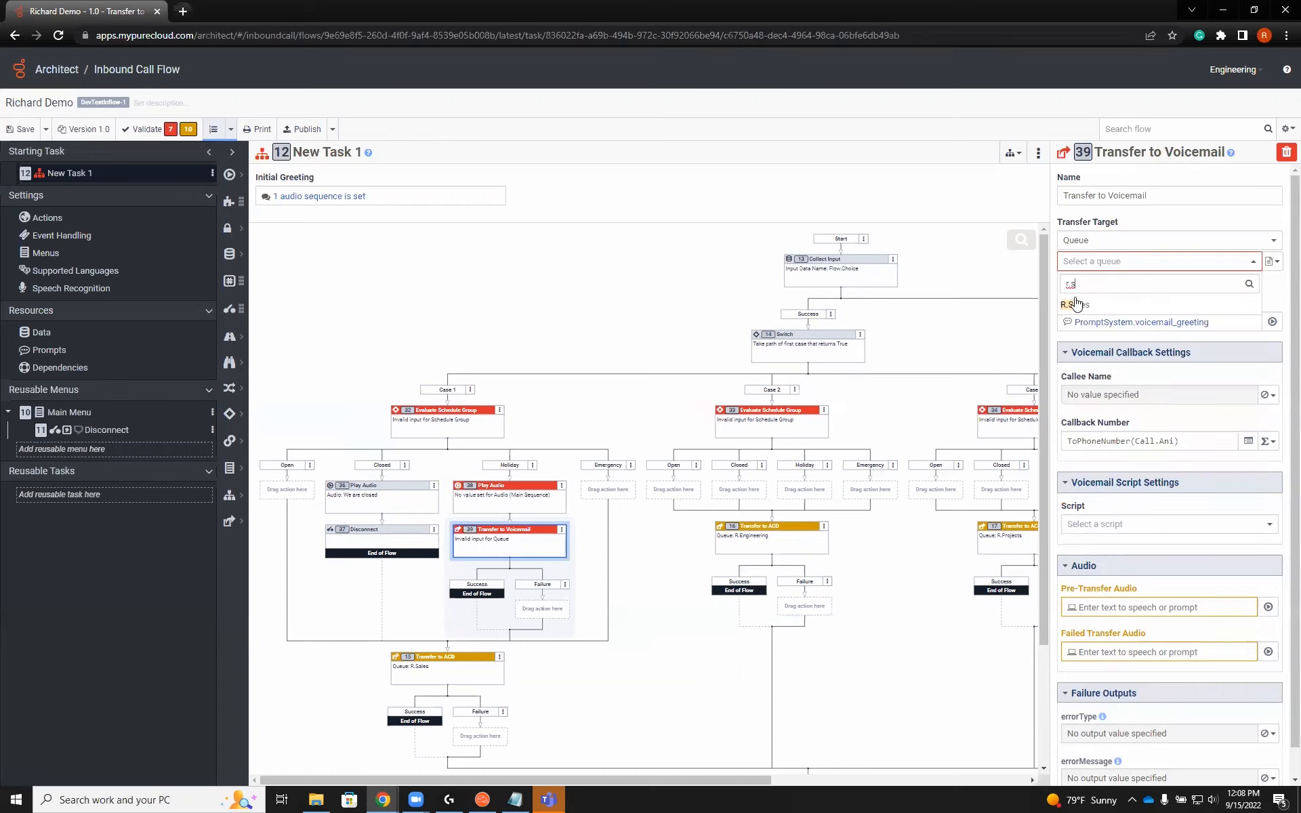
pyautogui.click(1073, 304)
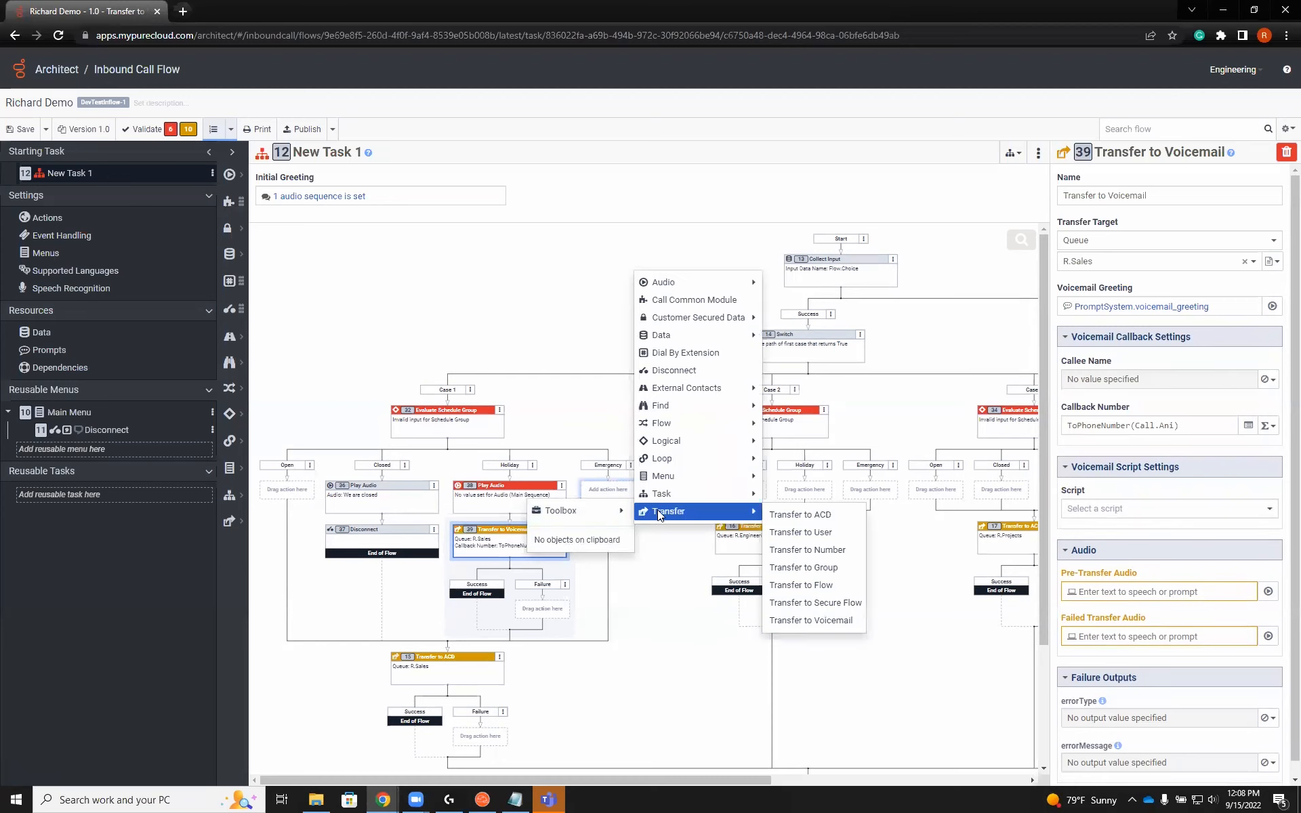
pyautogui.moveTo(813, 620)
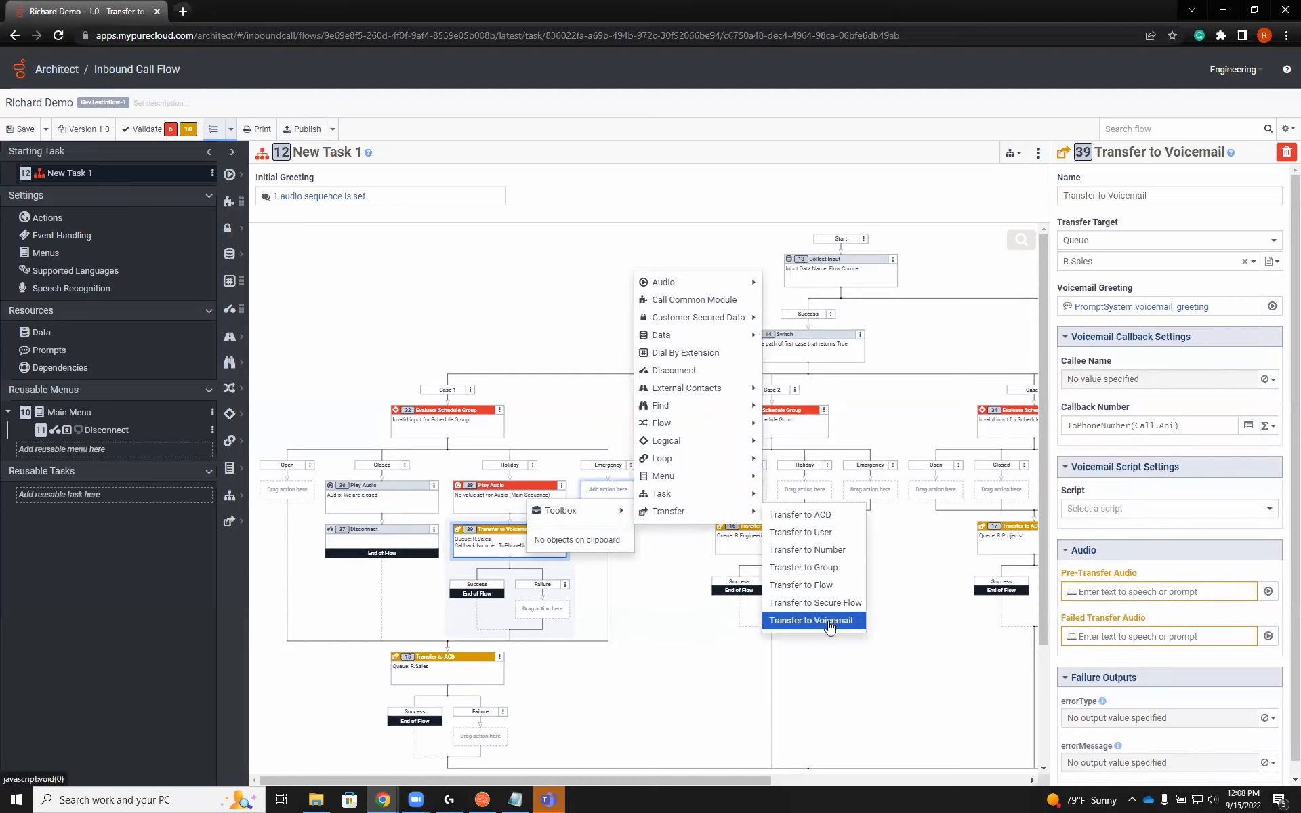
# Add a Transfer to Voicemail under Emergency targeting the R.Sales queue.
pyautogui.click(810, 621)
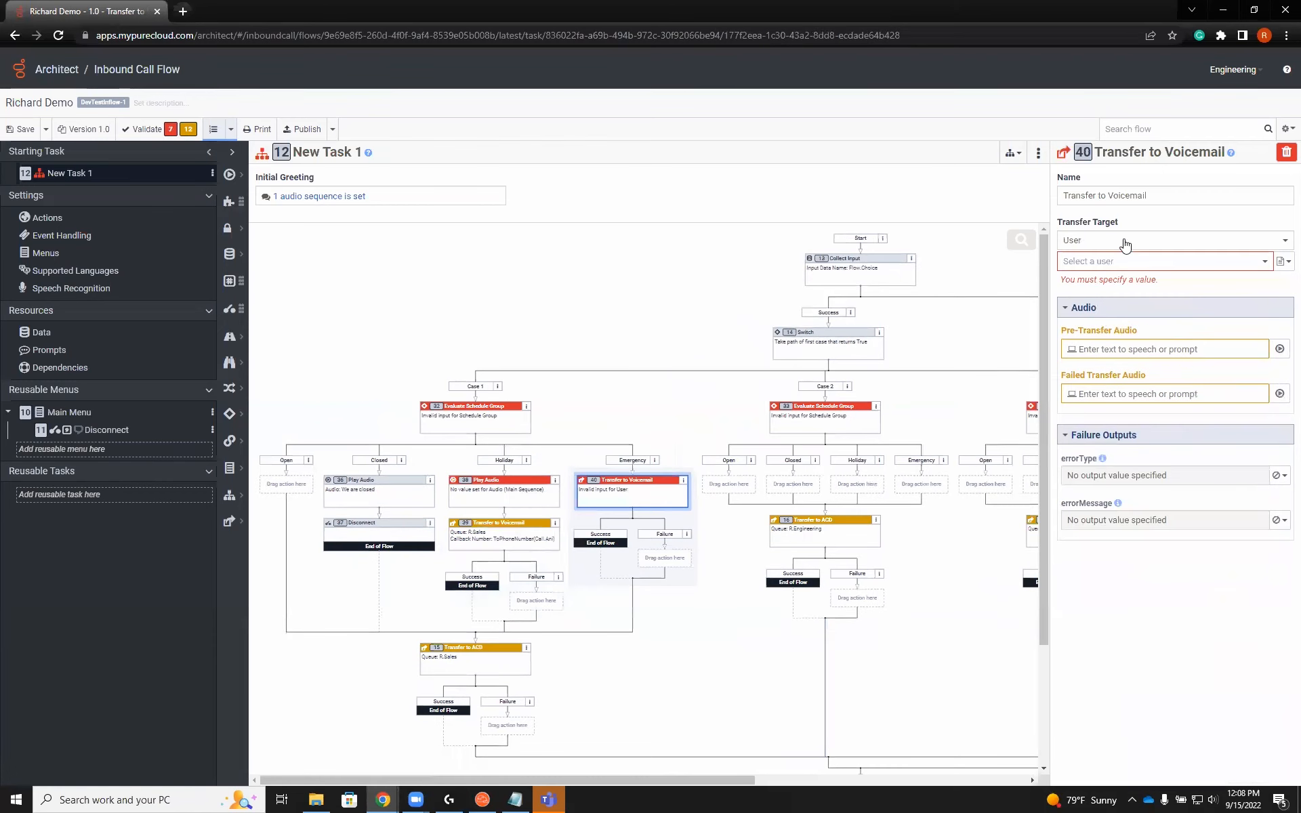
pyautogui.click(1171, 240)
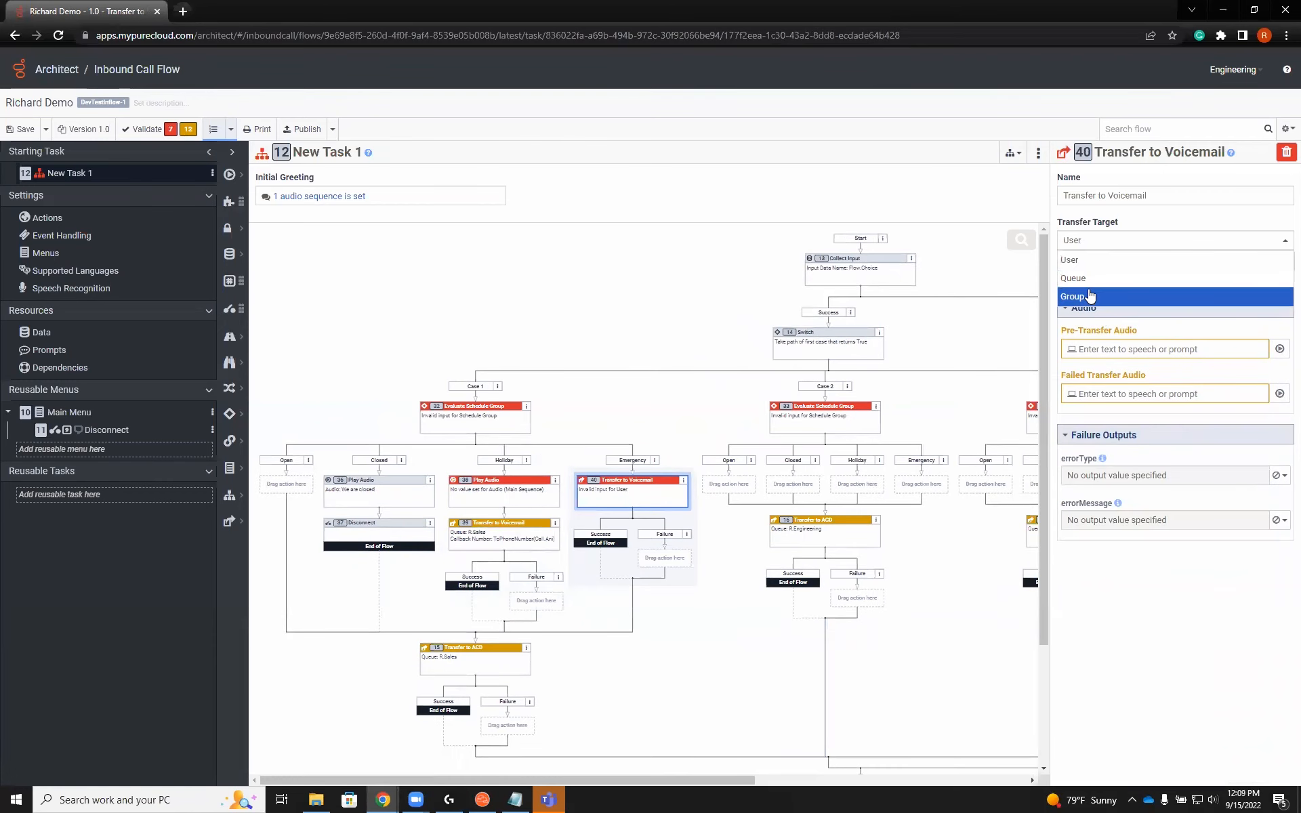
pyautogui.click(1072, 277)
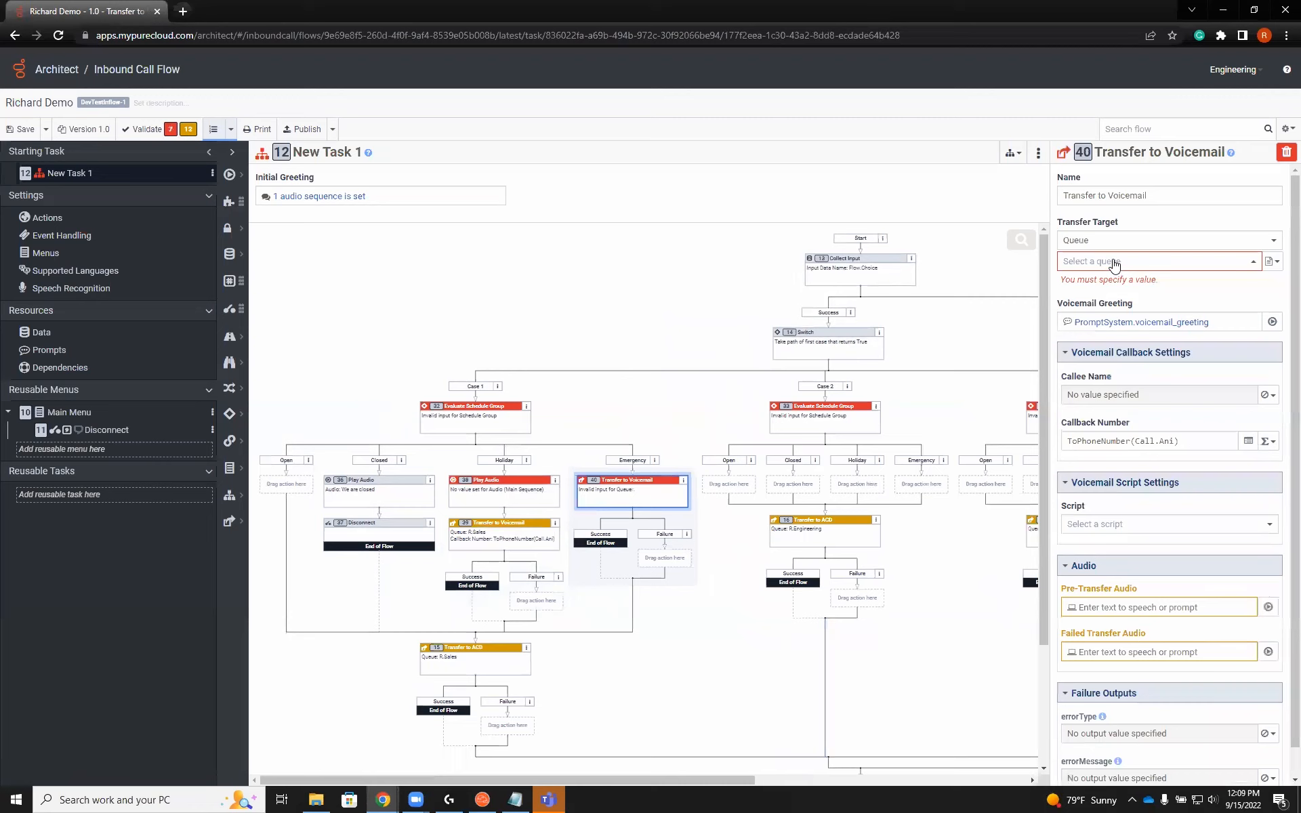
pyautogui.click(1153, 260)
pyautogui.write('sa')
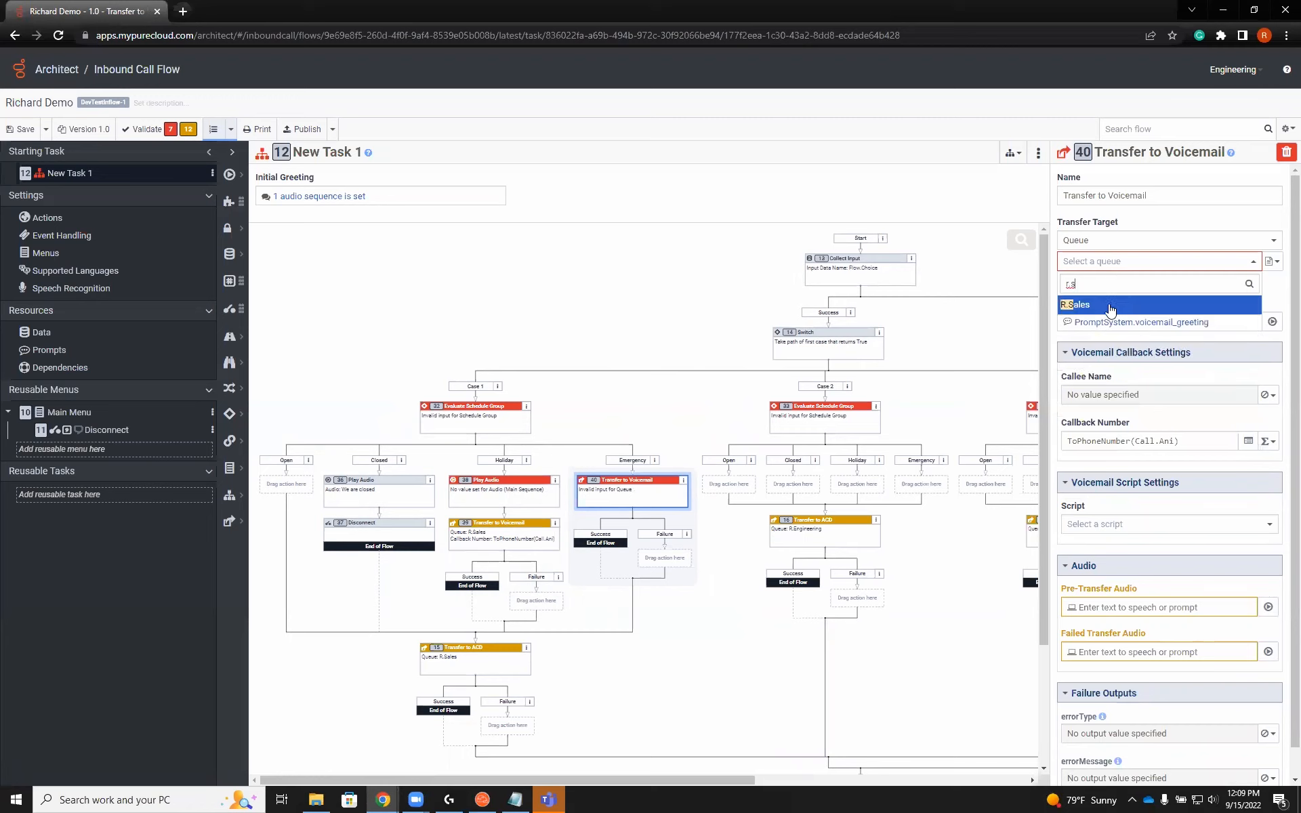
pyautogui.click(1076, 304)
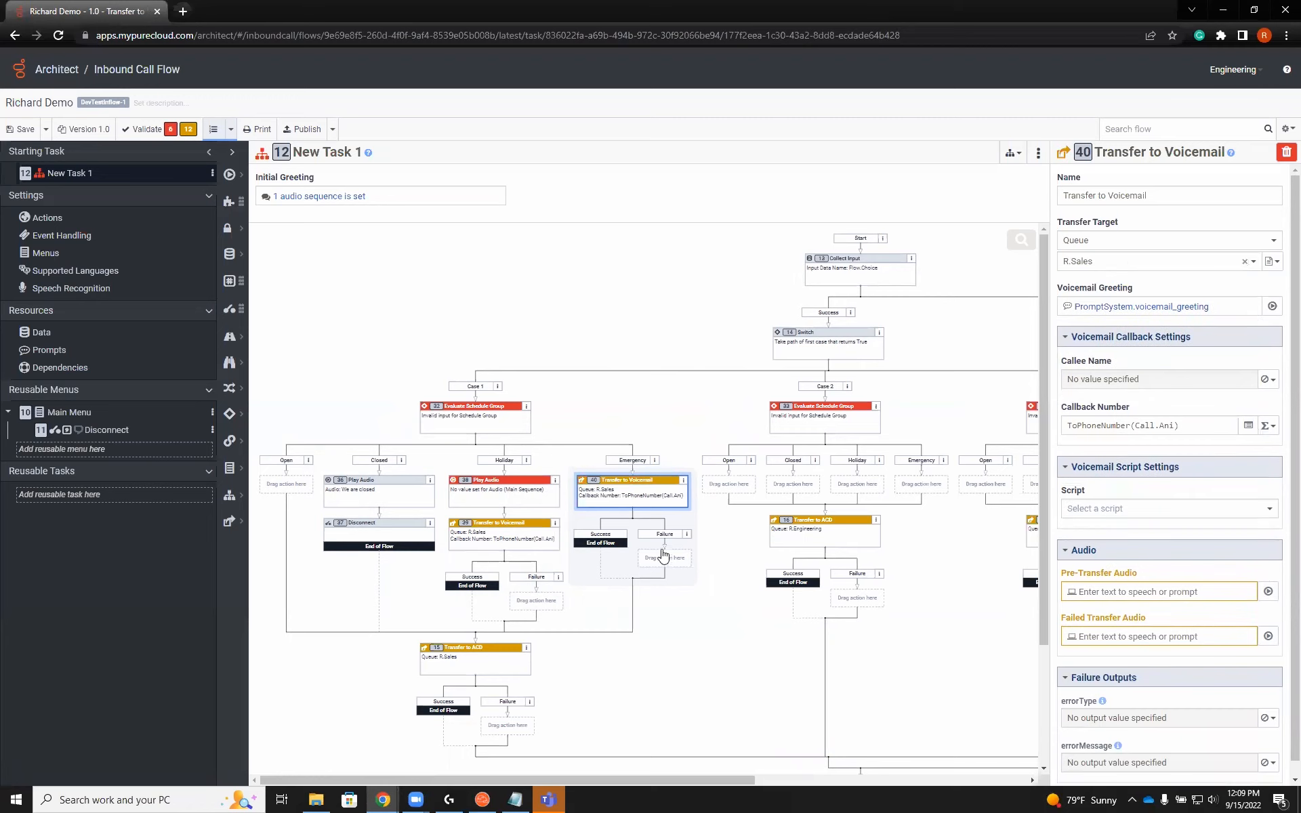
pyautogui.moveTo(525, 632)
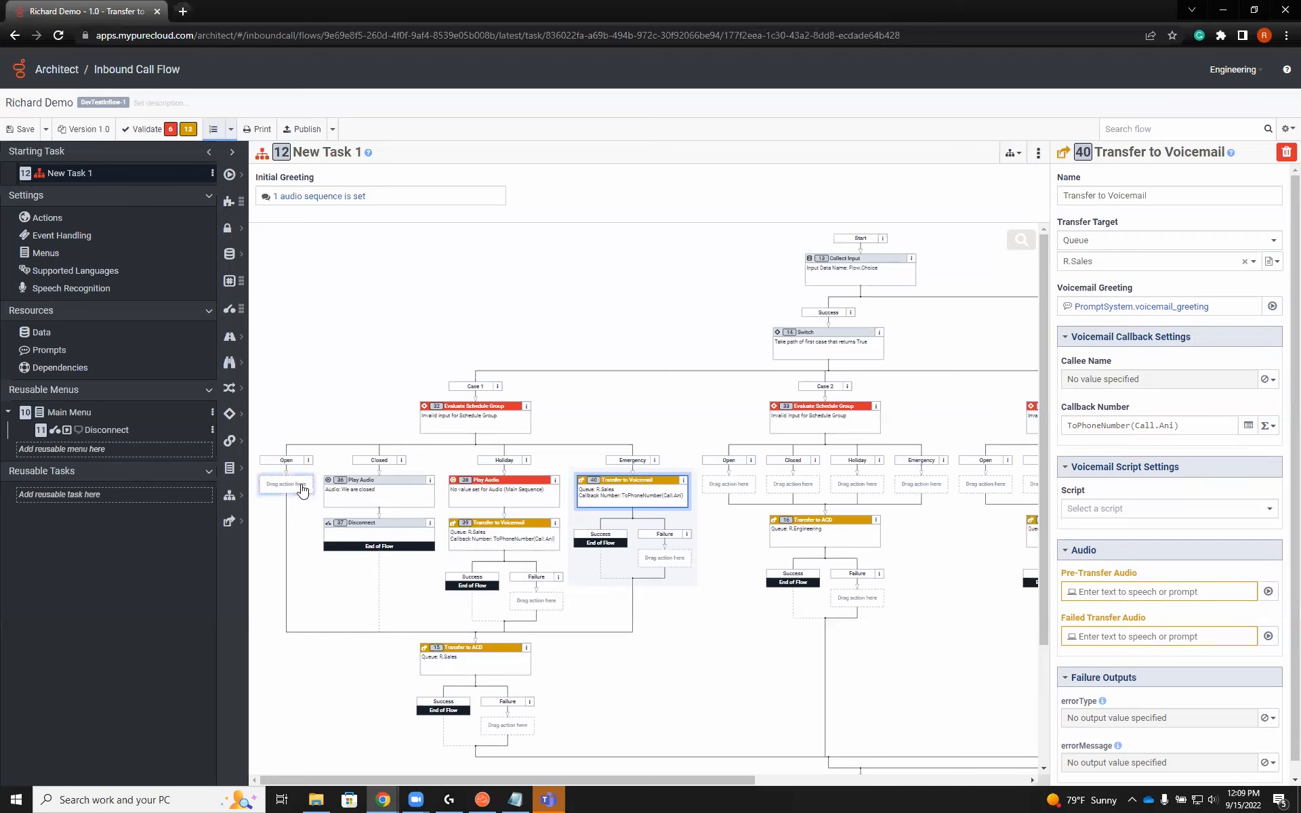
# Set Case 1's Evaluate Schedule Group to the '8:00 am to 5:00 pm M-F' group.
pyautogui.click(474, 410)
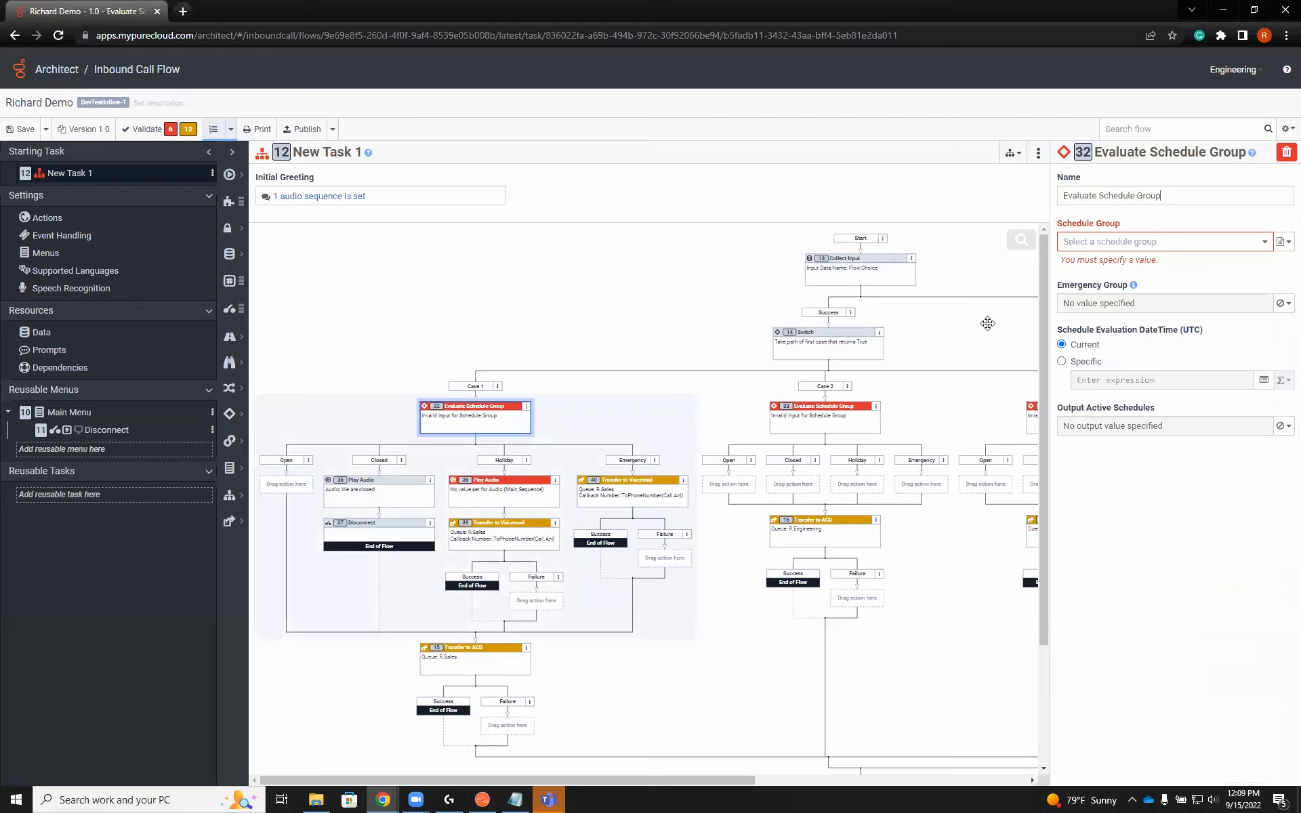
pyautogui.click(1164, 241)
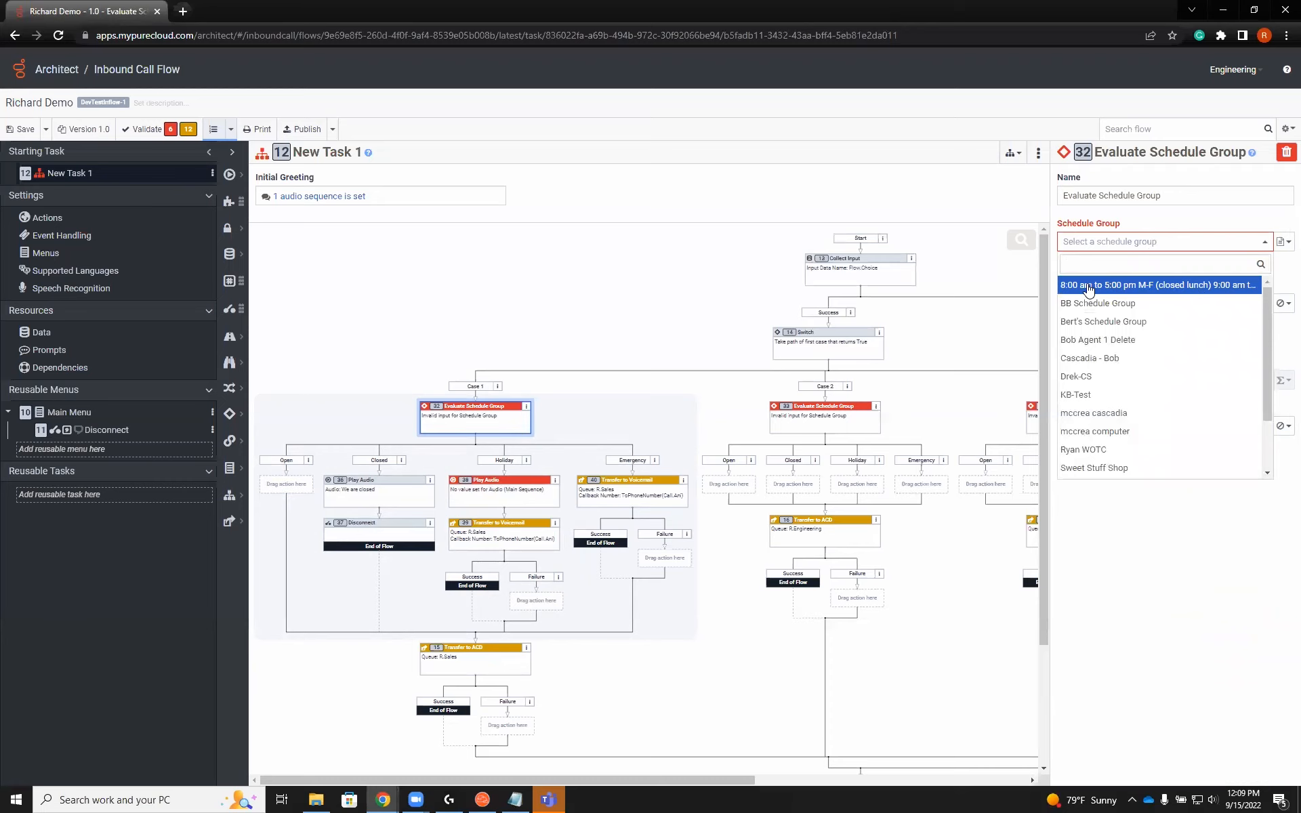
pyautogui.click(1157, 285)
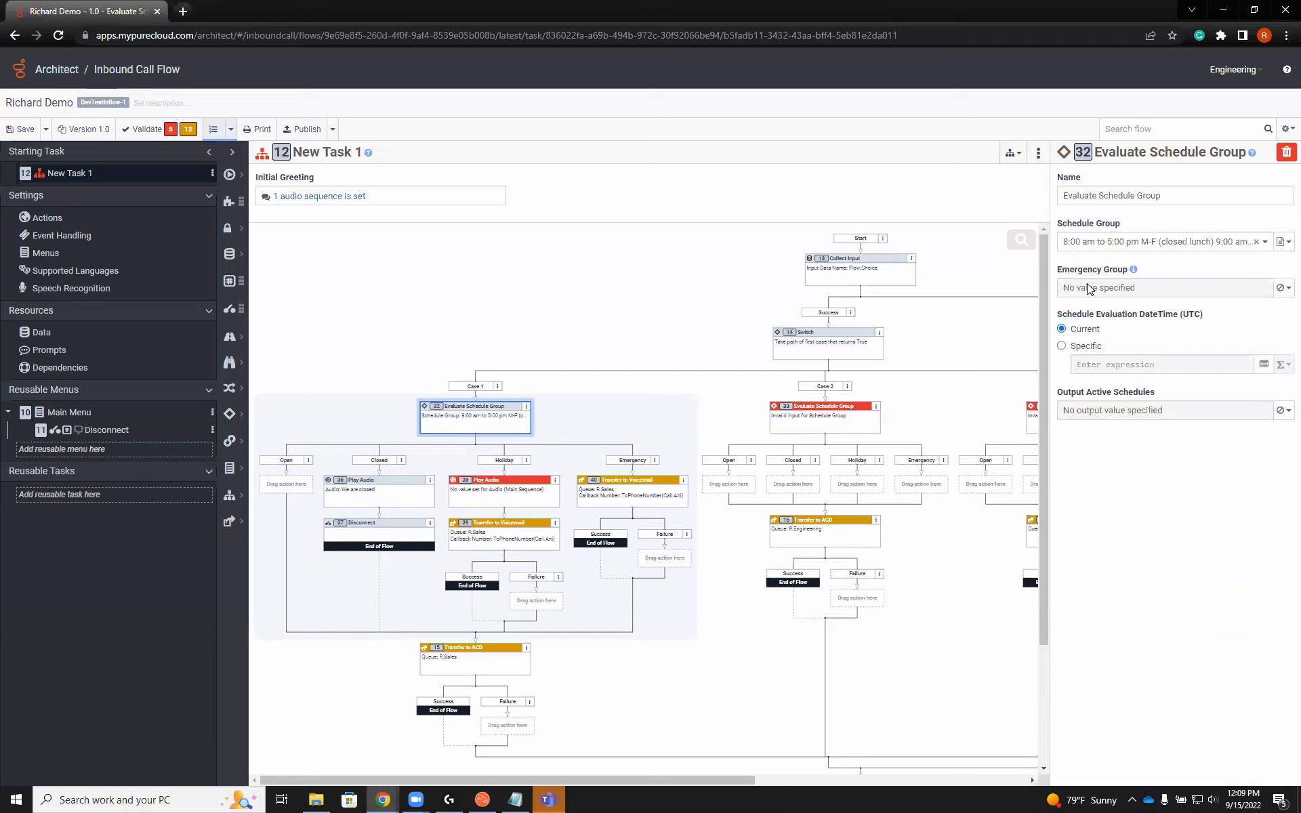
pyautogui.moveTo(636, 374)
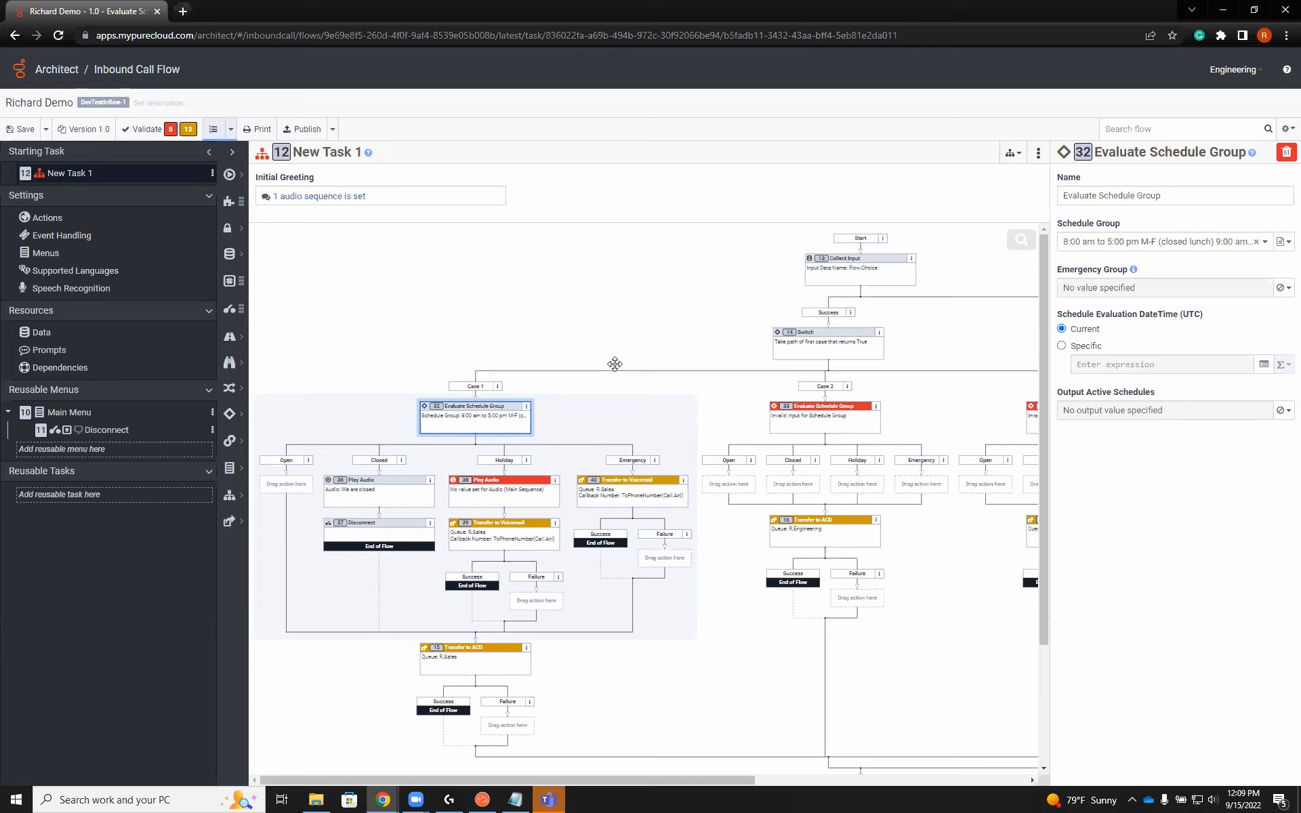
pyautogui.moveTo(517, 495)
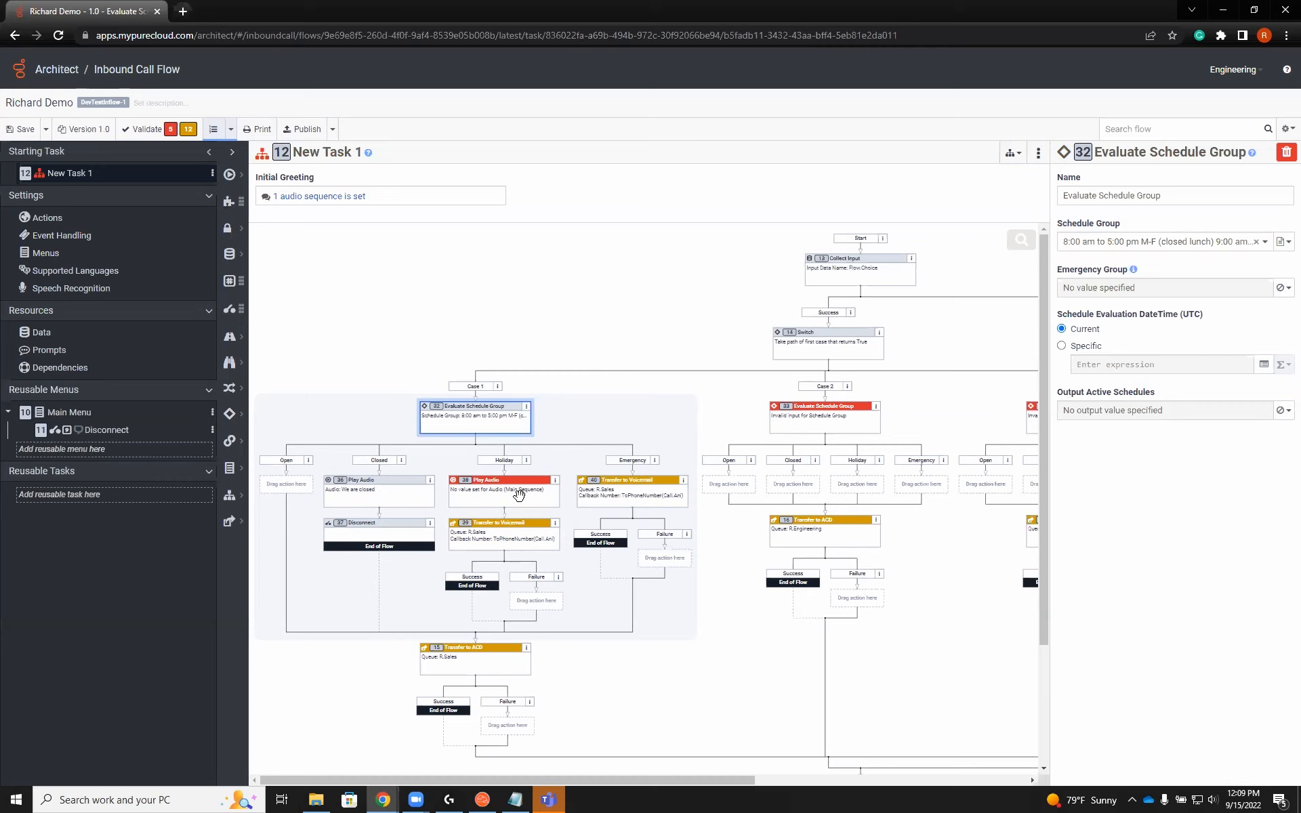
# Enter 'place holder for holiday prompt' as the Holiday Play Audio text-to-speech.
pyautogui.click(503, 480)
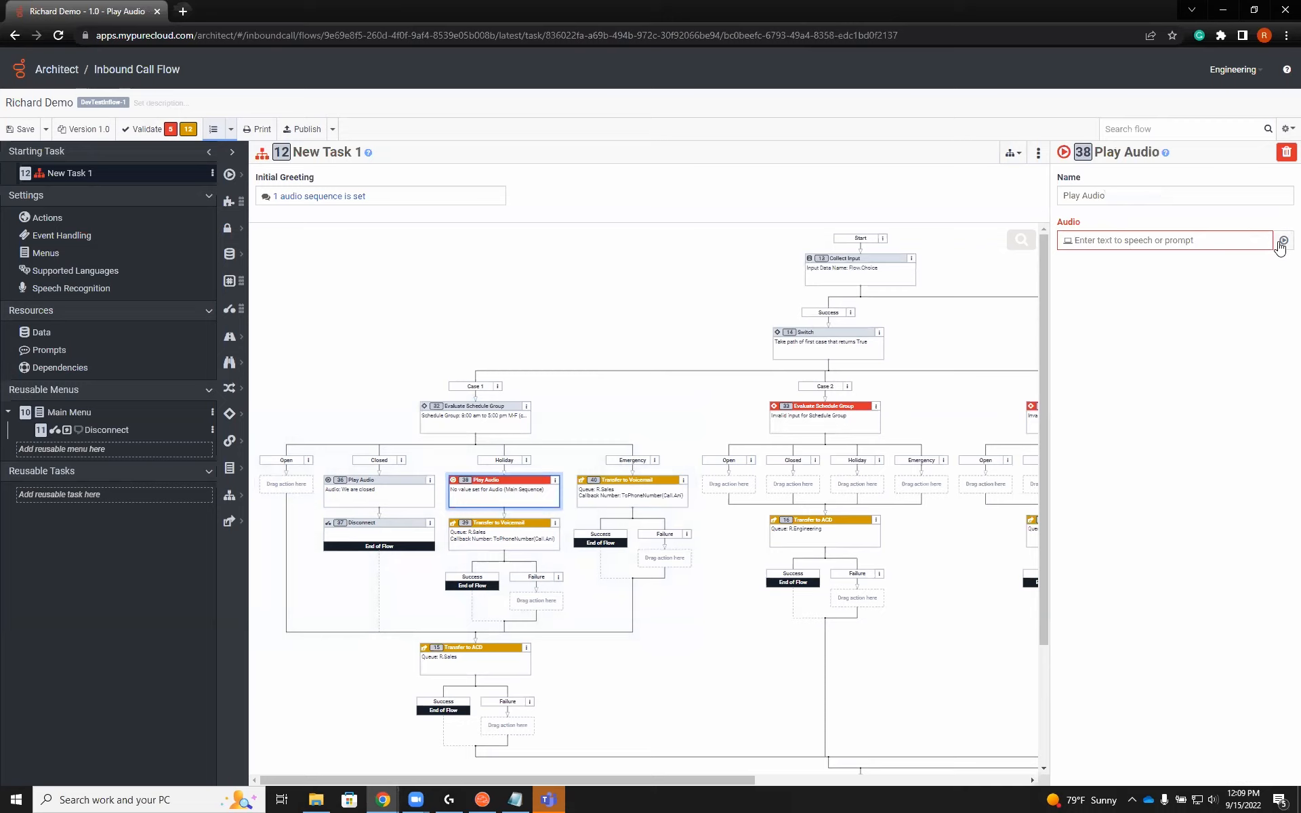
pyautogui.click(1283, 240)
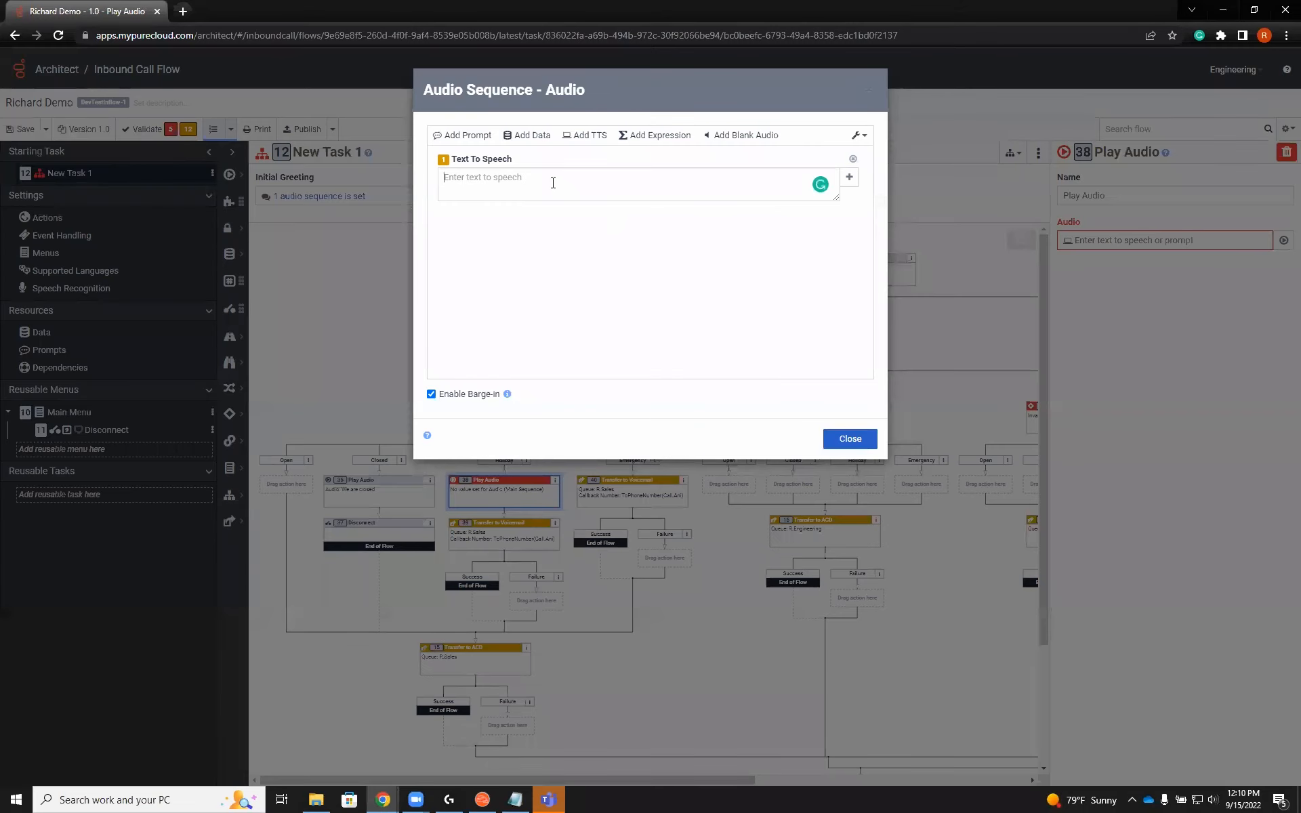
pyautogui.write('place holder for')
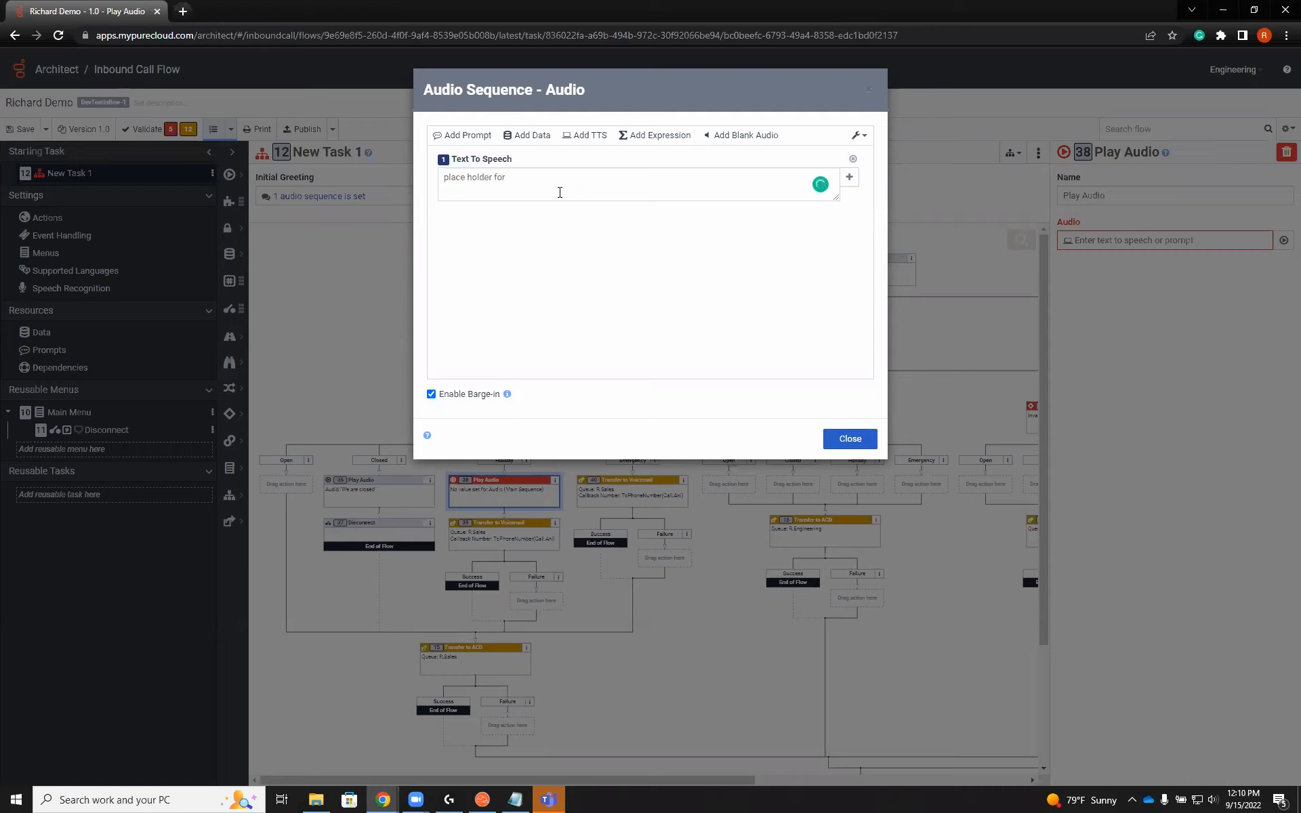
pyautogui.write('prom')
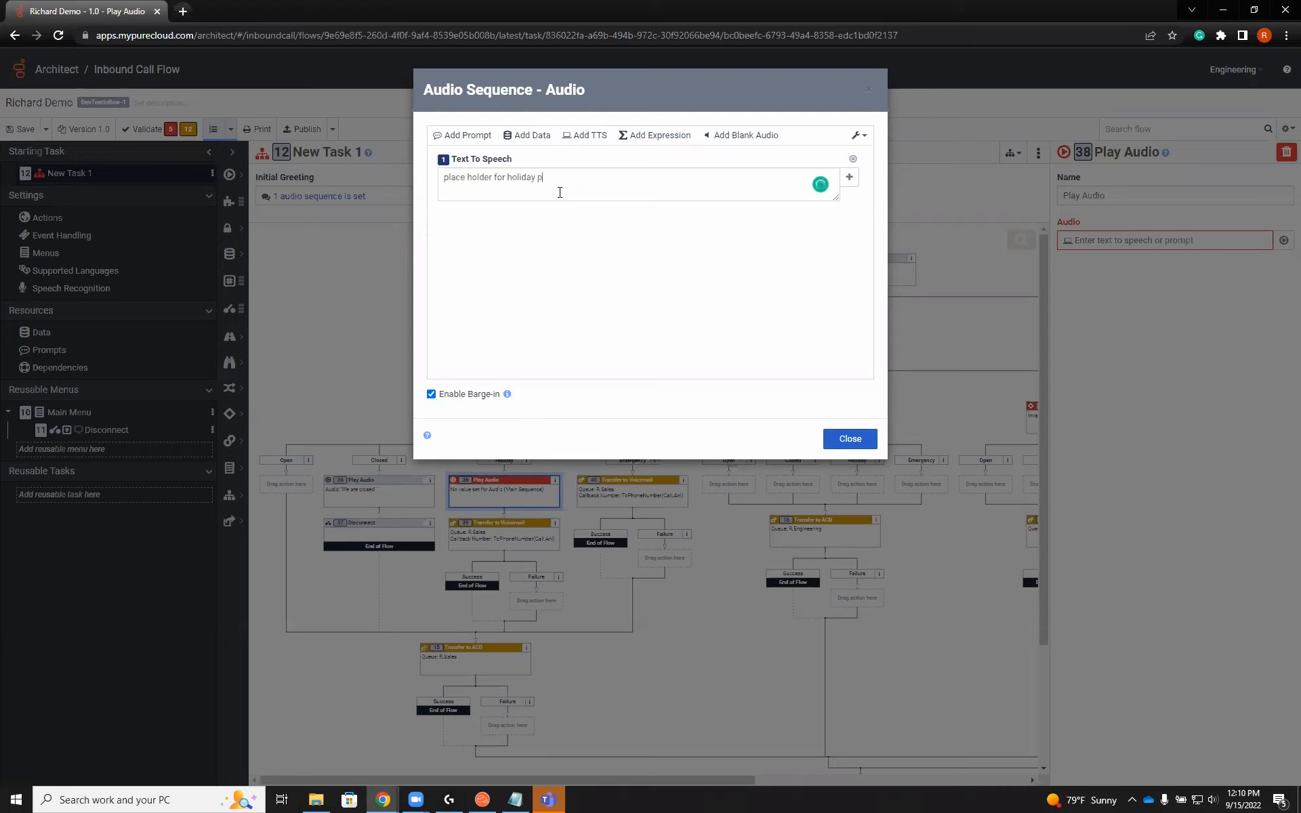
pyautogui.write('rompt')
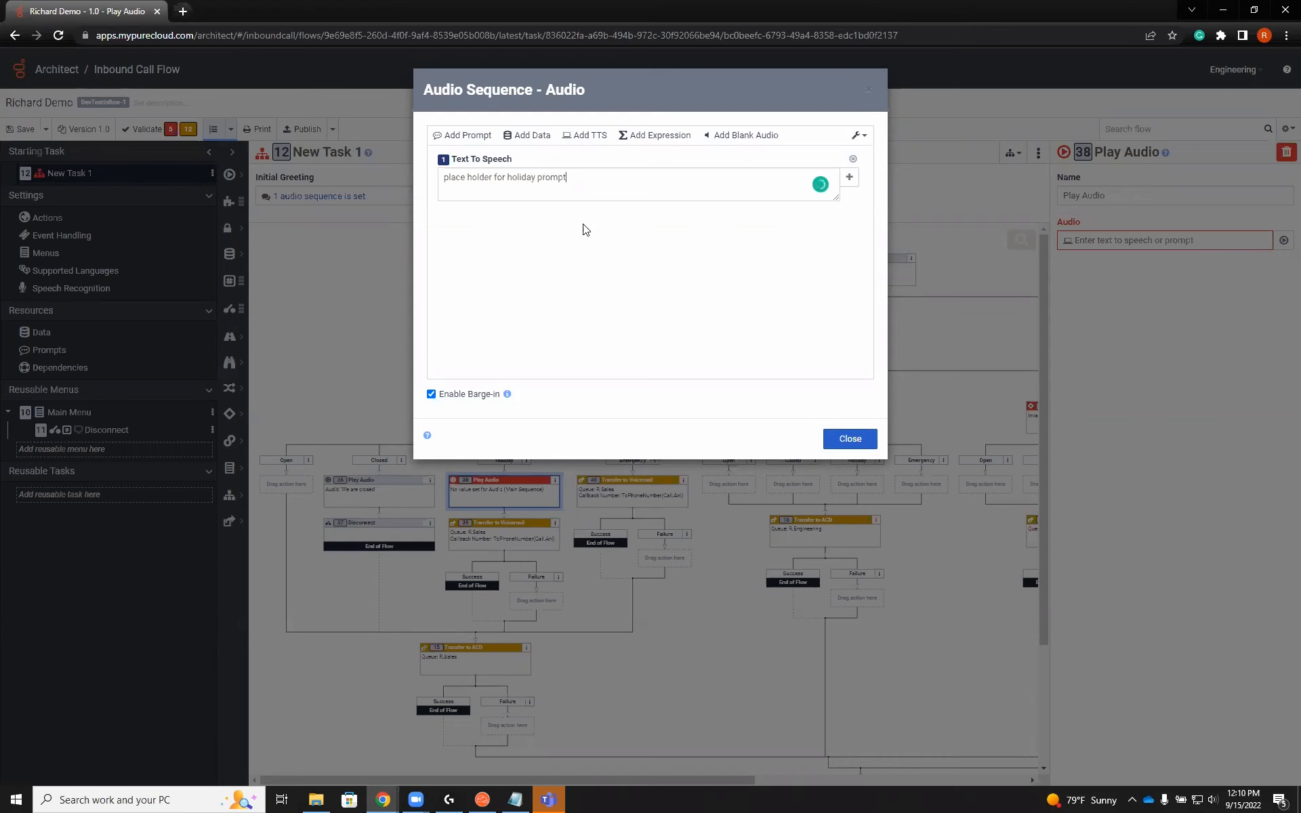
pyautogui.click(847, 438)
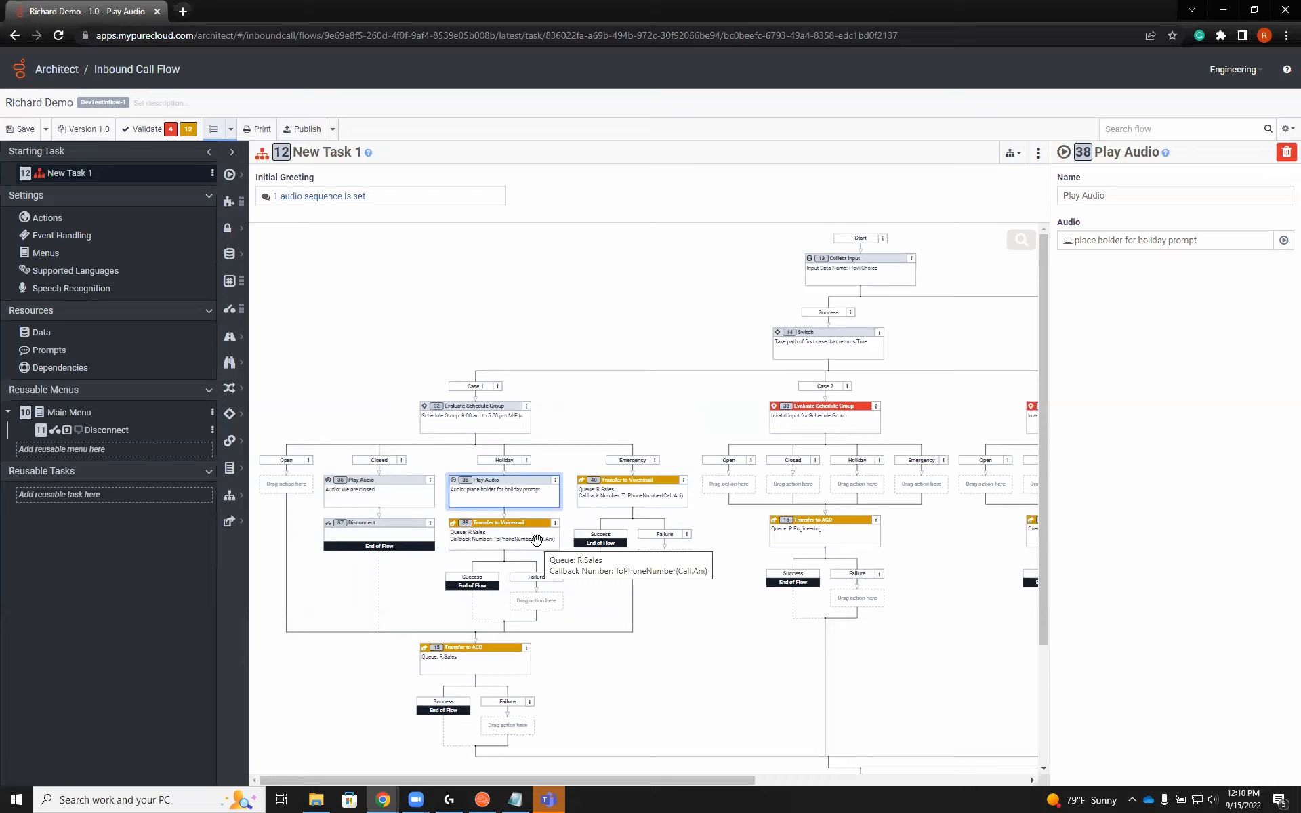
pyautogui.moveTo(877, 534)
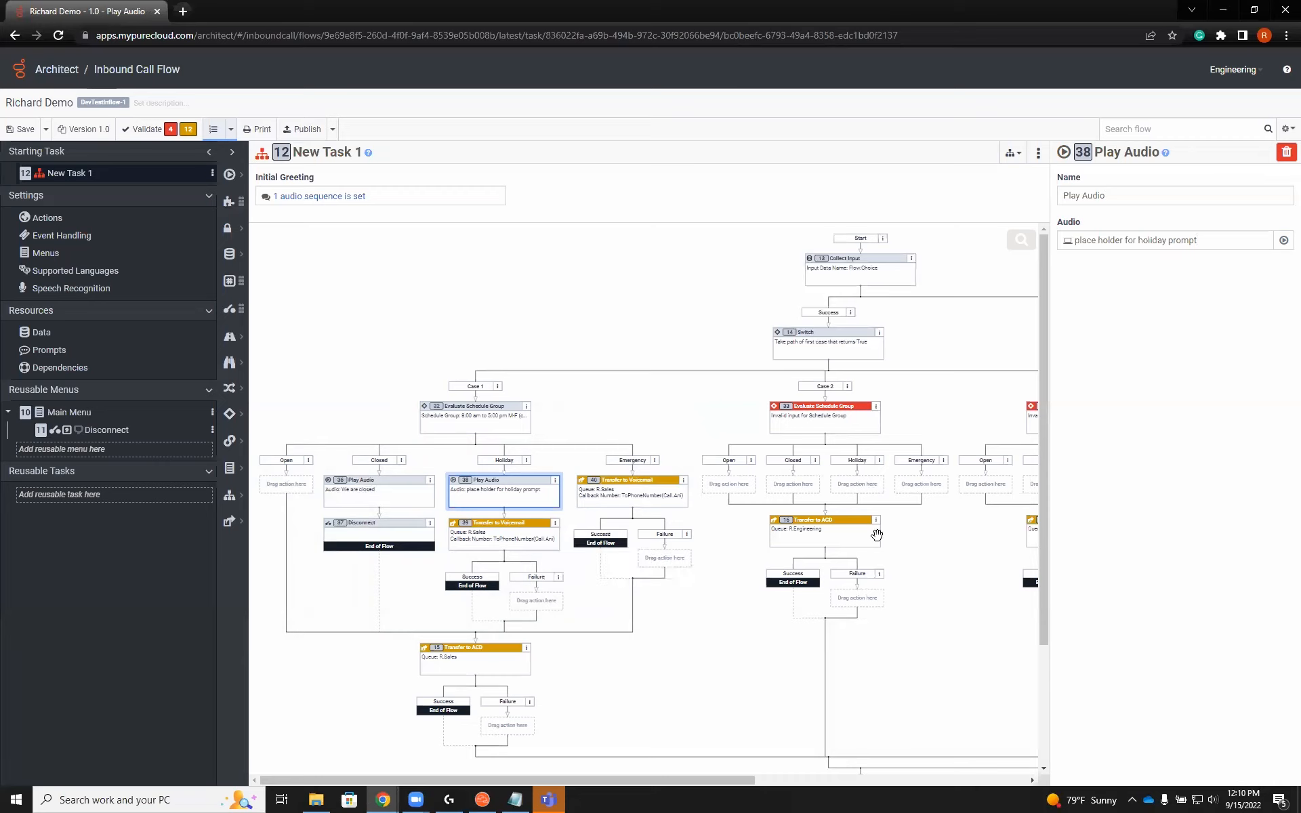
pyautogui.moveTo(806, 515)
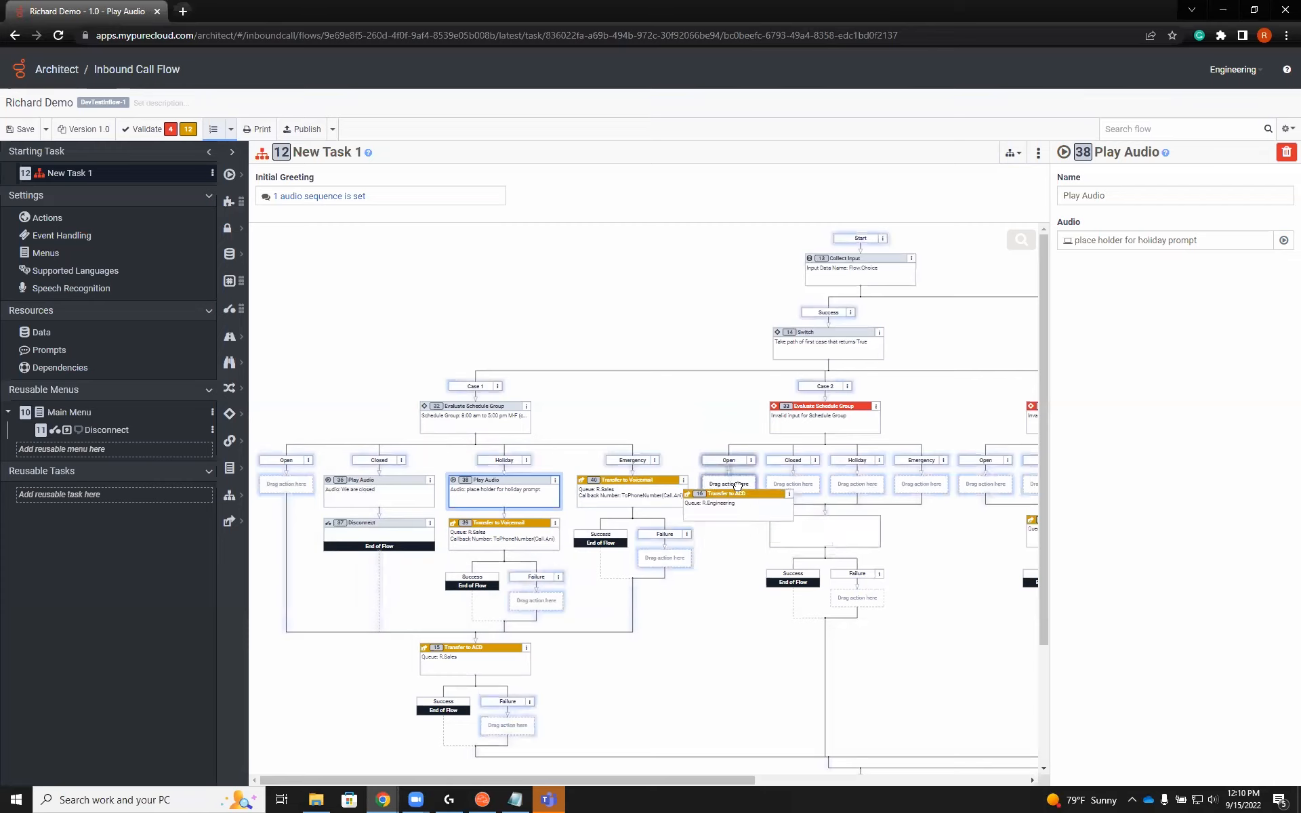
# Add Disconnect actions to the Closed, Holiday and Emergency branches under Case 2.
pyautogui.click(738, 484)
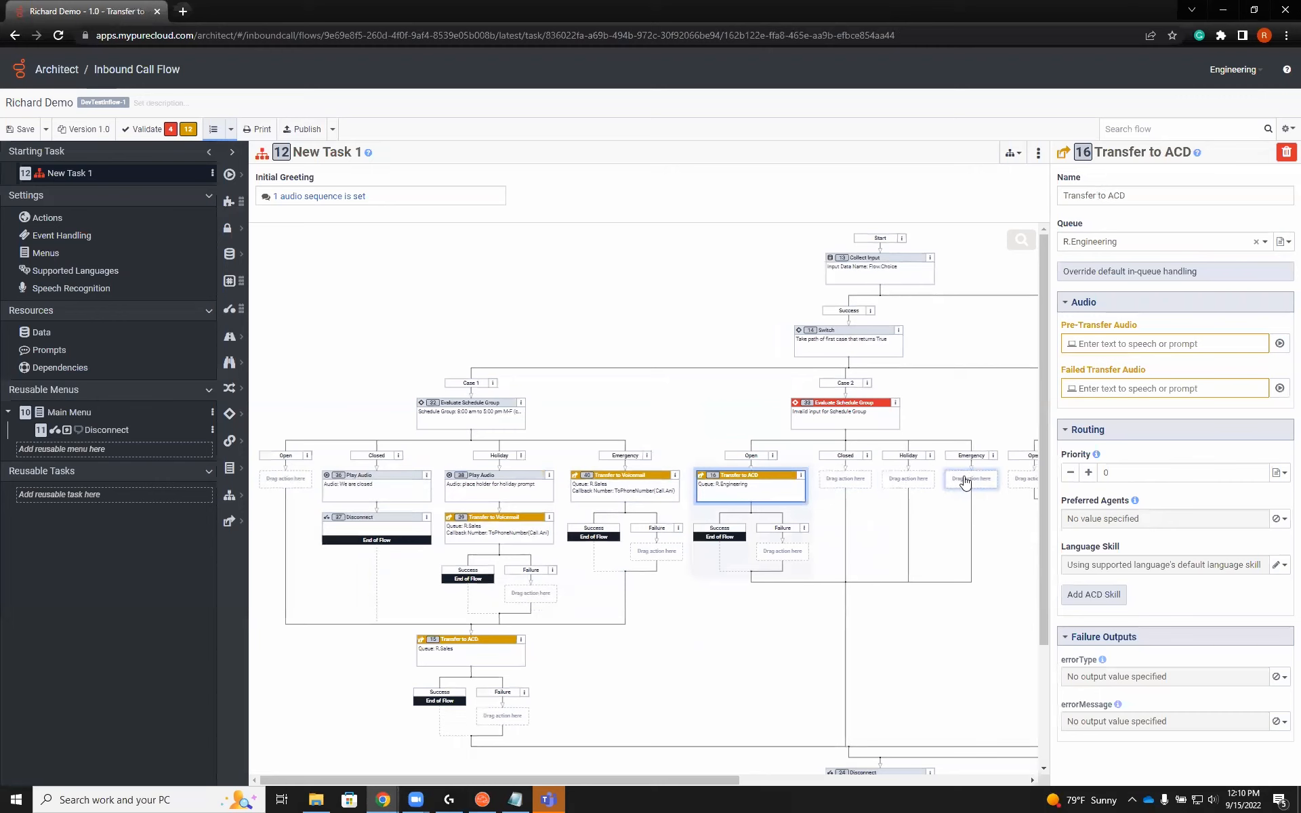
pyautogui.moveTo(862, 481)
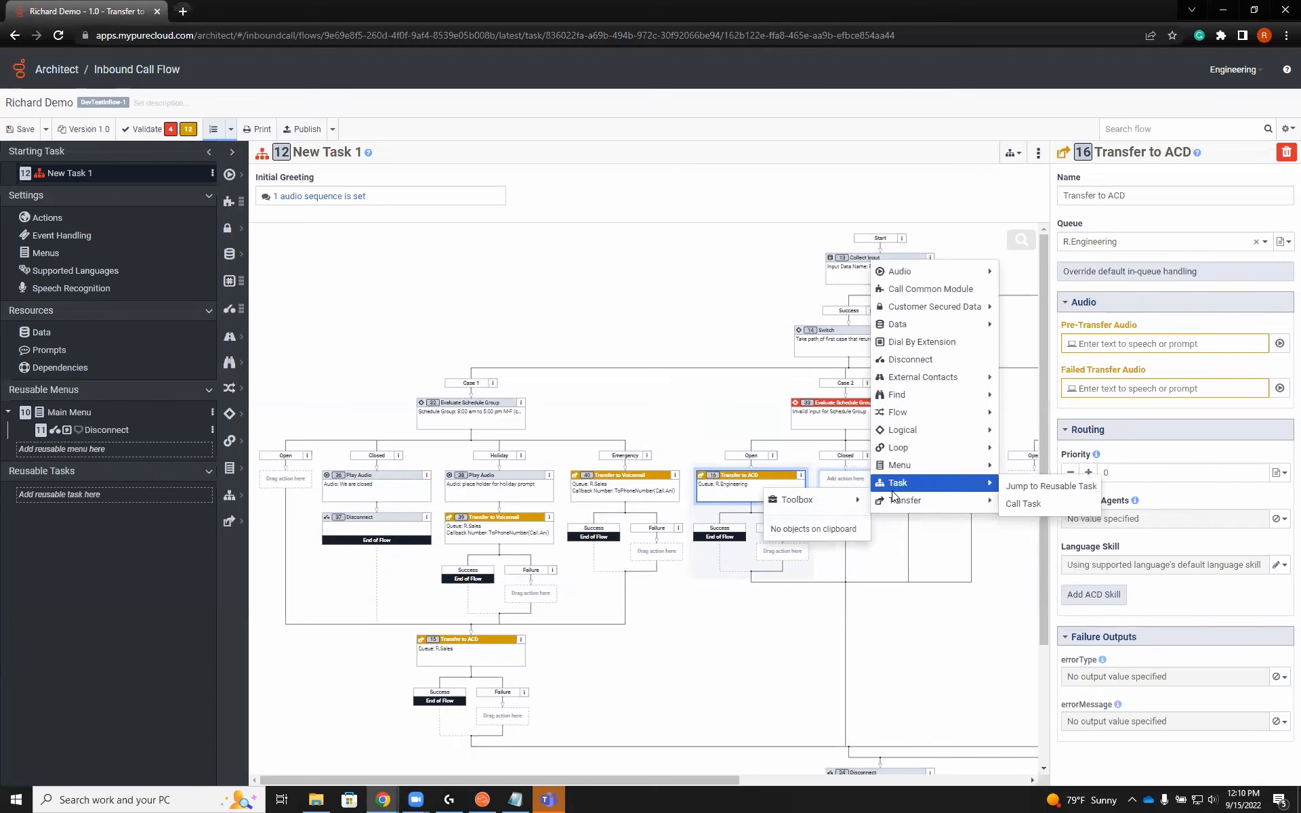
pyautogui.moveTo(901, 429)
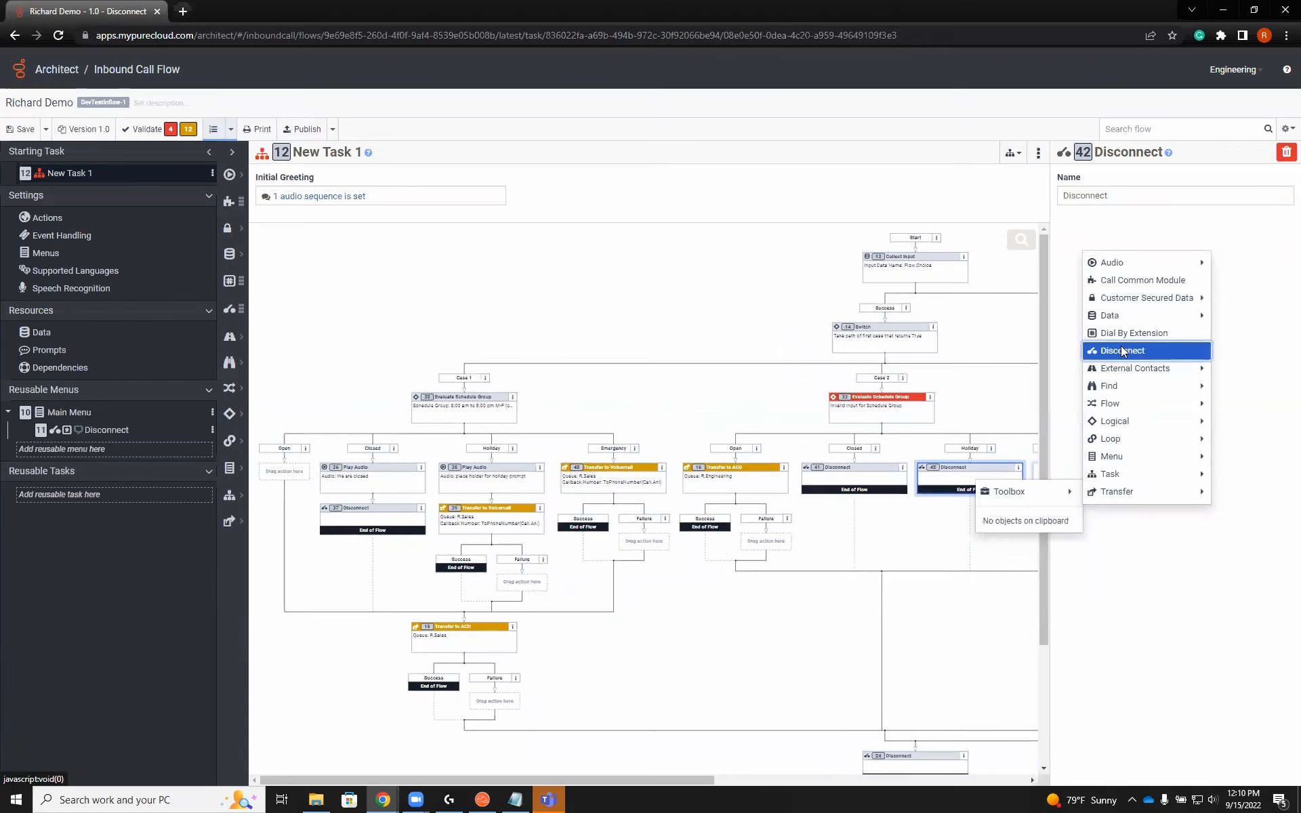
pyautogui.click(1121, 350)
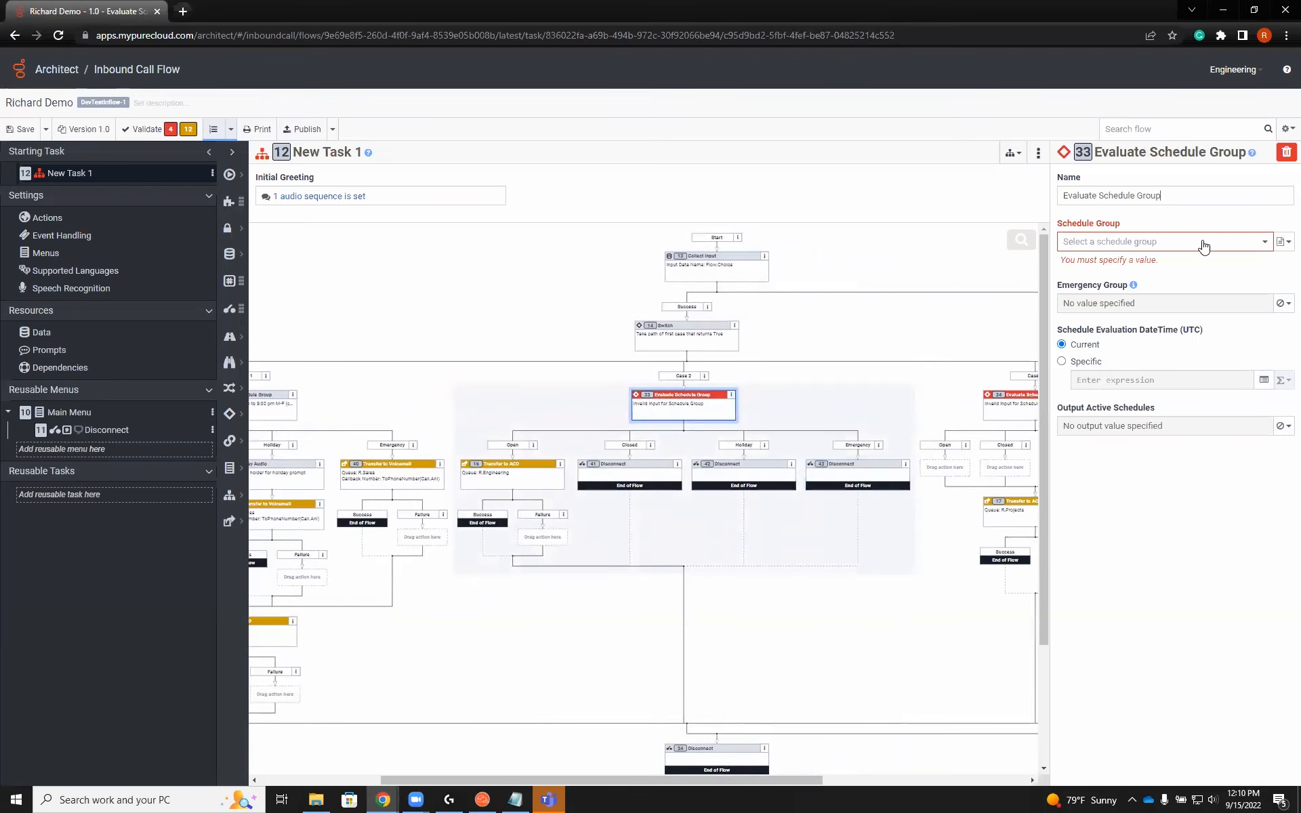
# Choose Bert's Schedule Group for Case 2's Evaluate Schedule Group action.
pyautogui.click(1161, 241)
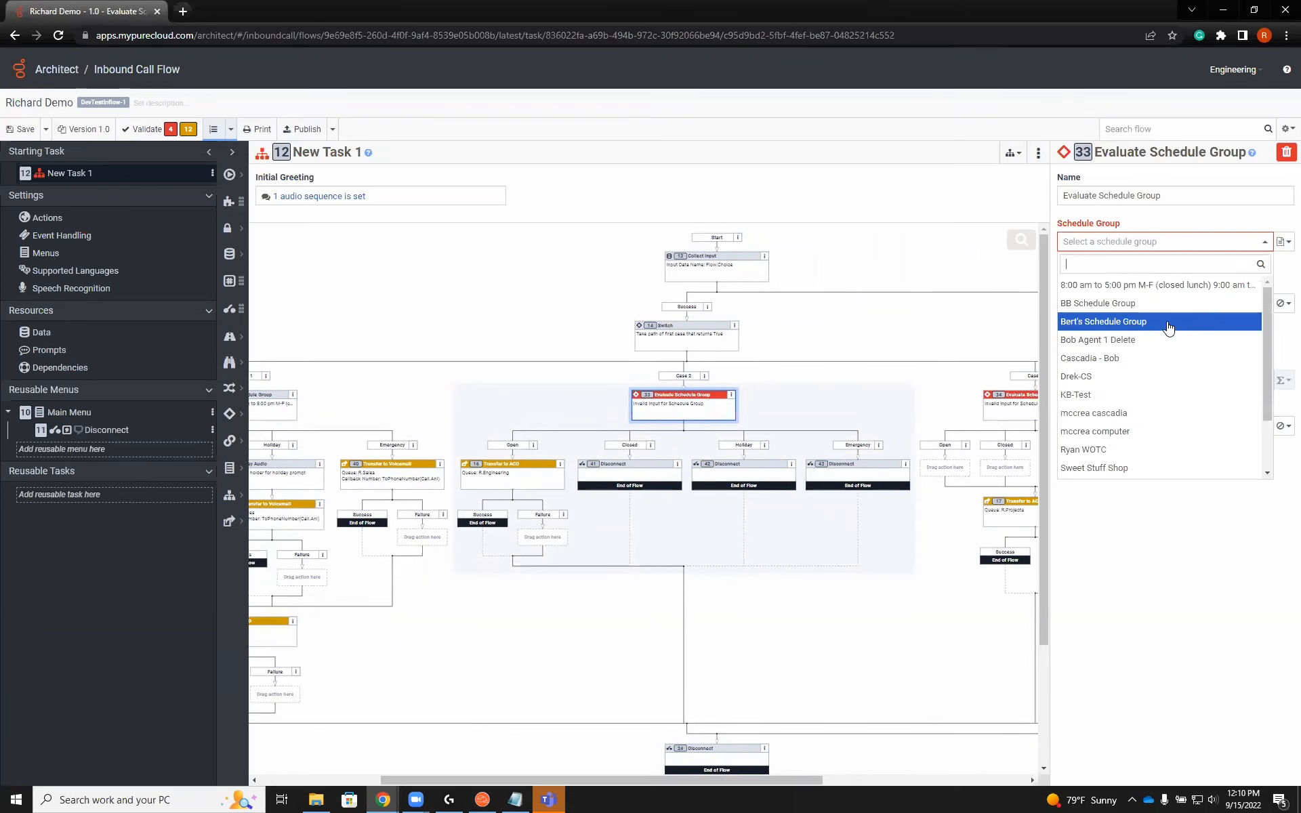
pyautogui.moveTo(1161, 328)
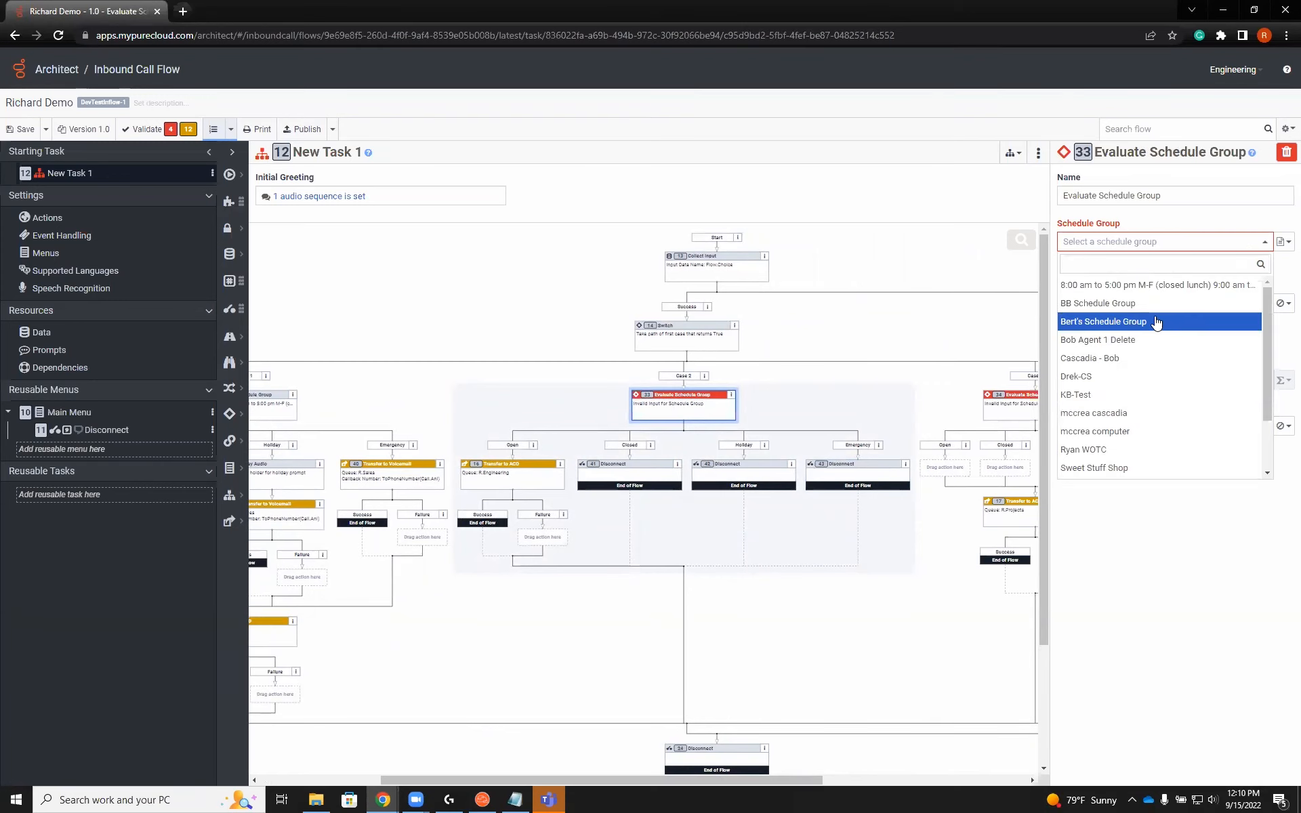
pyautogui.click(1103, 322)
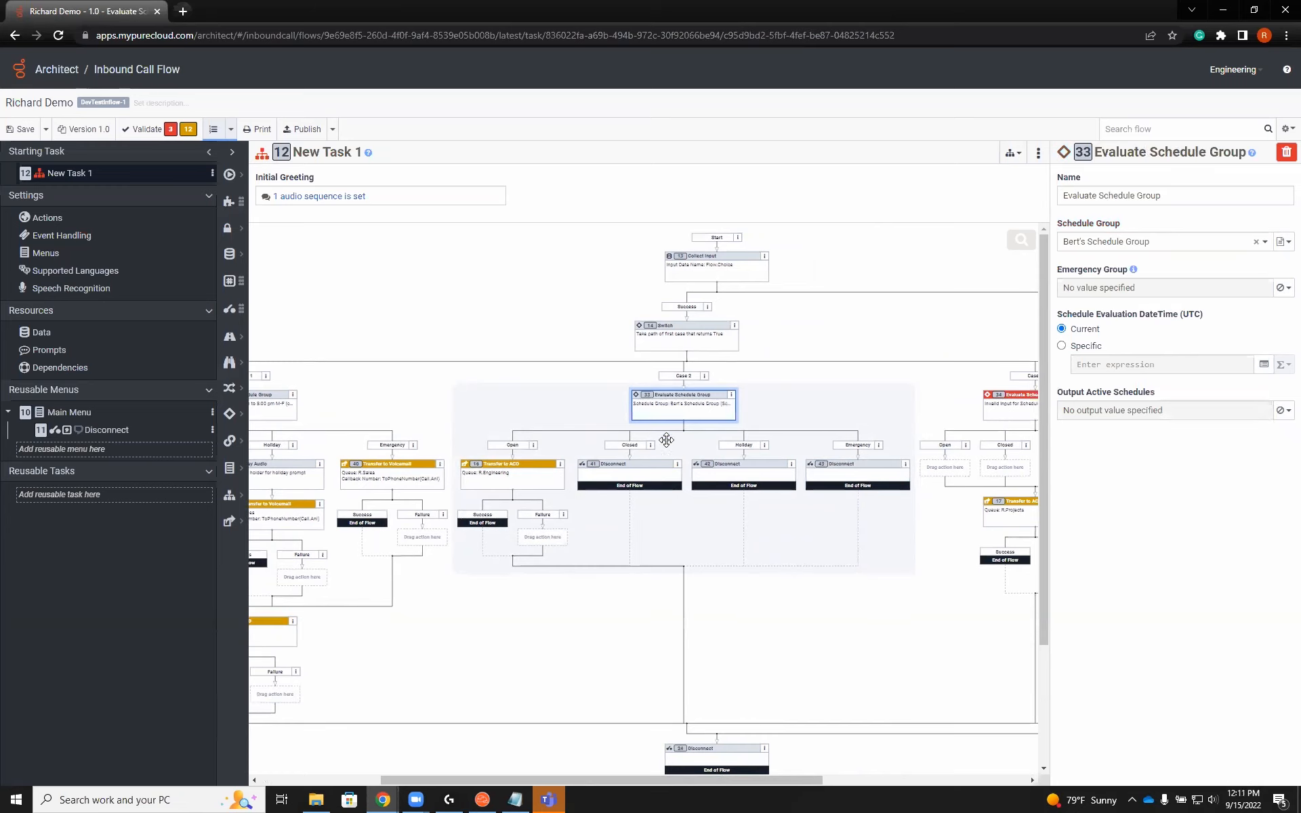
pyautogui.hscroll(3)
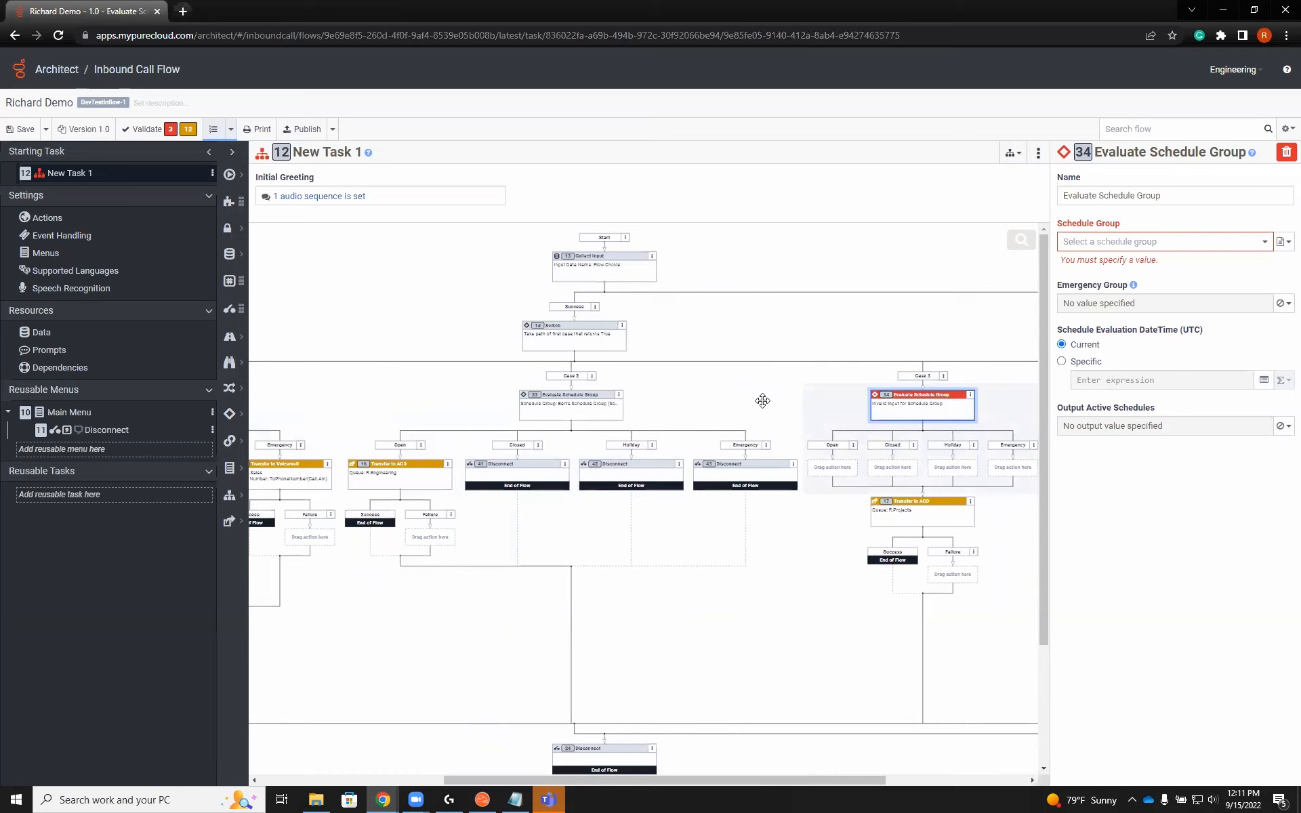
# Set the Case 3 Evaluate Schedule Group action to the Cascadia - Bob schedule group.
pyautogui.click(1173, 195)
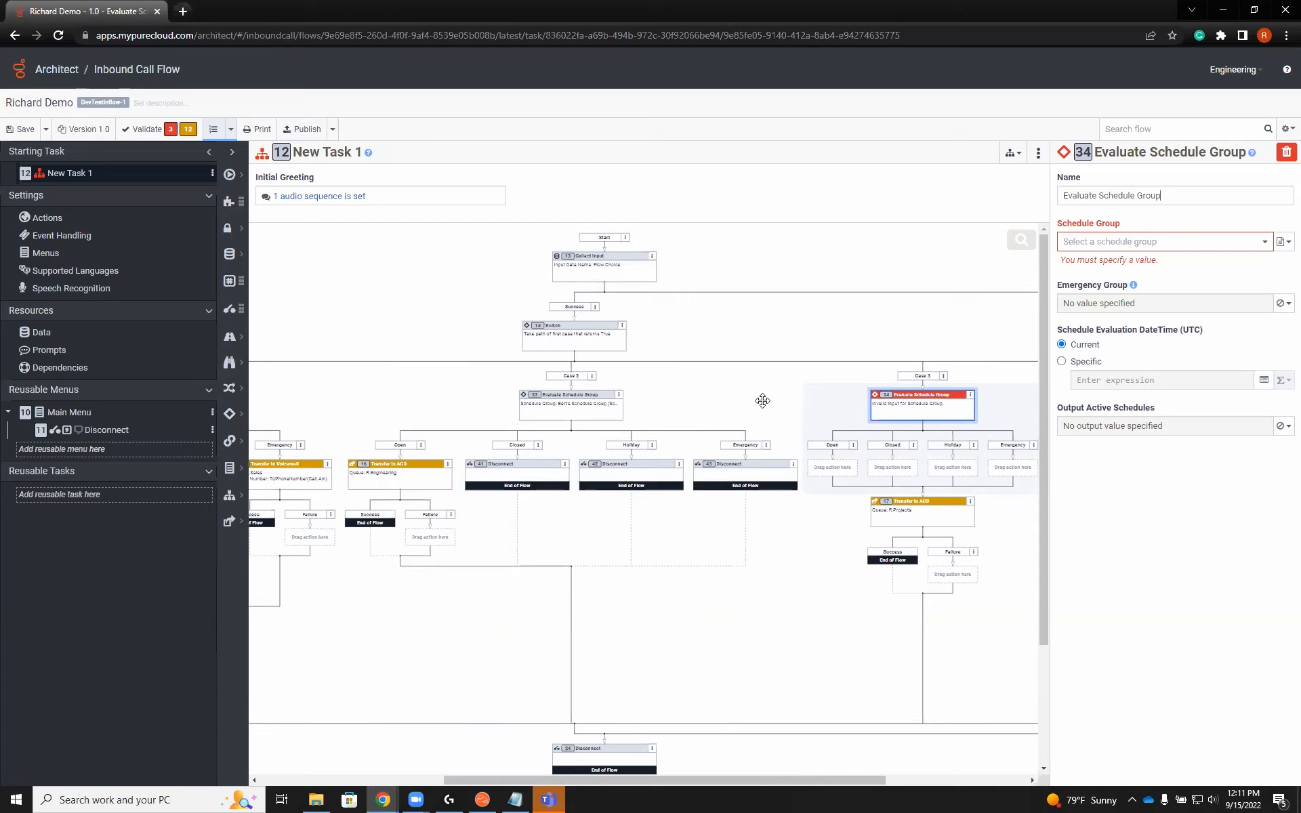
pyautogui.moveTo(757, 371)
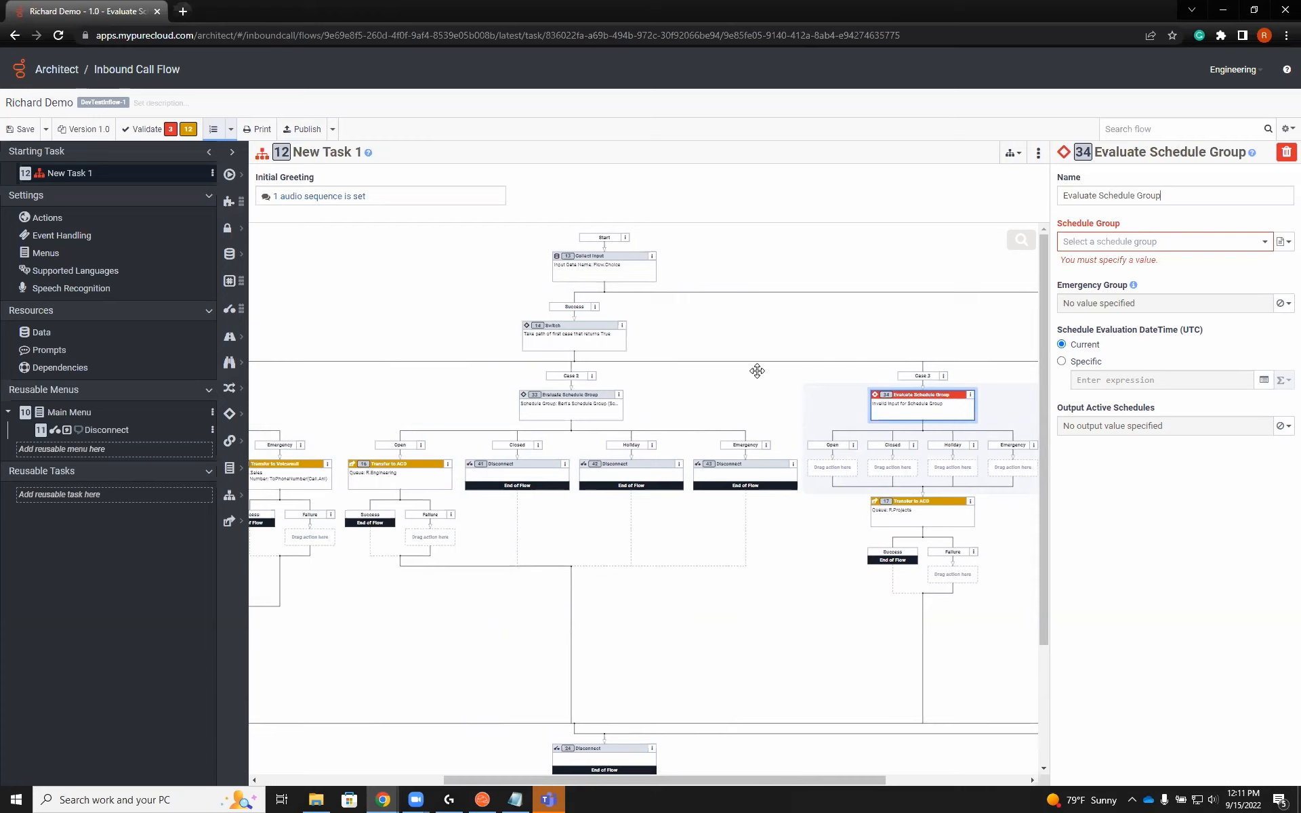
pyautogui.moveTo(938, 390)
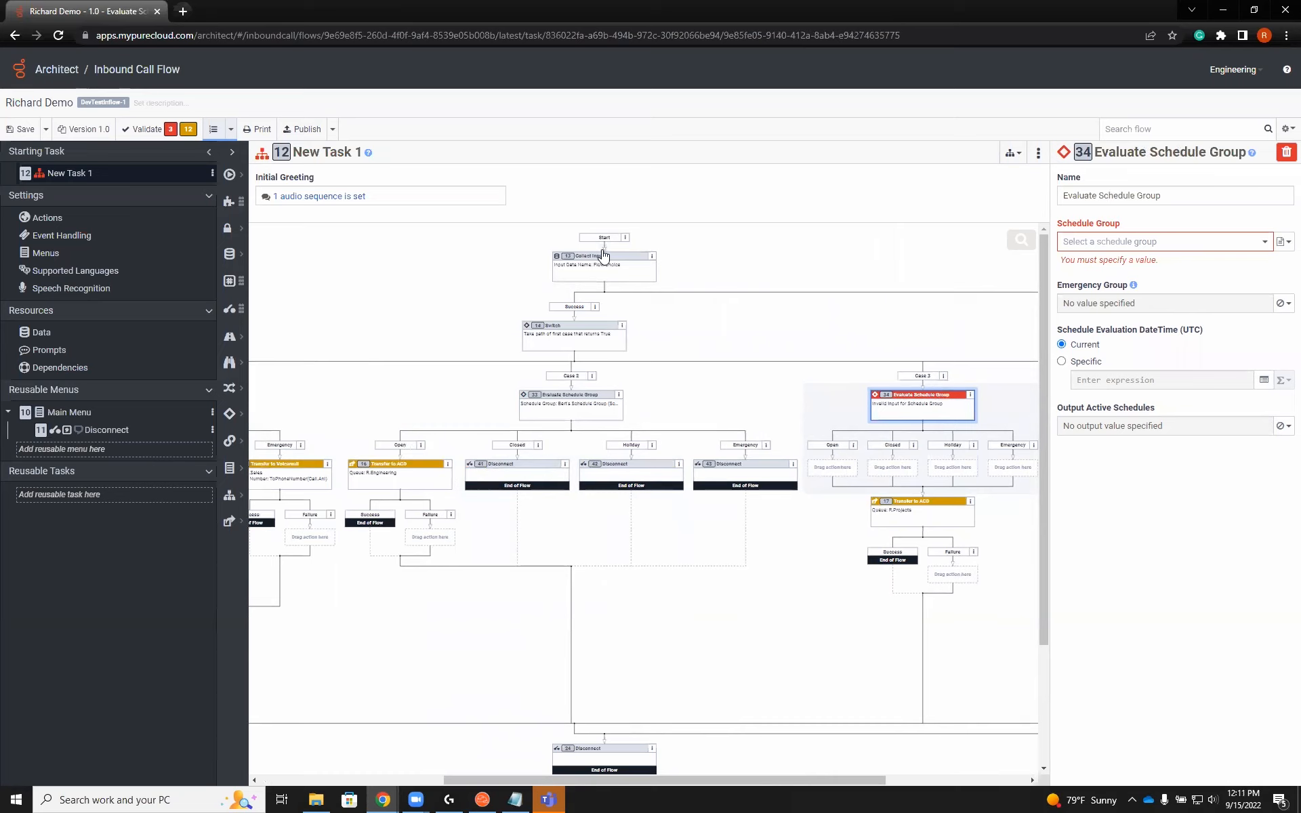
pyautogui.moveTo(595, 273)
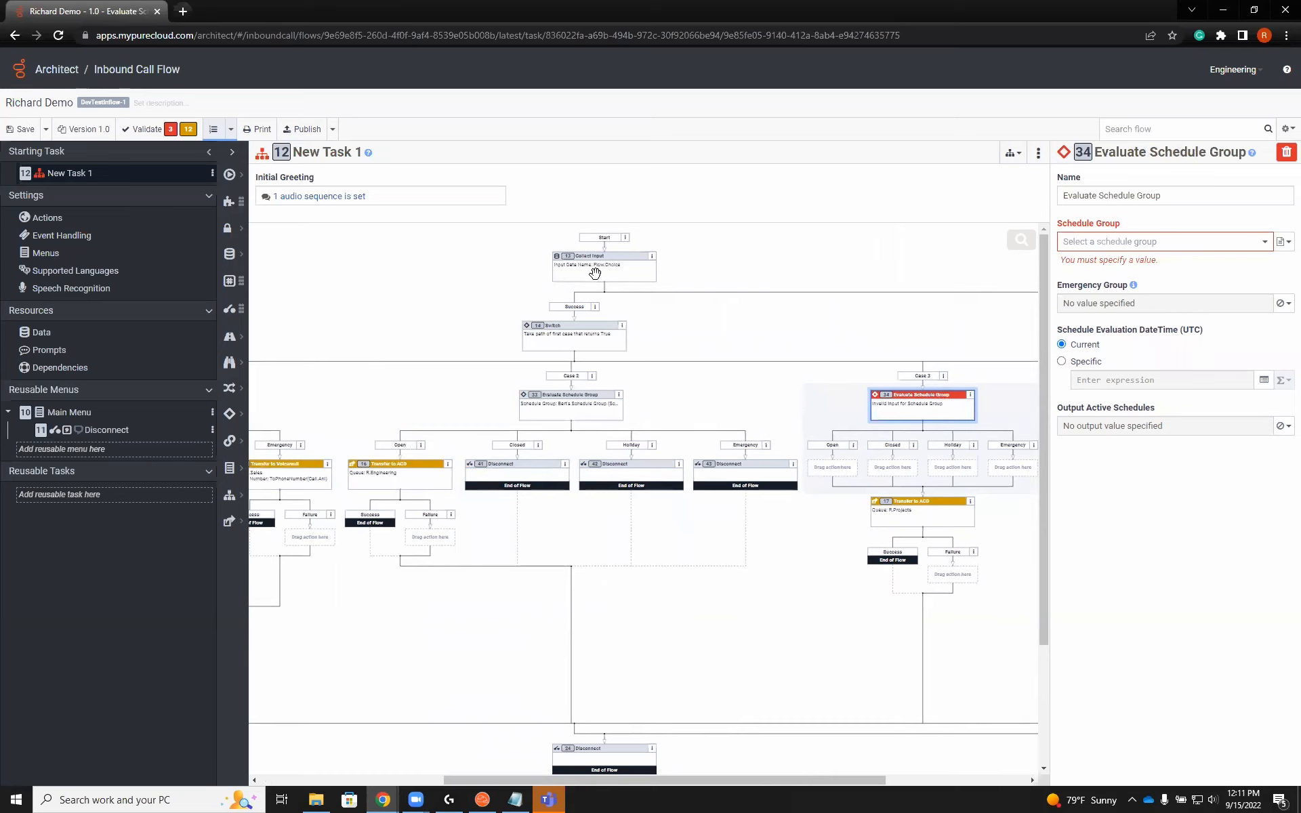
pyautogui.moveTo(575, 293)
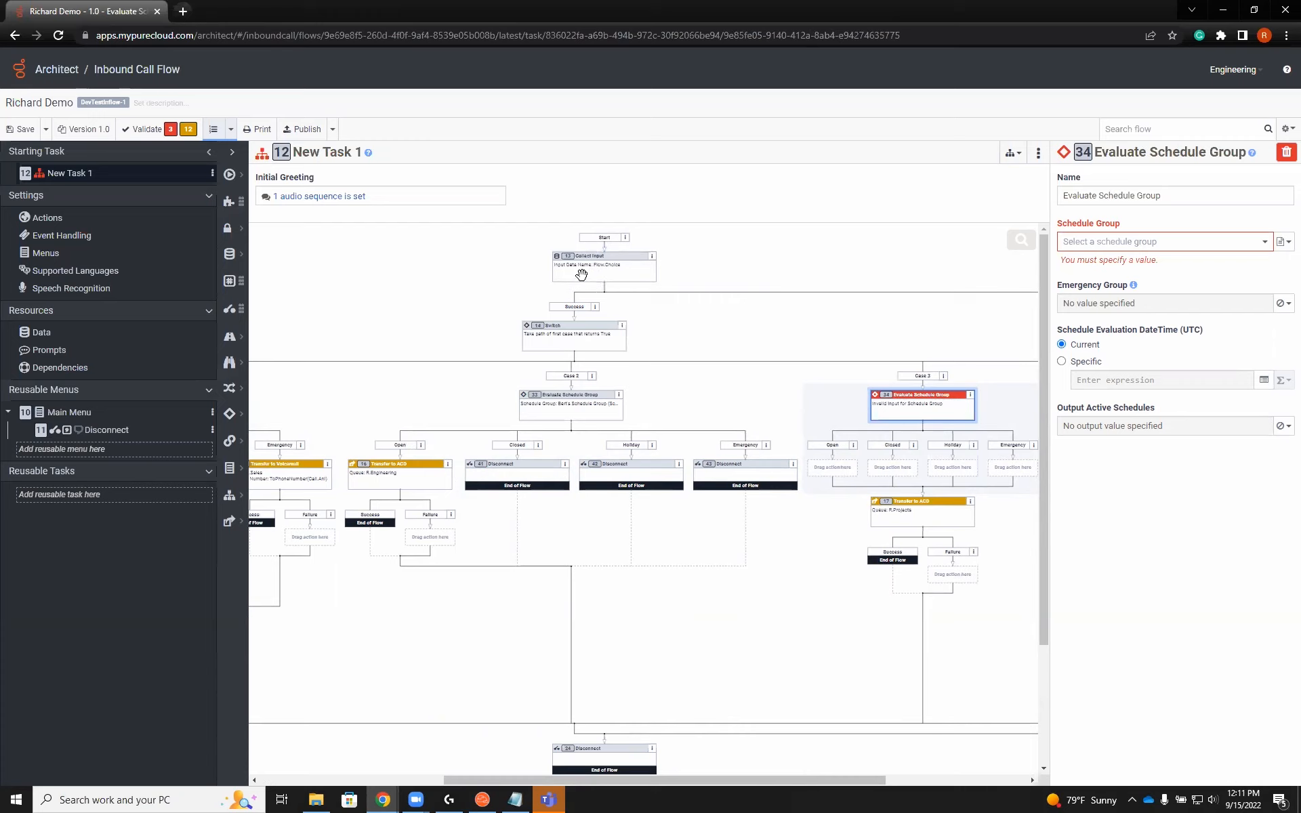
pyautogui.moveTo(721, 366)
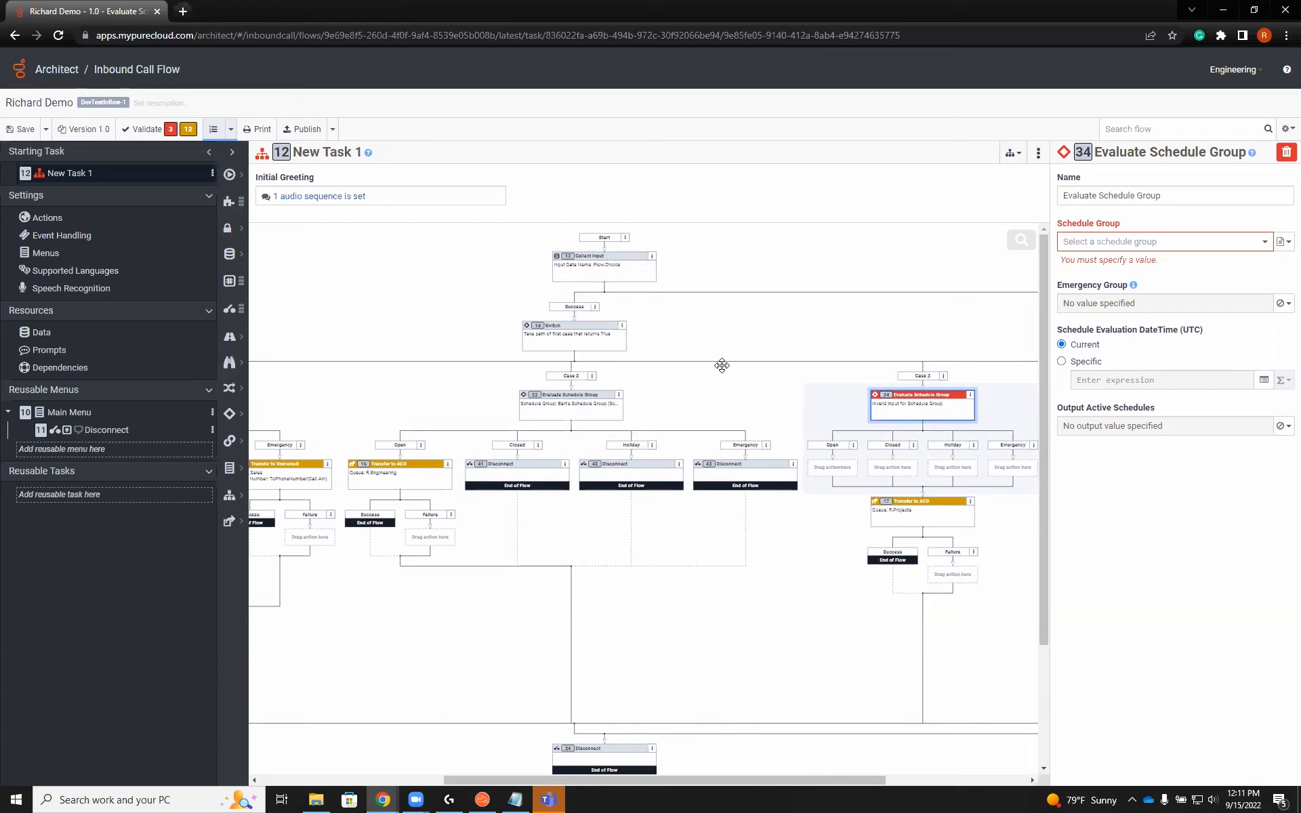
pyautogui.click(1161, 195)
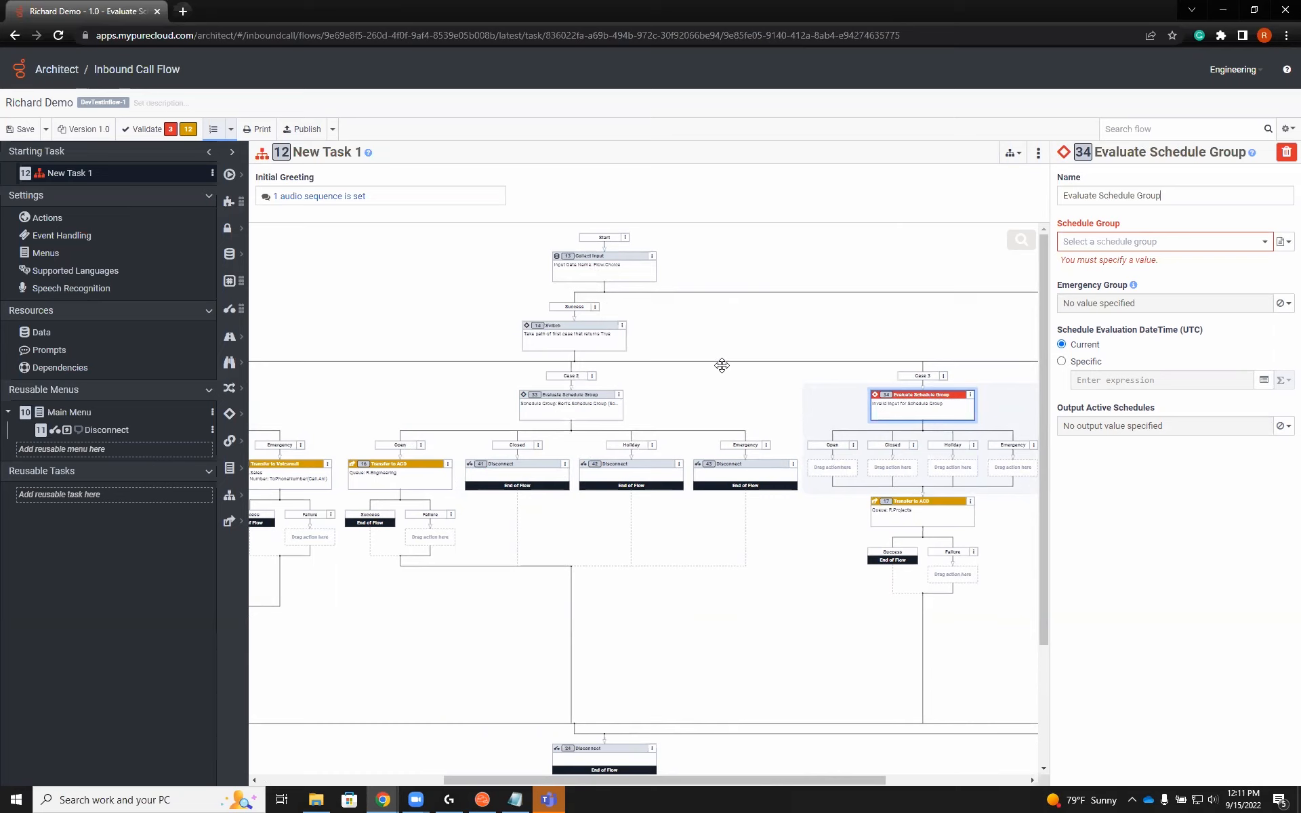
pyautogui.click(1161, 241)
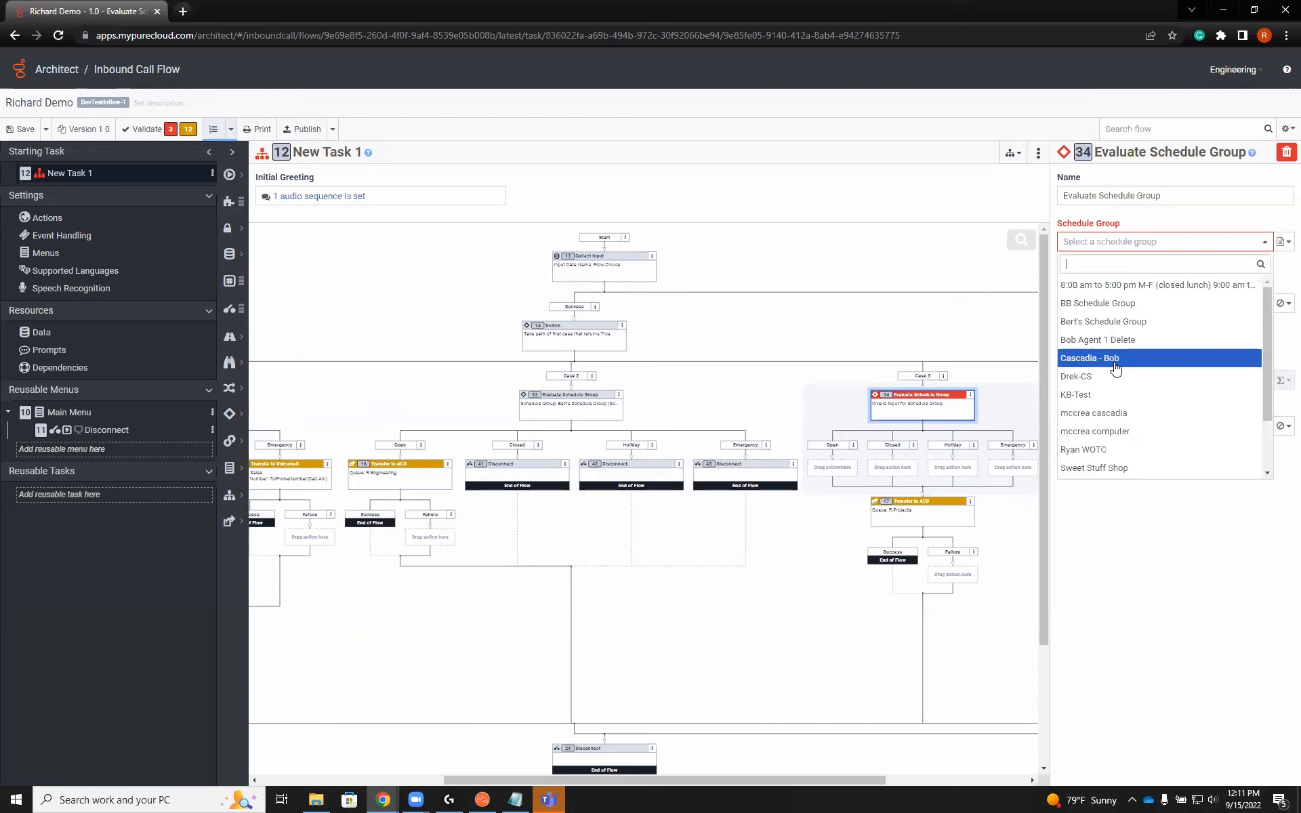
pyautogui.click(1097, 358)
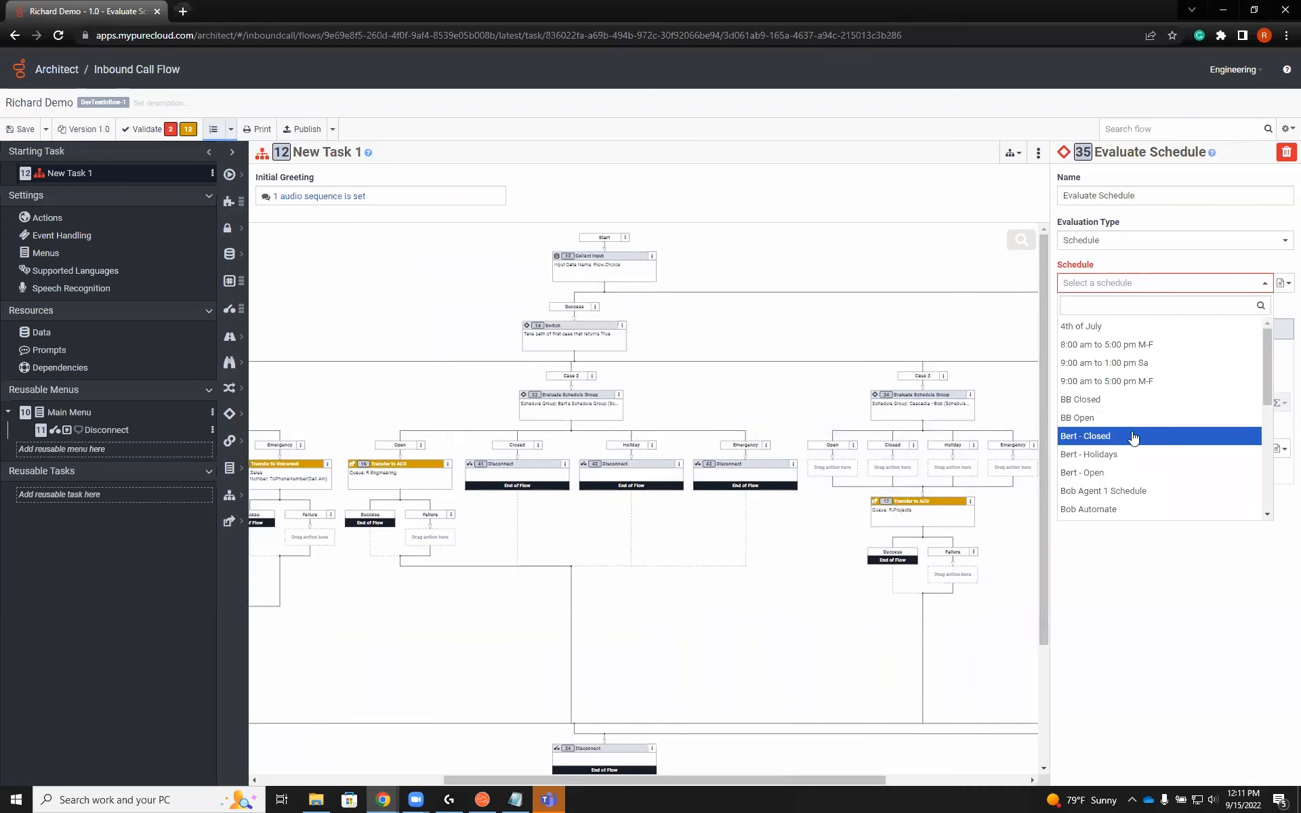
# Set Case 4's Evaluate Schedule to Holiday Labor Day in the America/Chicago time zone.
pyautogui.scroll(-3)
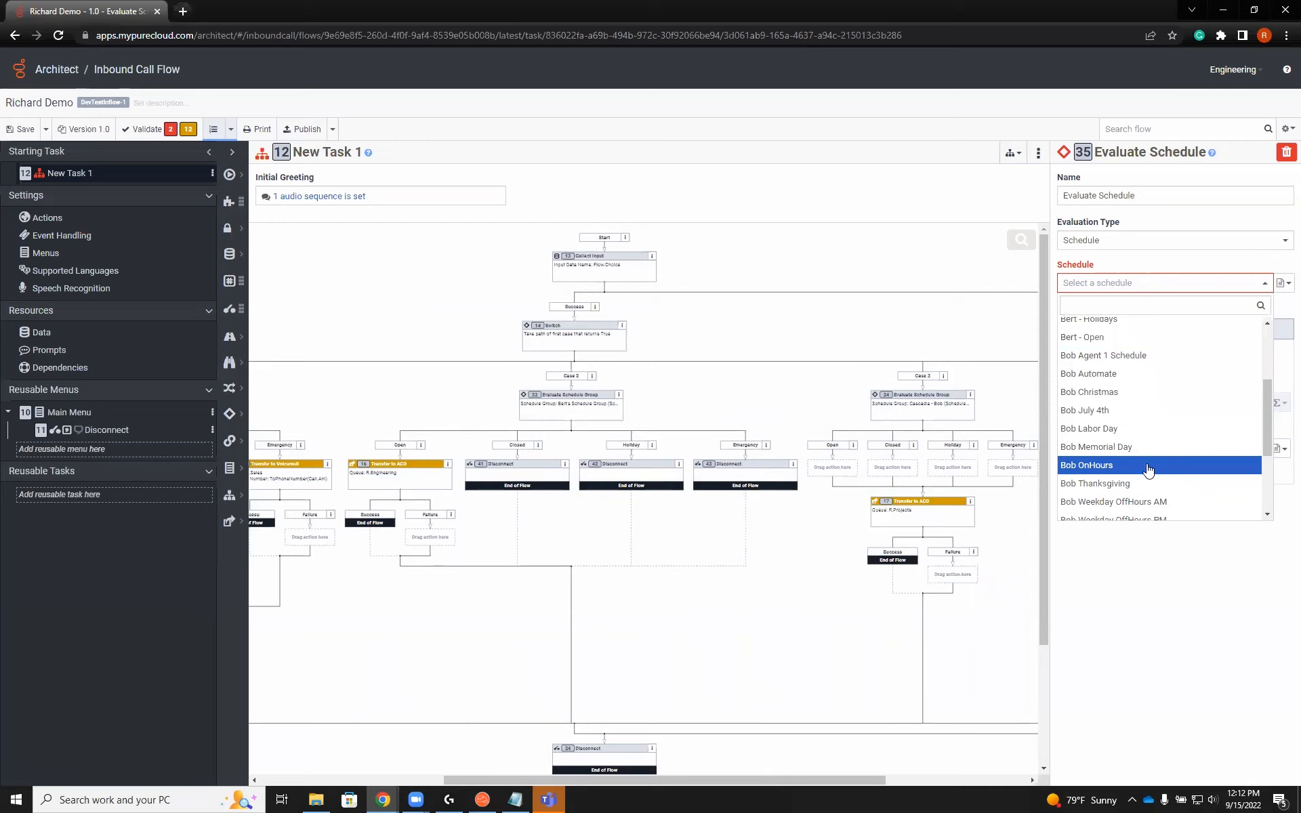
pyautogui.moveTo(1134, 392)
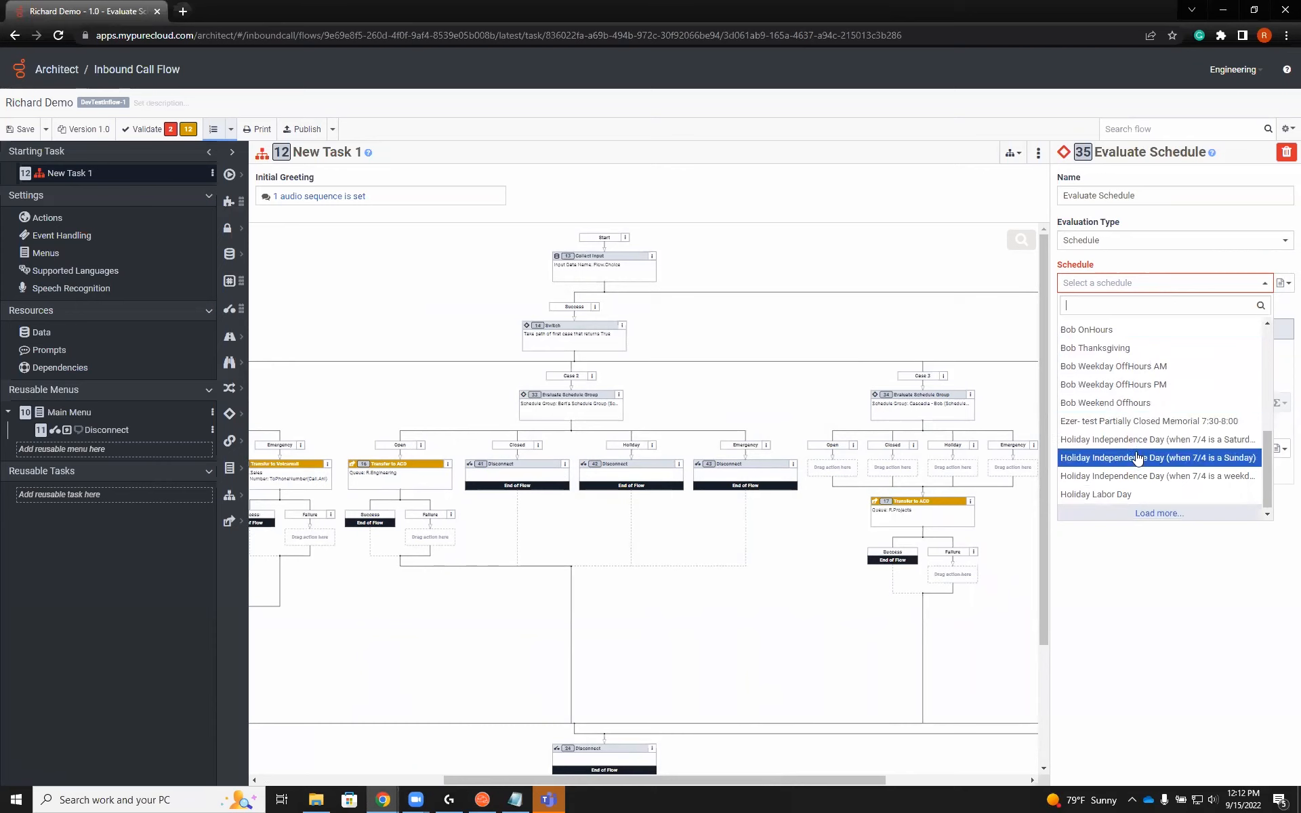
pyautogui.click(1094, 494)
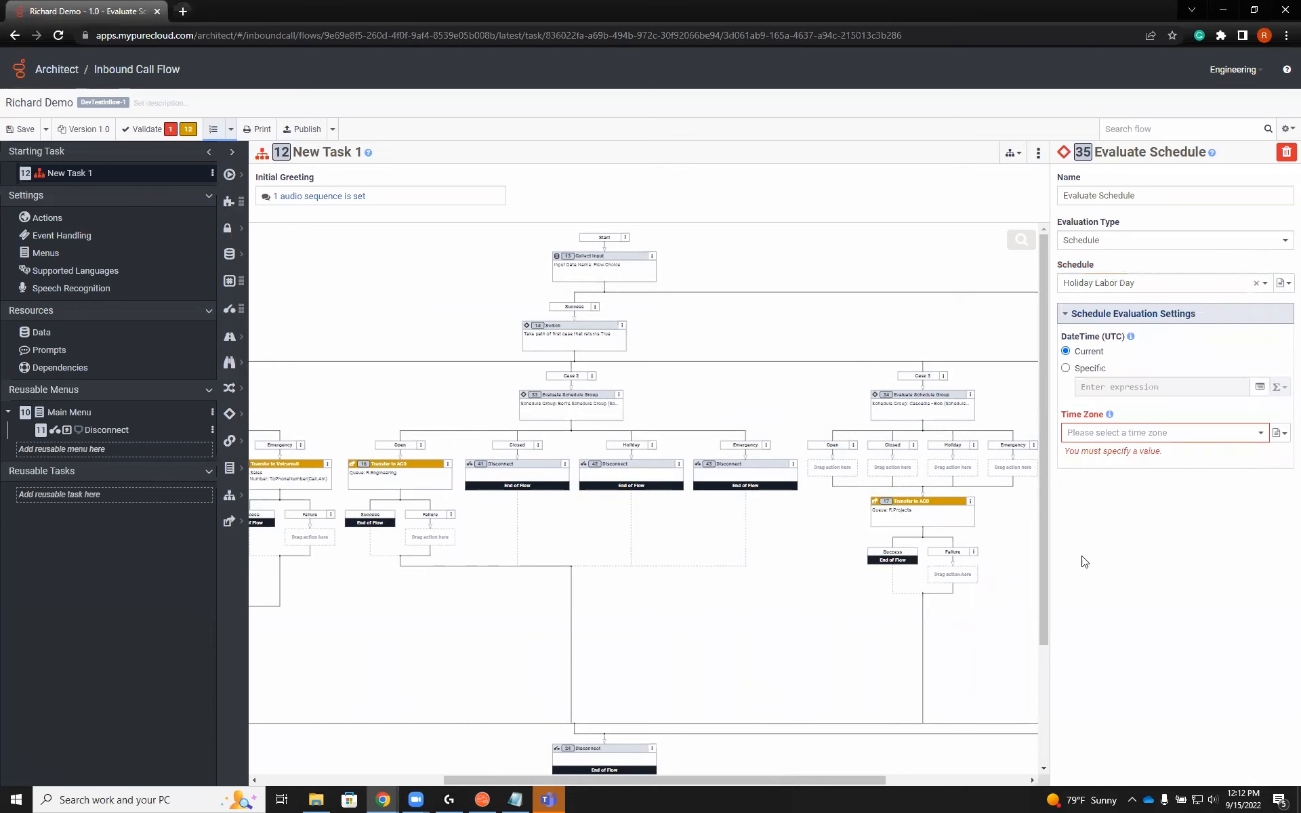
pyautogui.click(1163, 432)
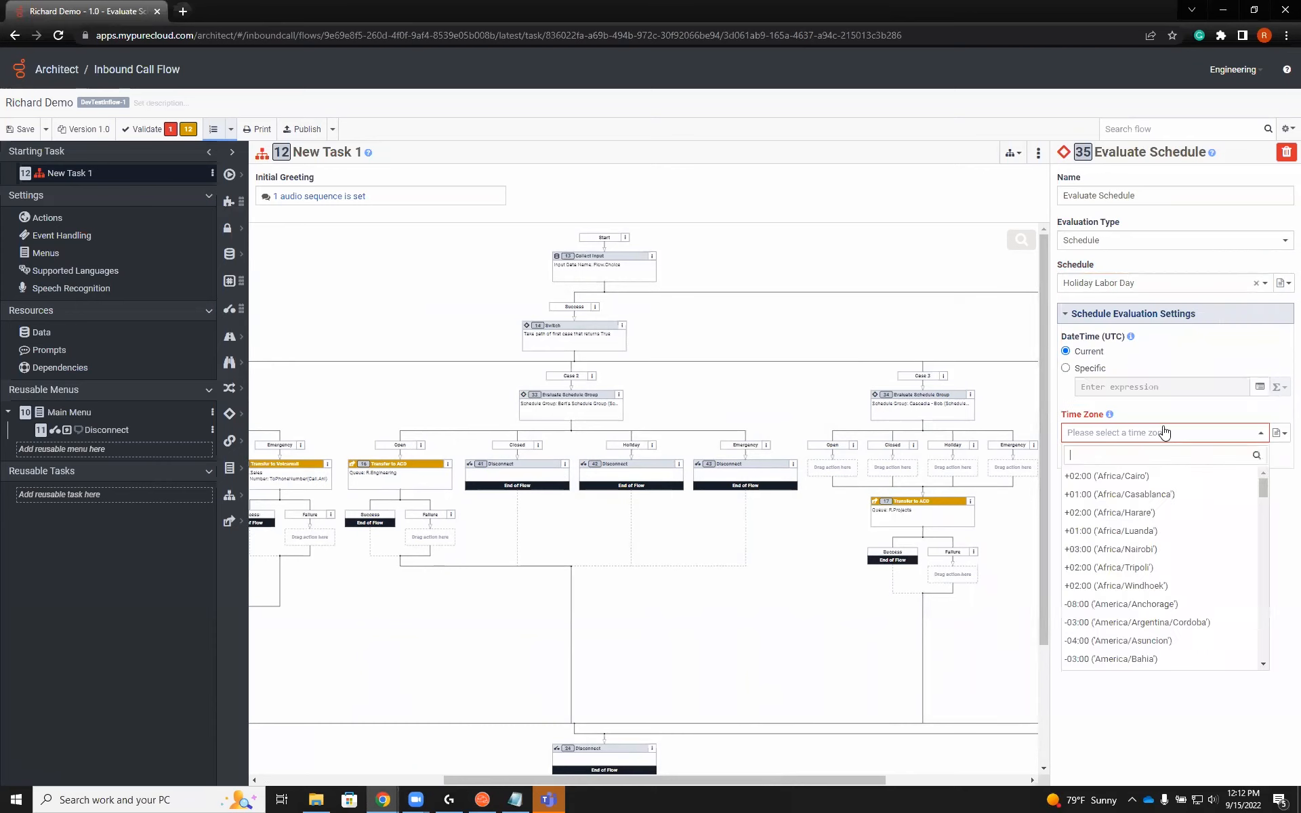
pyautogui.moveTo(1116, 584)
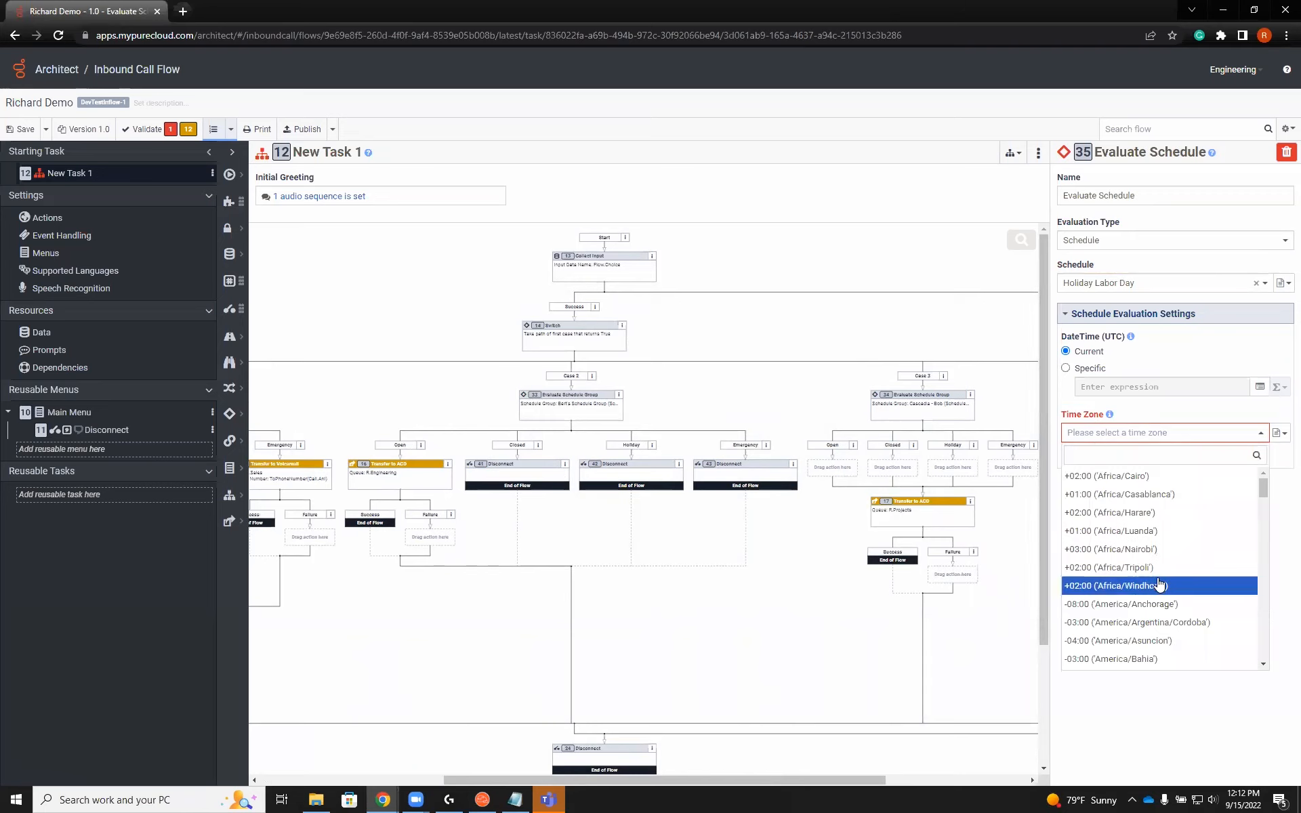
pyautogui.moveTo(1162, 622)
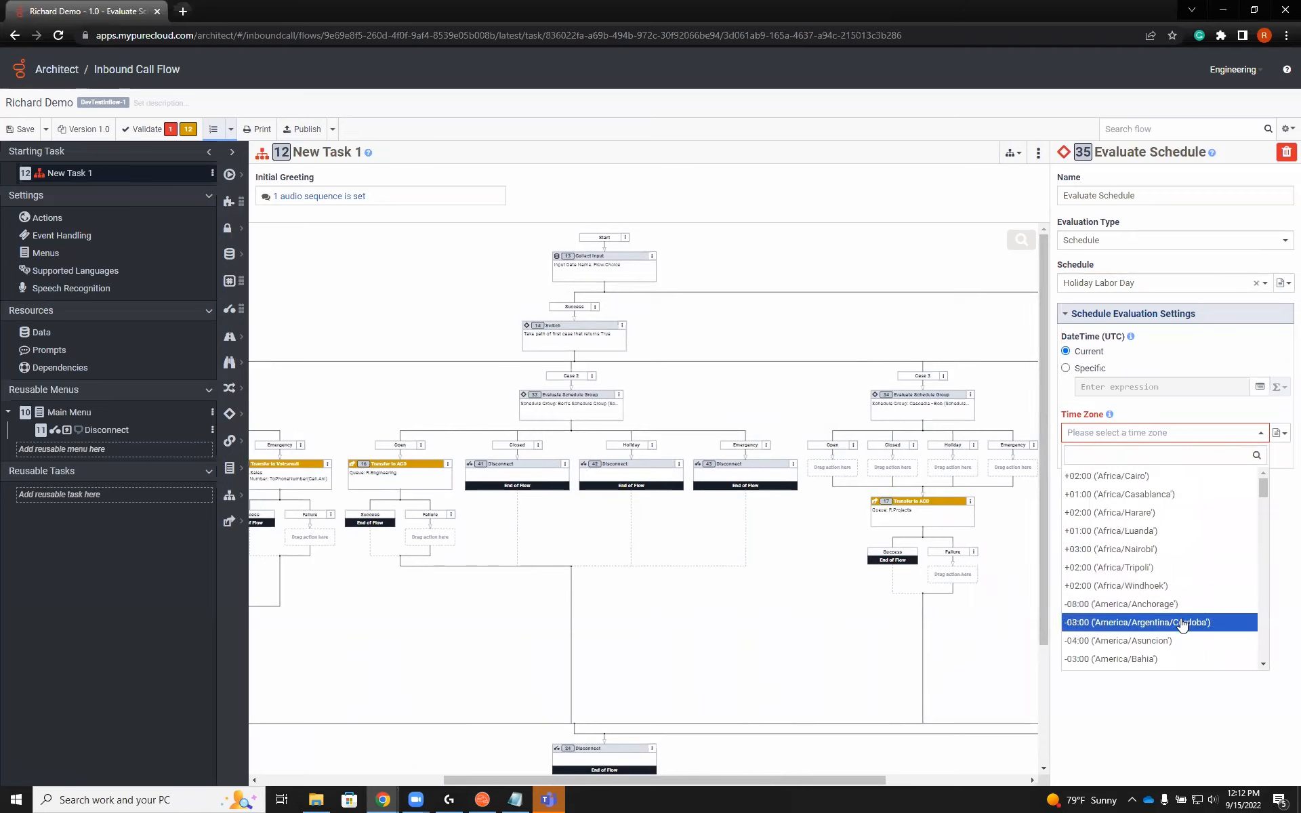
pyautogui.scroll(-3)
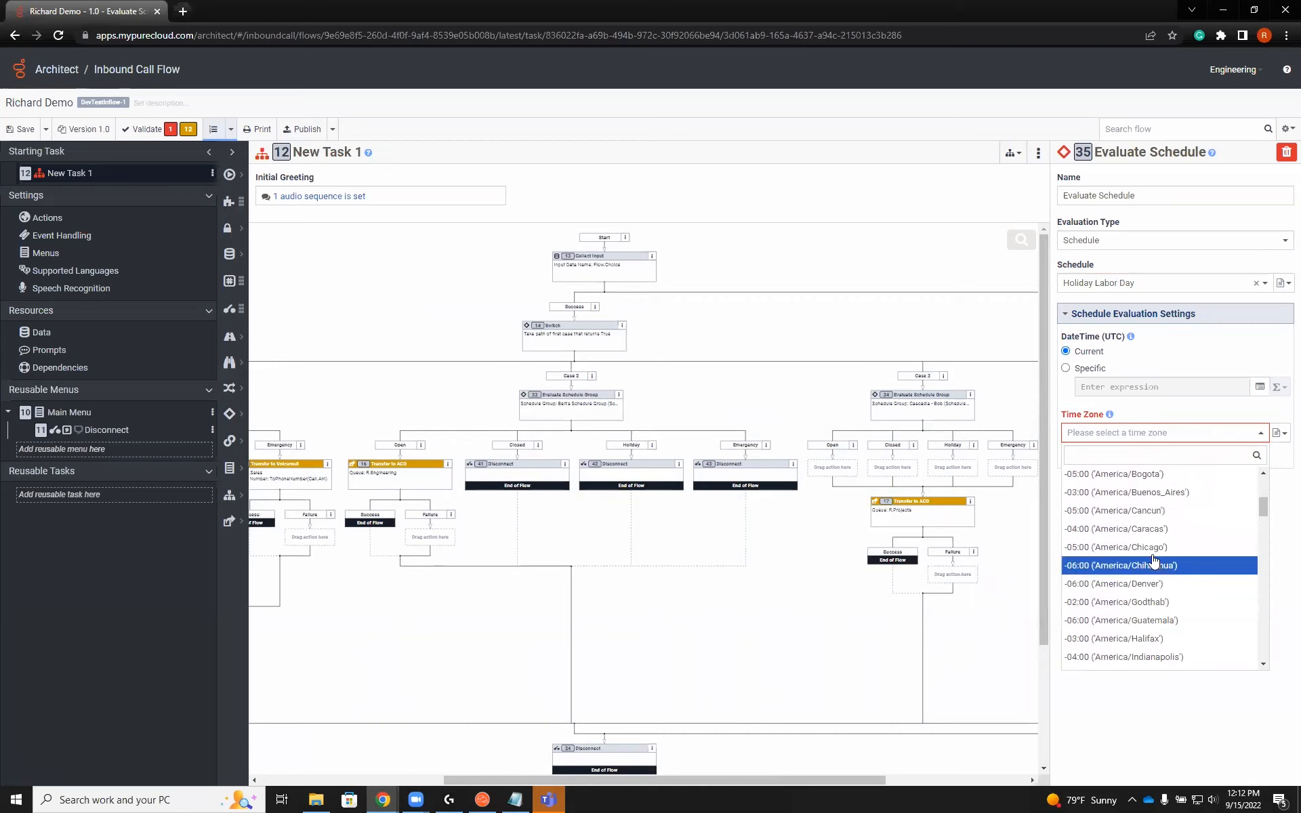
pyautogui.click(1116, 546)
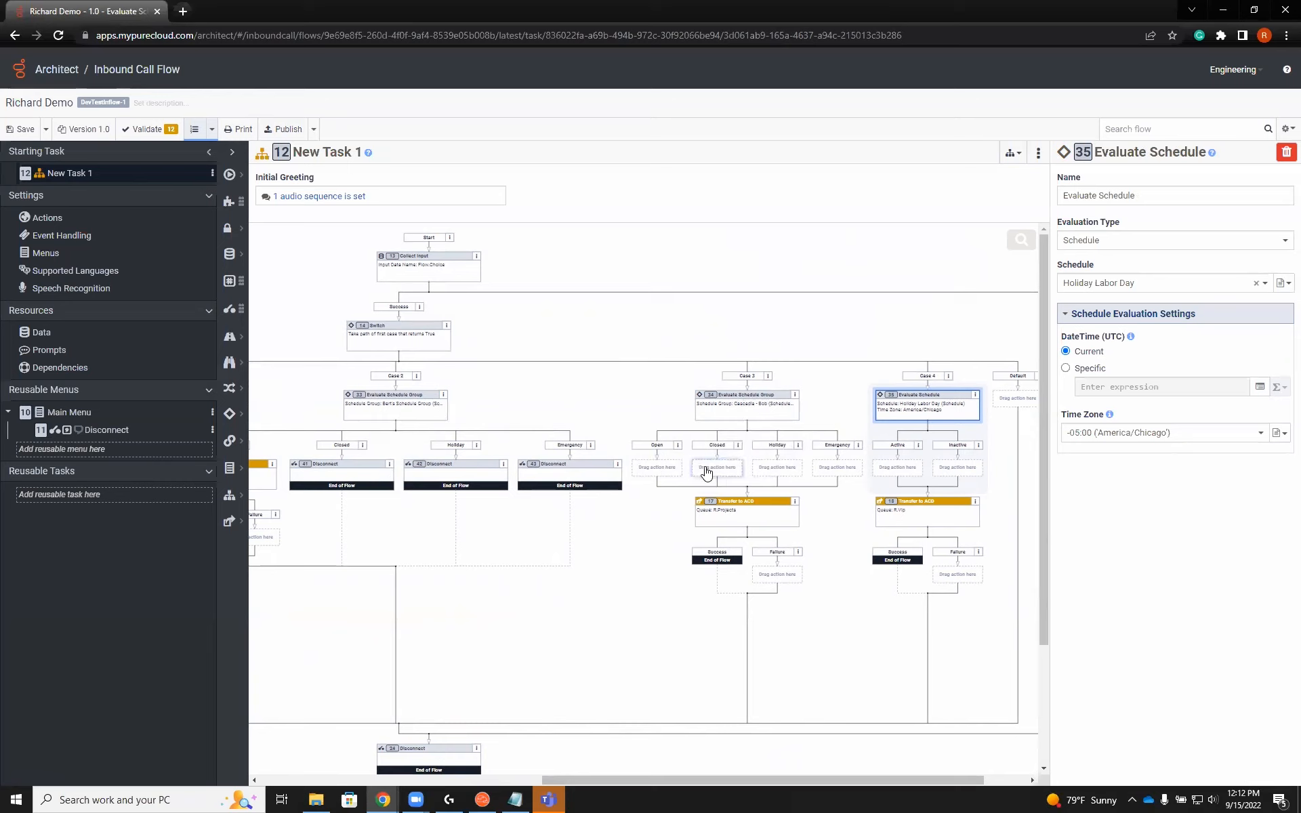
pyautogui.moveTo(658, 467)
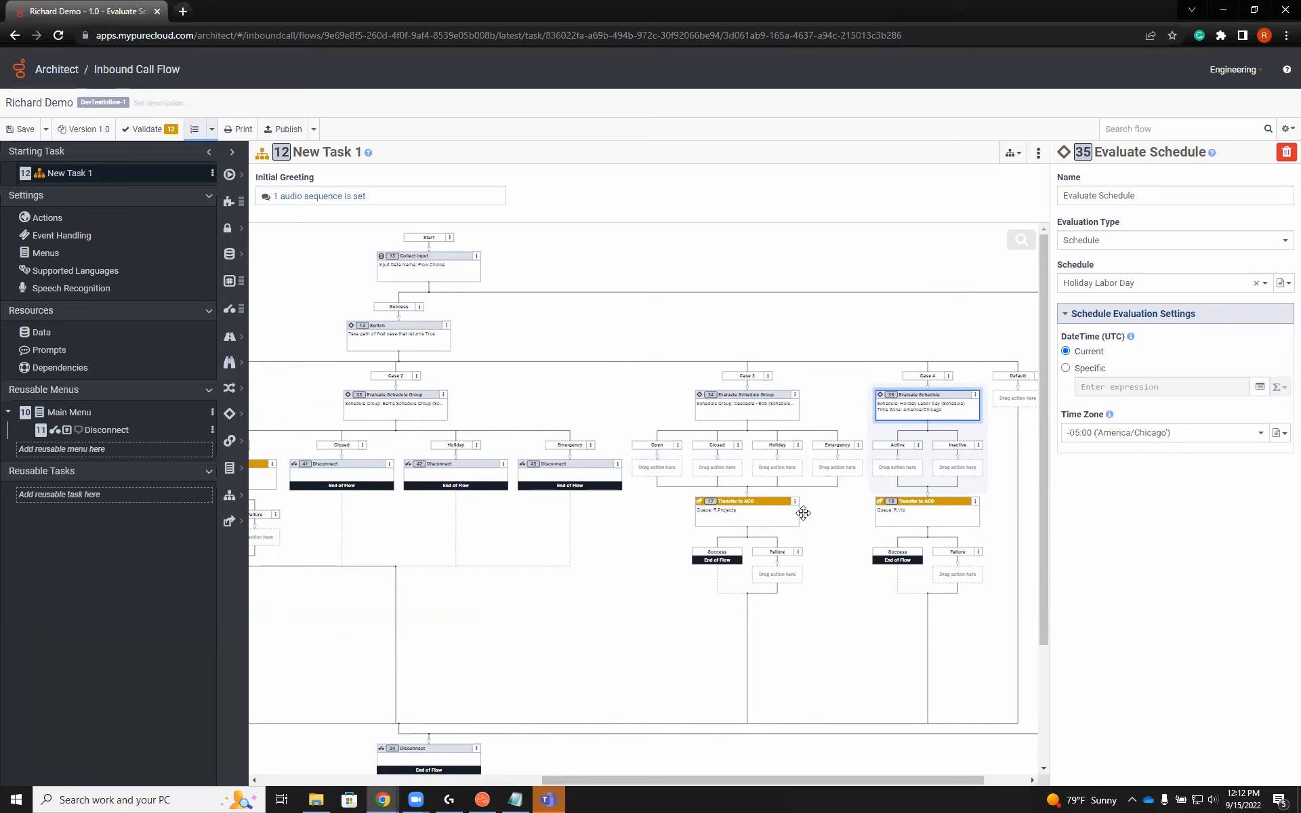
pyautogui.moveTo(744, 518)
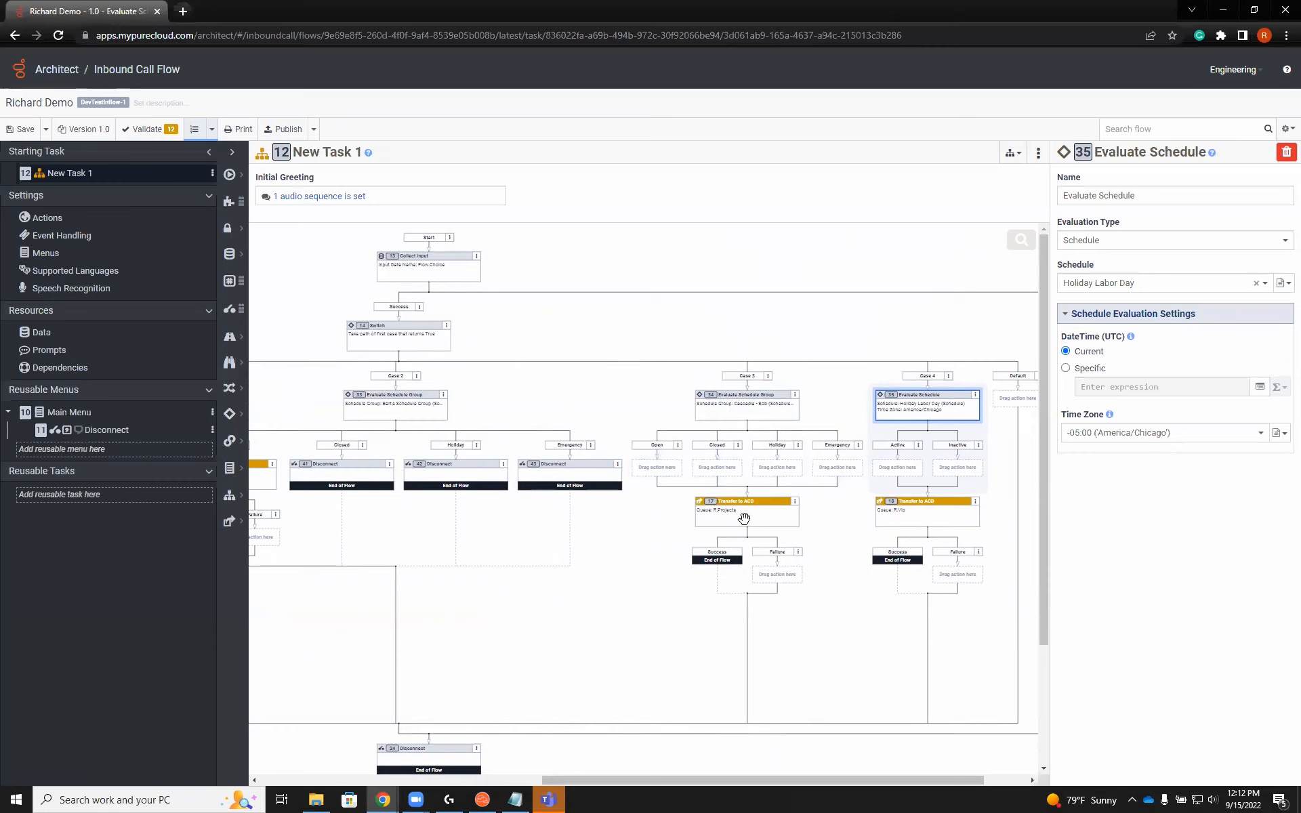
pyautogui.moveTo(765, 514)
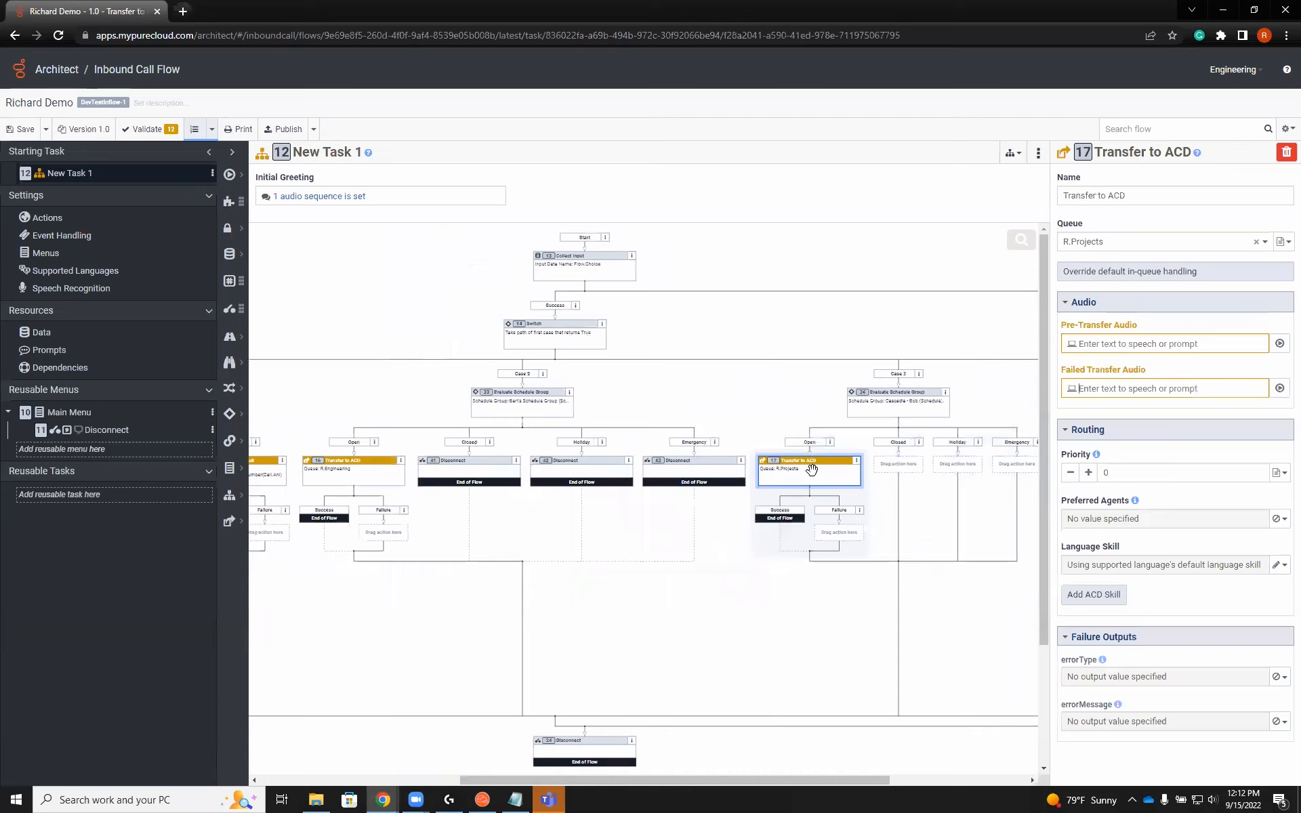
pyautogui.moveTo(808, 468); pyautogui.dragTo(896, 576)
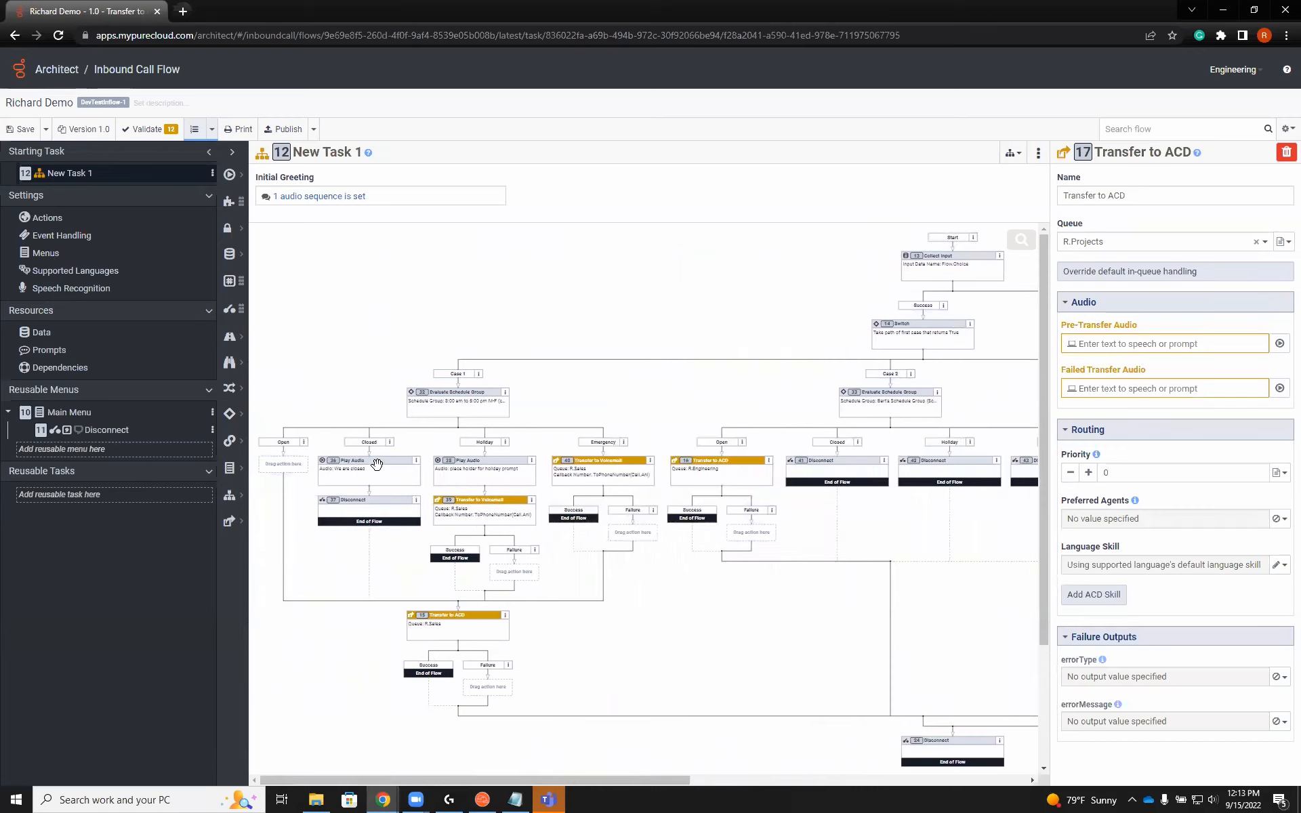
pyautogui.moveTo(376, 522)
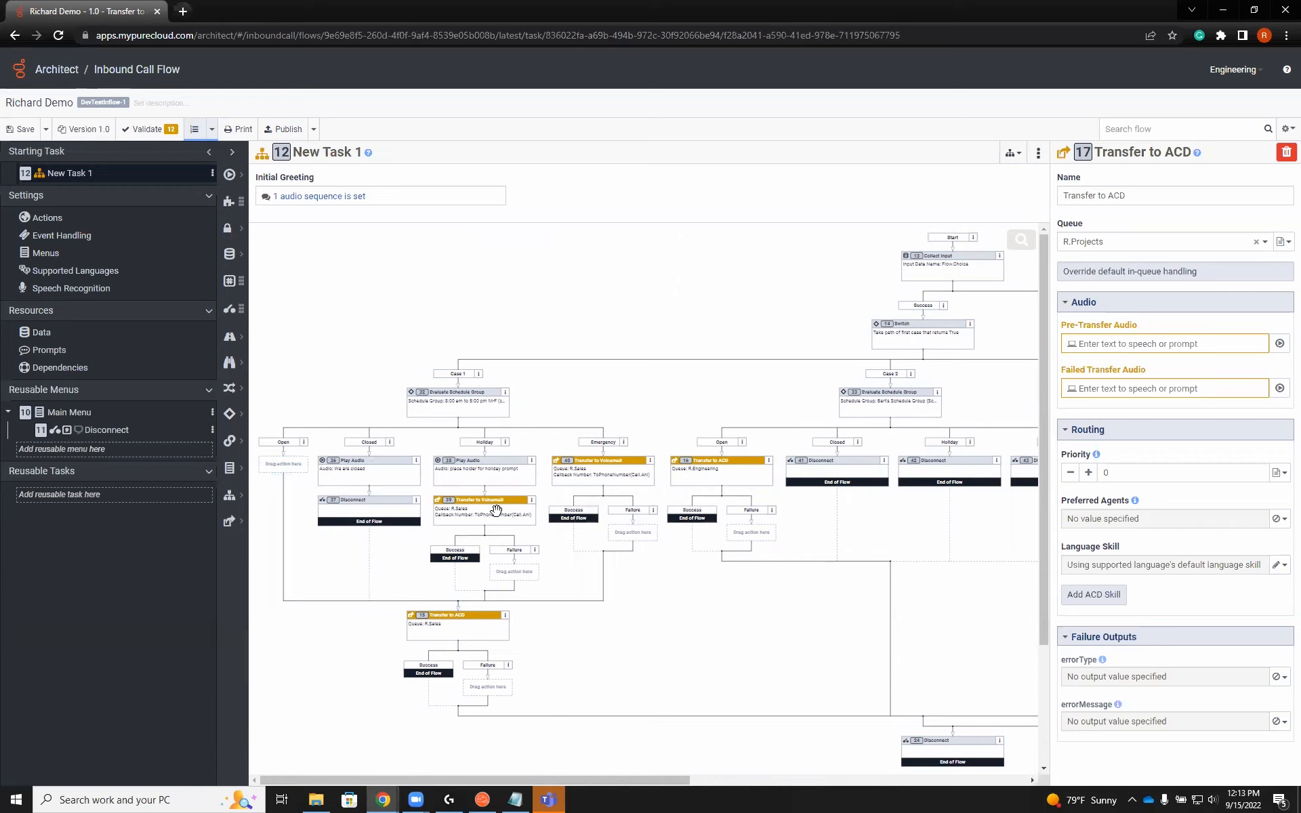
pyautogui.moveTo(498, 520)
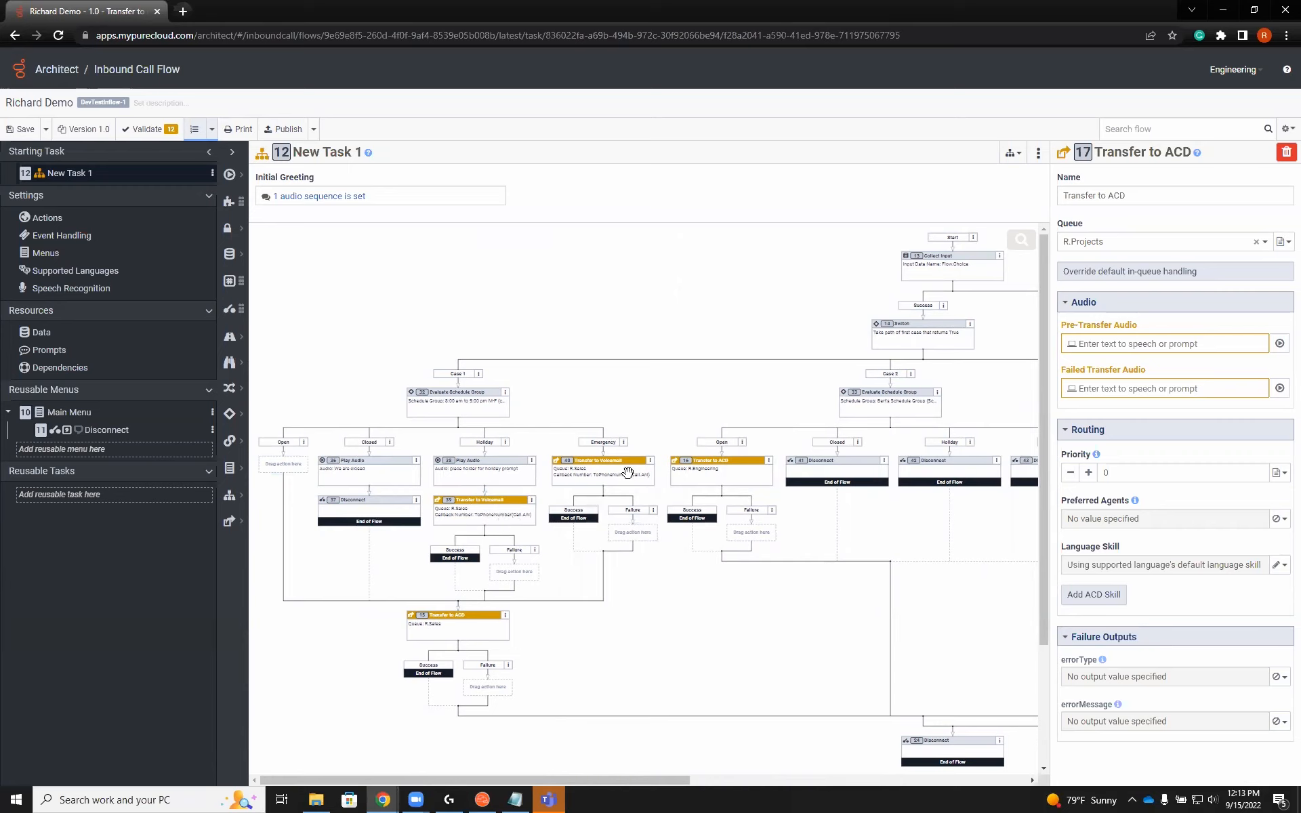
pyautogui.moveTo(598, 480)
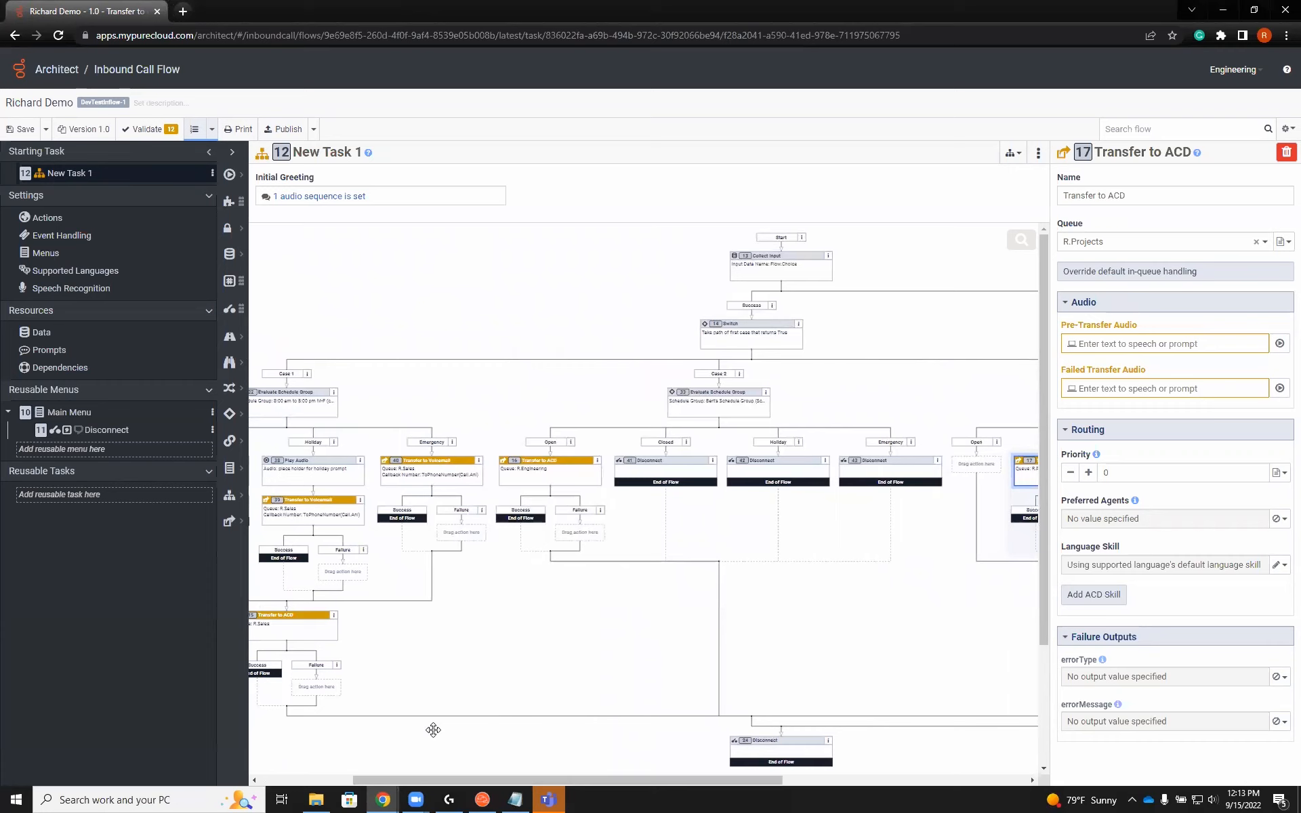
pyautogui.moveTo(506, 772)
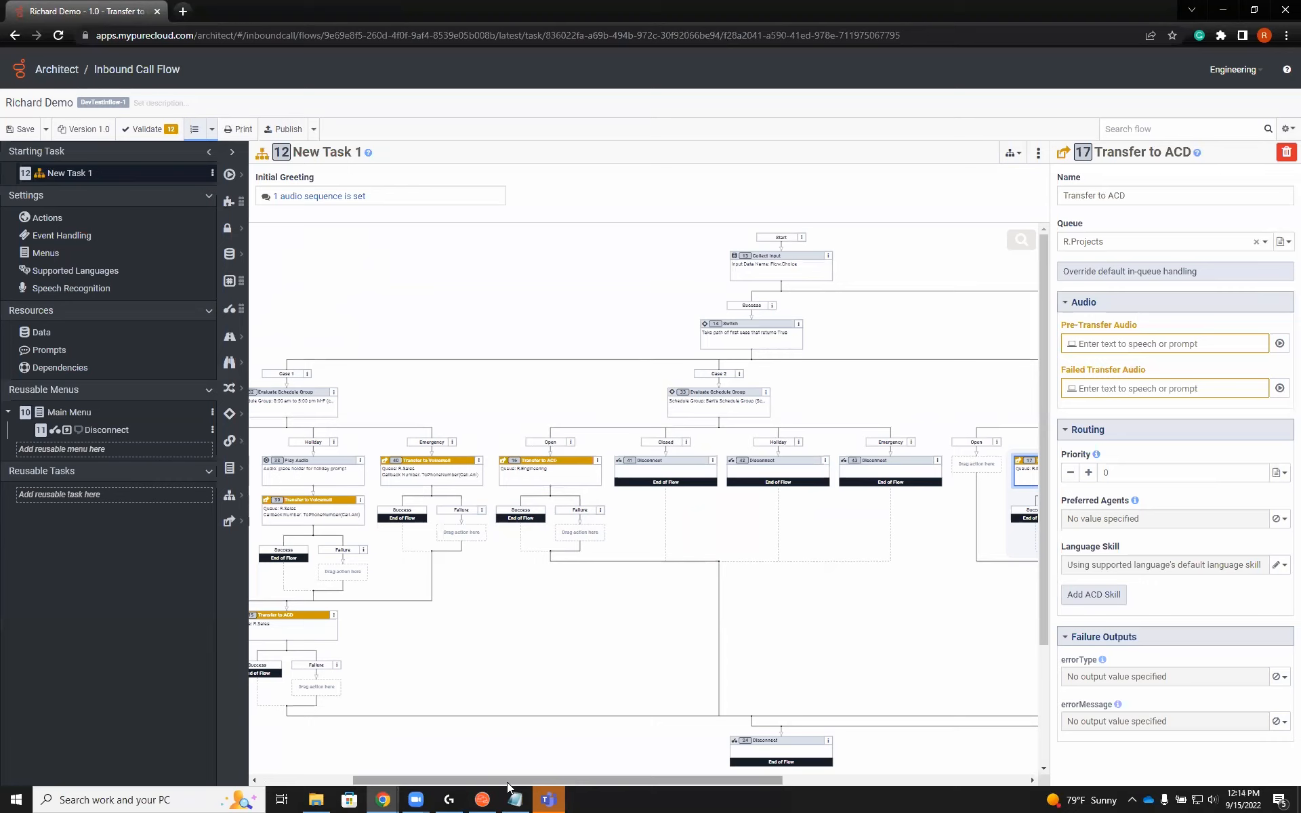
pyautogui.moveTo(664, 687)
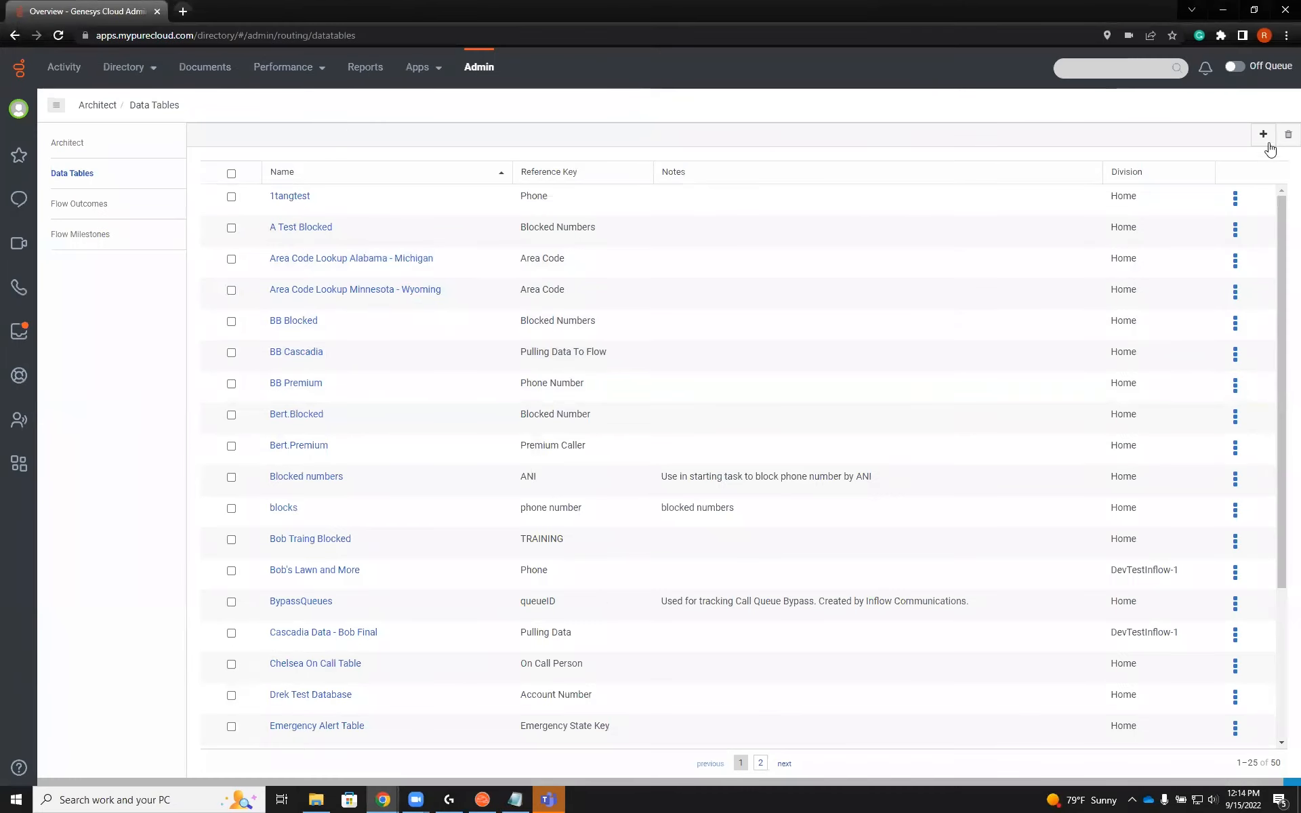
# Start a new data table named R.blocked in the Webinar_Training division.
pyautogui.click(1261, 133)
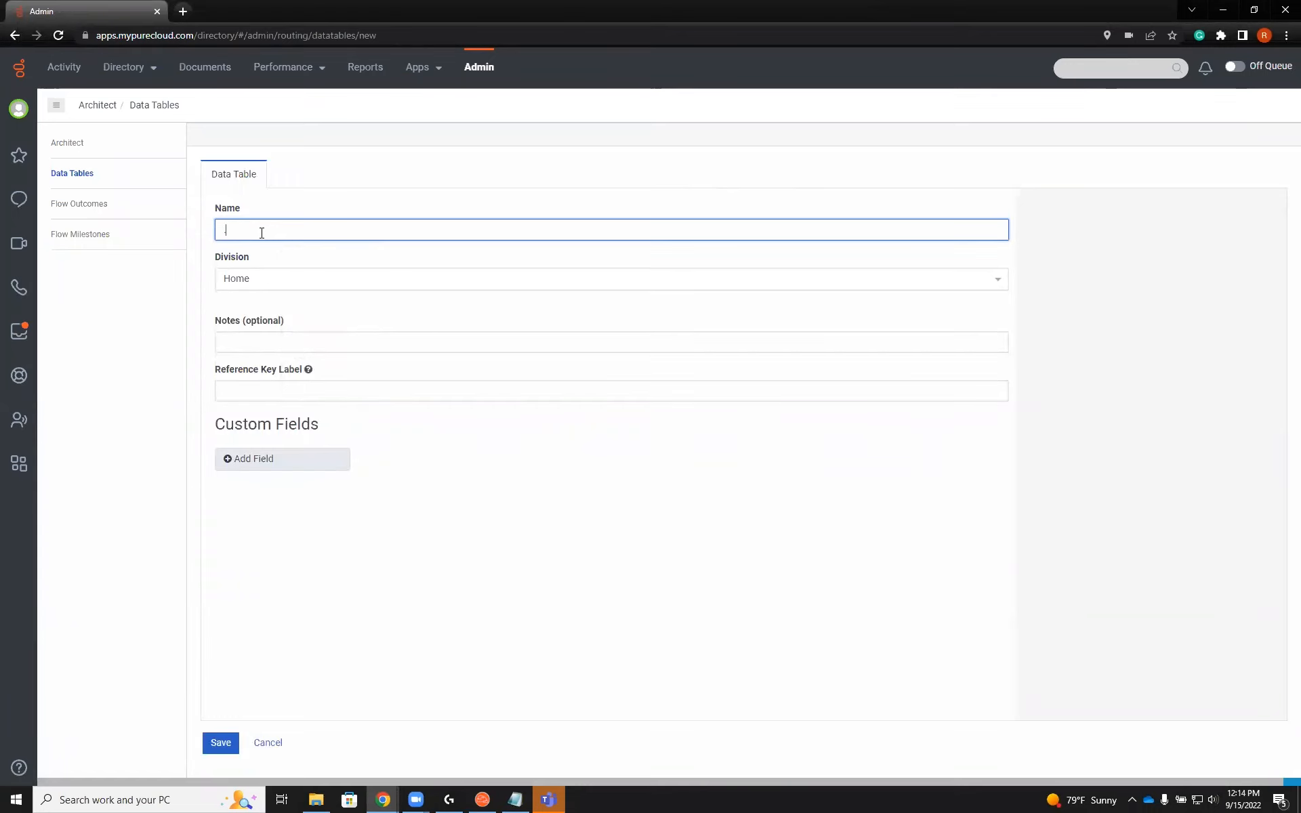
pyautogui.write('R')
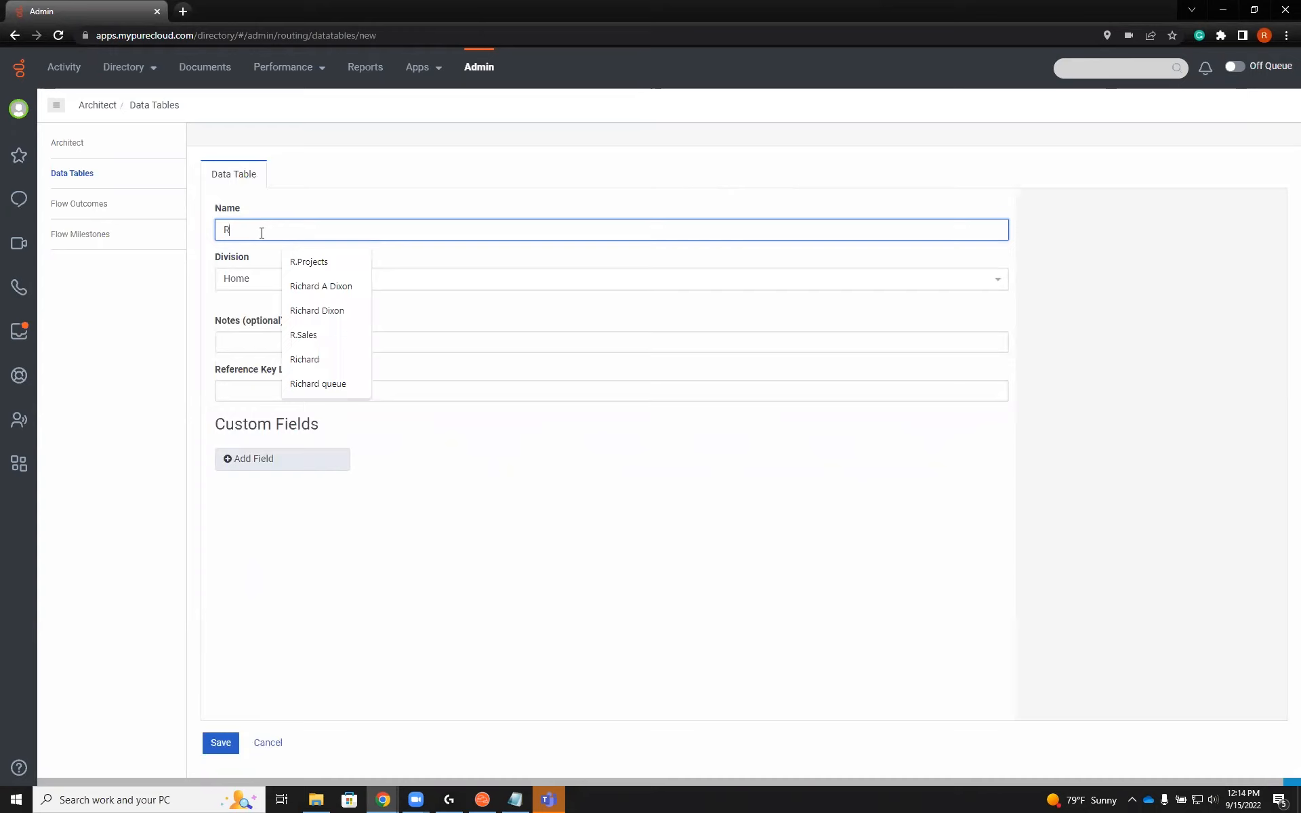
pyautogui.write('.blocked')
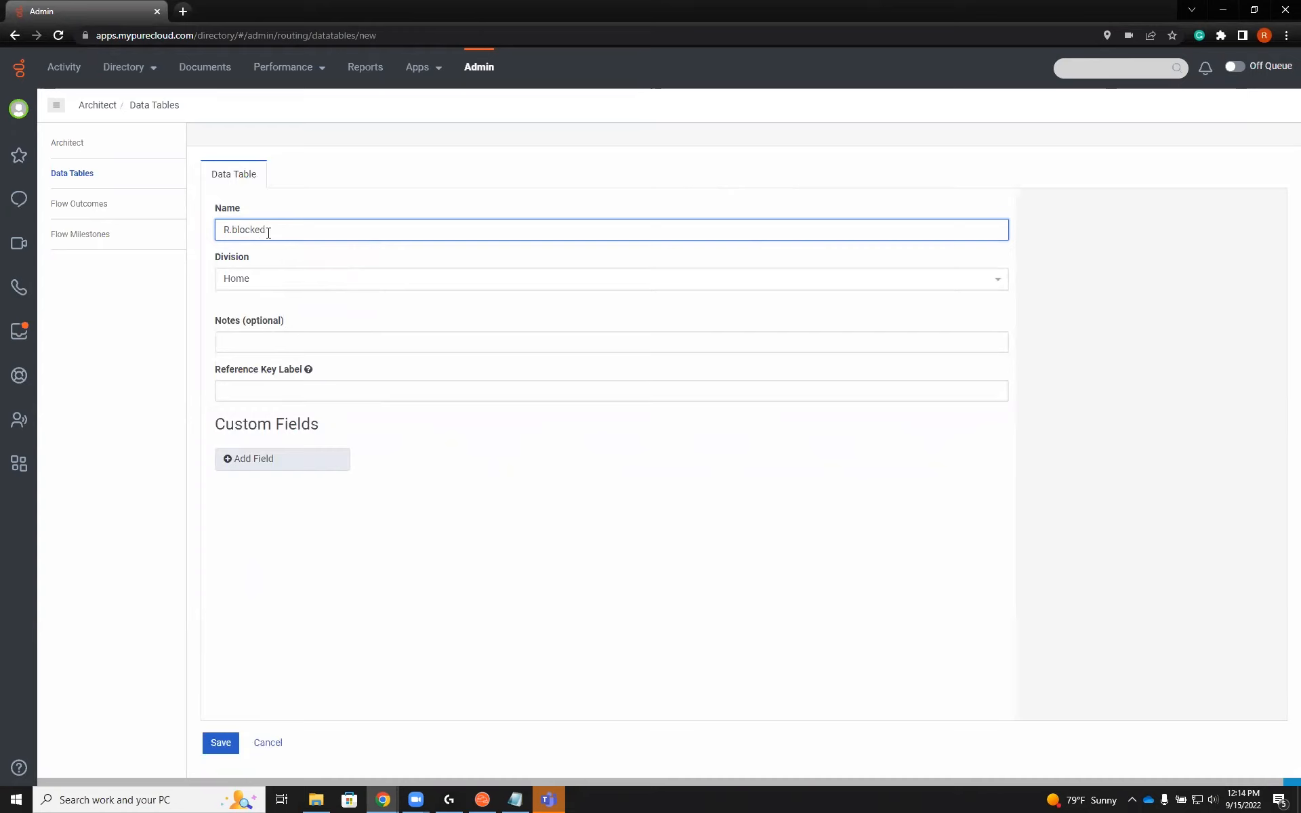
pyautogui.click(610, 277)
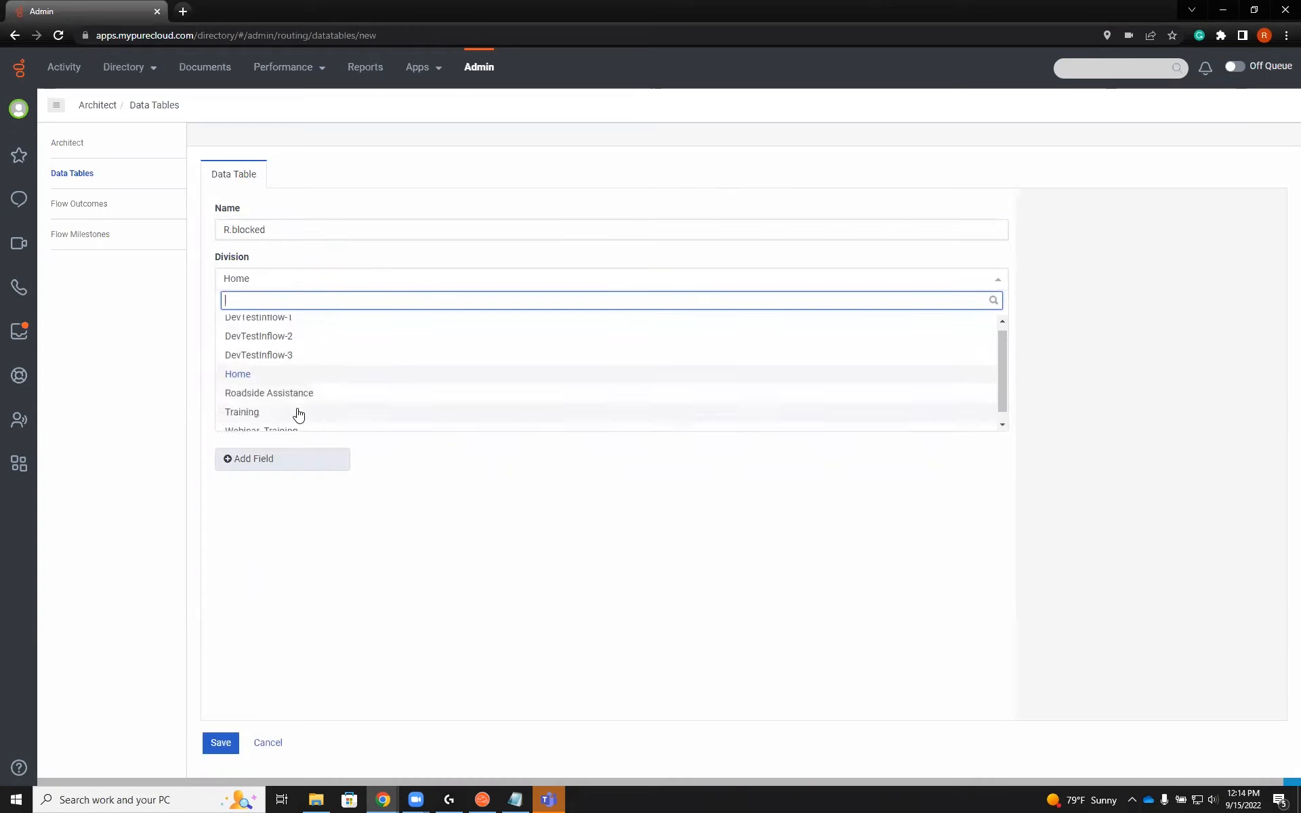
pyautogui.click(261, 431)
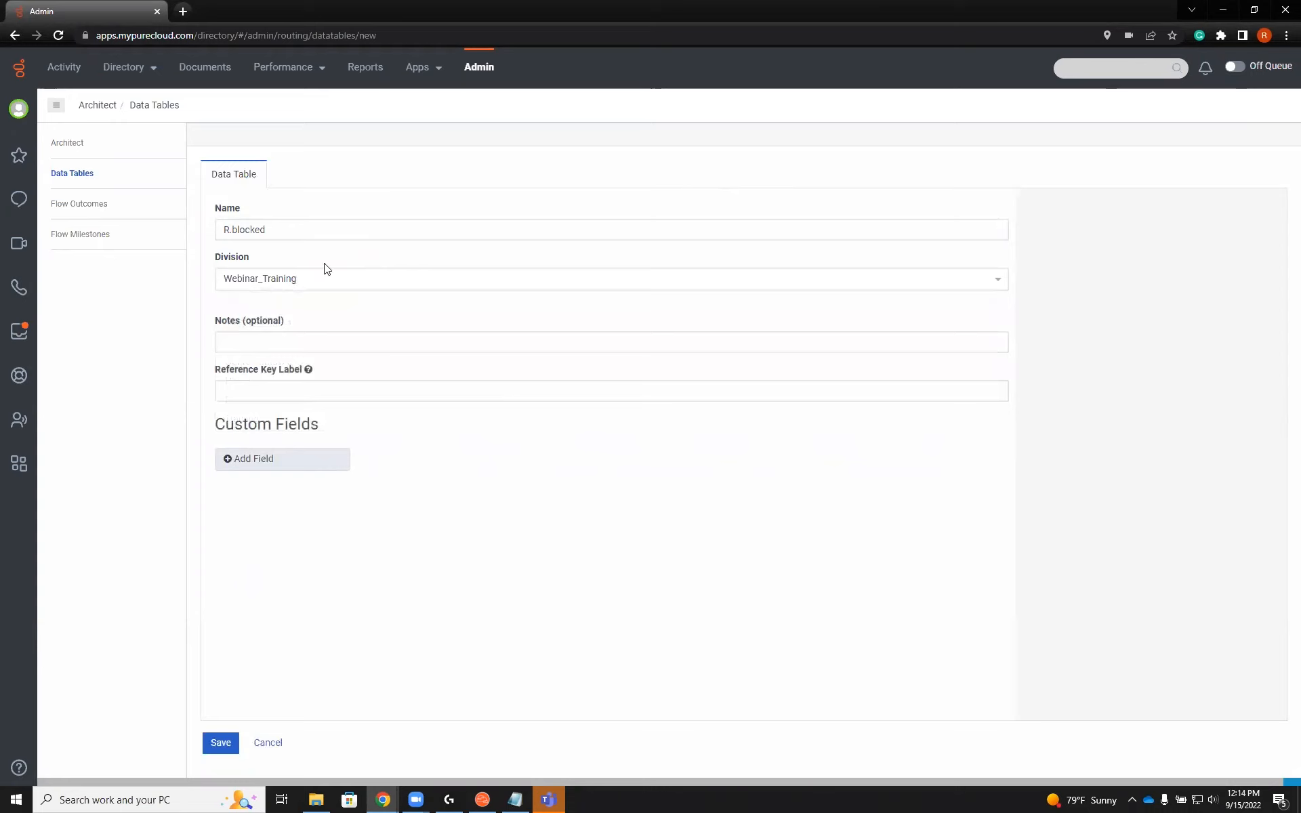
# Enter notes 'Blocked numbers' and reference key label 'Phone Number' for the table.
pyautogui.click(611, 341)
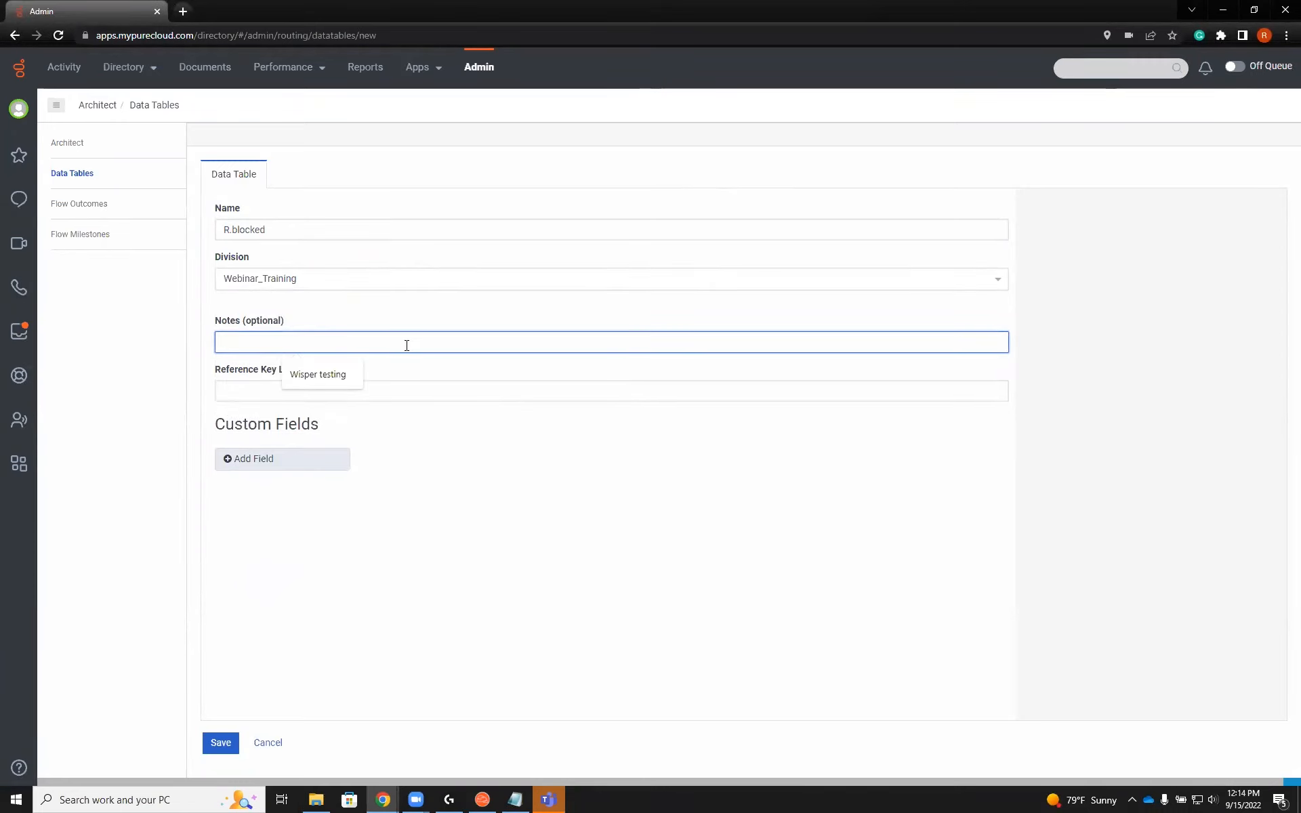
pyautogui.write('B')
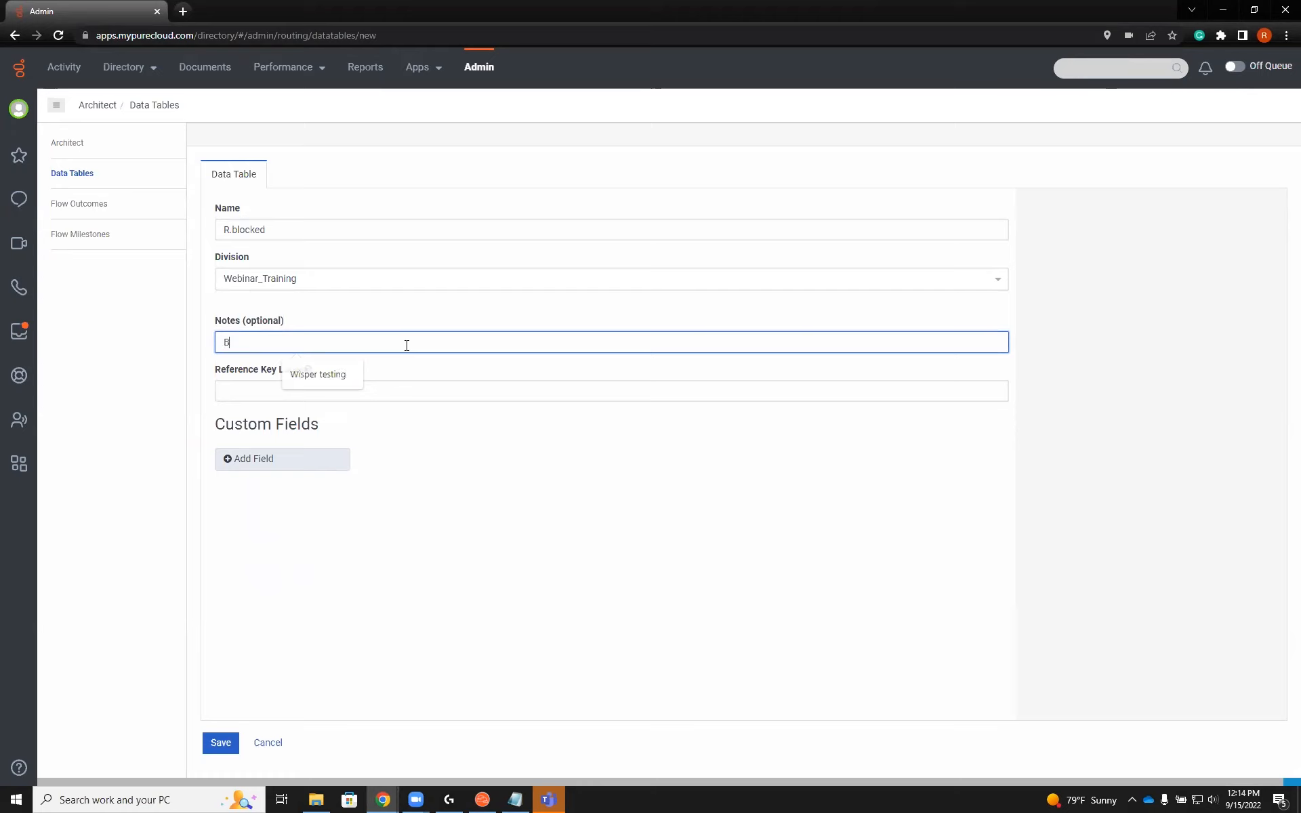
pyautogui.write('Blocked num.')
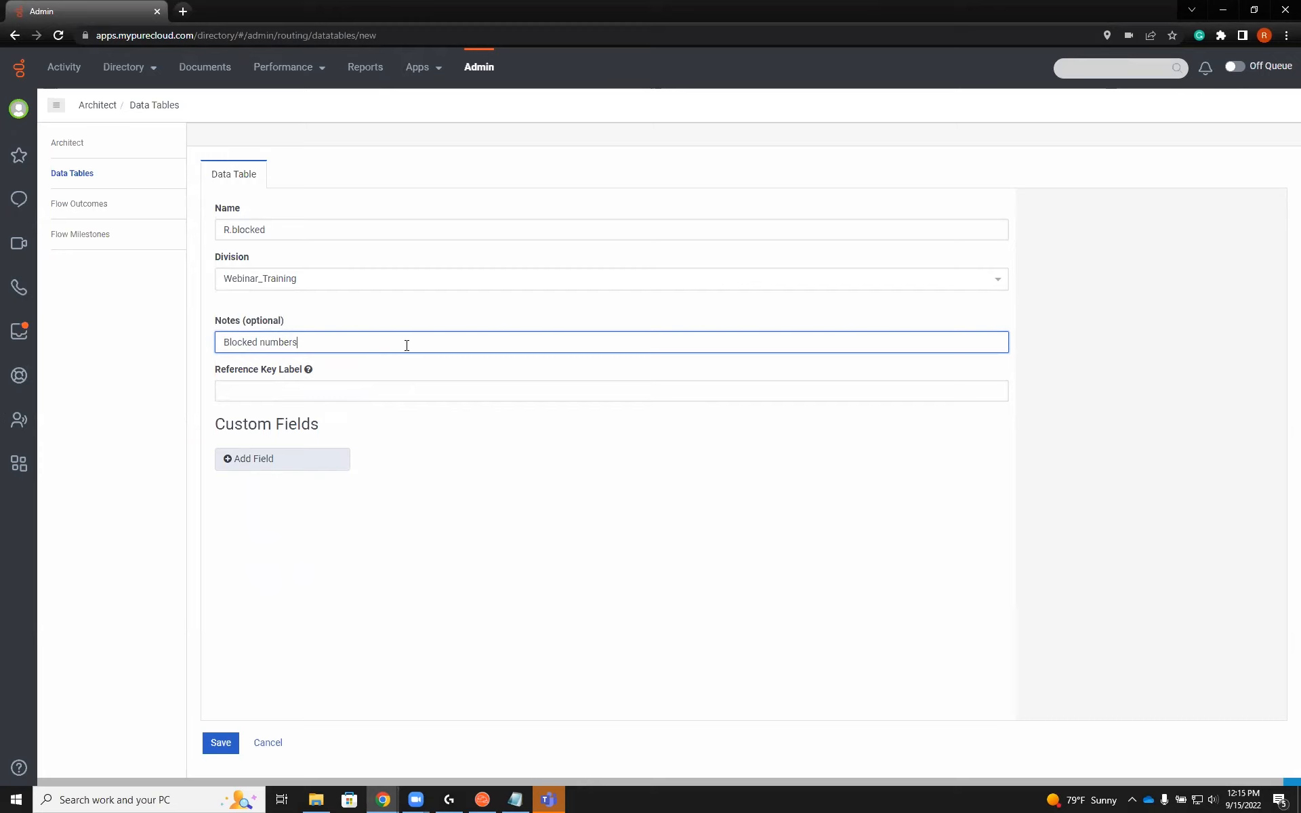
pyautogui.click(611, 391)
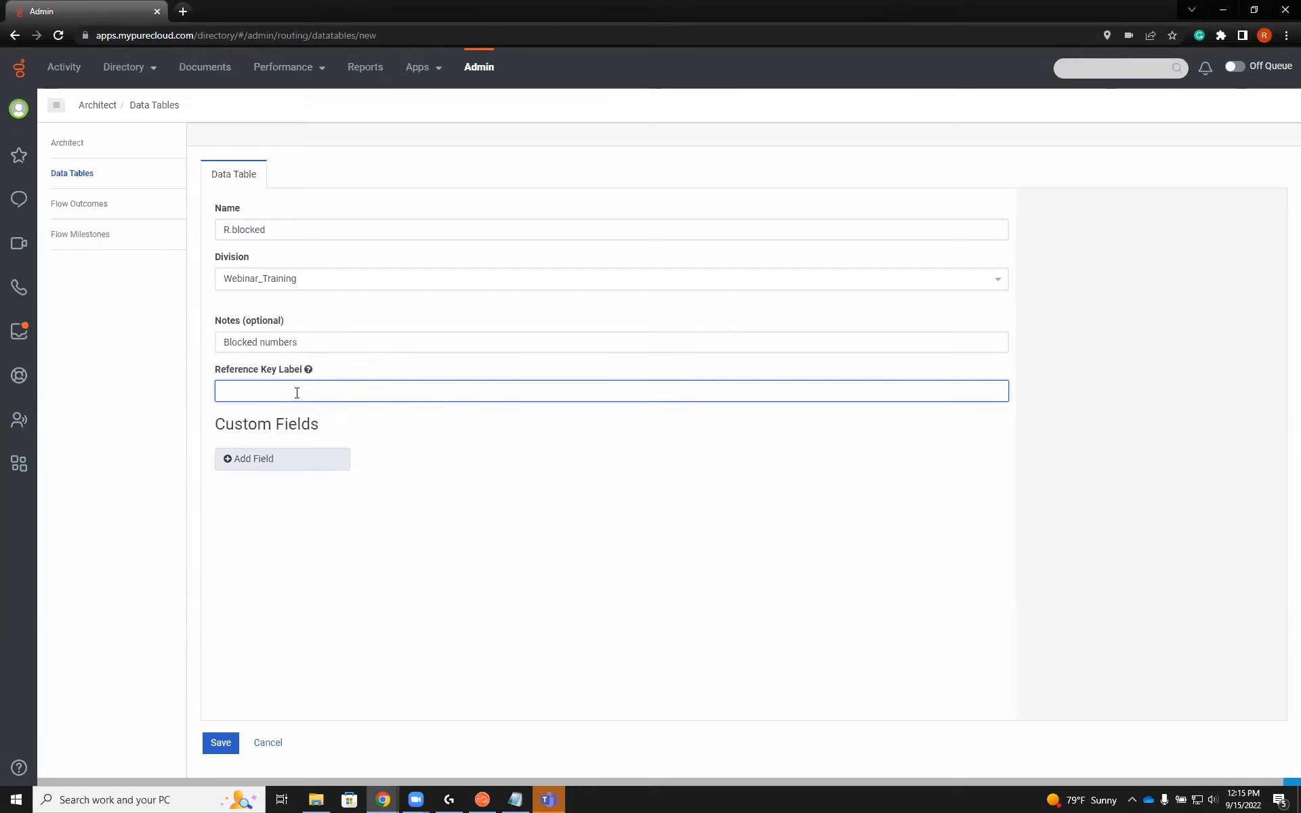
pyautogui.write('Phonemuy')
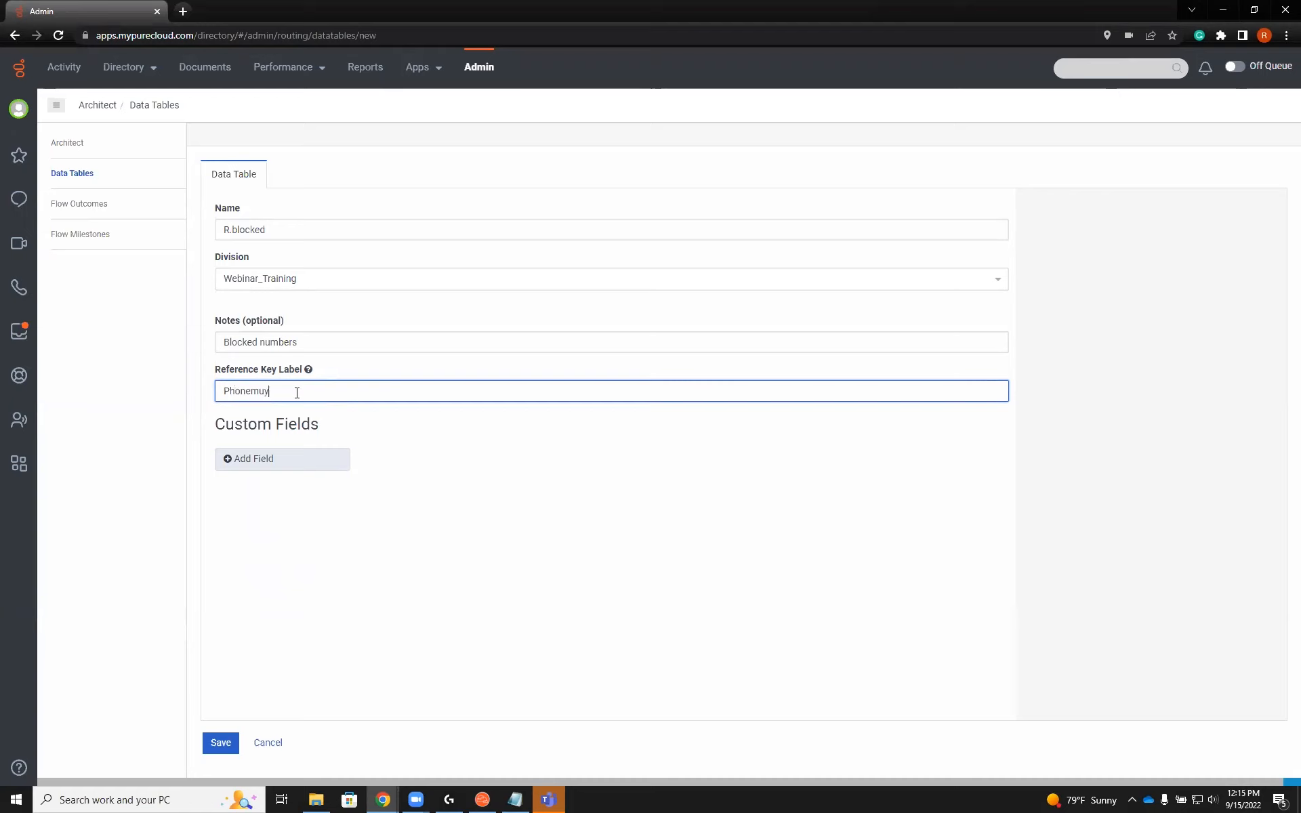
pyautogui.write('Phone N')
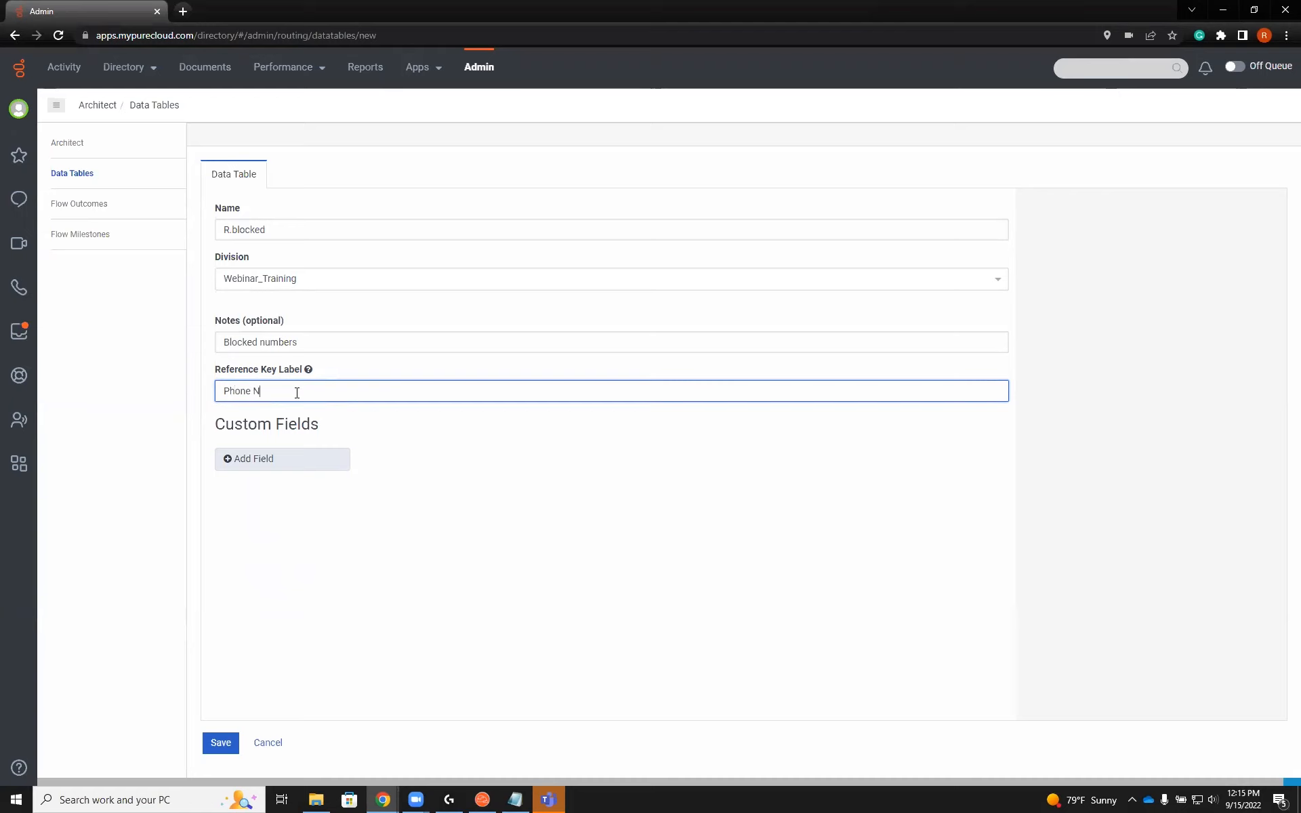
pyautogui.write('umber')
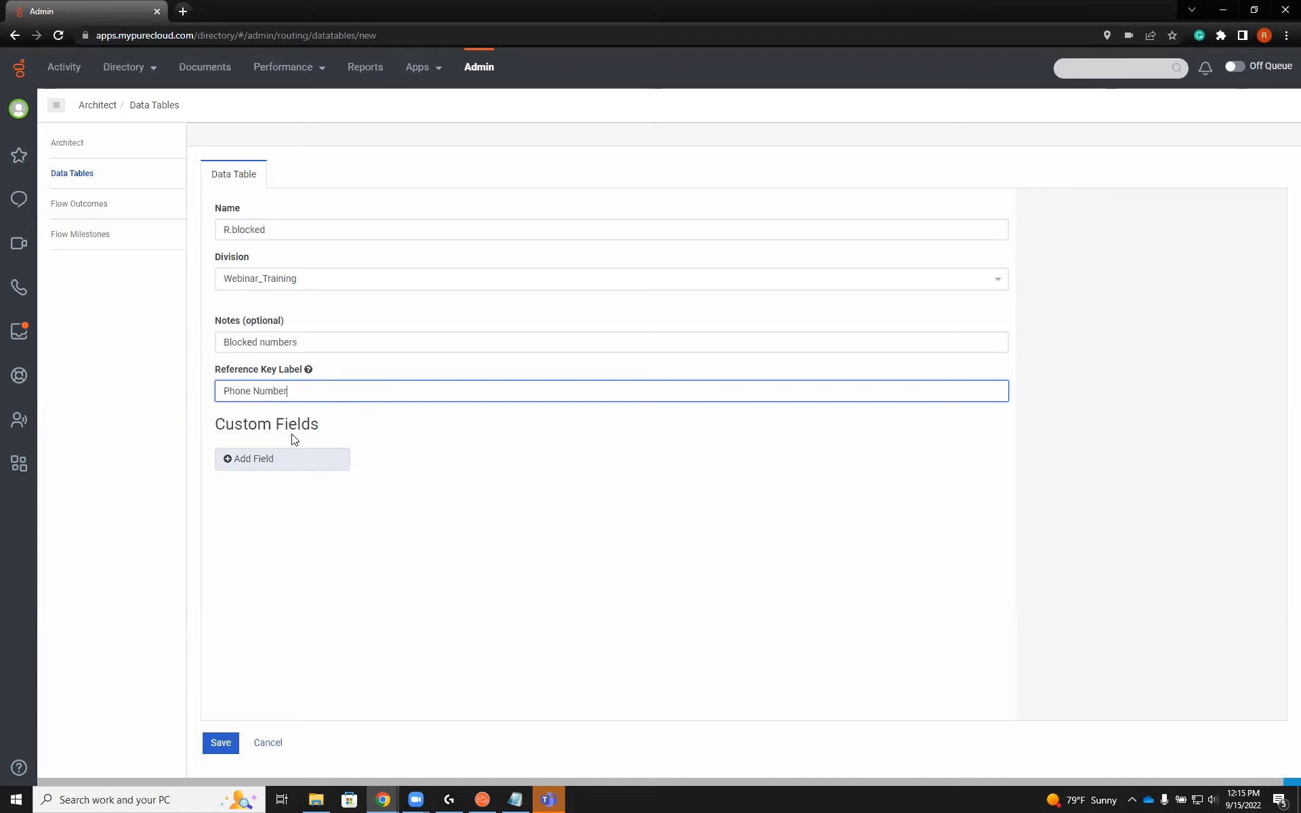
# Add a Boolean 'Blocked' field defaulting to true and attempt to save the table.
pyautogui.click(251, 458)
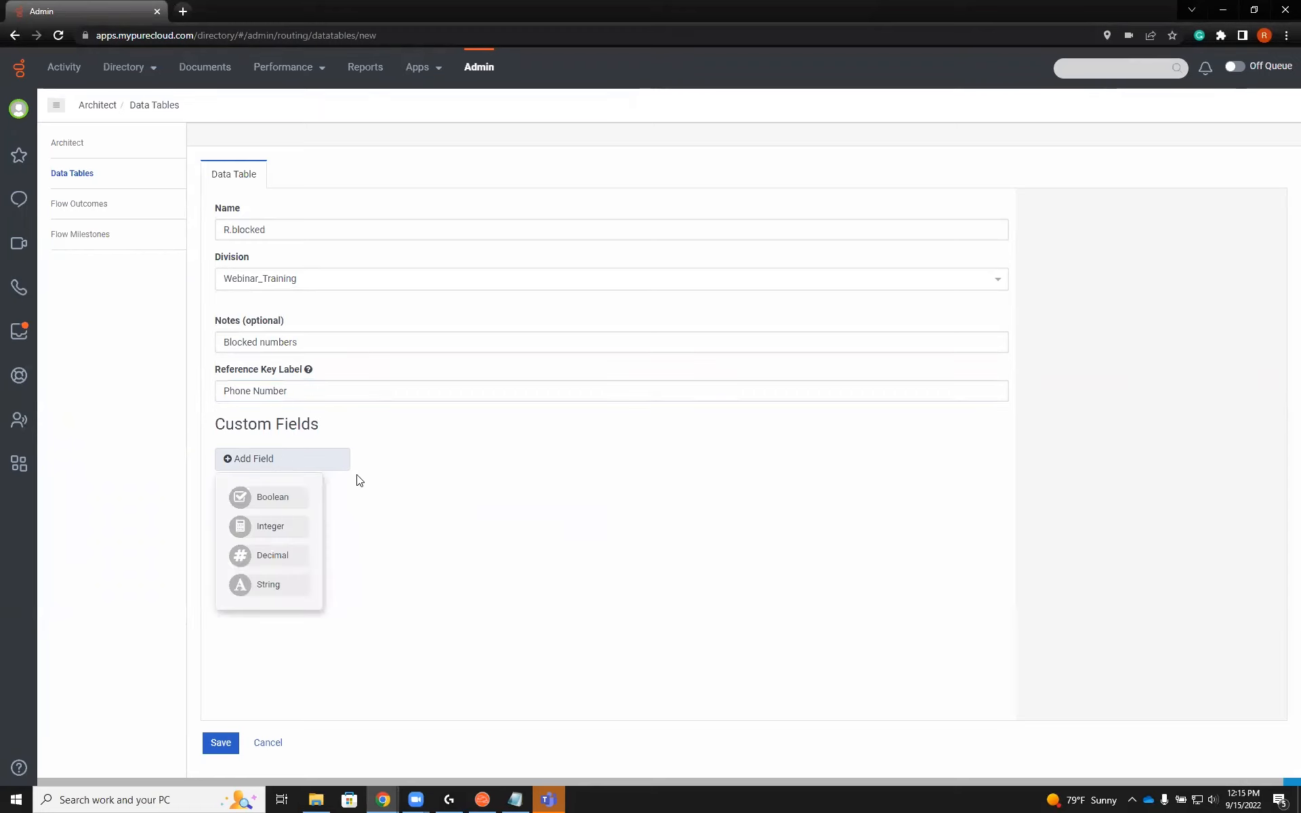
pyautogui.click(272, 496)
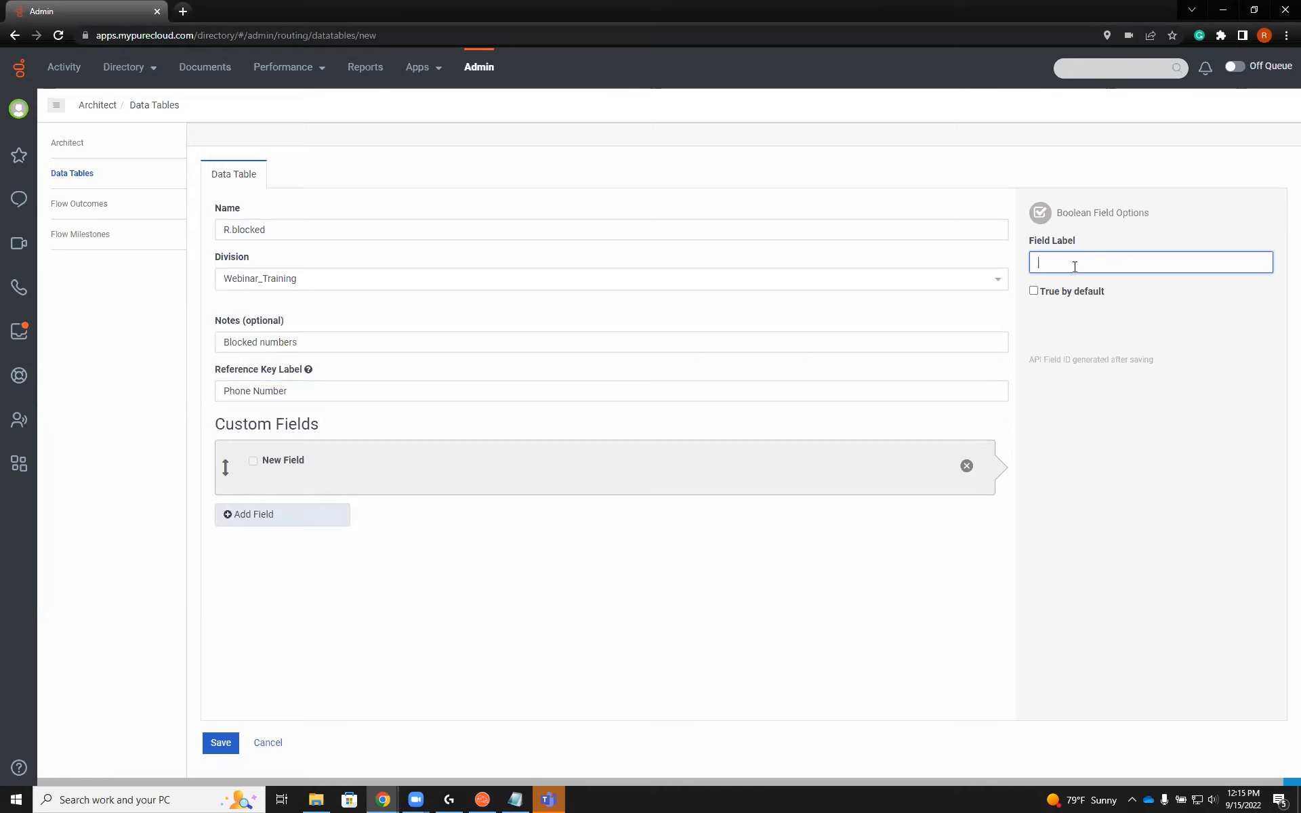
pyautogui.write('Blocked')
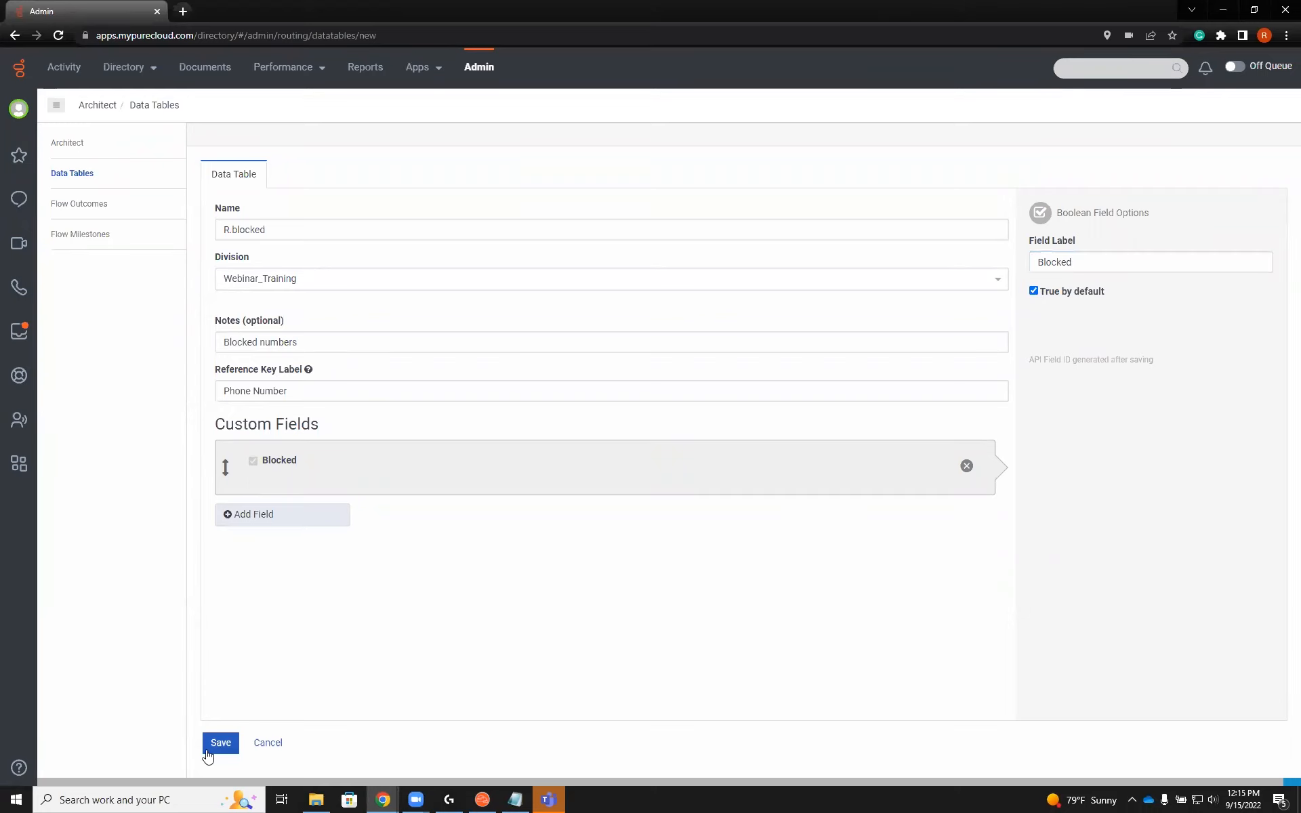
pyautogui.click(220, 742)
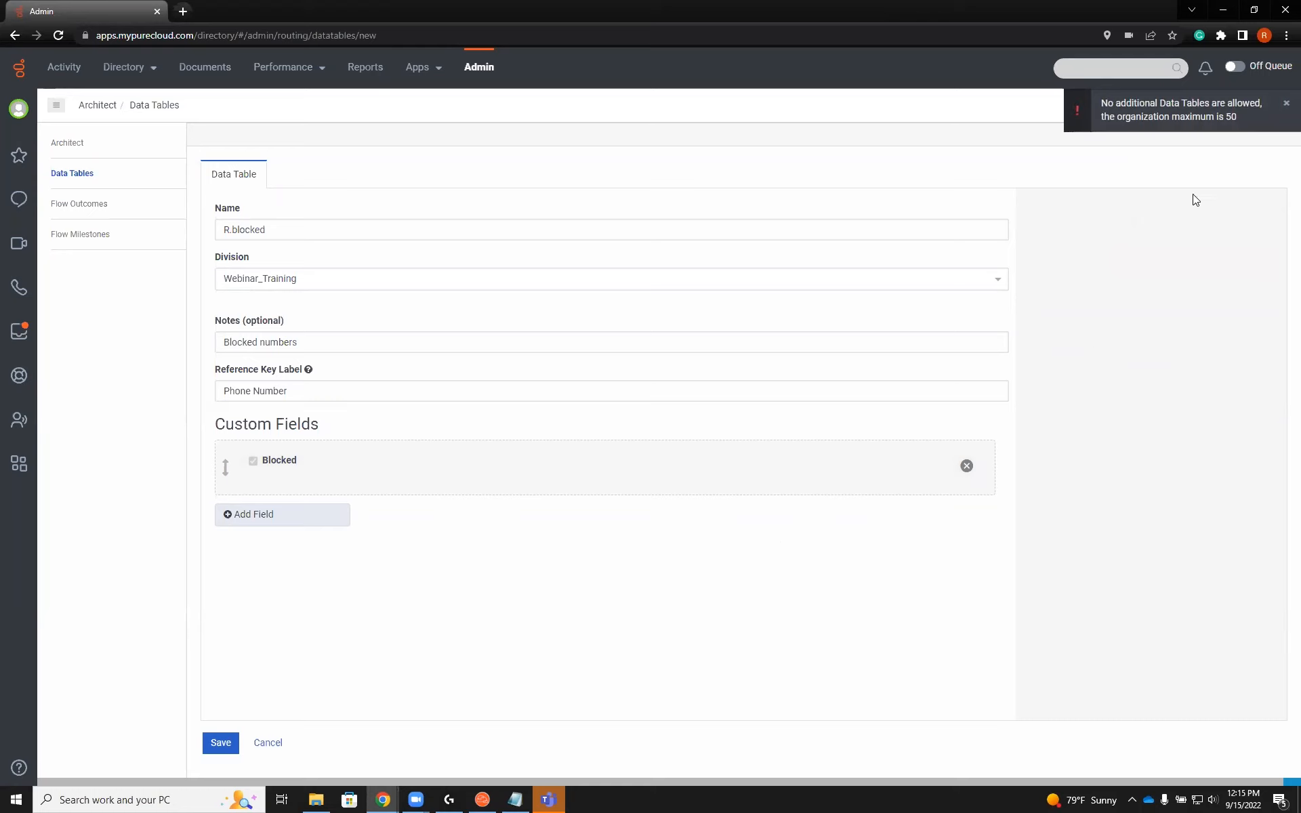
pyautogui.moveTo(1206, 160)
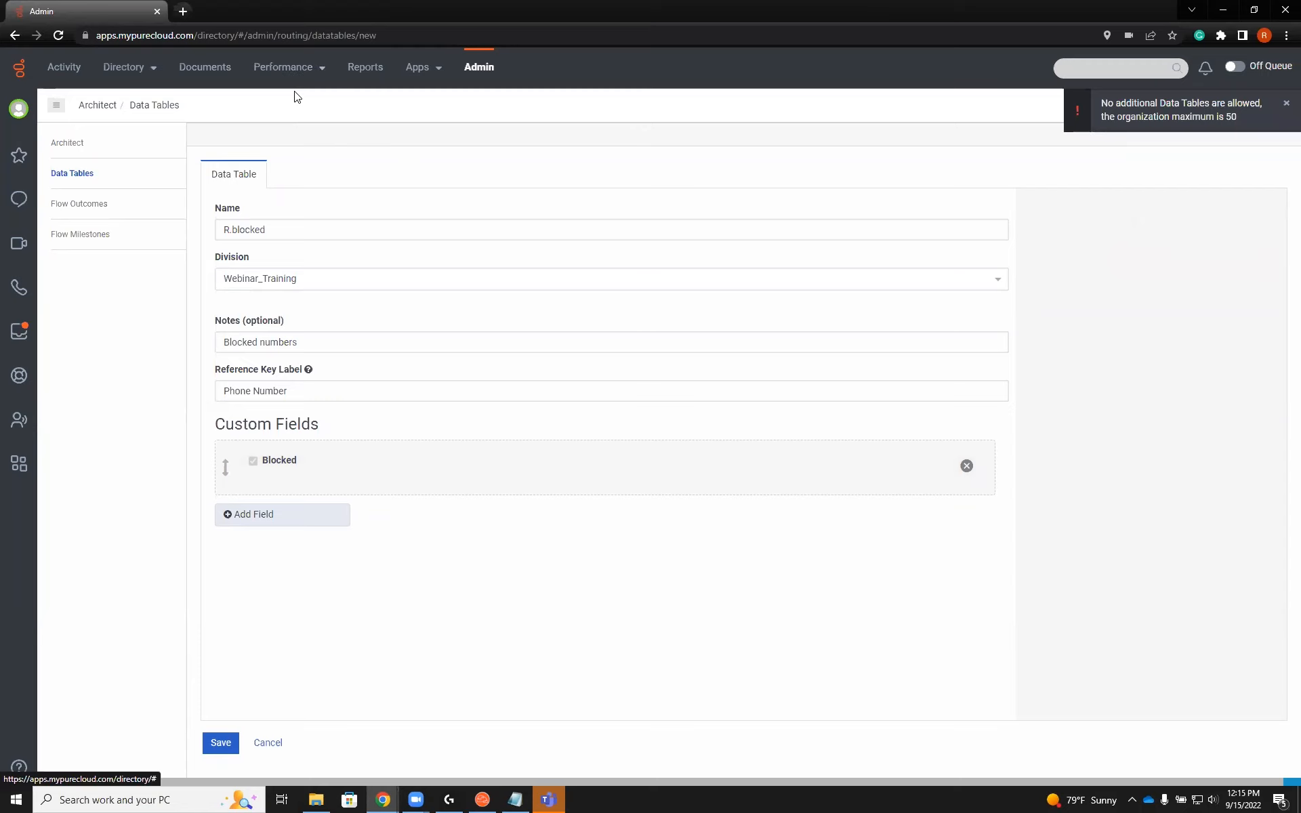
pyautogui.moveTo(73, 173)
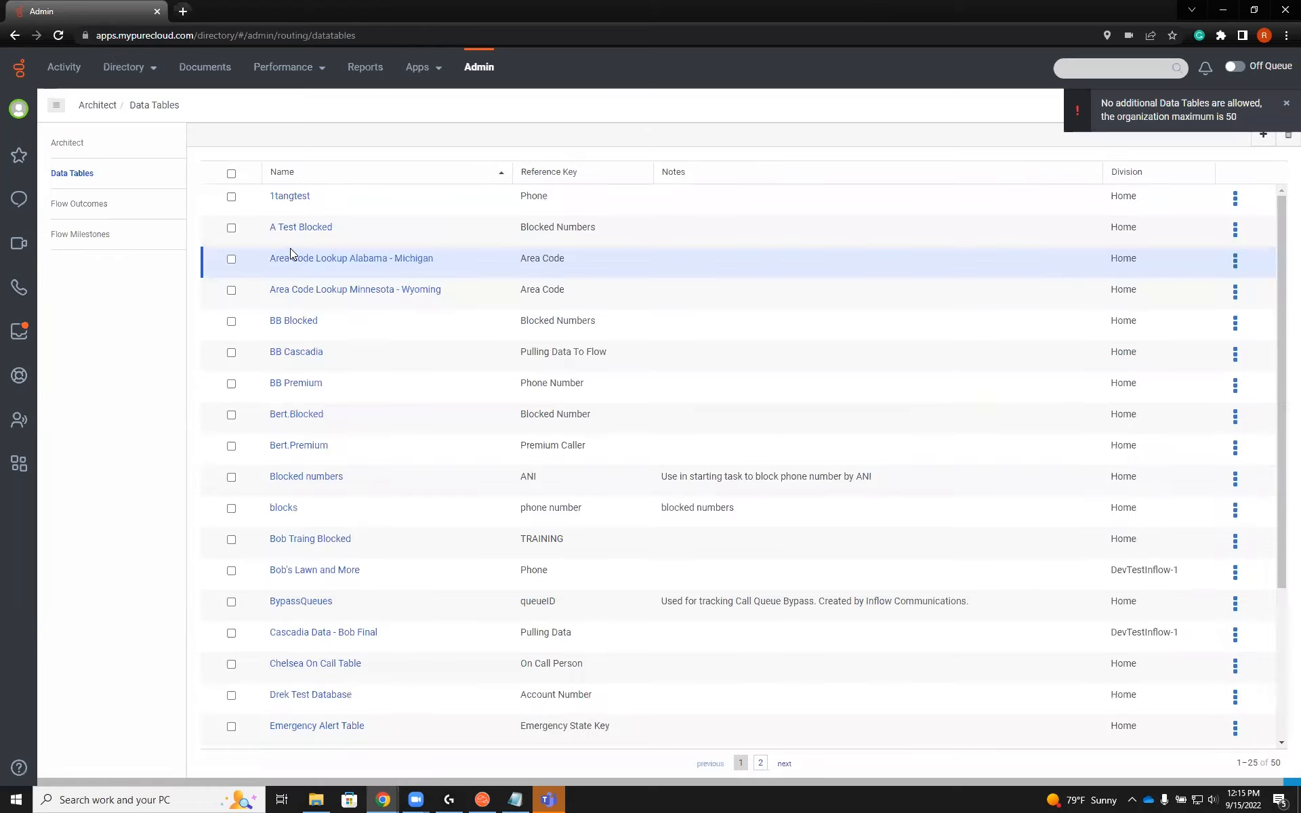
# Go to page 2 of the Data Tables list and open R.Blocked Numbers.
pyautogui.scroll(-3)
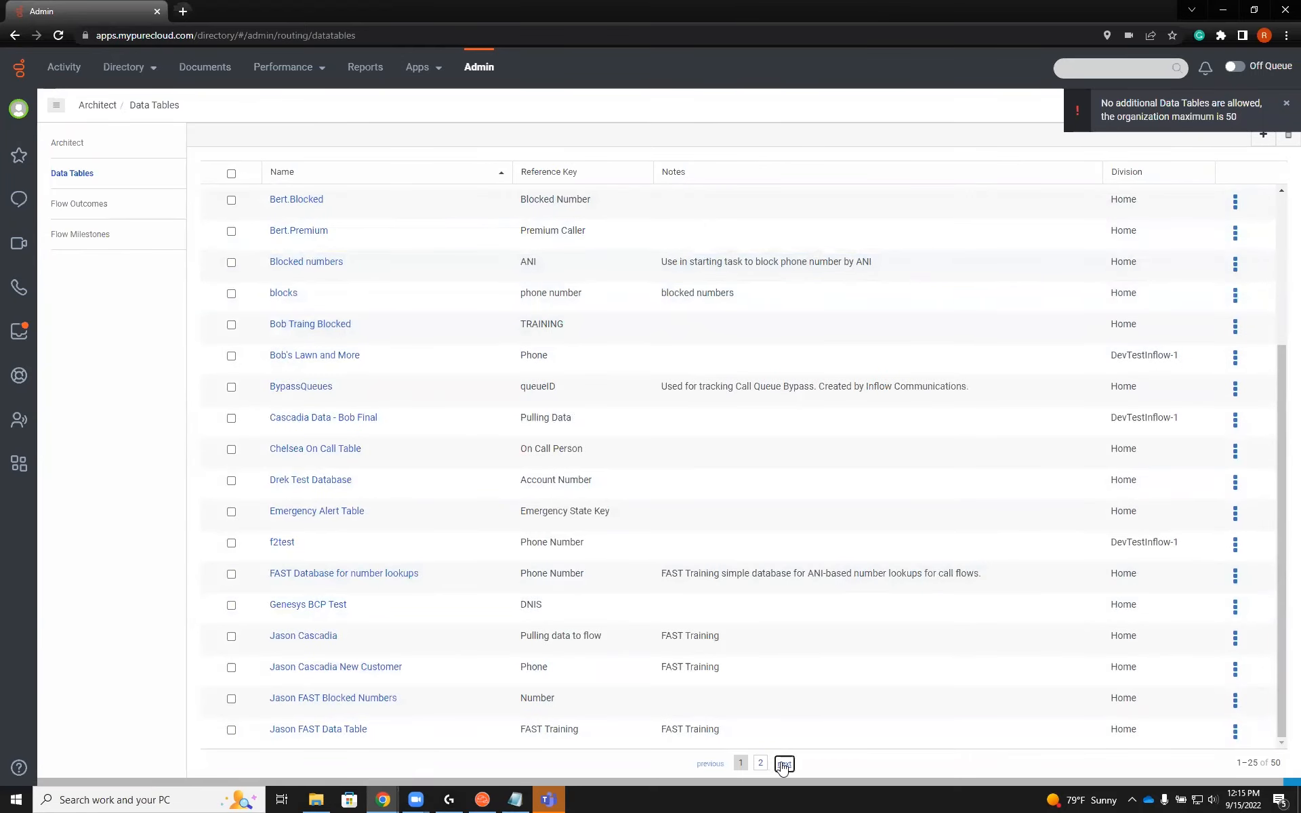
pyautogui.click(783, 762)
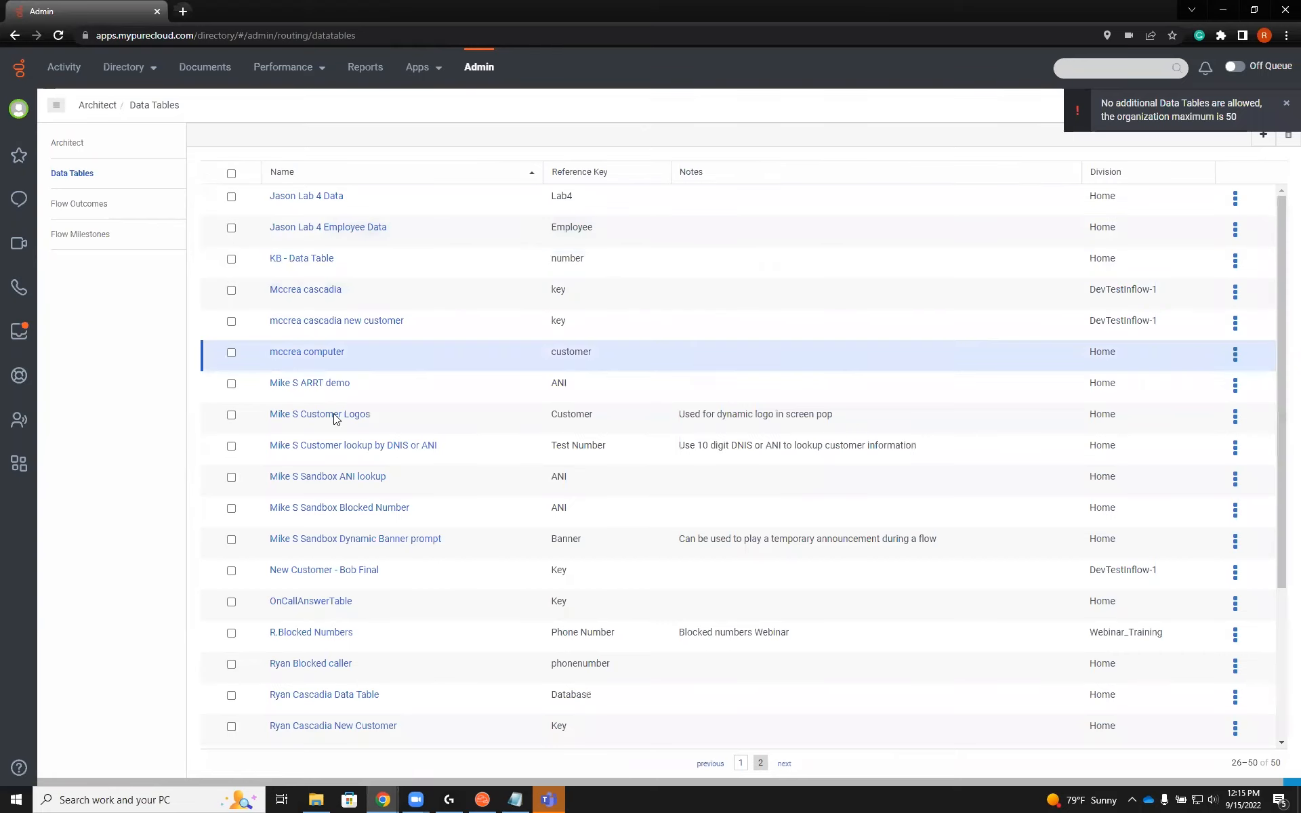
pyautogui.scroll(-3)
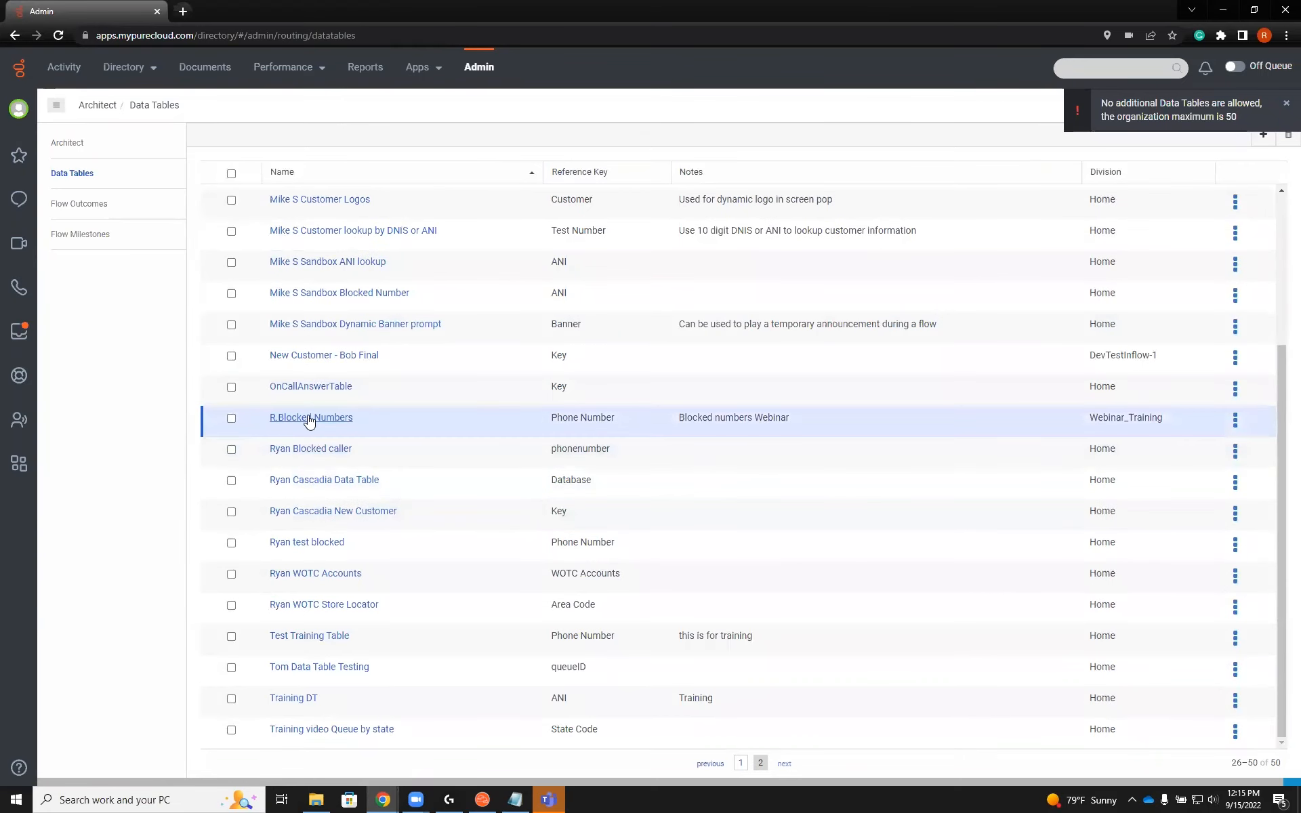
pyautogui.moveTo(310, 417)
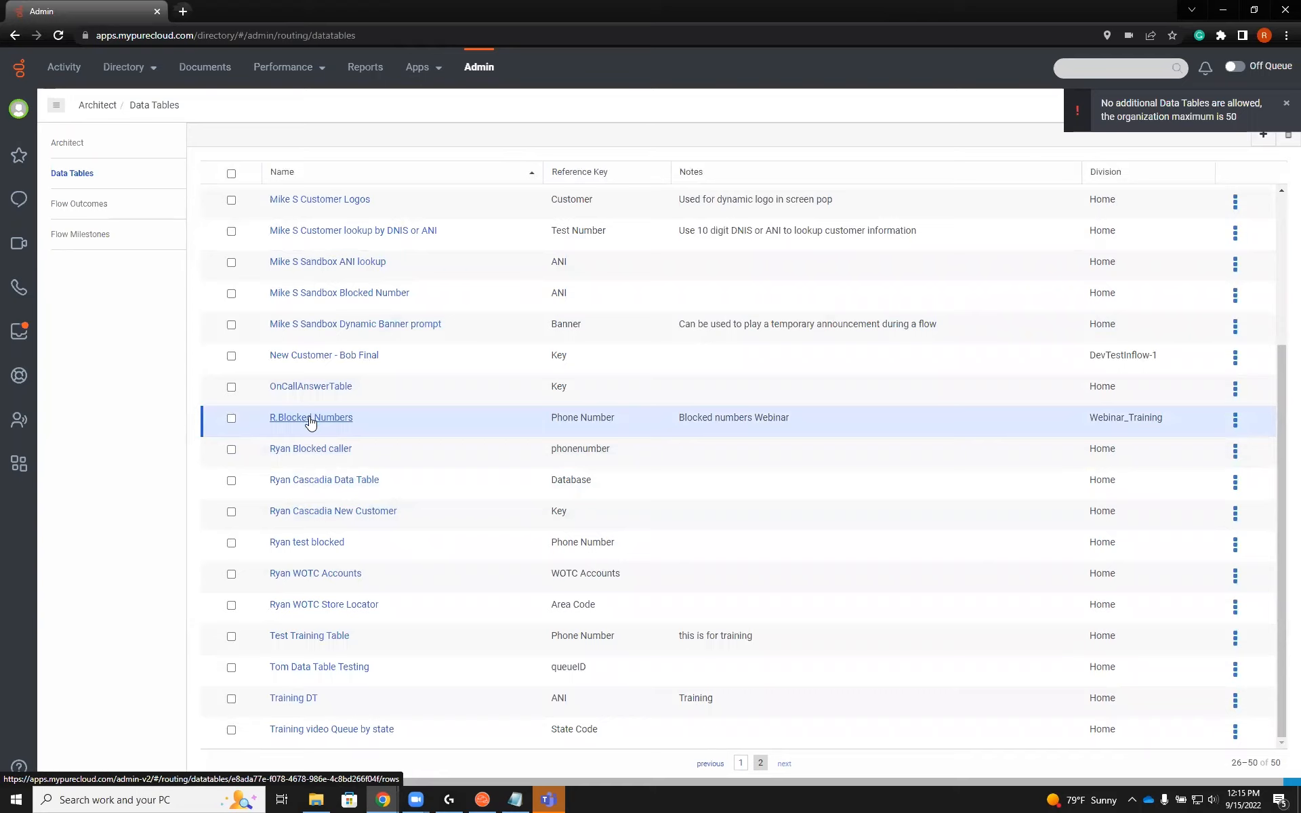
pyautogui.click(310, 418)
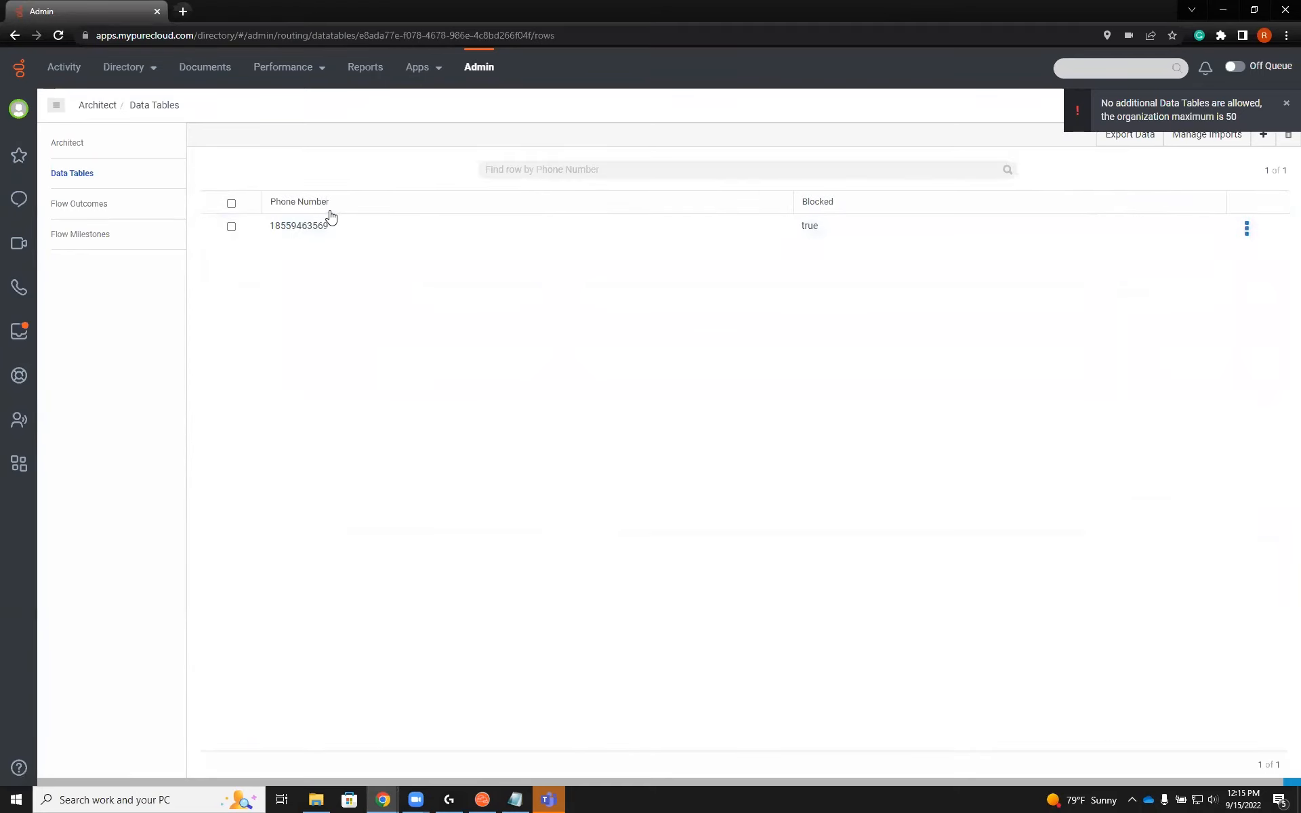
pyautogui.click(1263, 134)
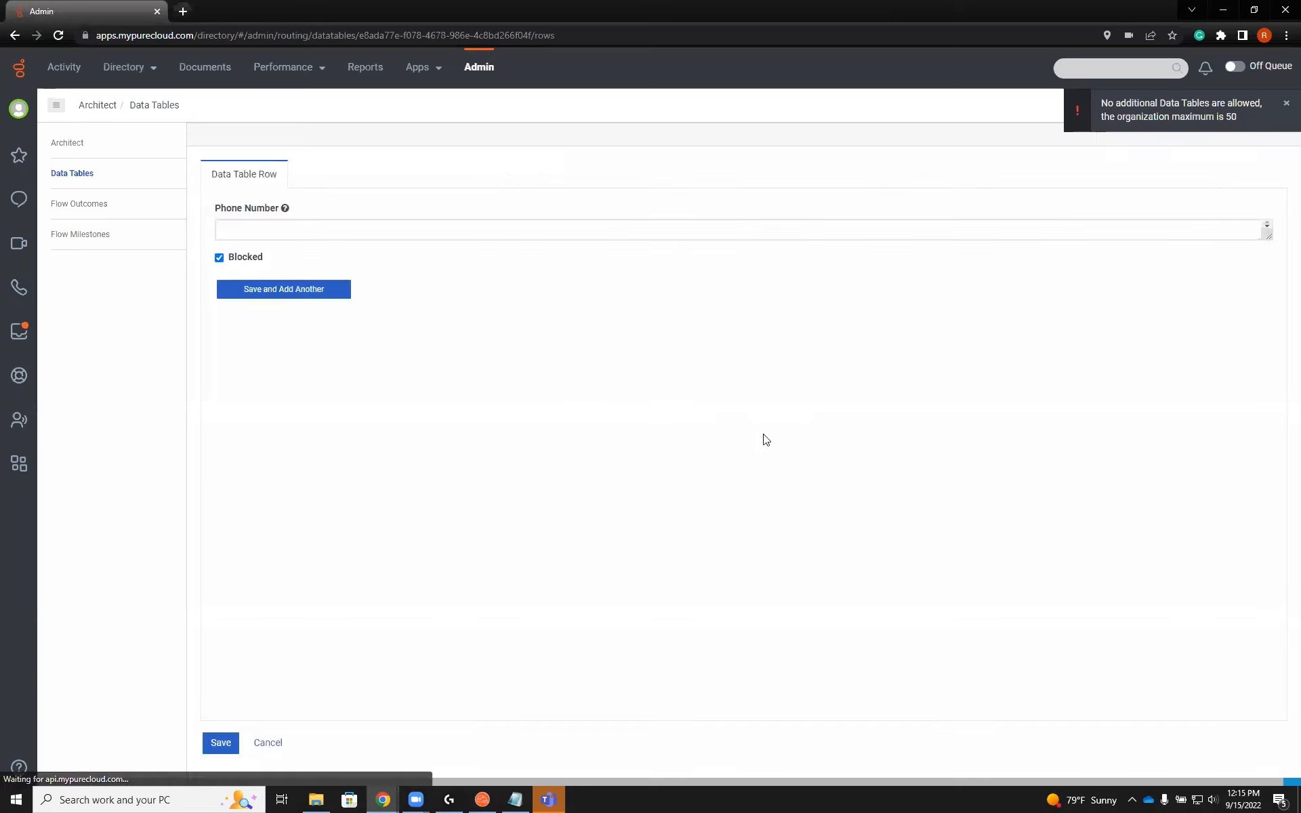
pyautogui.click(739, 230)
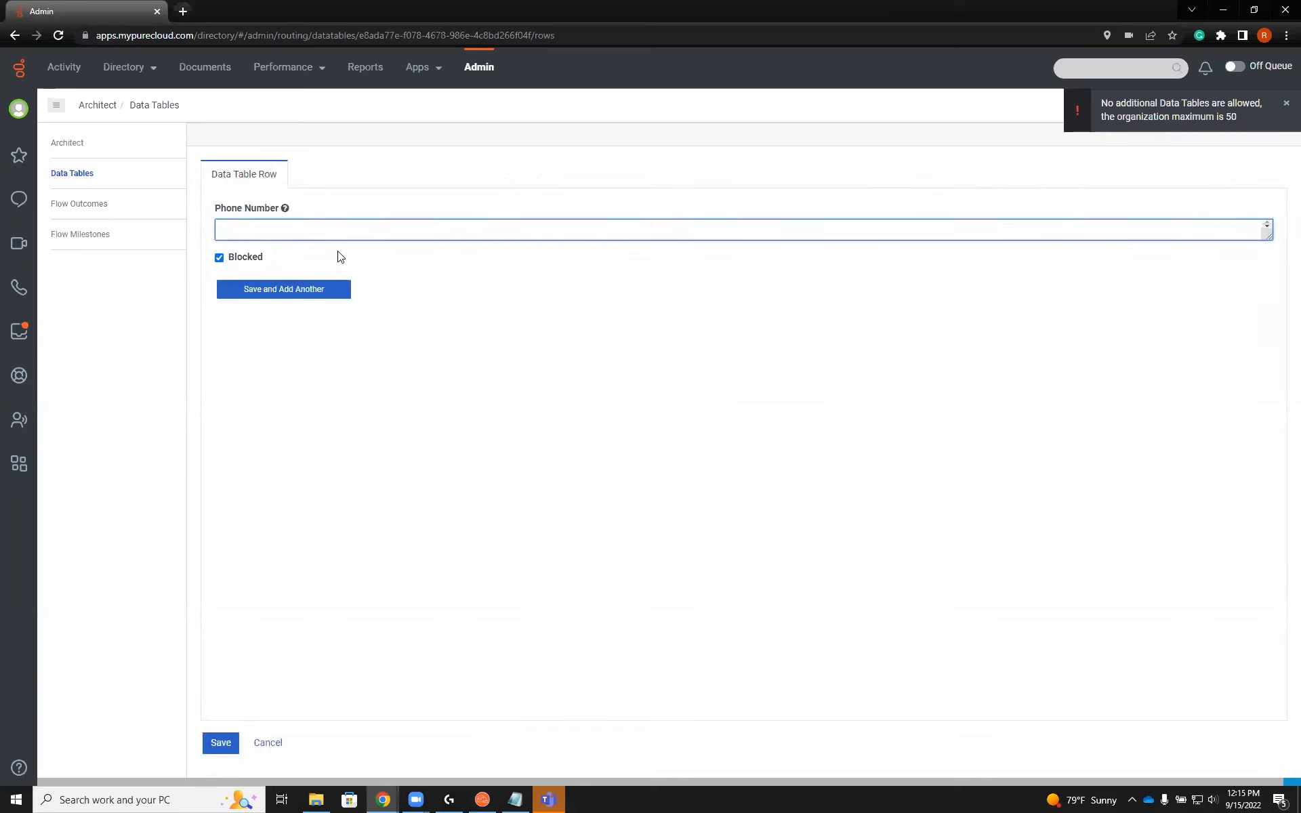
pyautogui.write('2174165')
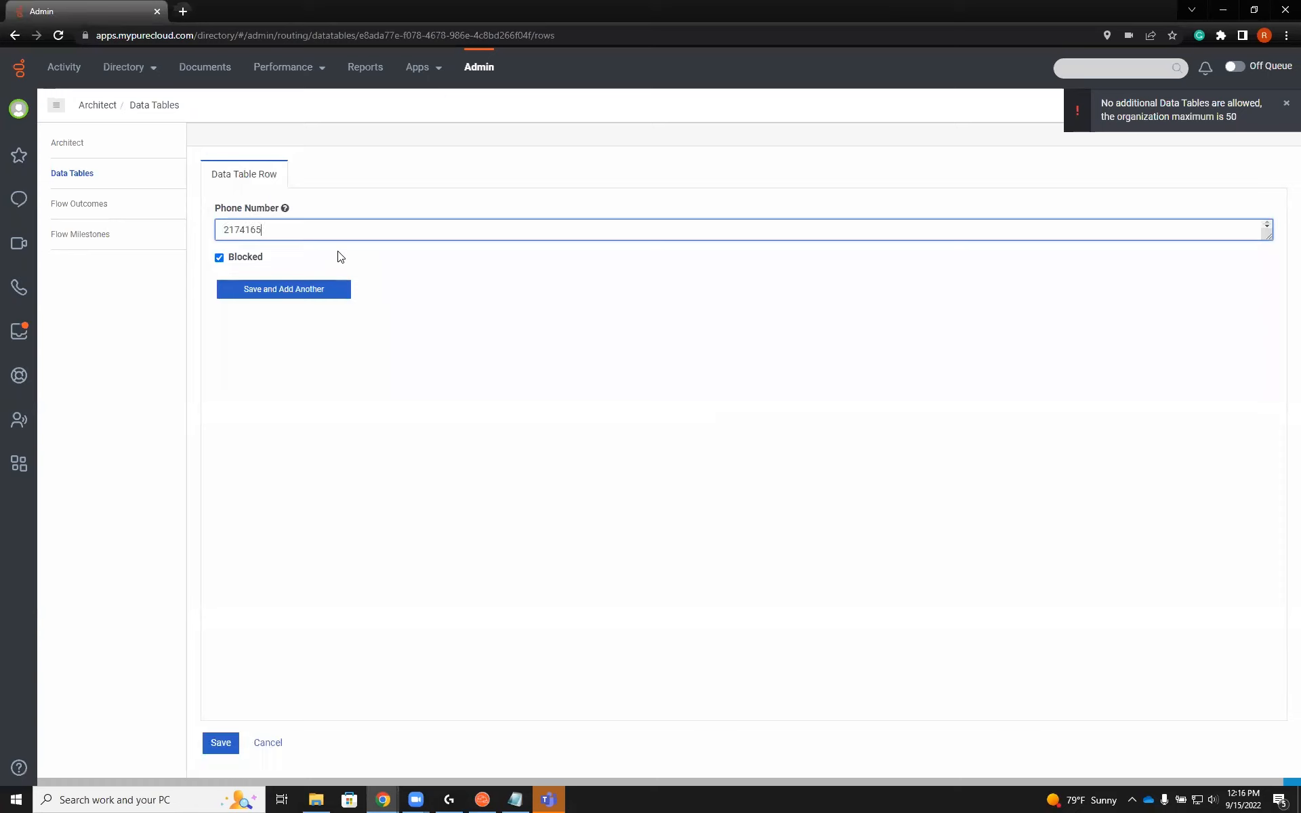
pyautogui.write('999')
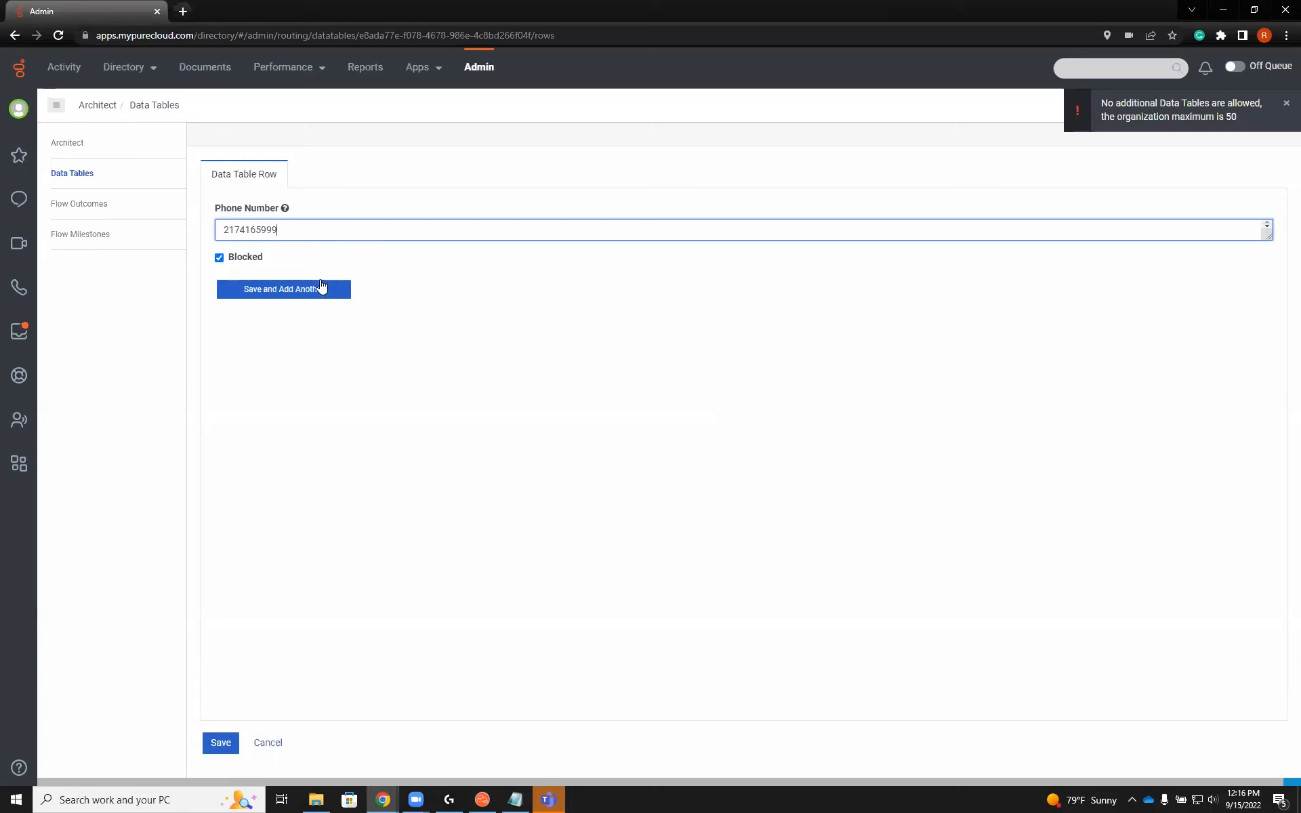
pyautogui.click(284, 288)
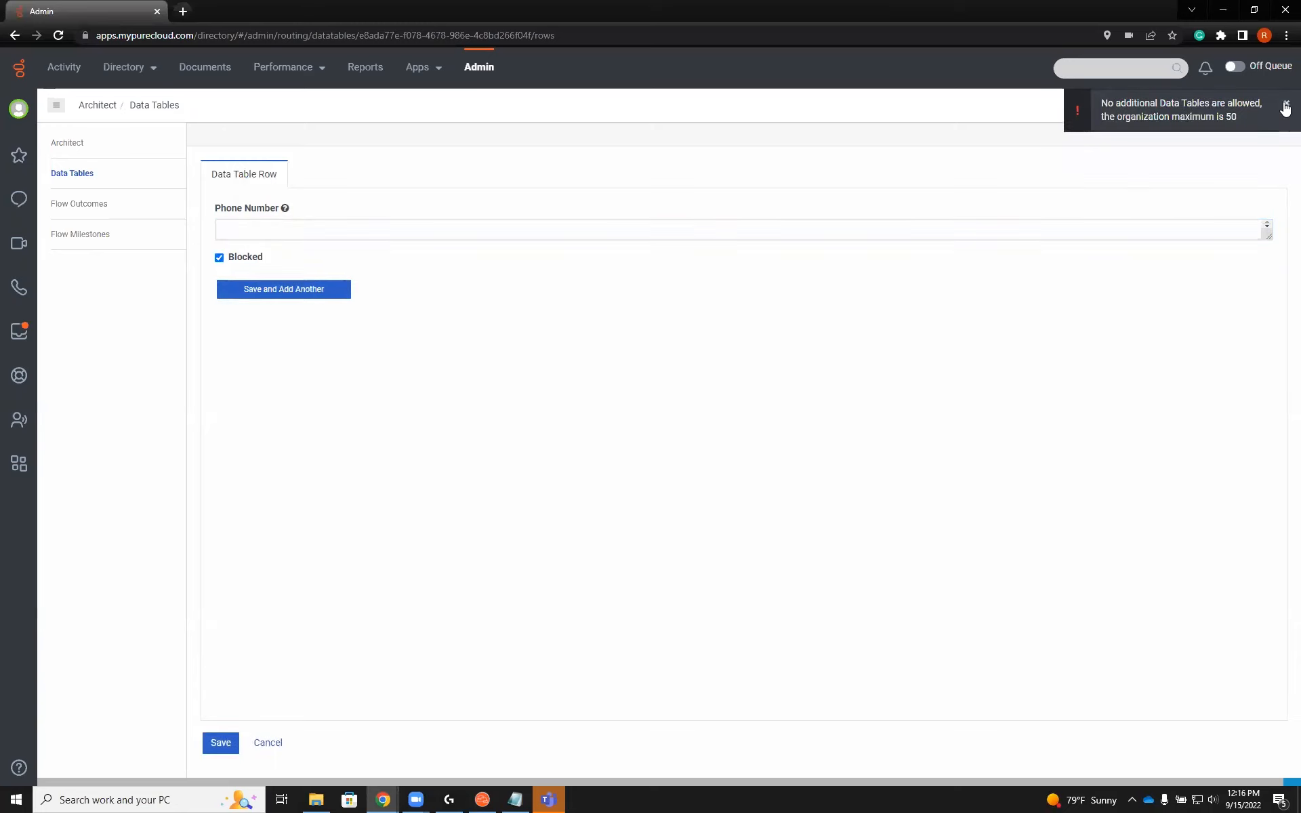
pyautogui.click(220, 742)
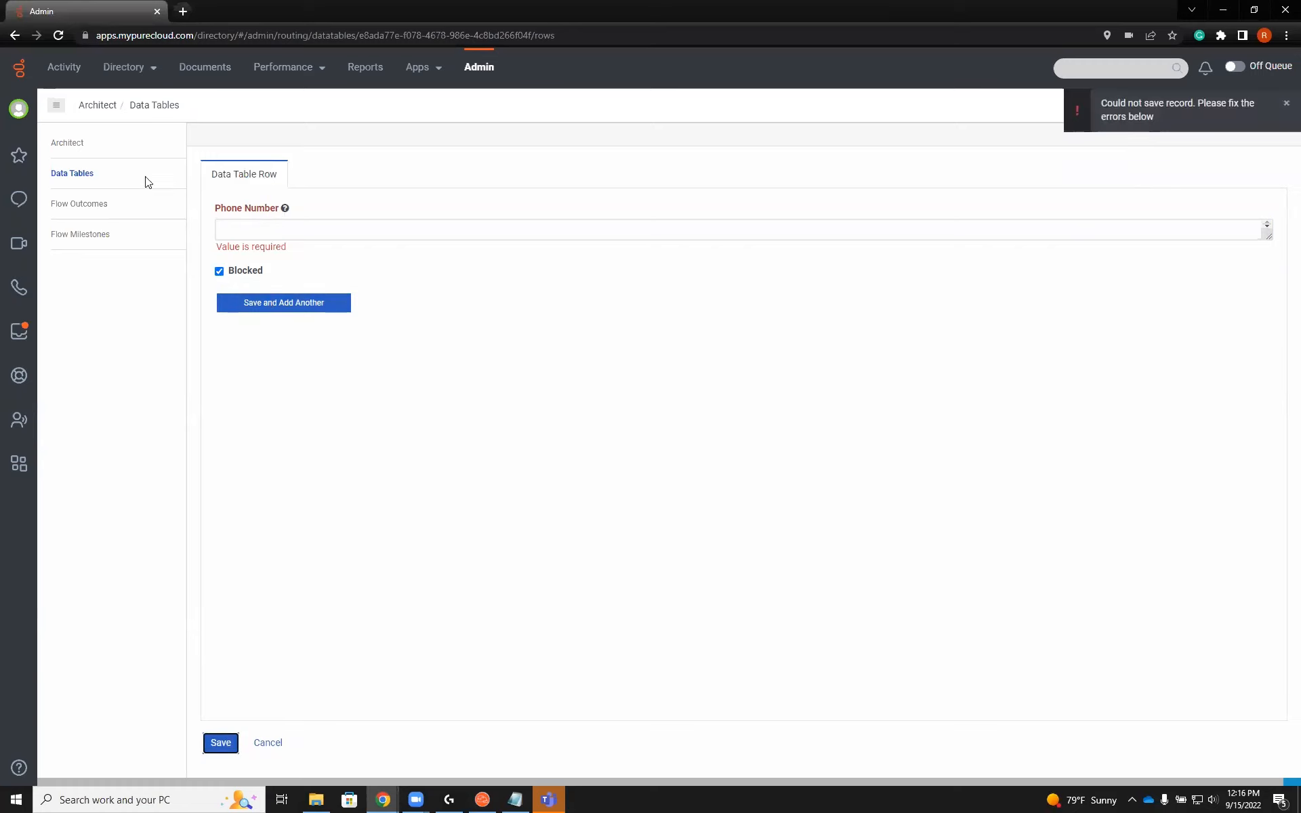
pyautogui.click(267, 742)
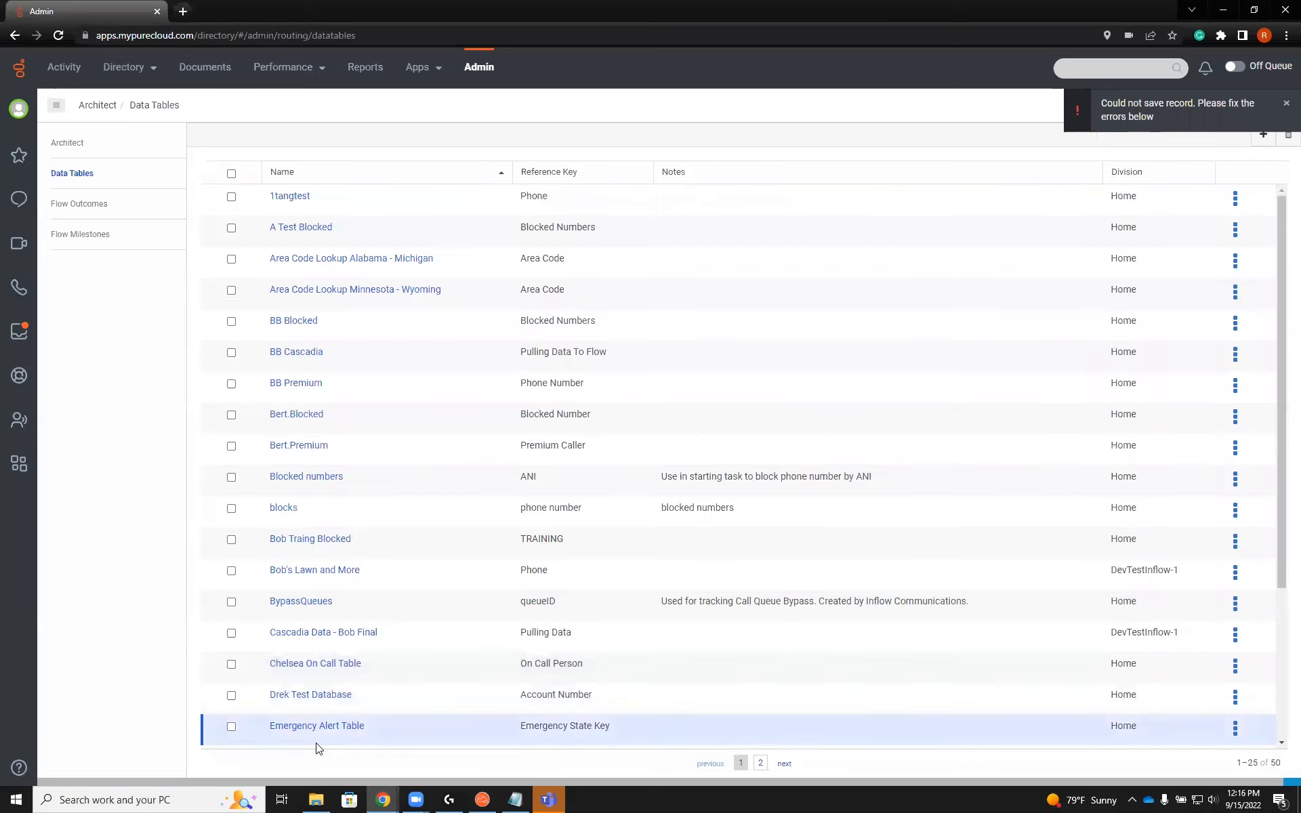
# Switch back to the Inbound Call Flow in the Architect window.
pyautogui.click(759, 762)
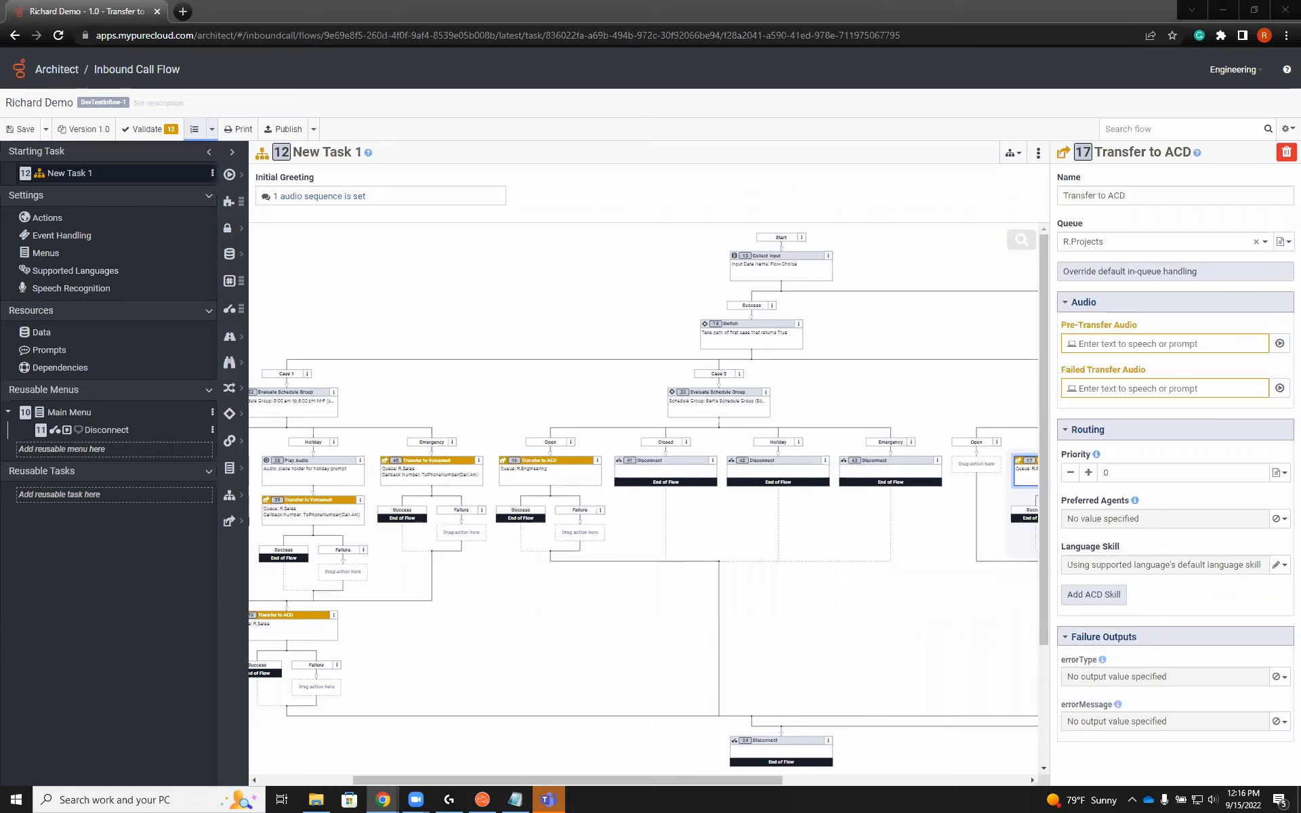
pyautogui.moveTo(571, 297)
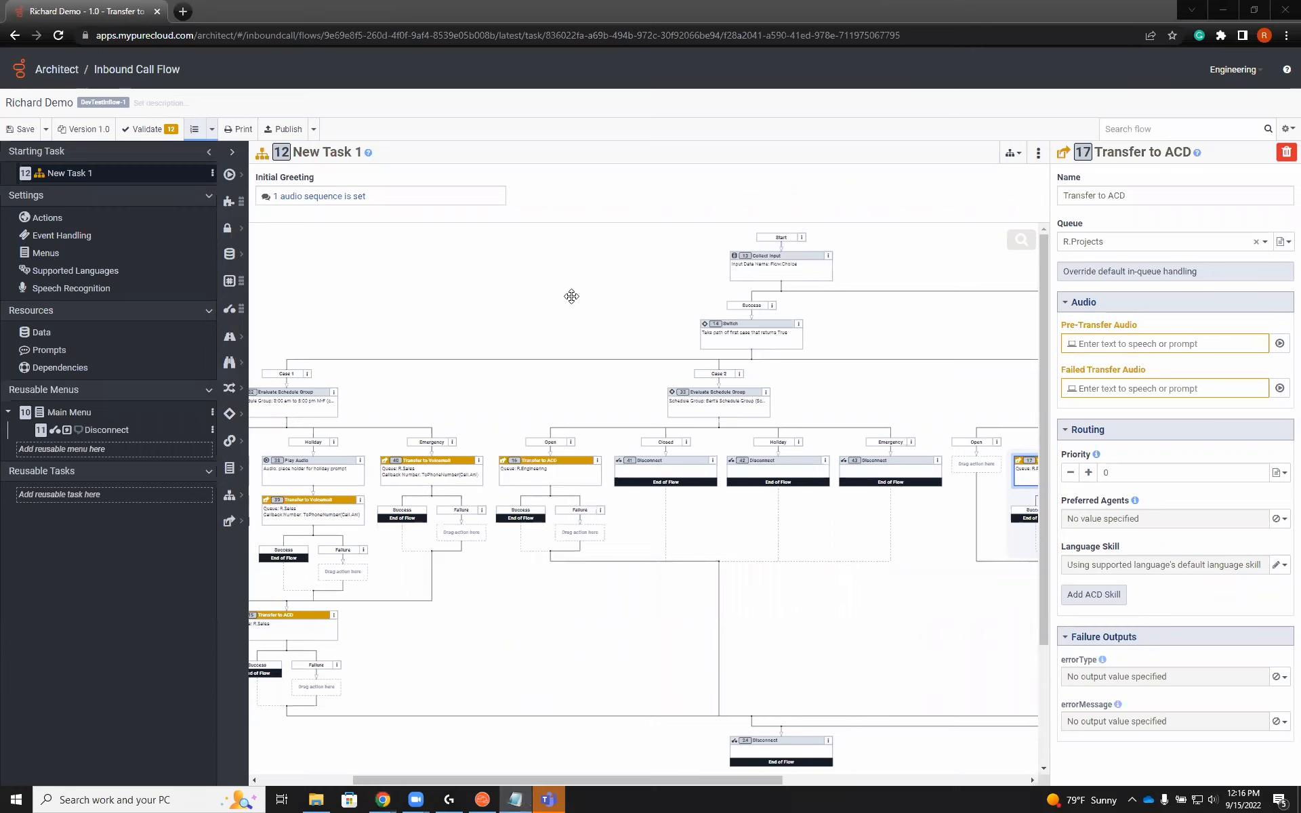
# Insert a Data Table Lookup on R.Blocked Numbers at the flow start, Ani input right(call.ani,10).
pyautogui.rightClick(779, 251)
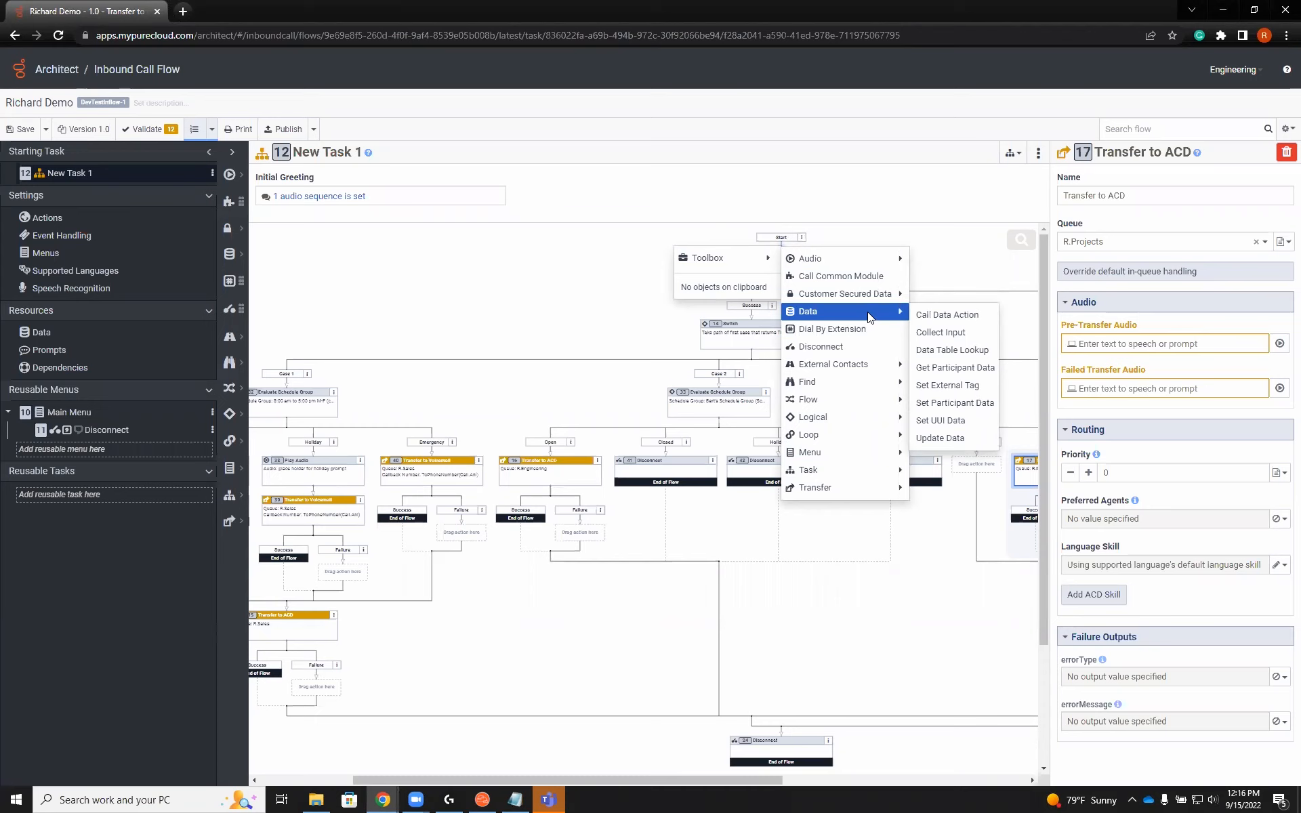
pyautogui.click(951, 350)
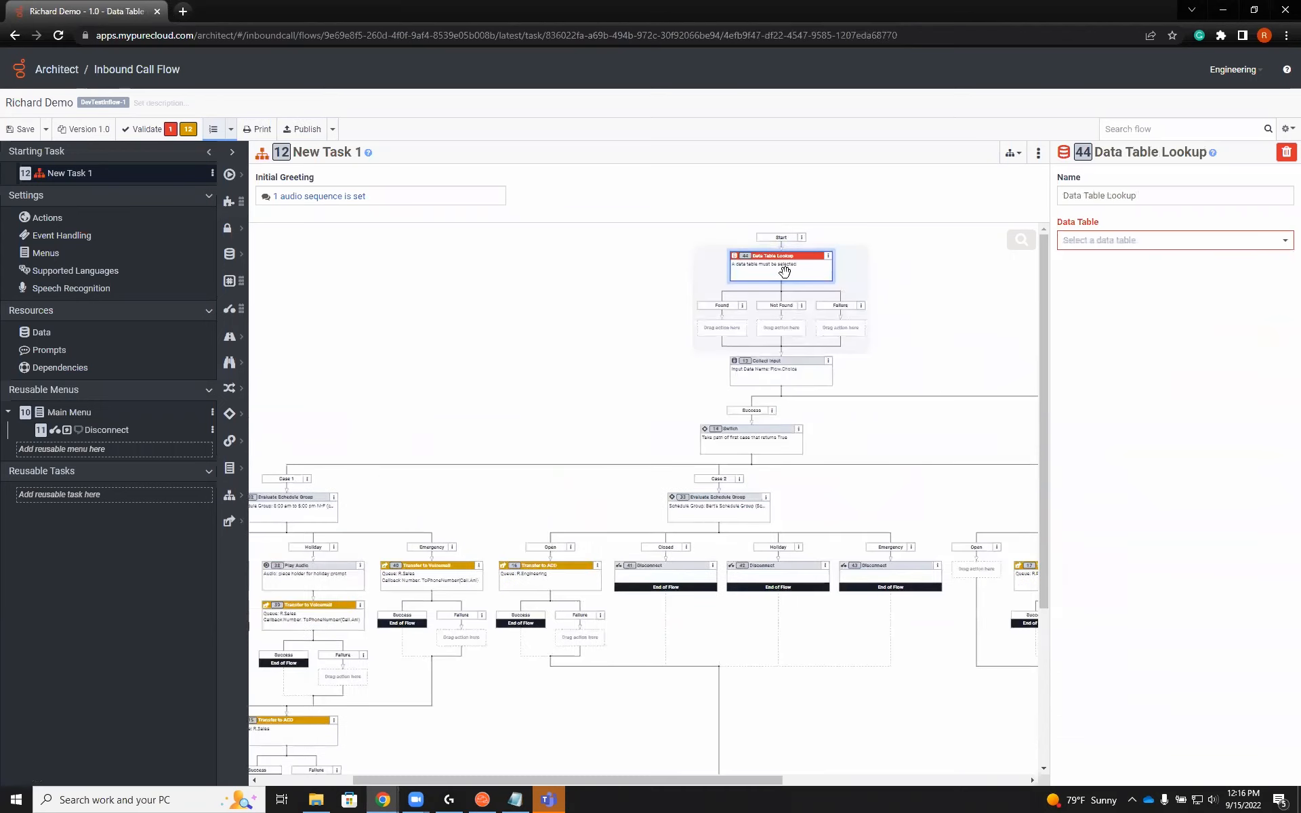
pyautogui.click(1173, 240)
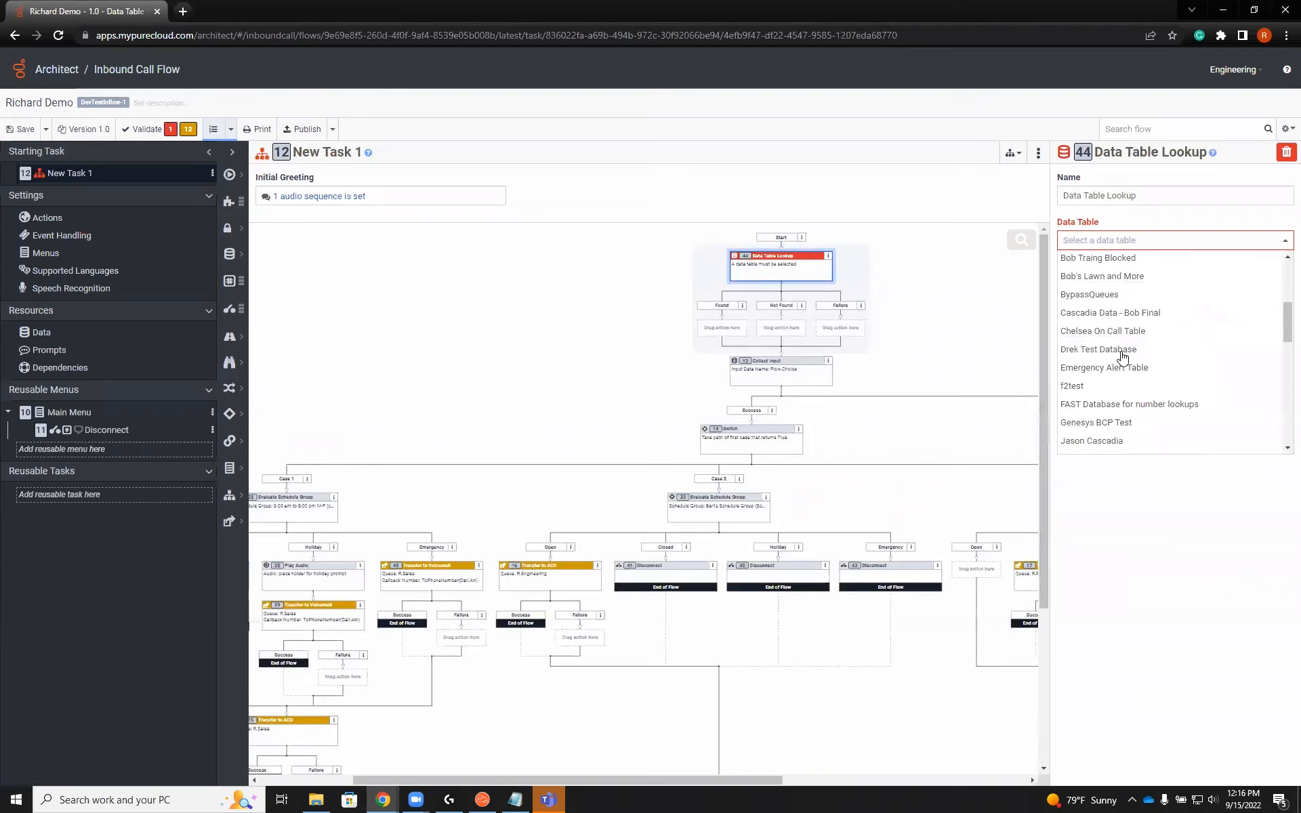
pyautogui.scroll(-3)
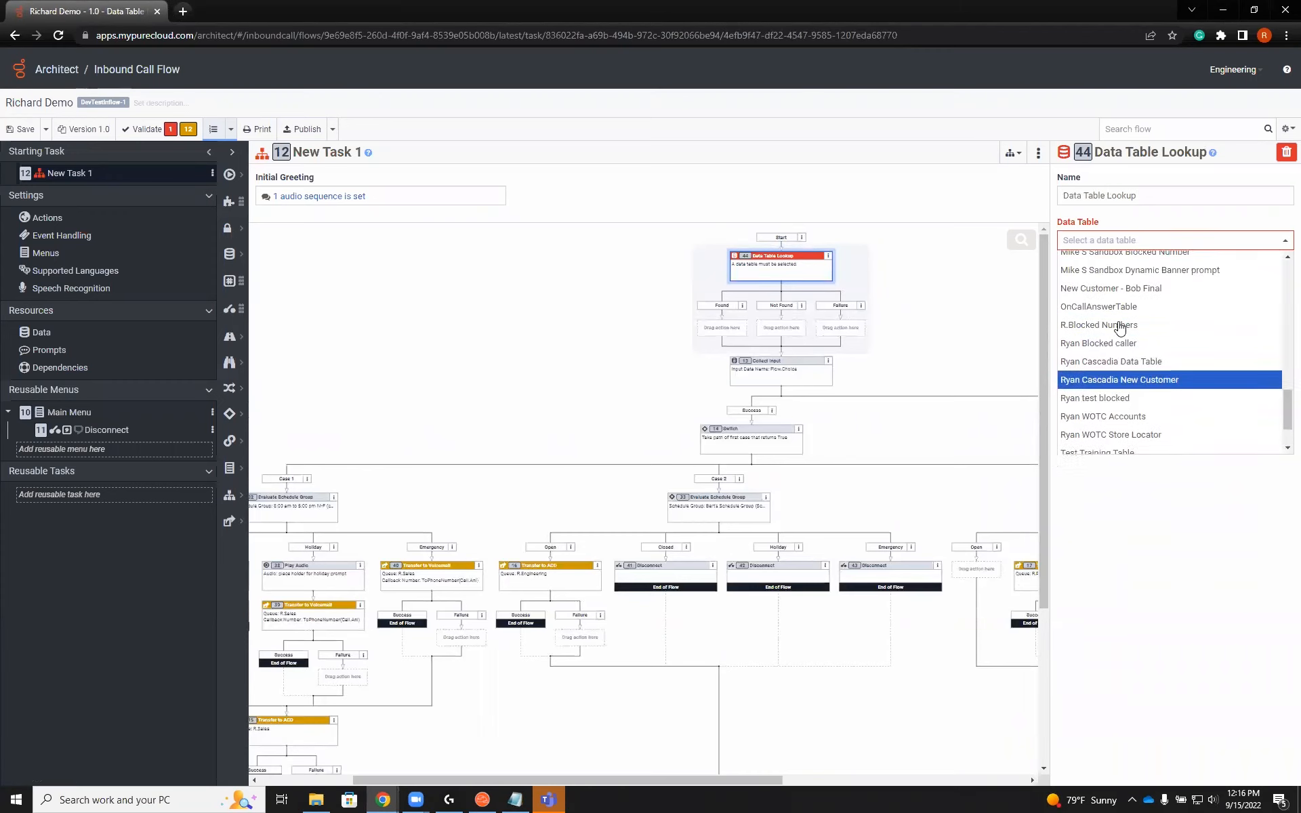
pyautogui.click(1097, 325)
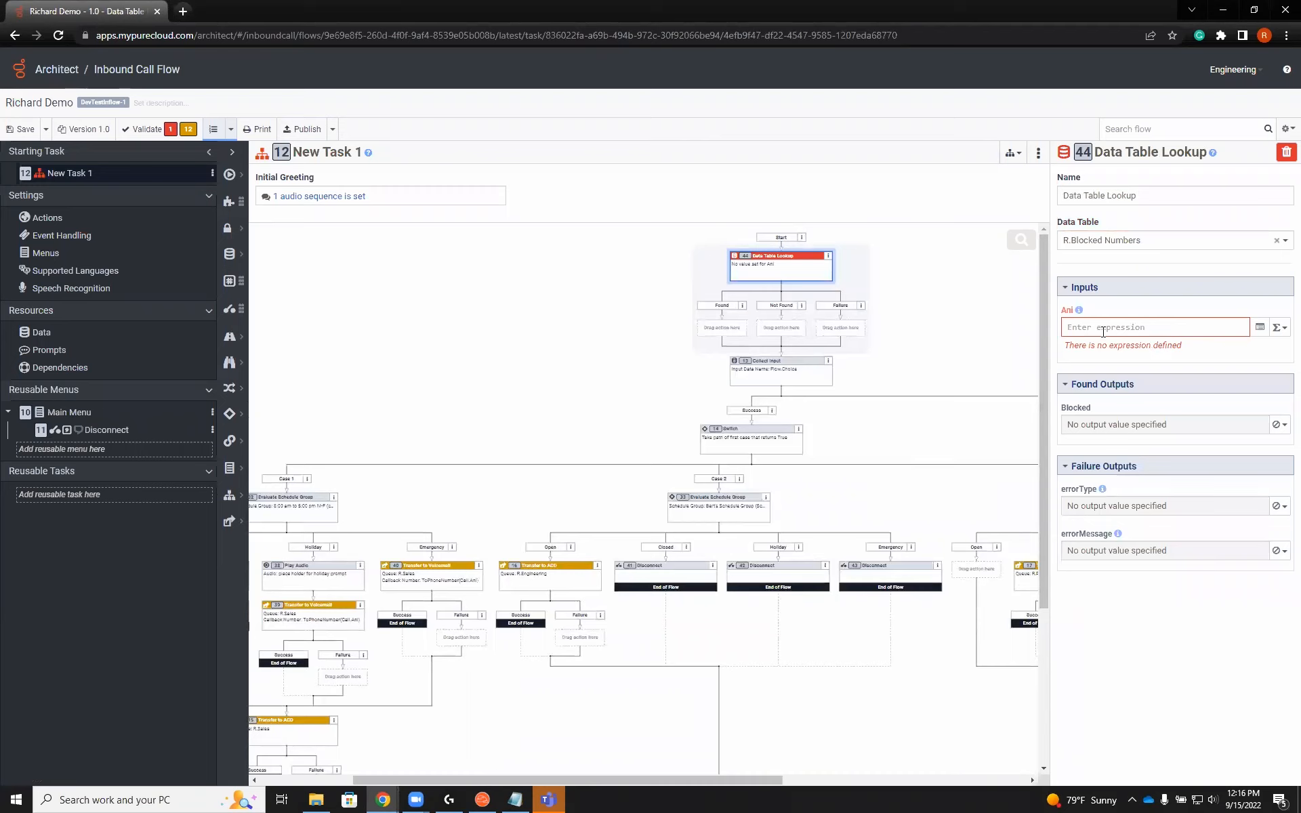
pyautogui.moveTo(93, 184)
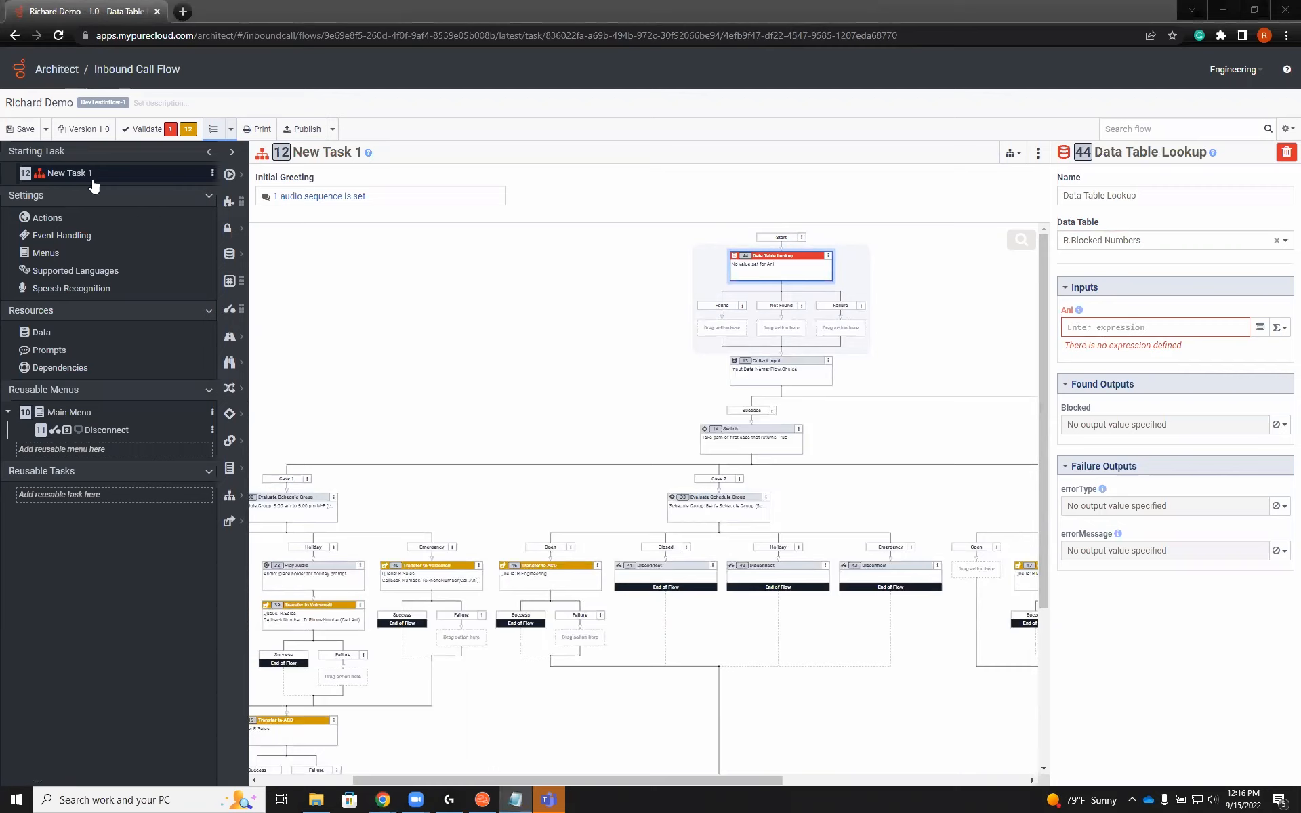
pyautogui.write('right(call.ani,10)')
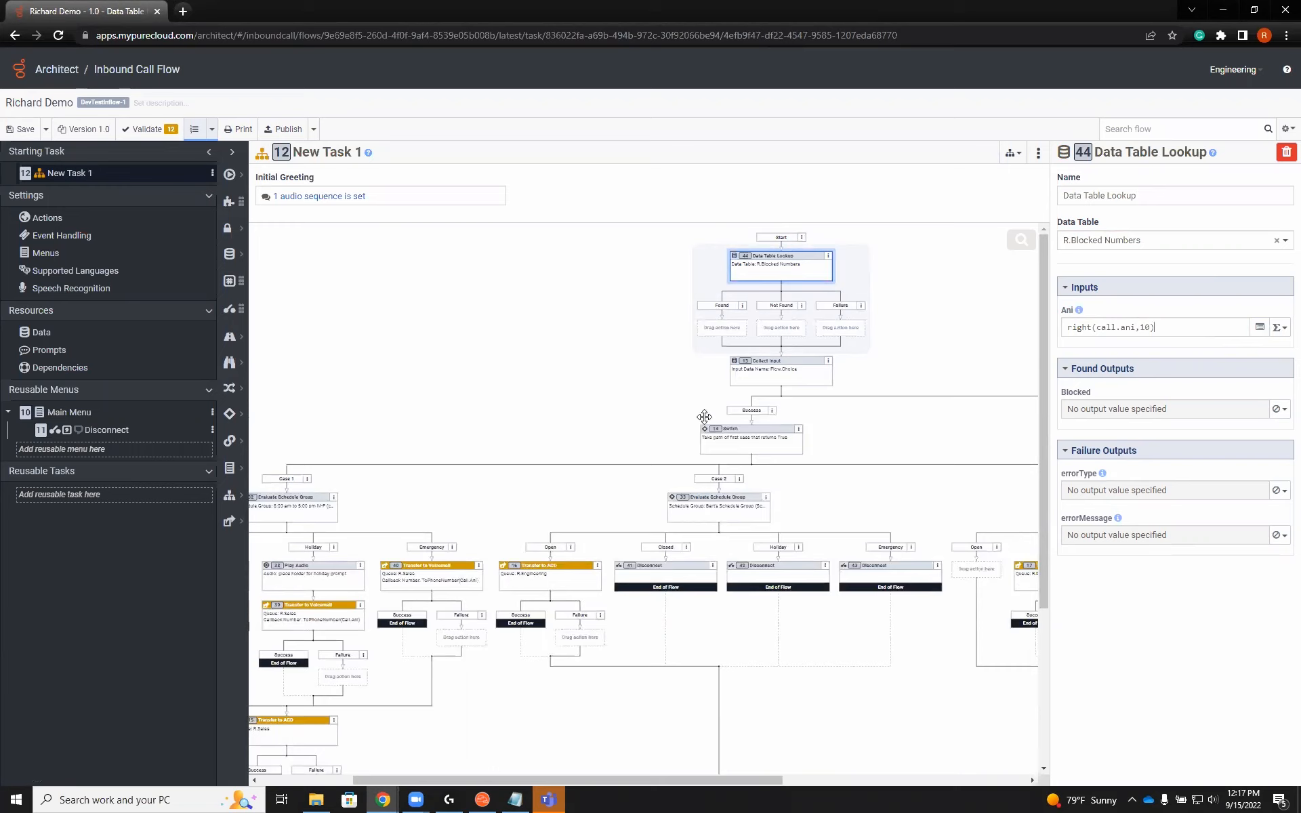
pyautogui.moveTo(765, 282)
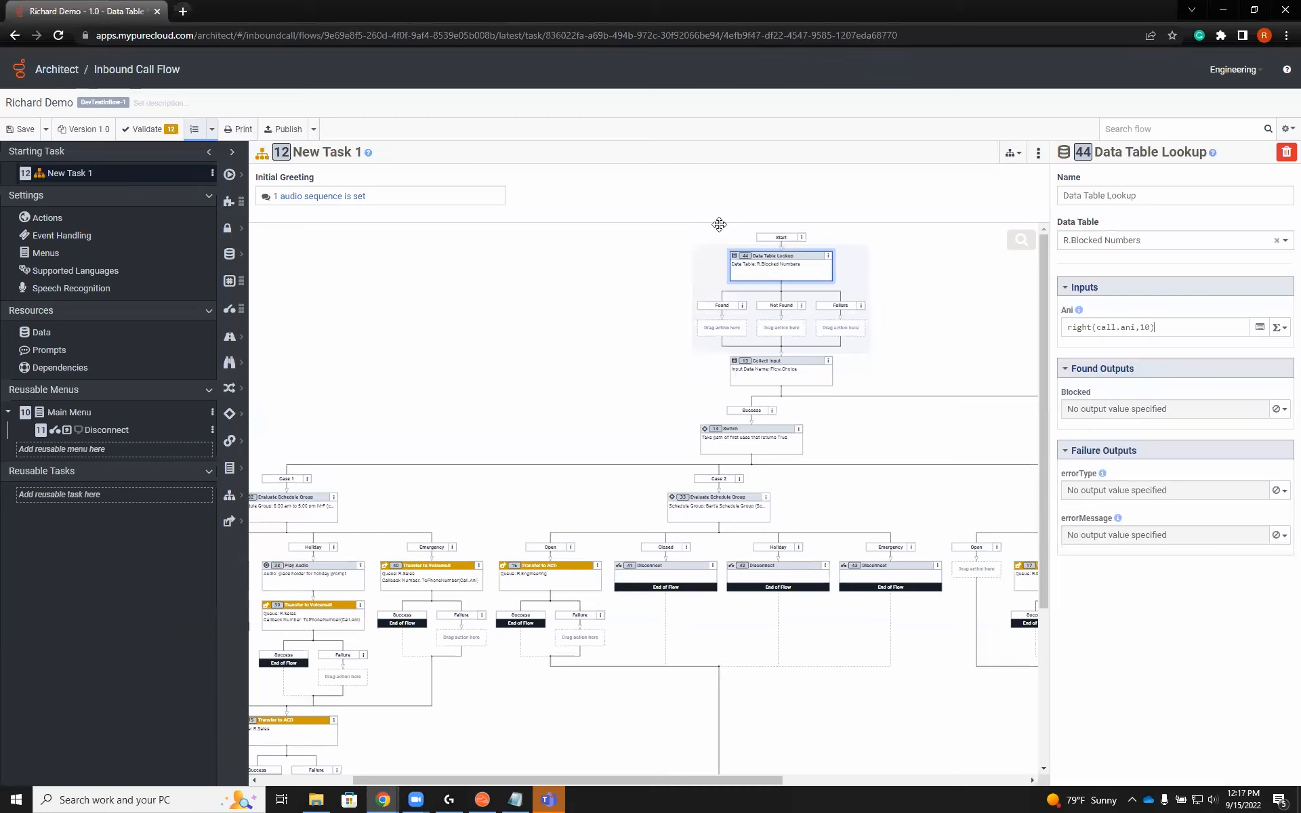
pyautogui.moveTo(846, 327)
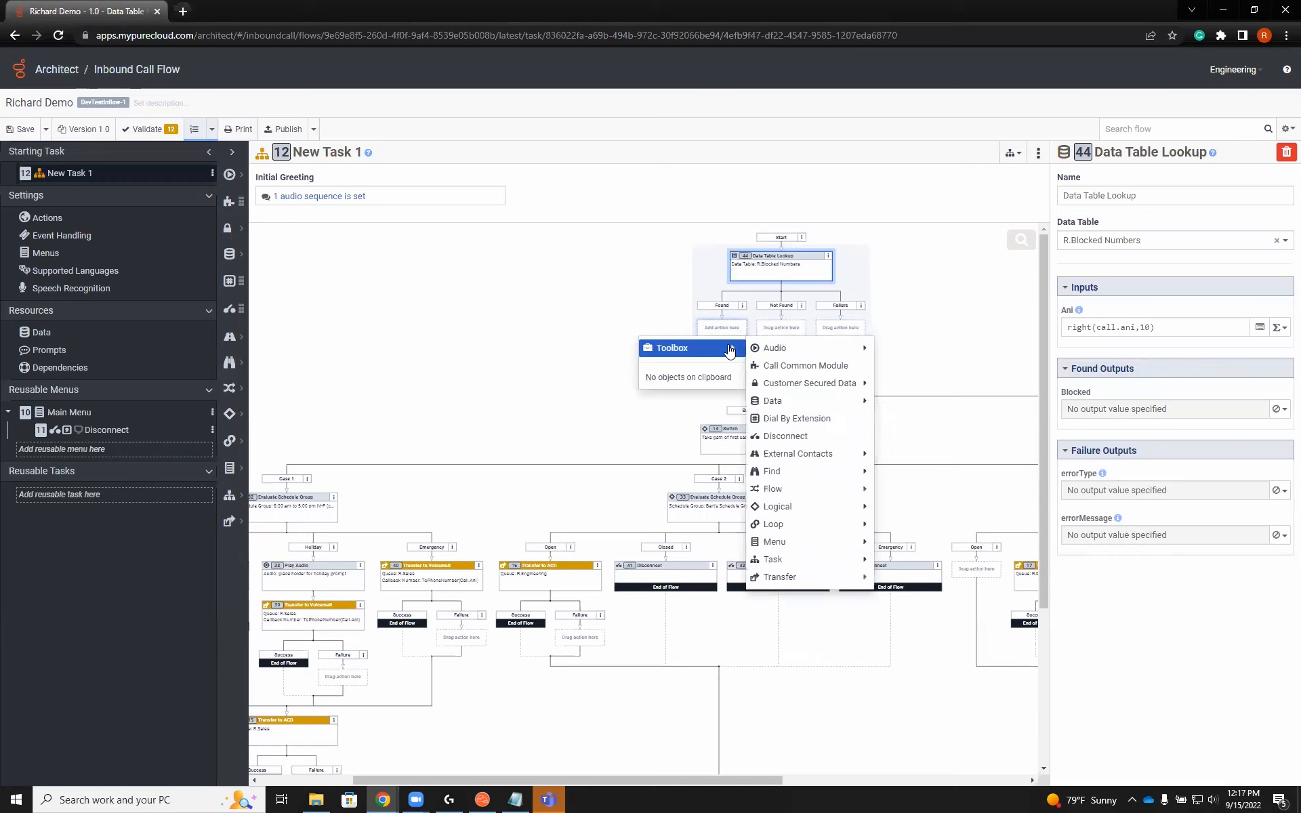
pyautogui.moveTo(773, 348)
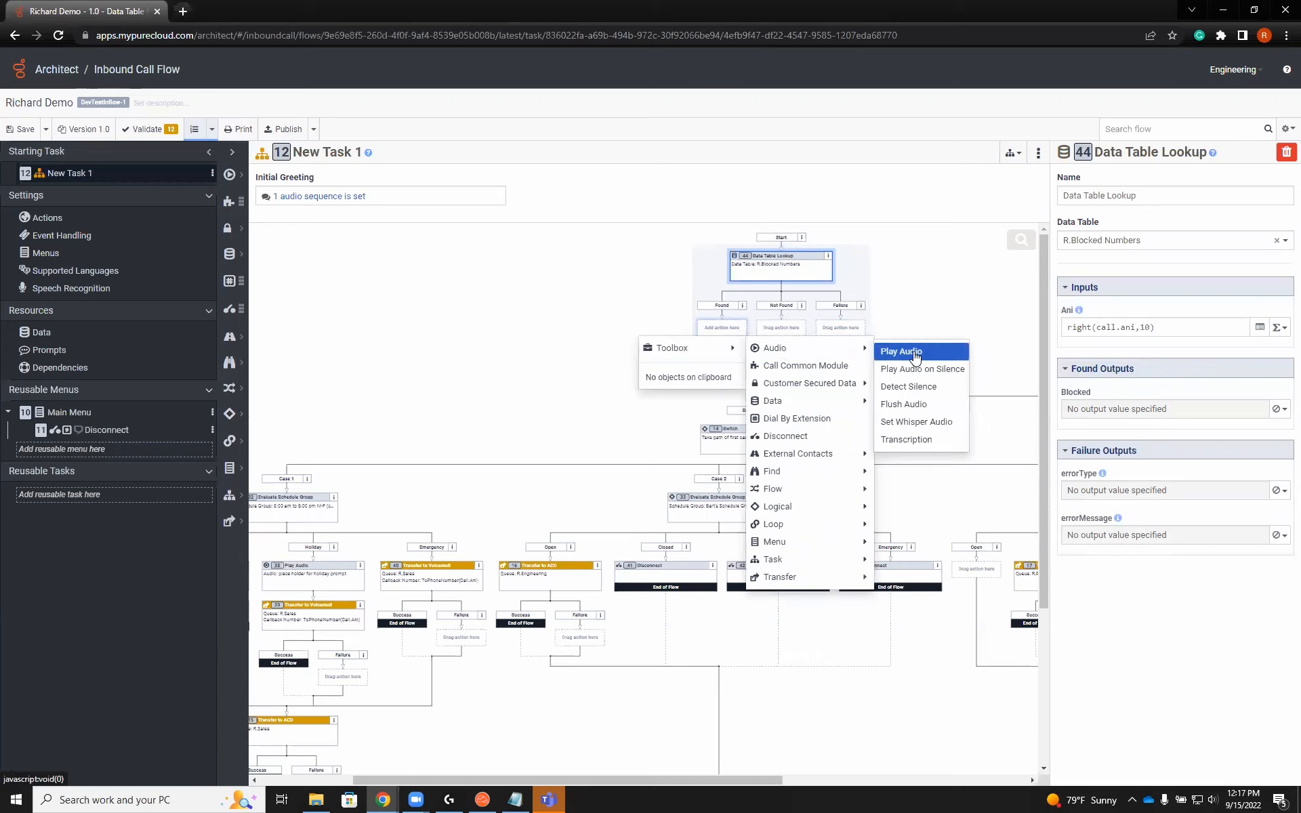
# Under the Found branch, play 'you are a blocked number' and then disconnect.
pyautogui.click(901, 351)
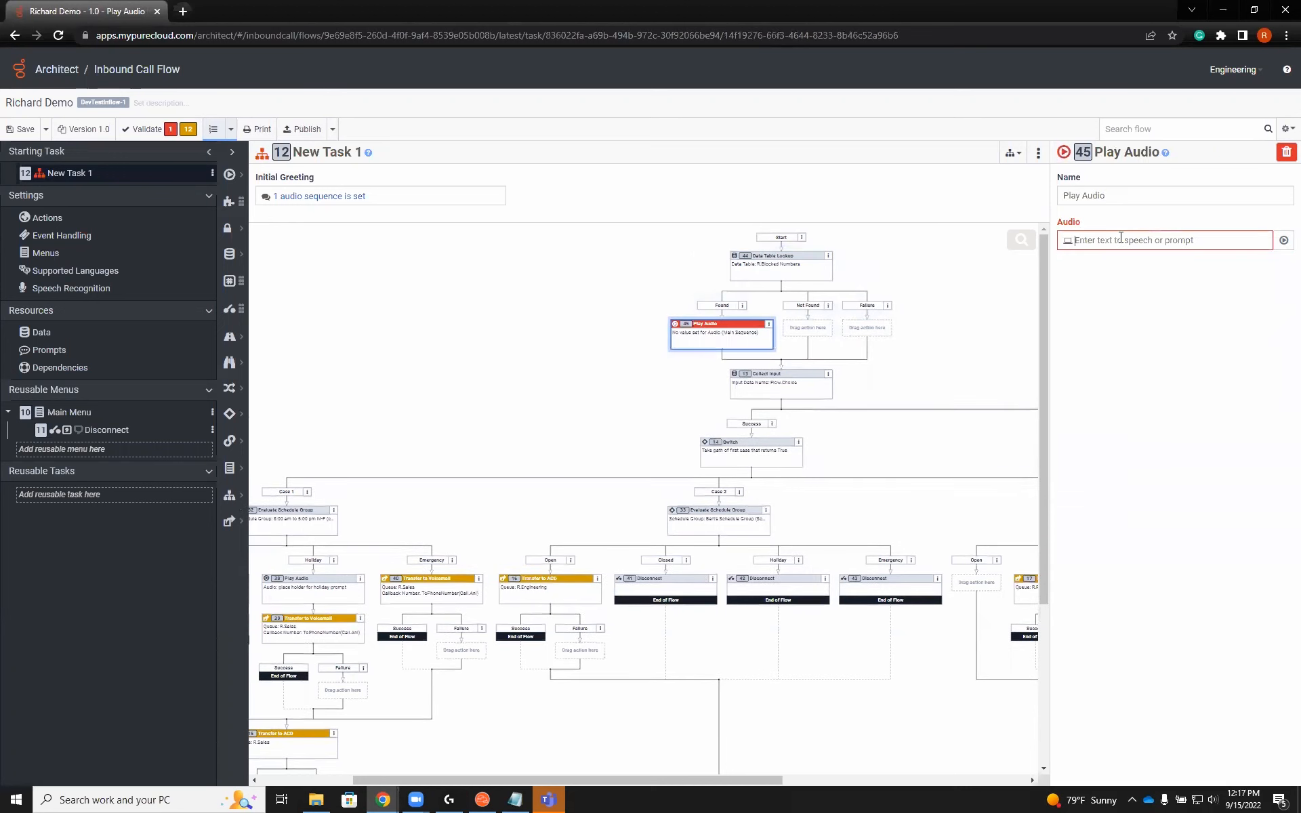
pyautogui.write('you are a blocked number')
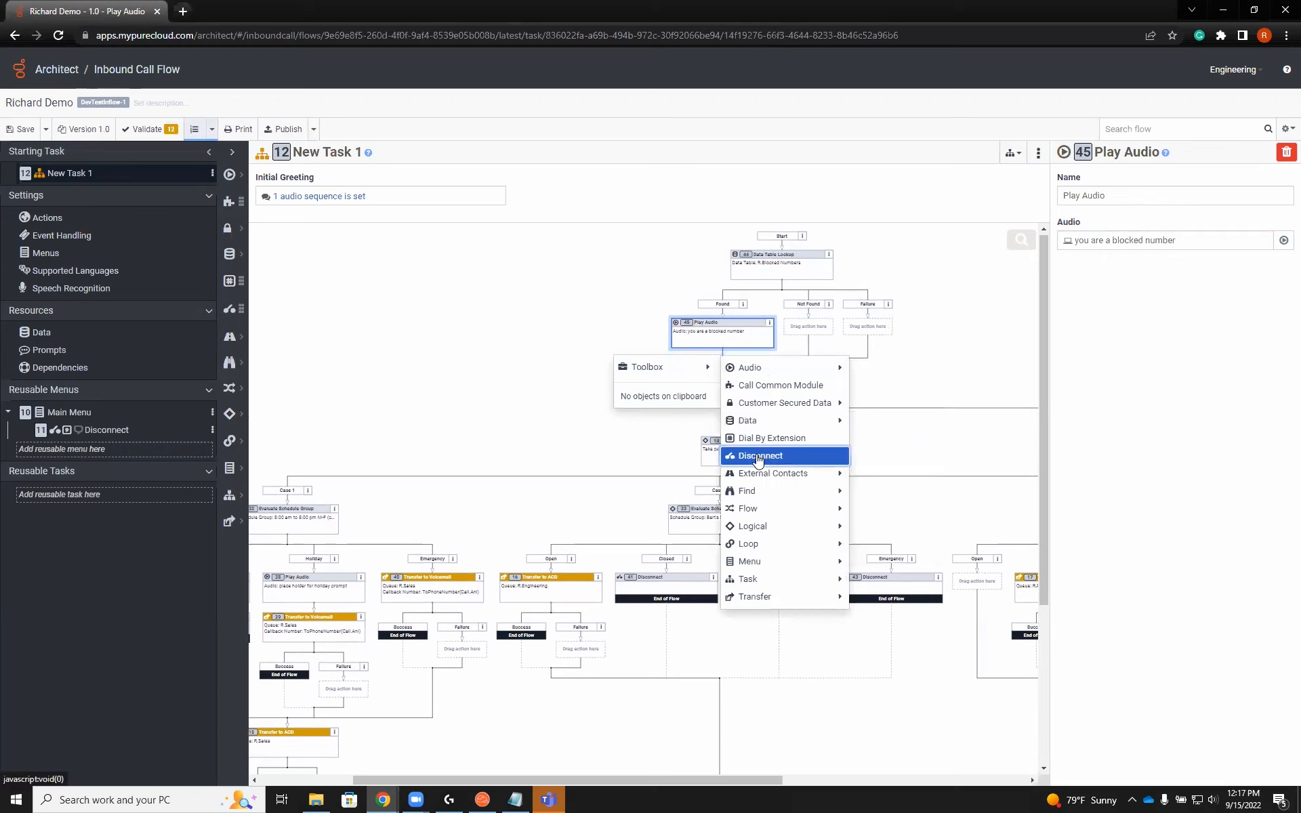
pyautogui.click(758, 456)
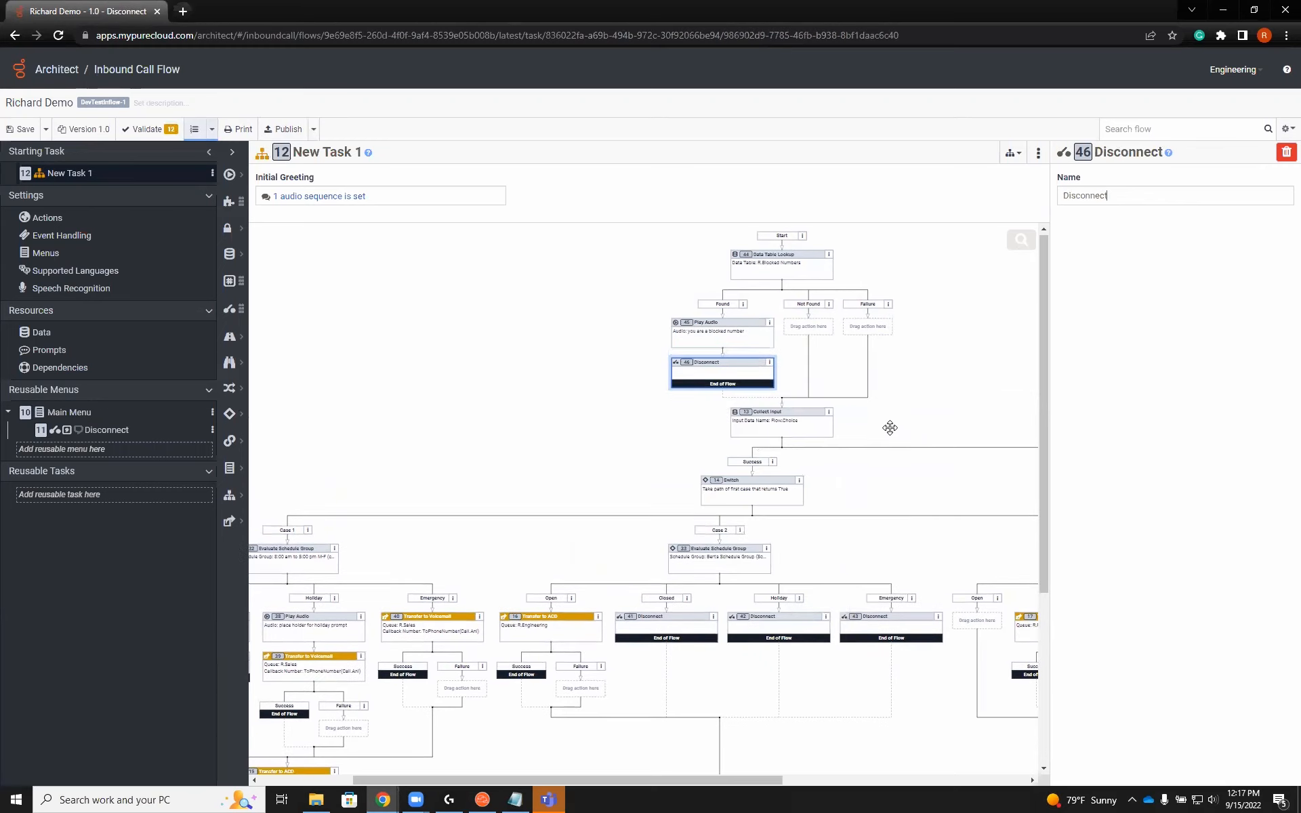
pyautogui.moveTo(809, 326)
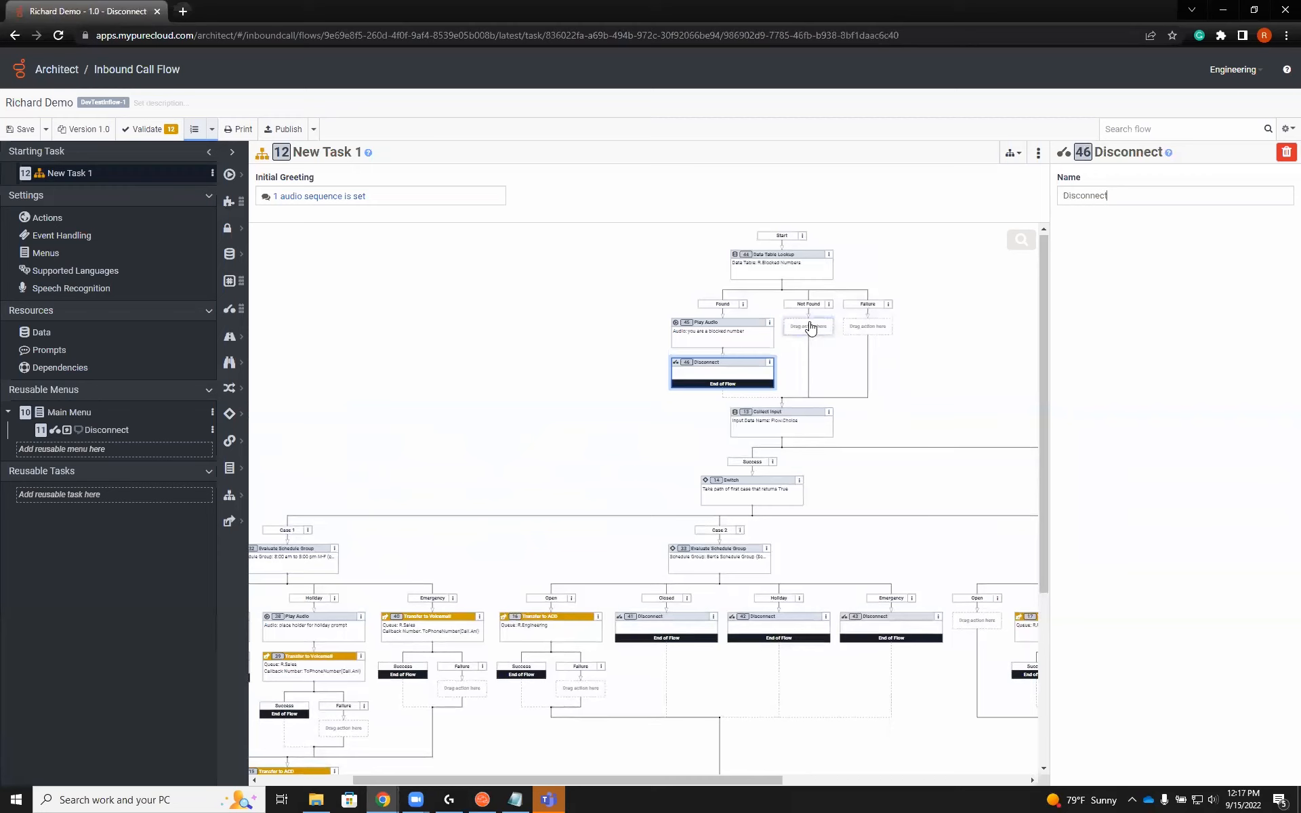
pyautogui.moveTo(780, 423)
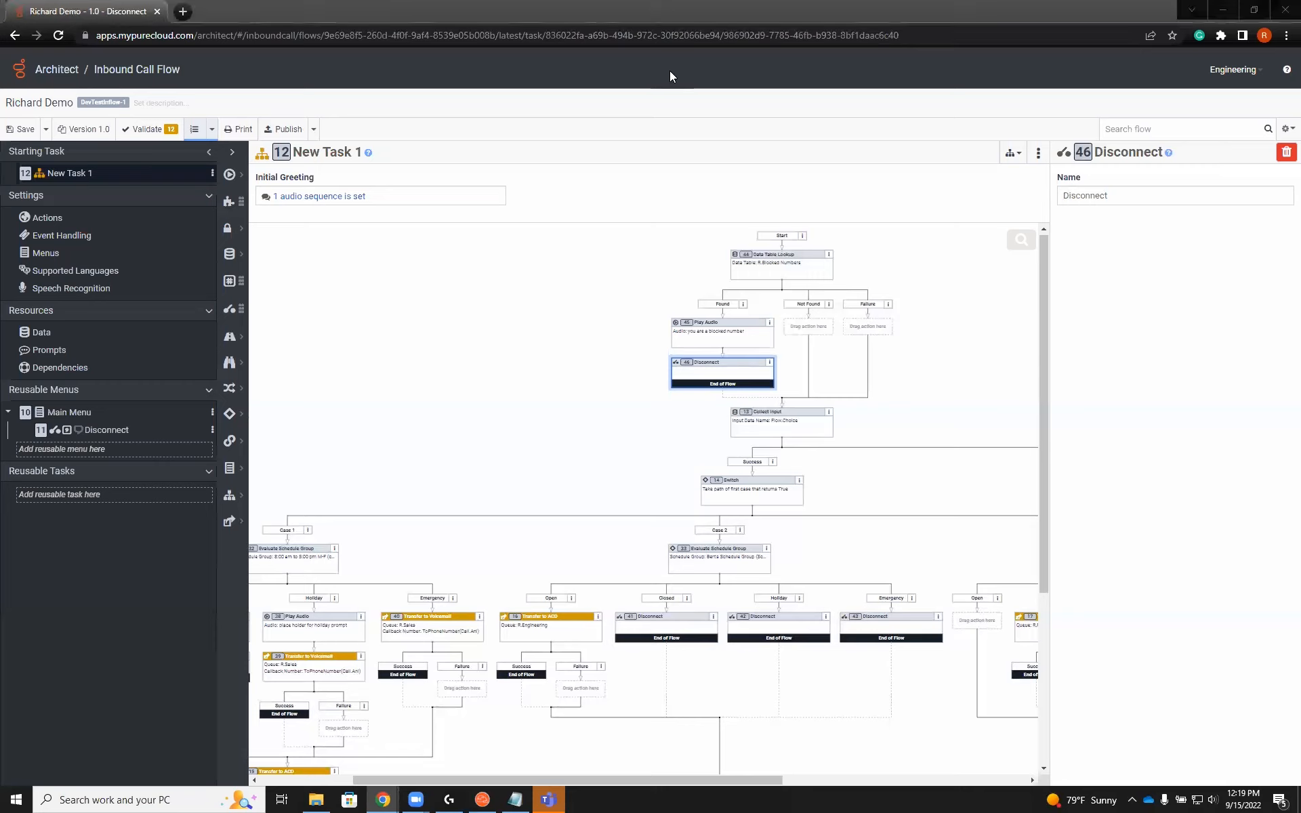
pyautogui.moveTo(675, 175)
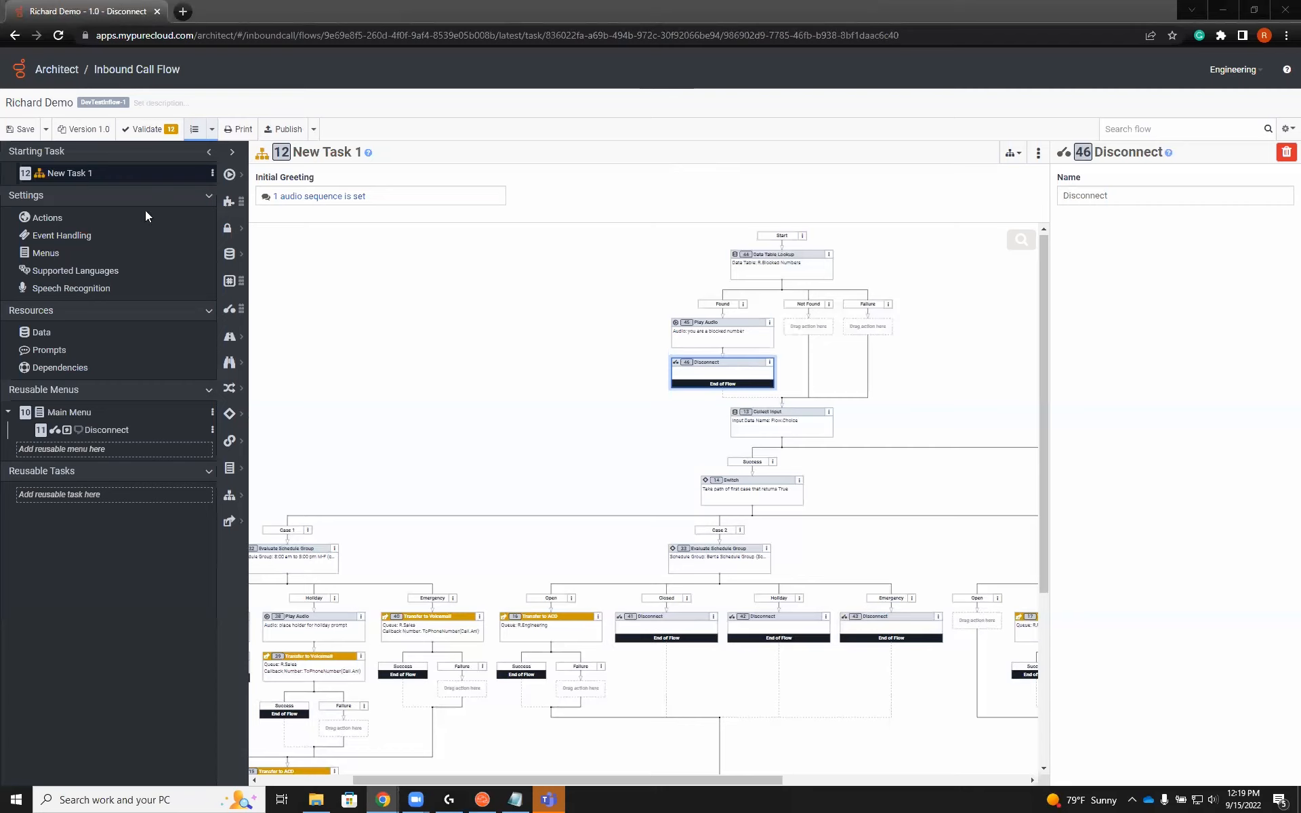
pyautogui.moveTo(148, 216)
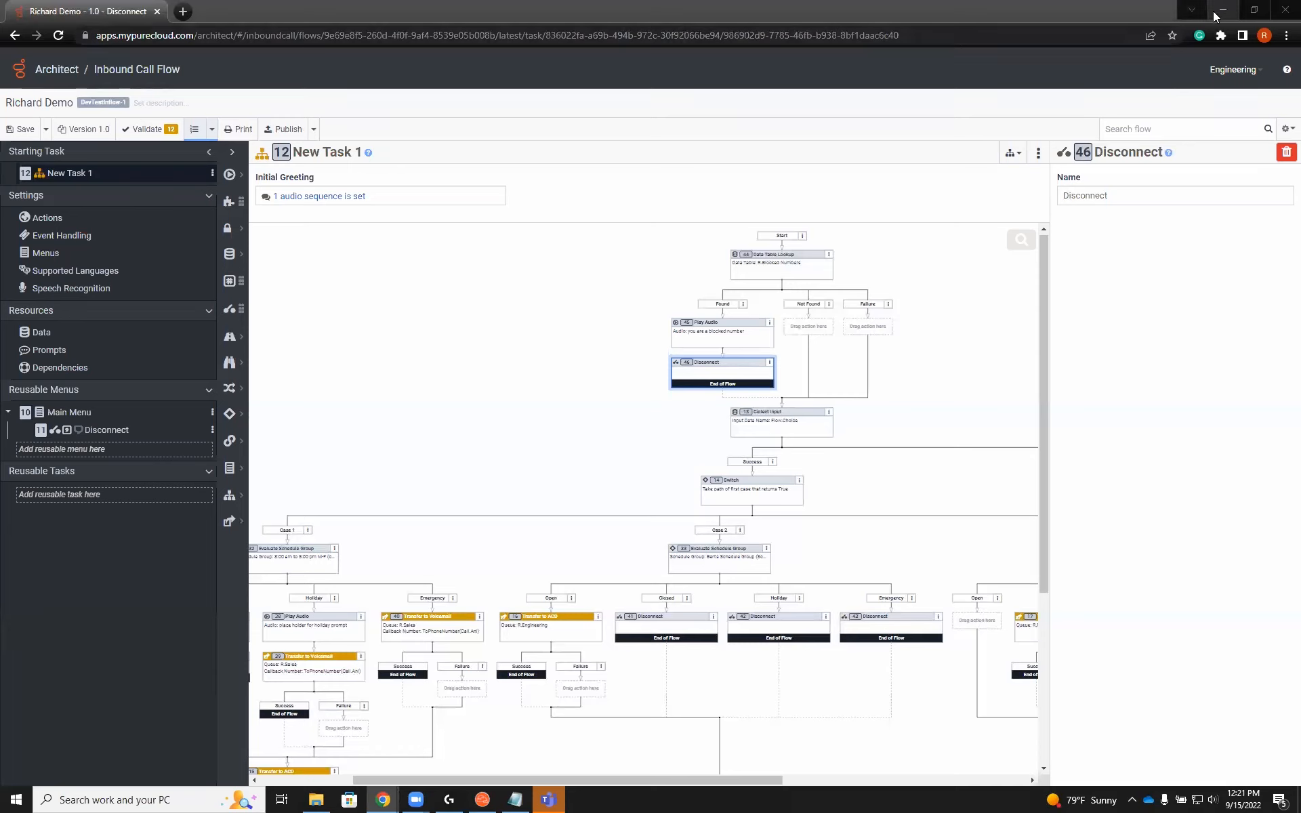
pyautogui.moveTo(1220, 15)
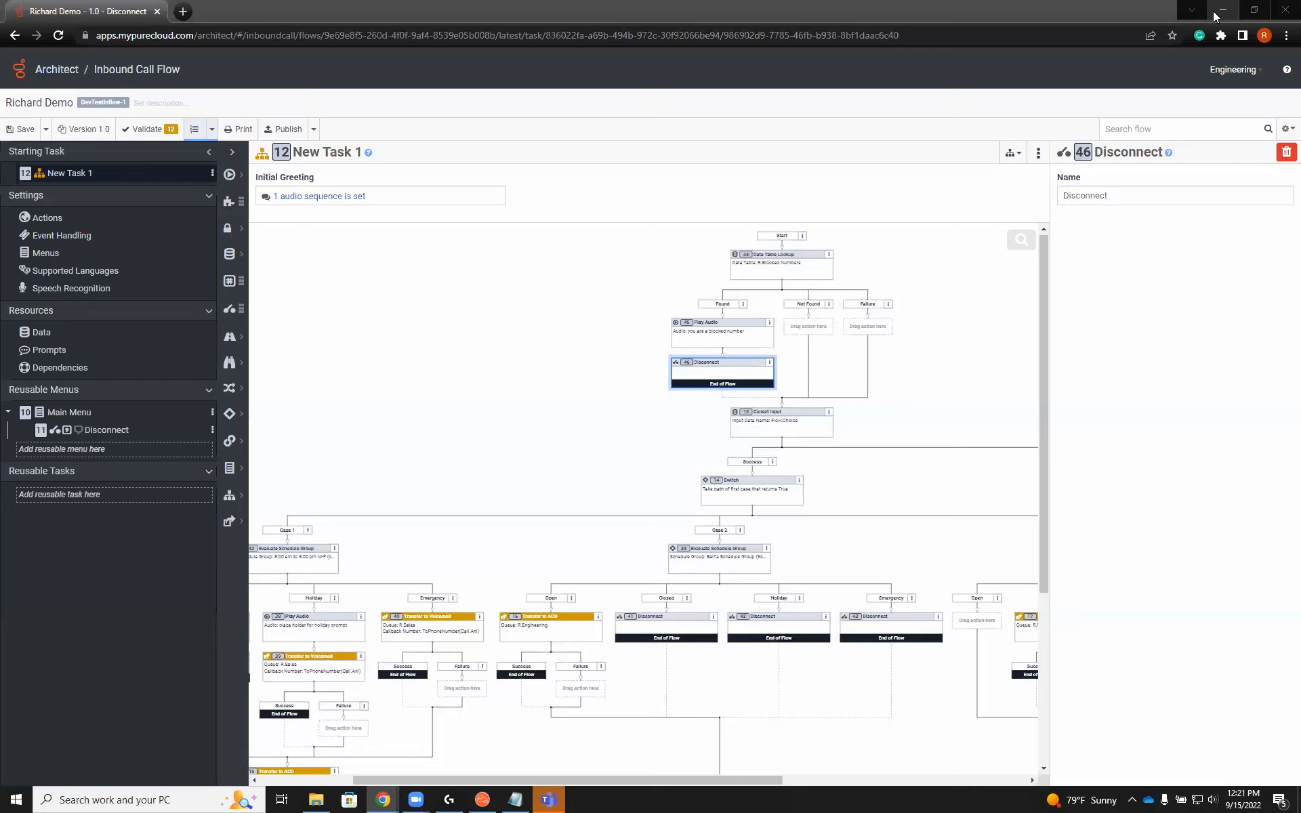
pyautogui.moveTo(1213, 15)
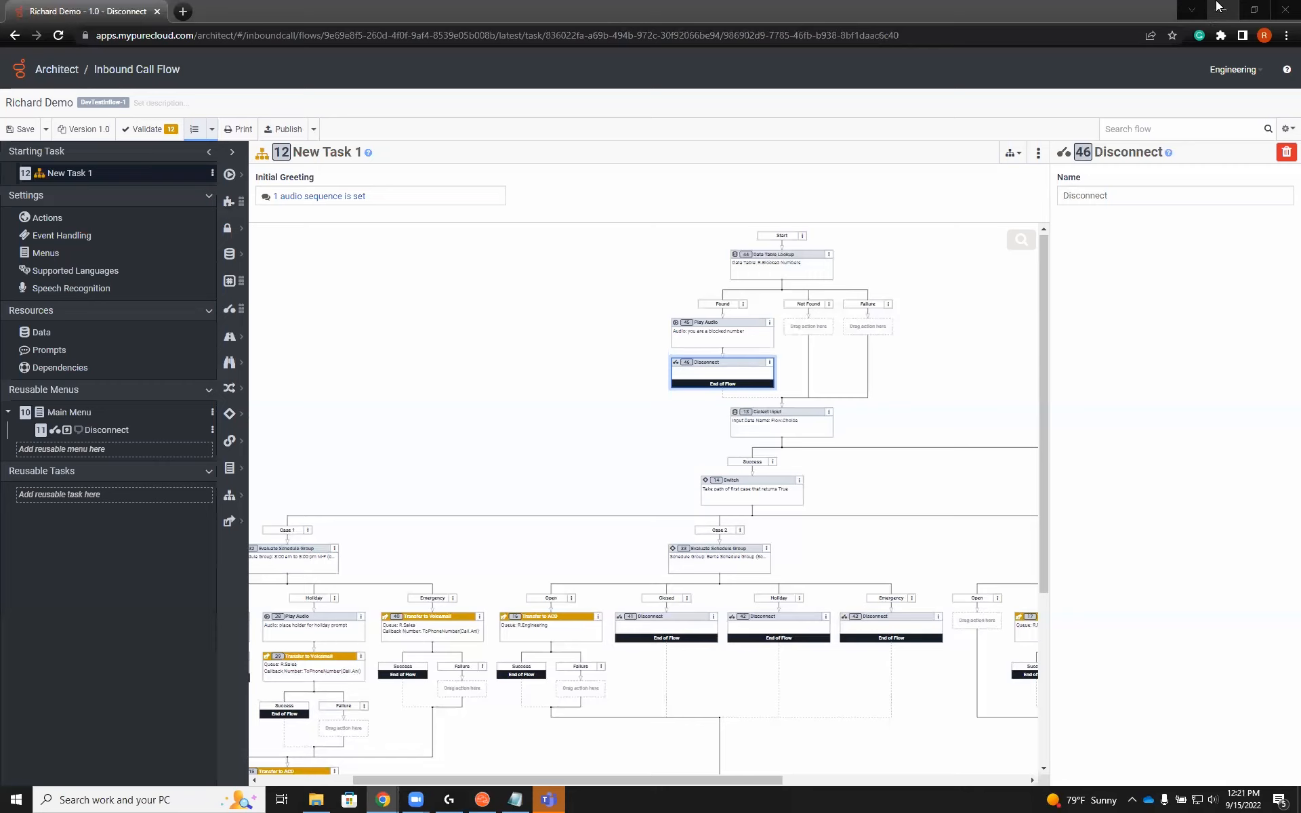
# Select an item in the New Task 1 flow; no Disconnect action gets added.
pyautogui.click(1172, 195)
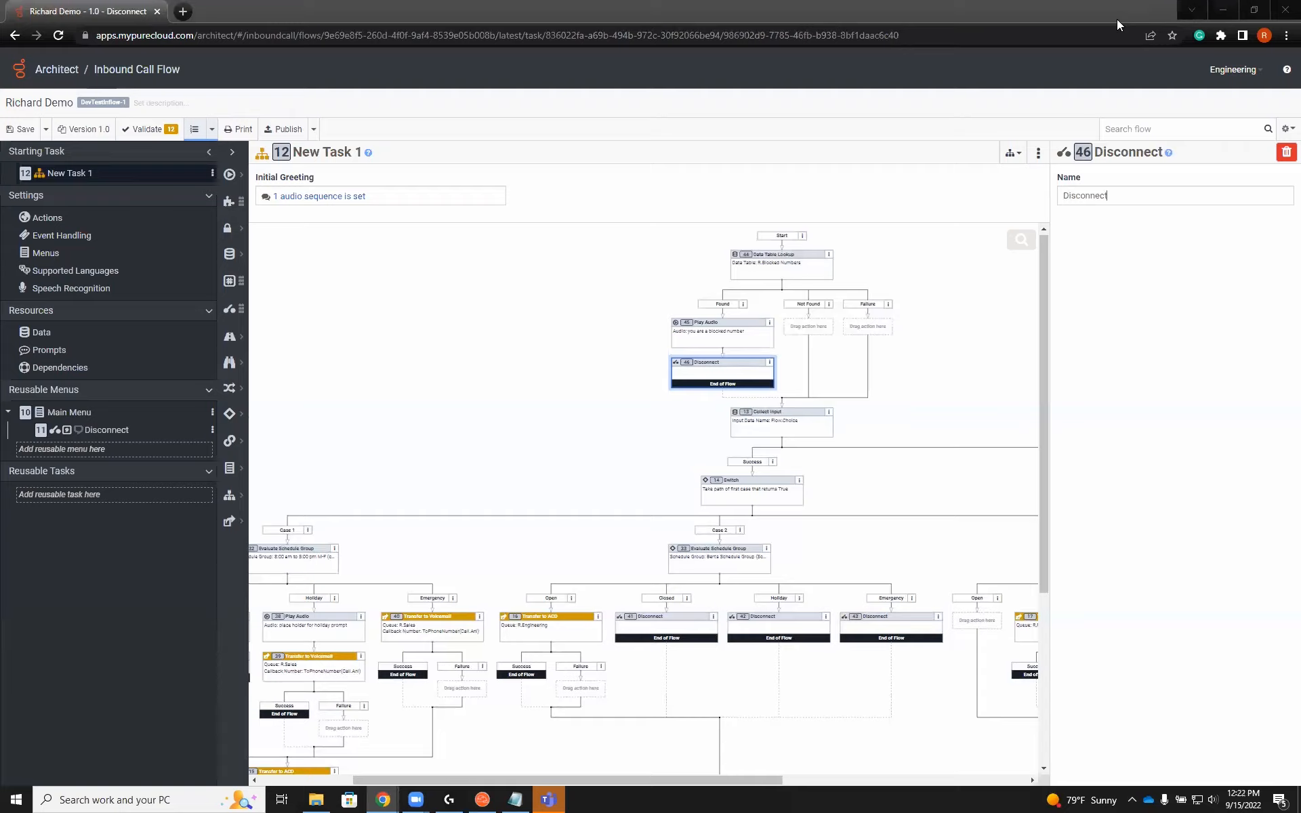